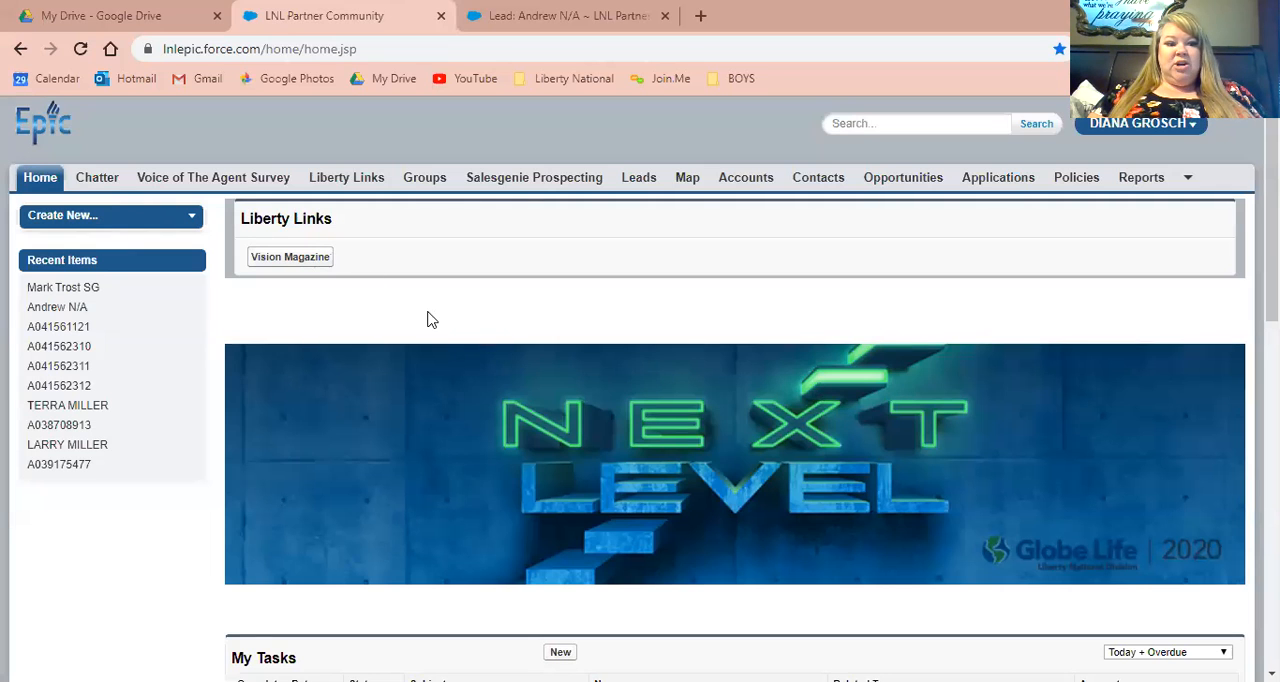
# - Switch Geopointe to its Map of accounts and leads
pyautogui.scroll(-3)
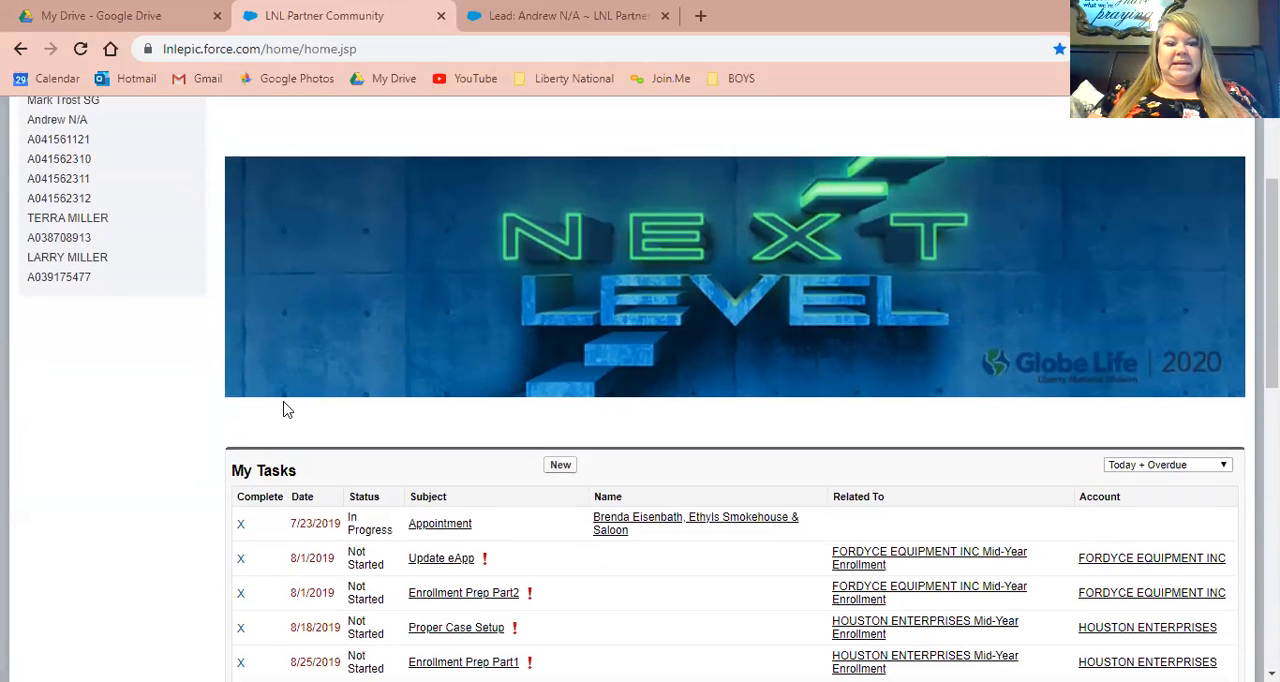
pyautogui.moveTo(268, 490)
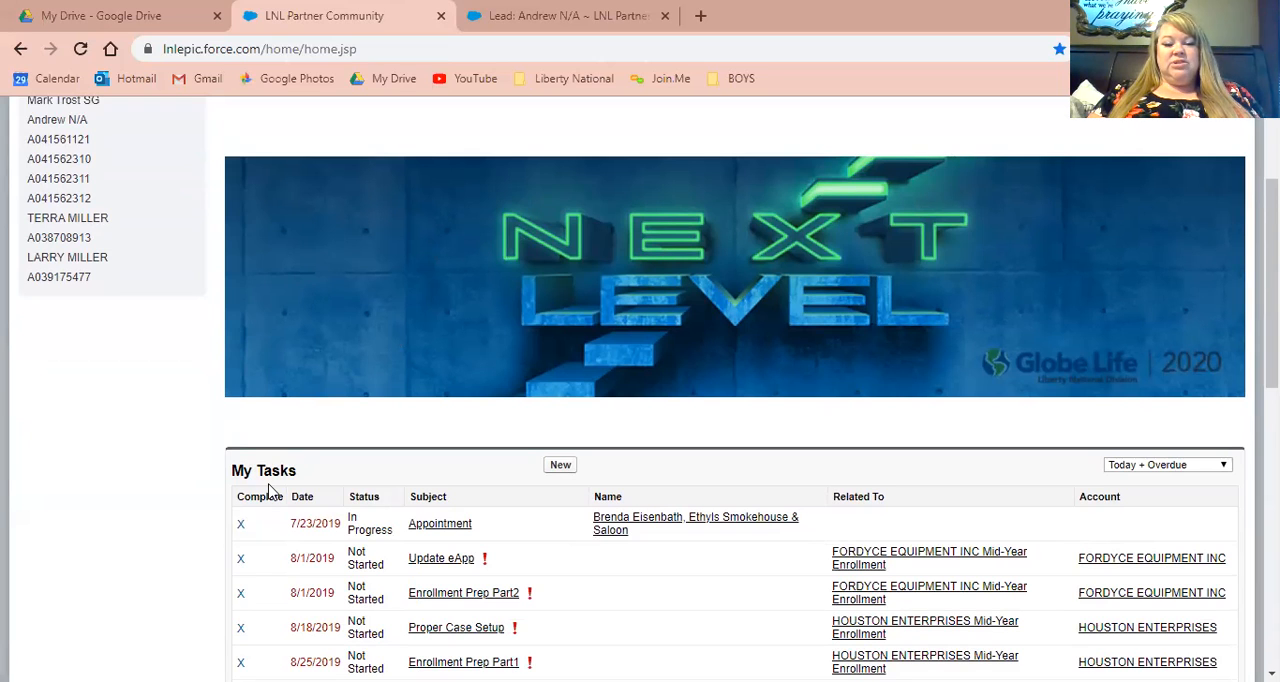
pyautogui.scroll(3)
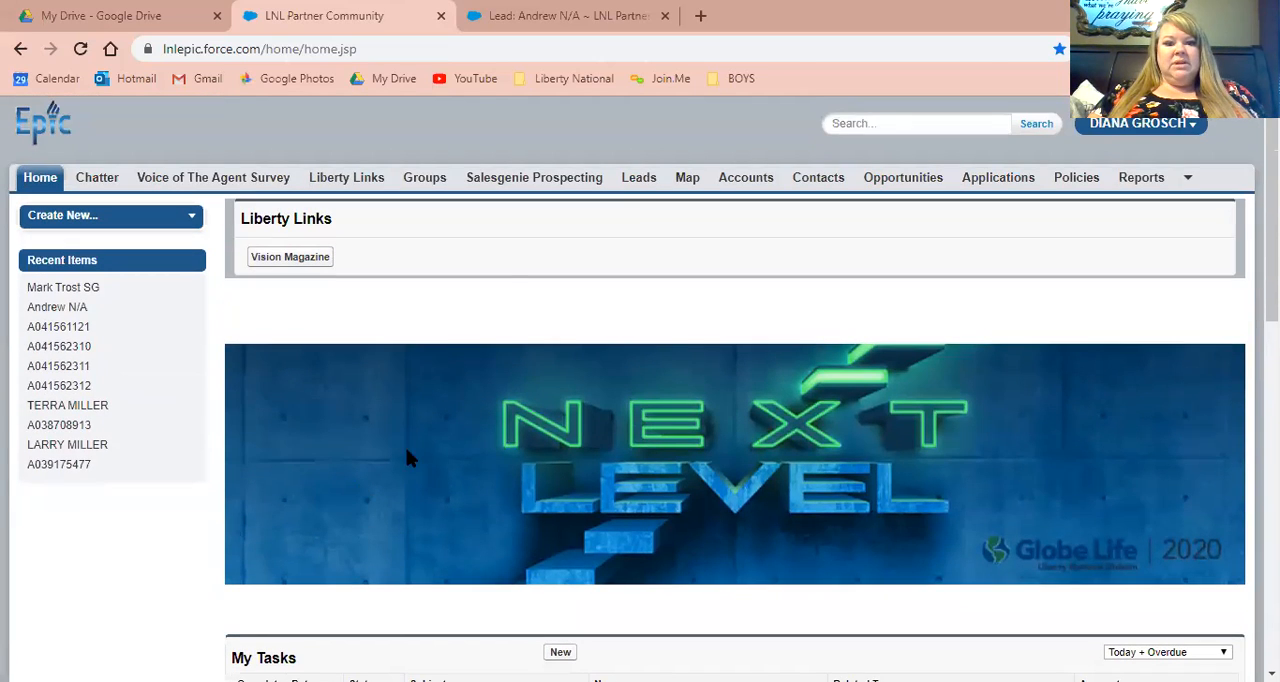
pyautogui.click(688, 176)
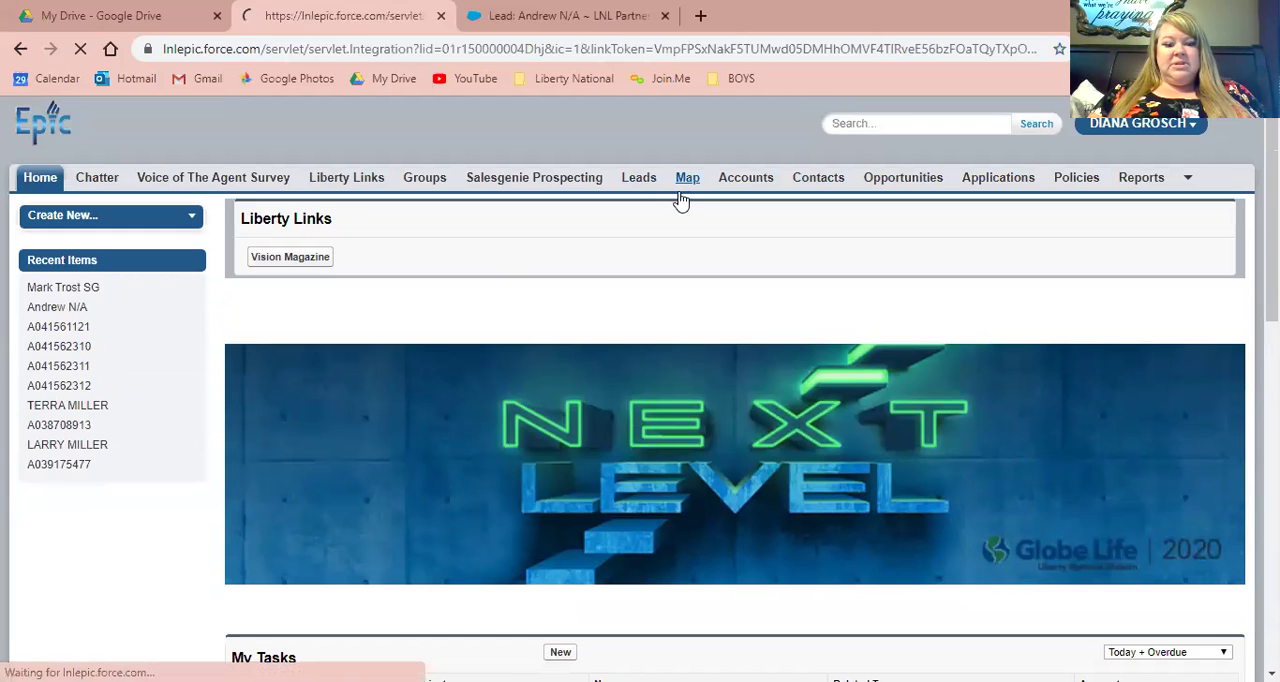
pyautogui.click(688, 176)
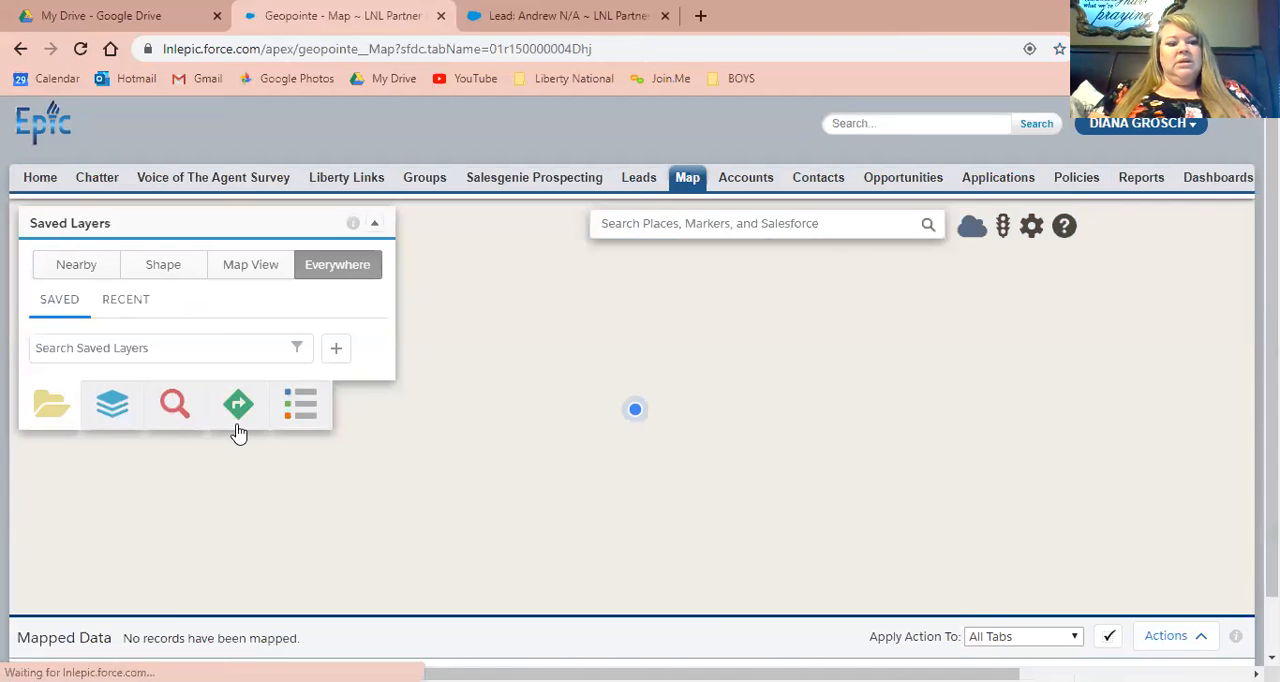
# - List the saved routes grouped by month for March 2020, briefly starting a new route before returning to the list
pyautogui.click(238, 404)
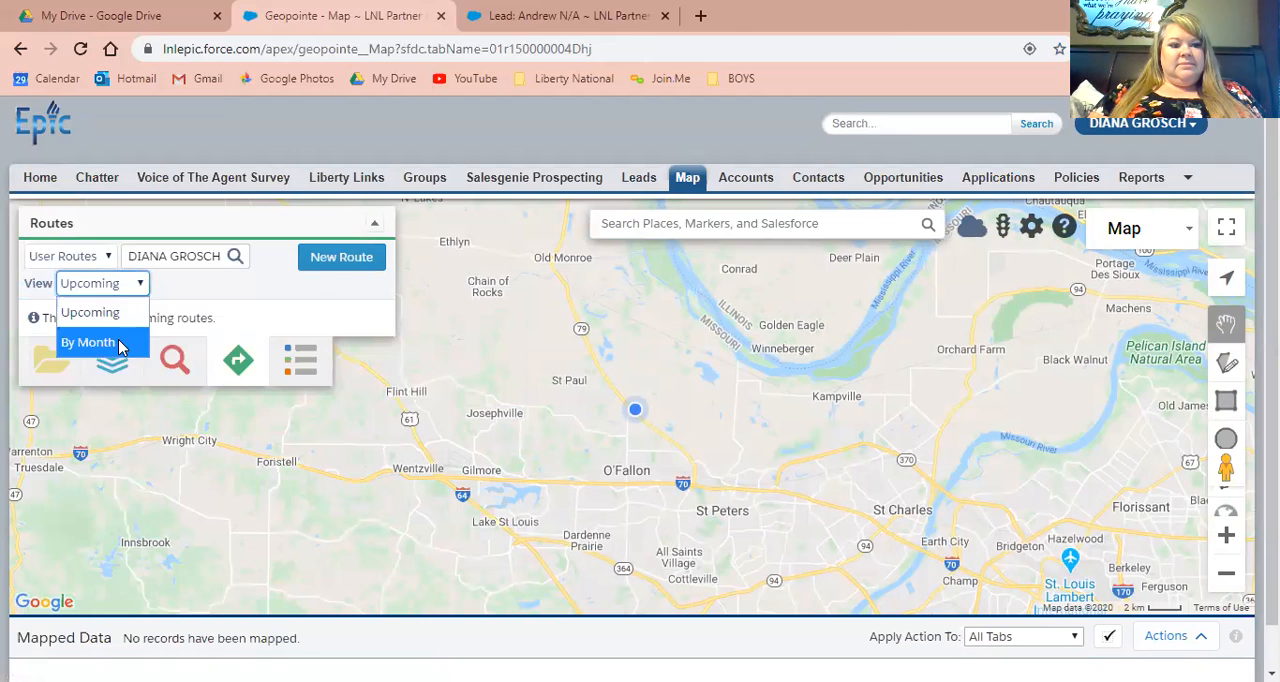
pyautogui.click(88, 342)
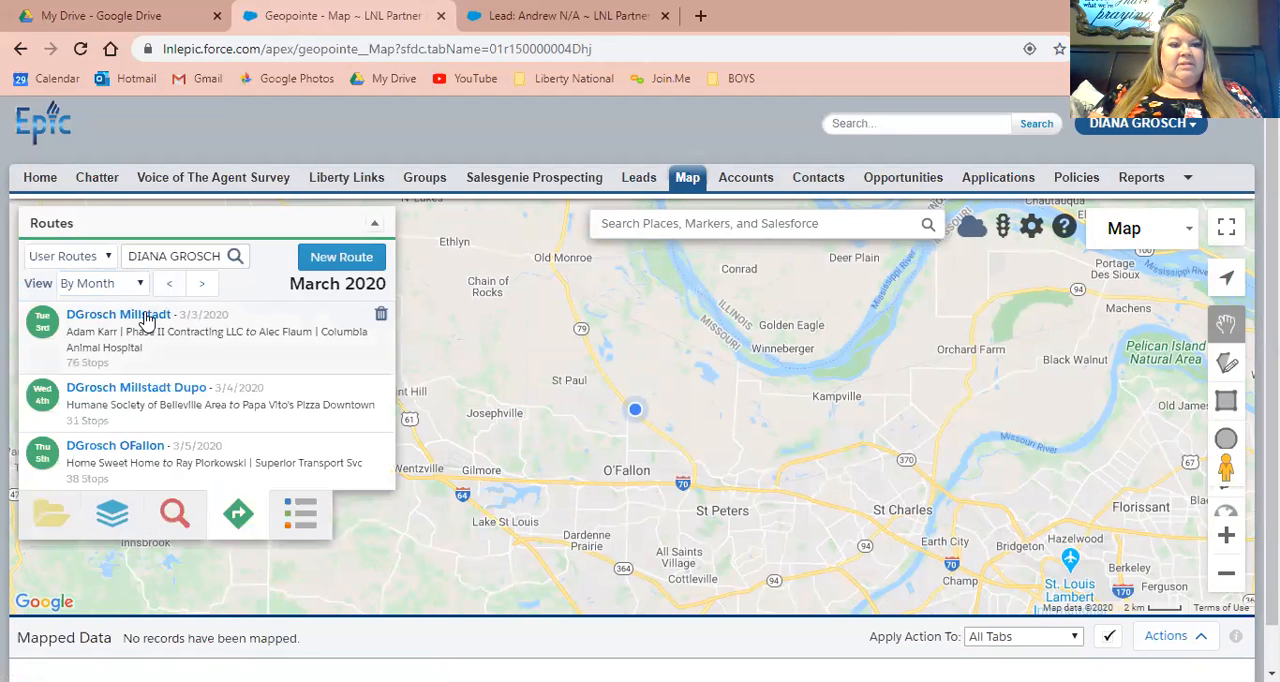
pyautogui.click(340, 256)
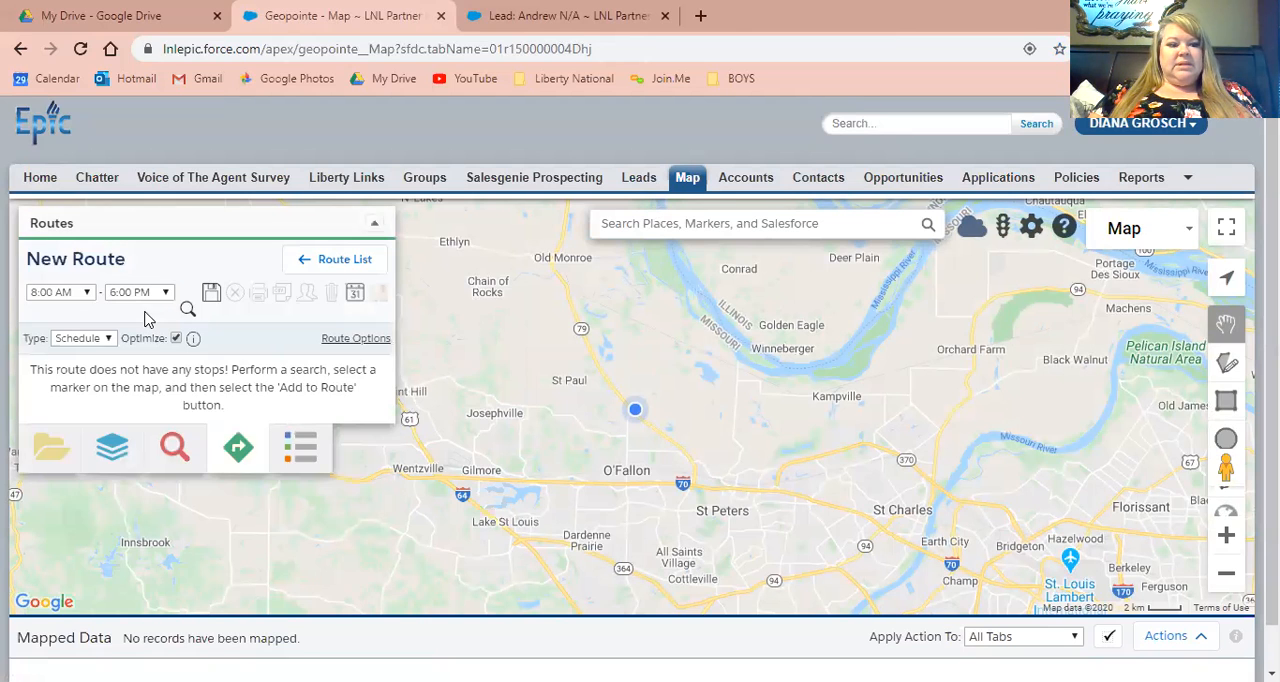
pyautogui.moveTo(238, 436)
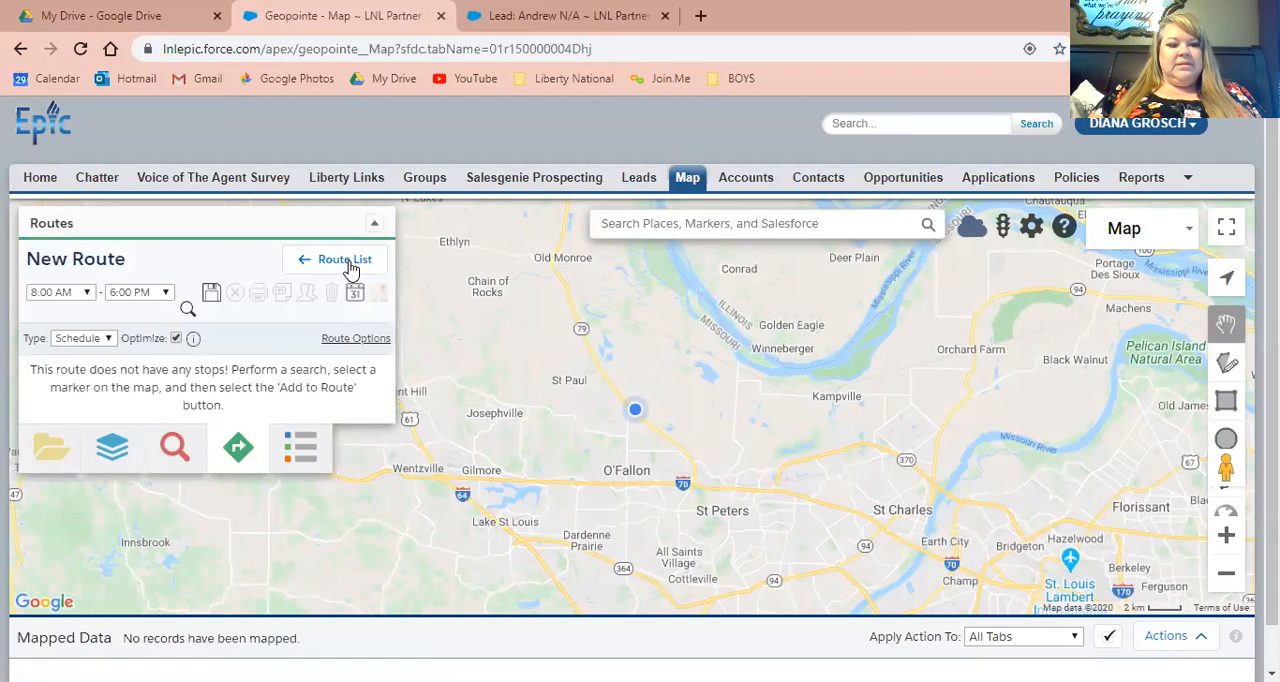
pyautogui.click(344, 260)
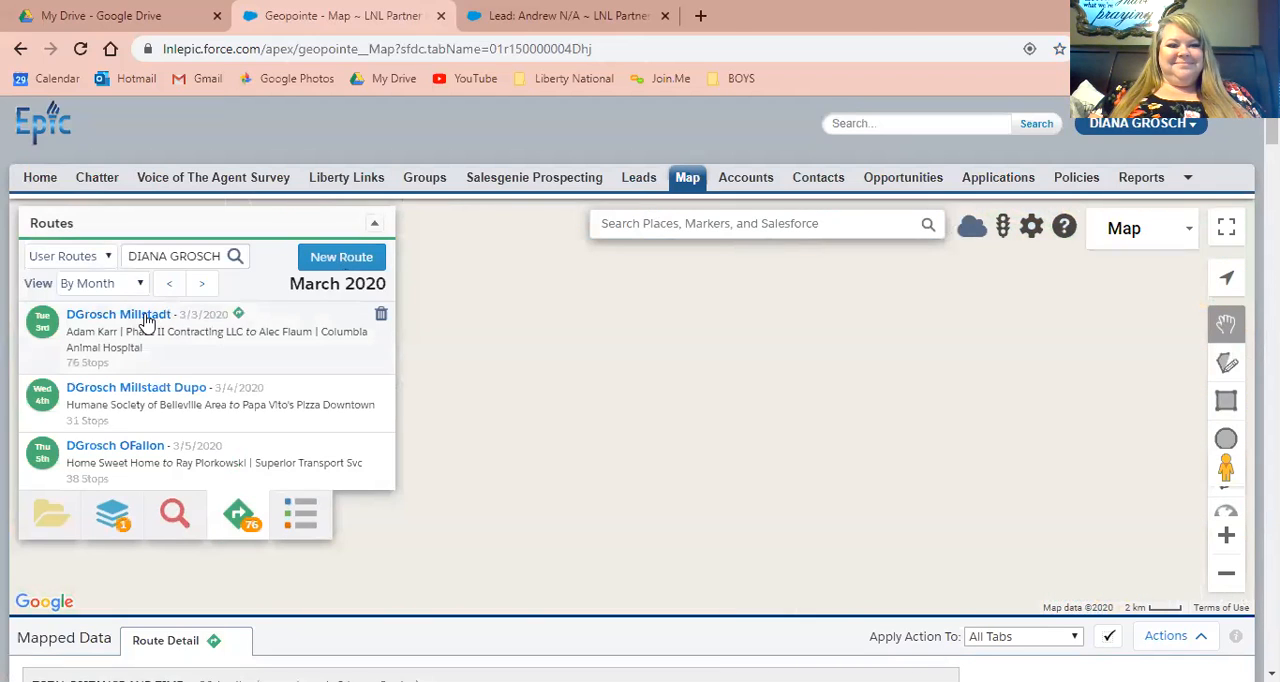
pyautogui.moveTo(68, 364)
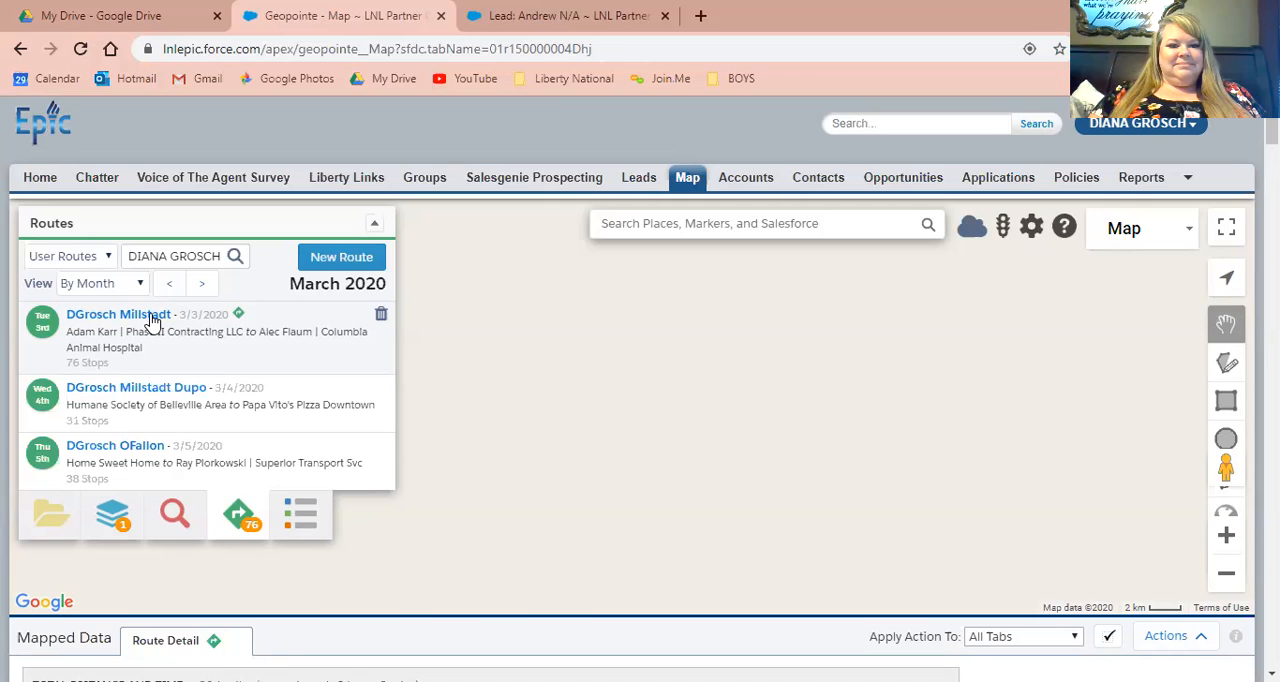
pyautogui.click(118, 314)
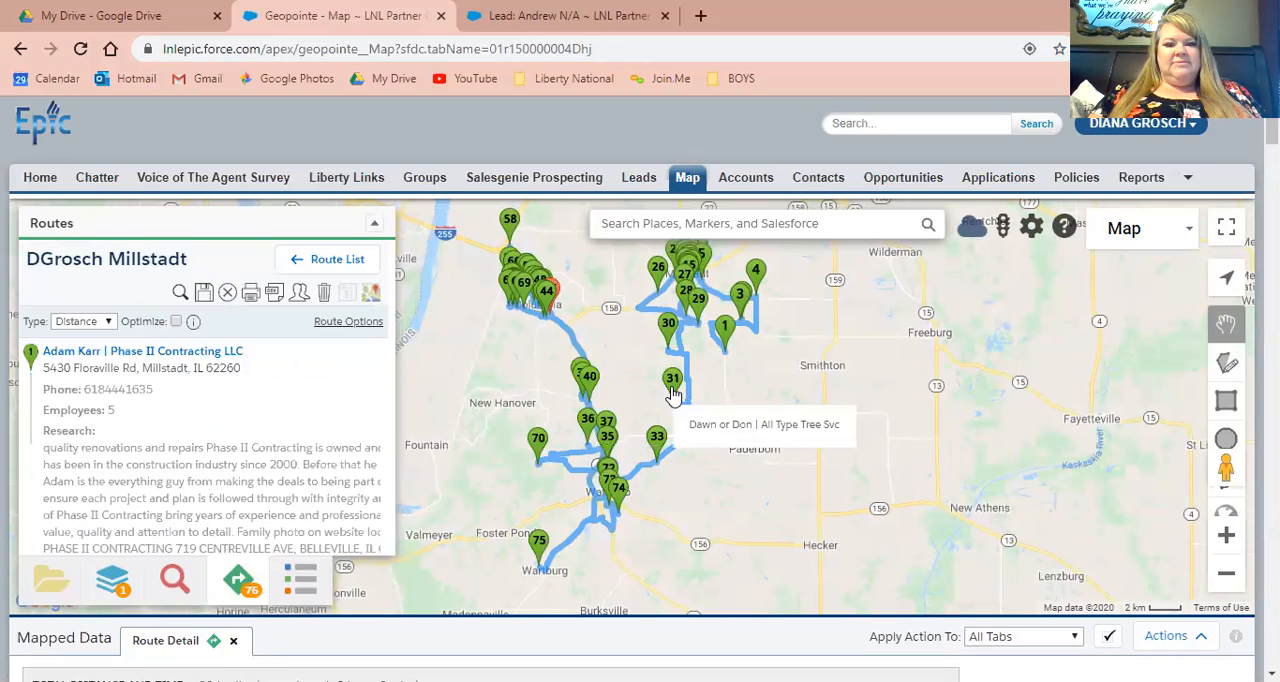
pyautogui.moveTo(668, 322)
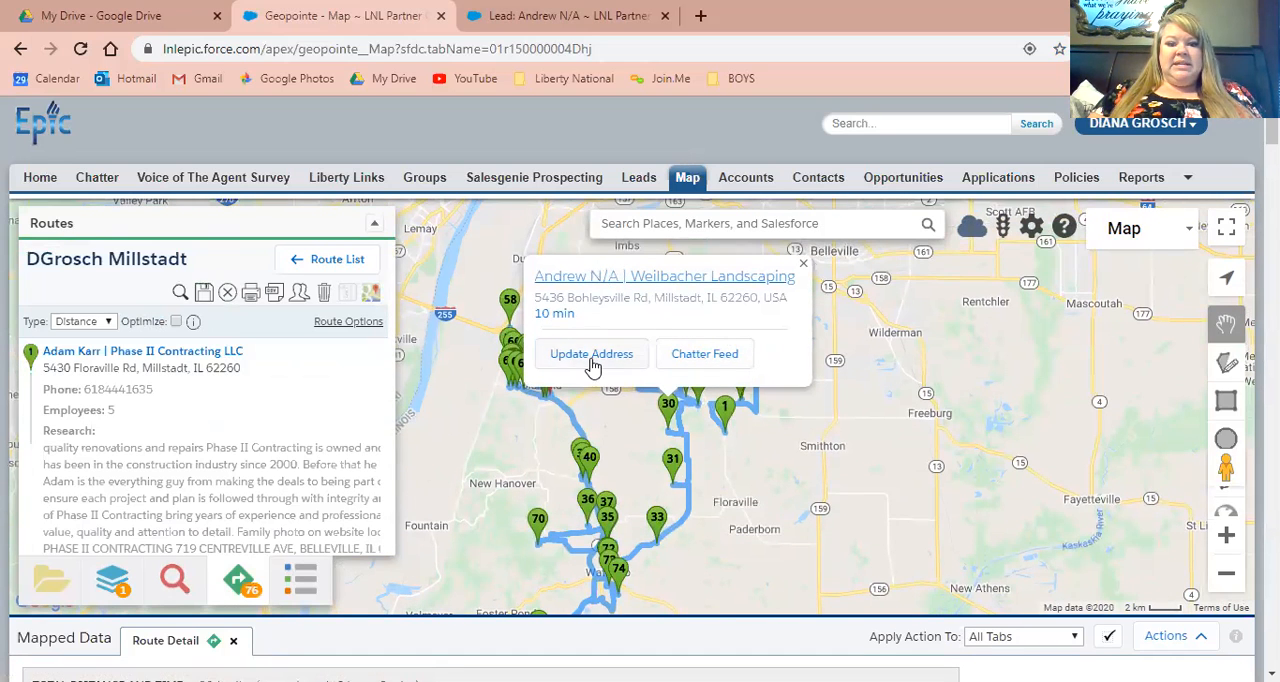
pyautogui.moveTo(704, 354)
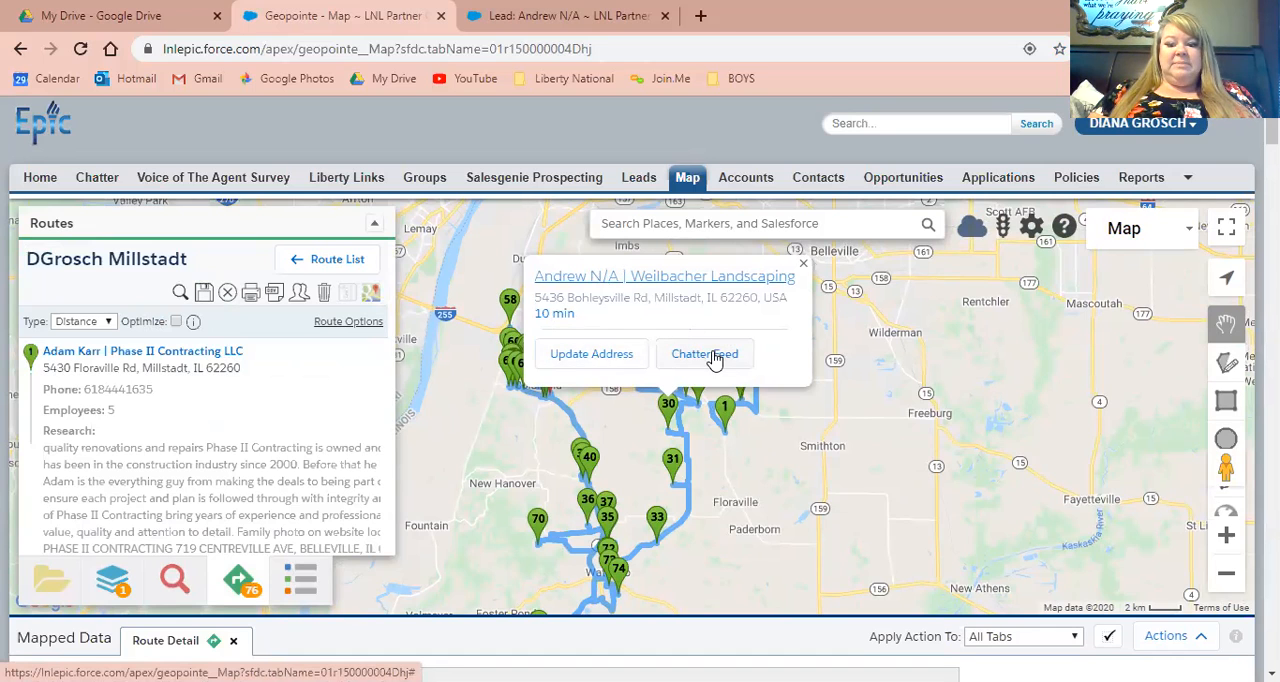
pyautogui.moveTo(698, 322)
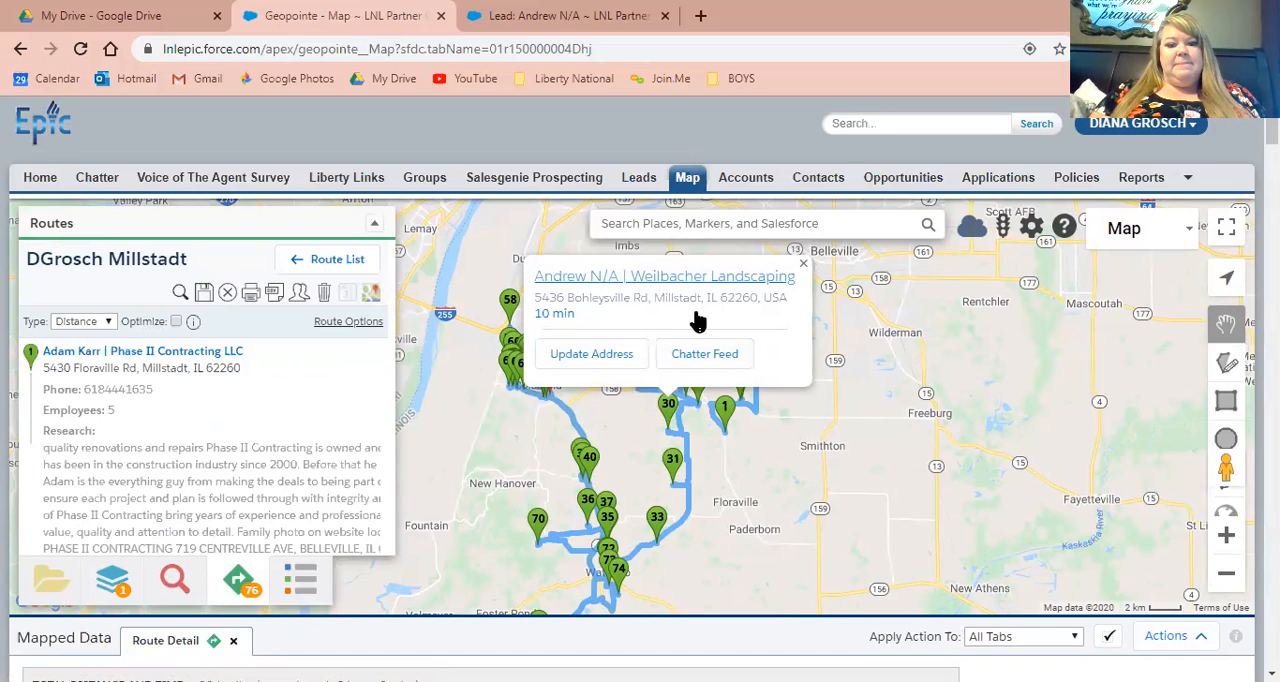
pyautogui.moveTo(688, 296)
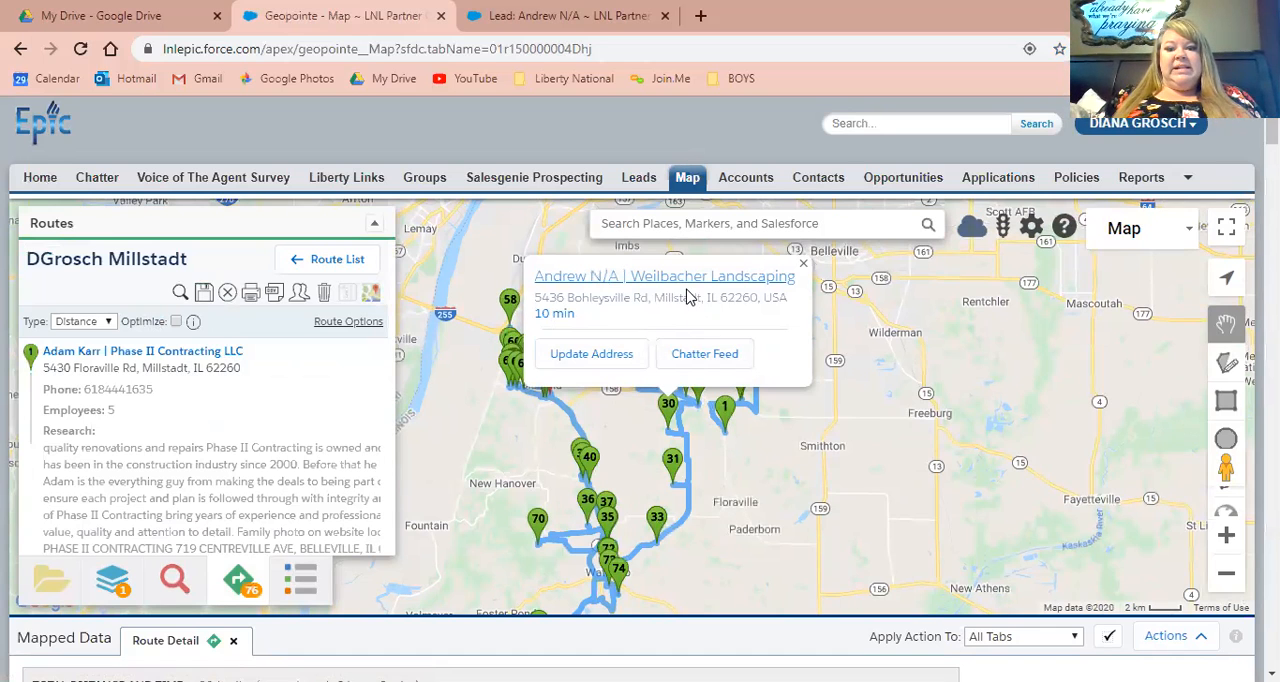
pyautogui.click(664, 276)
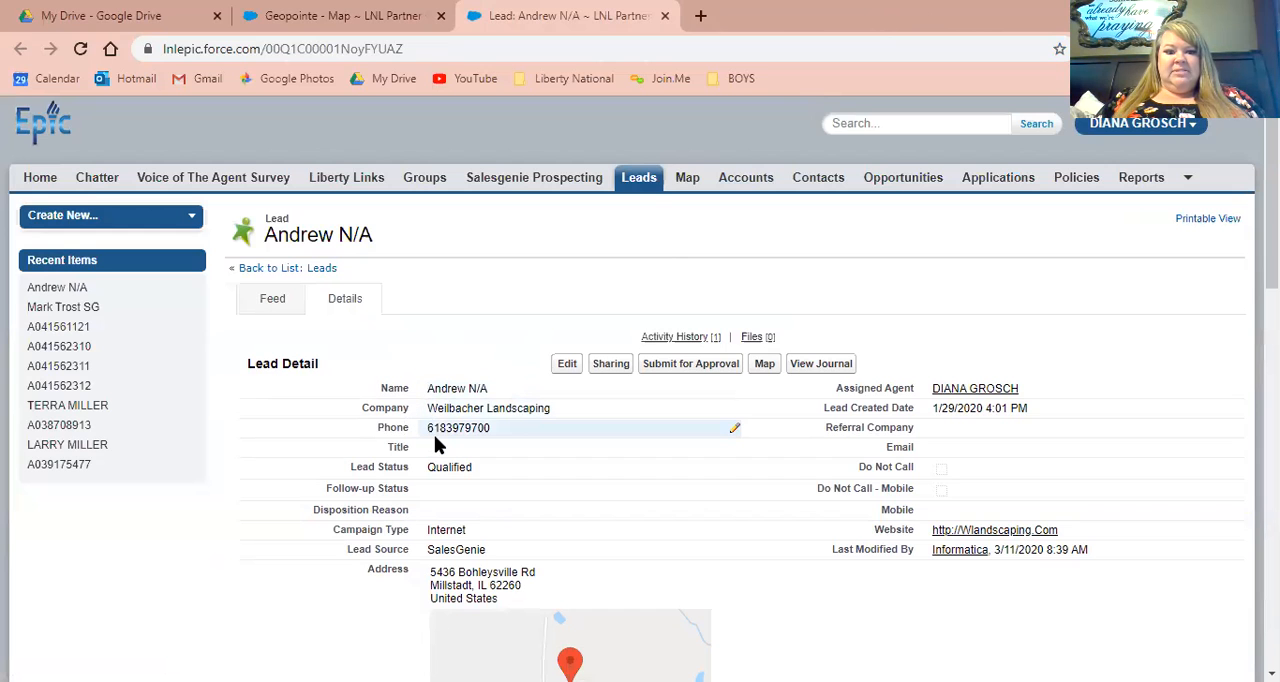
pyautogui.scroll(-3)
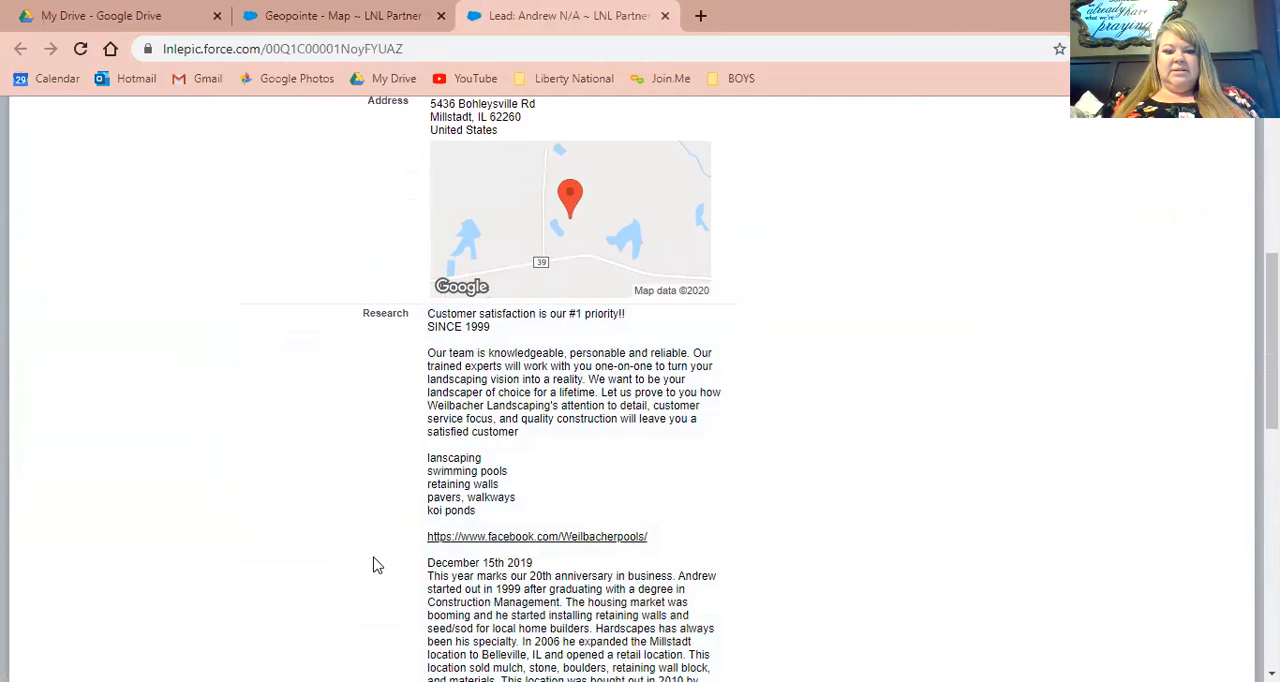
pyautogui.scroll(3)
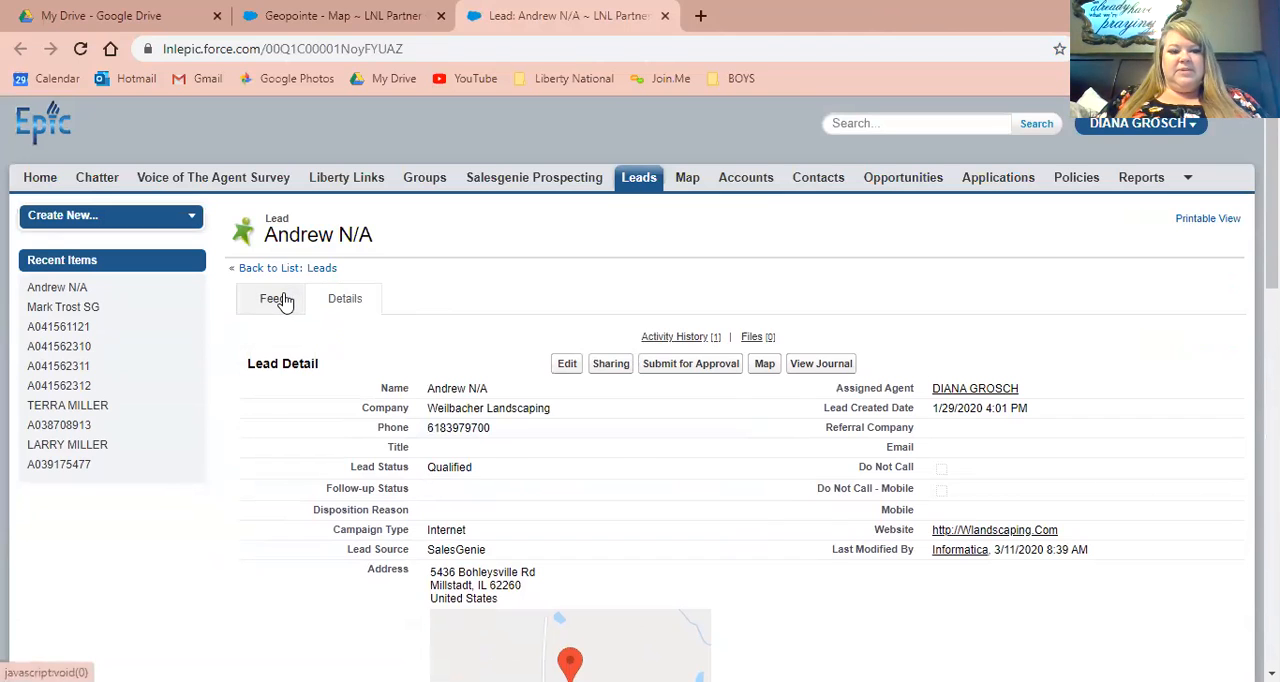
# - On the lead's activity feed, start a blank WS Walk In entry with empty Subject and Details
pyautogui.click(272, 298)
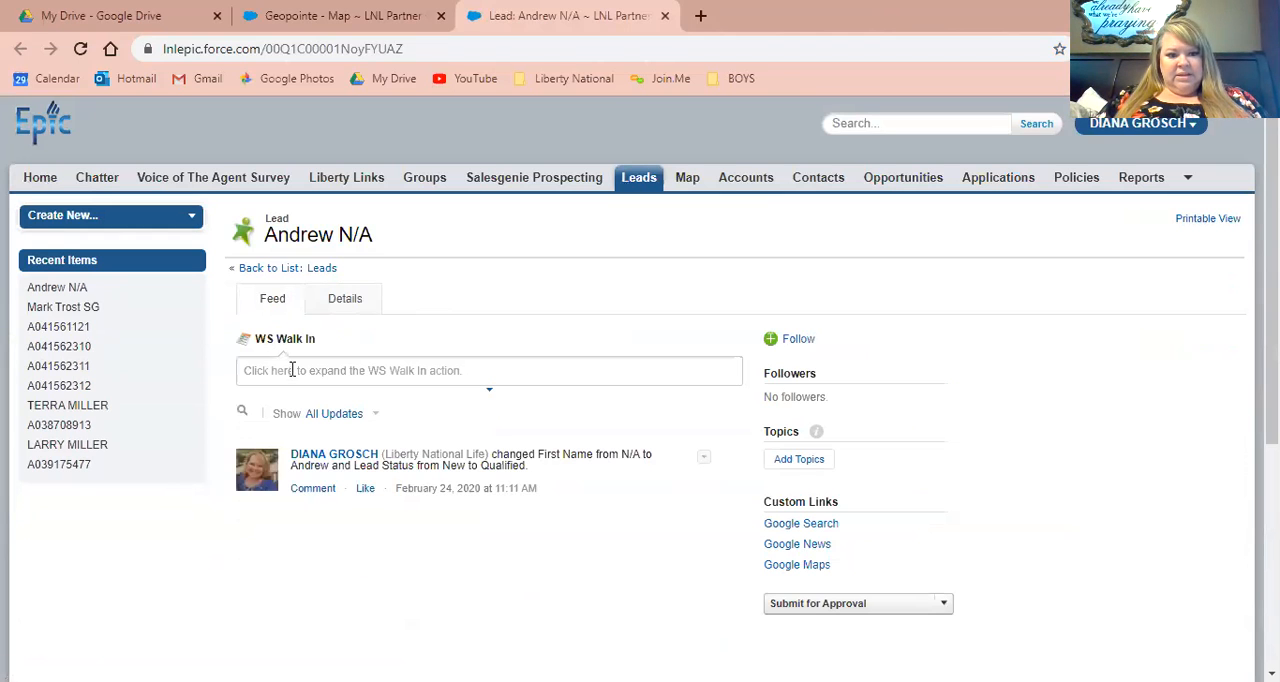
pyautogui.click(488, 370)
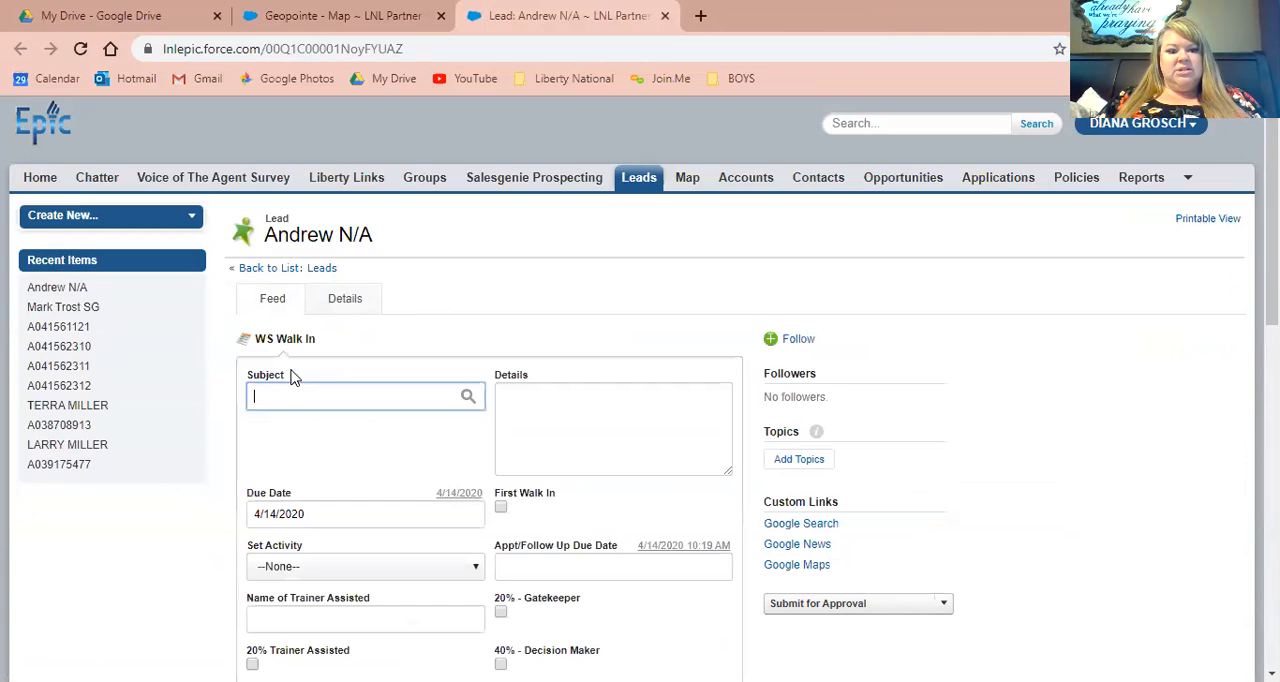
pyautogui.scroll(-3)
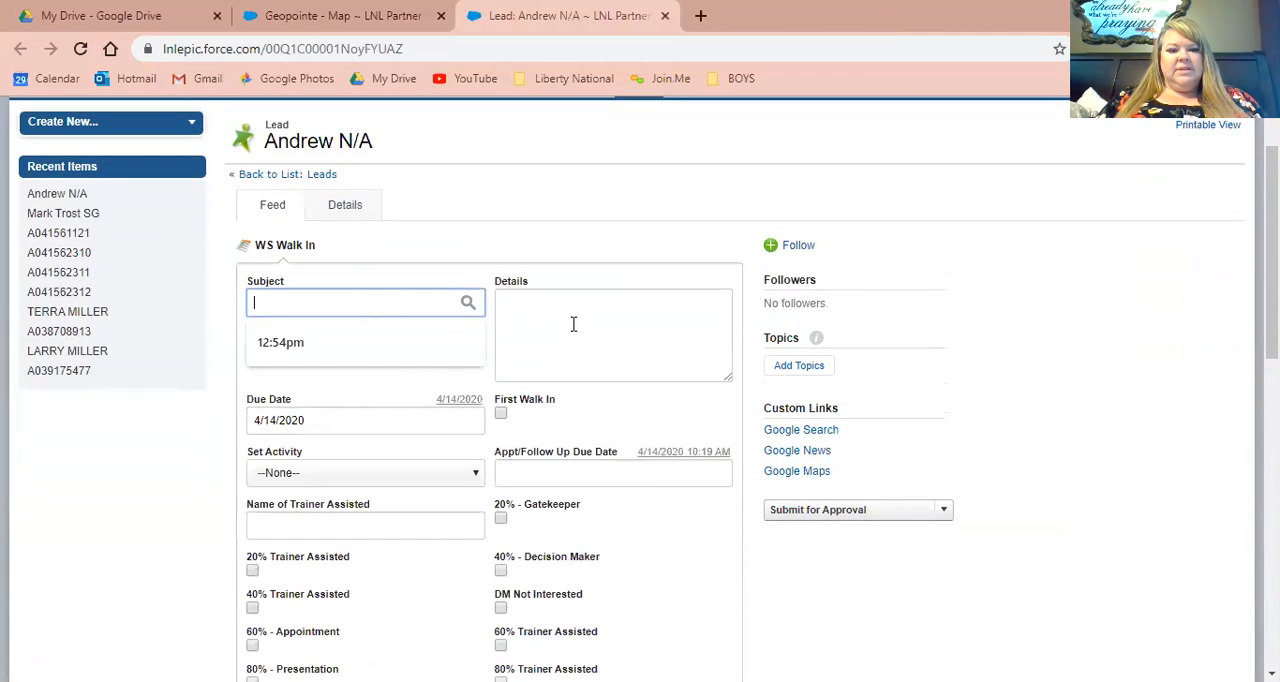
pyautogui.click(612, 336)
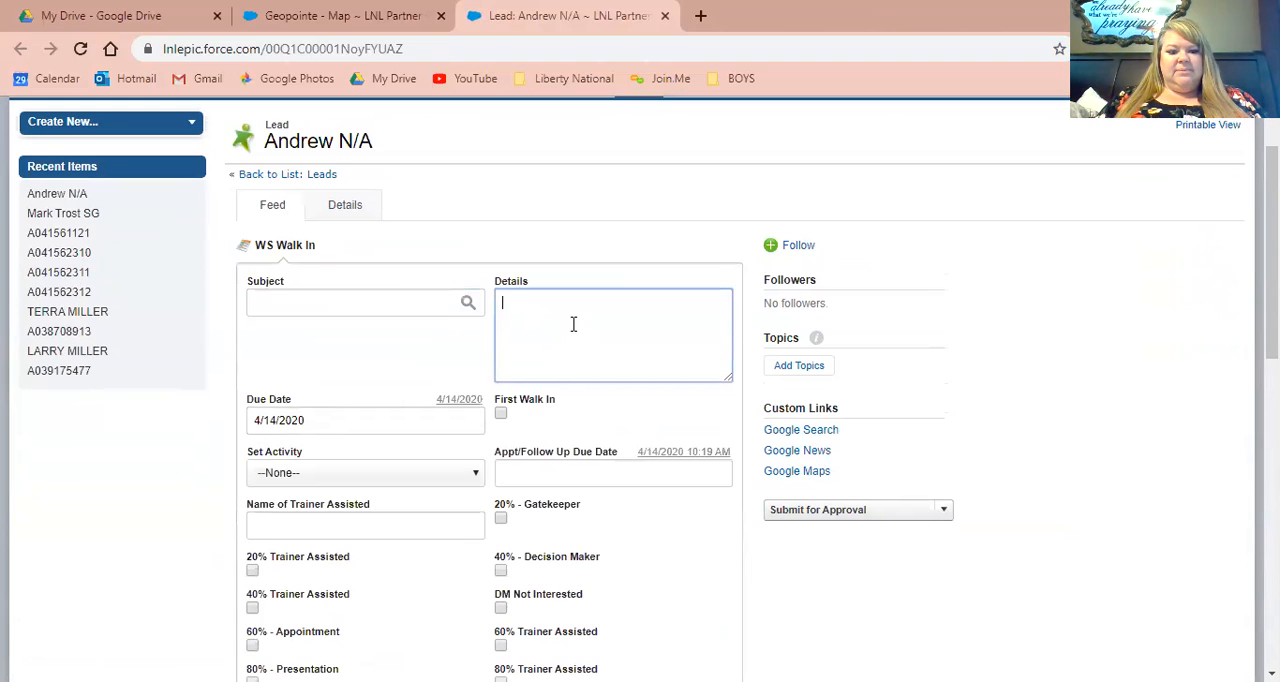
pyautogui.moveTo(596, 192)
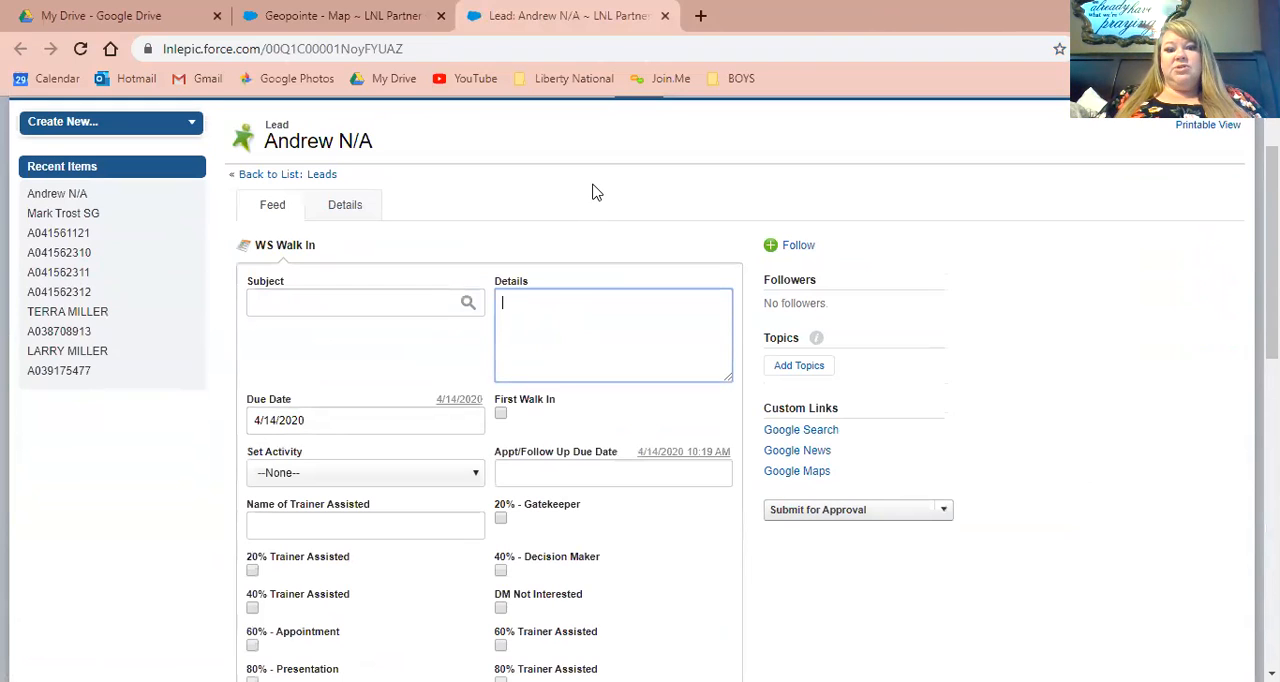
pyautogui.moveTo(488, 186)
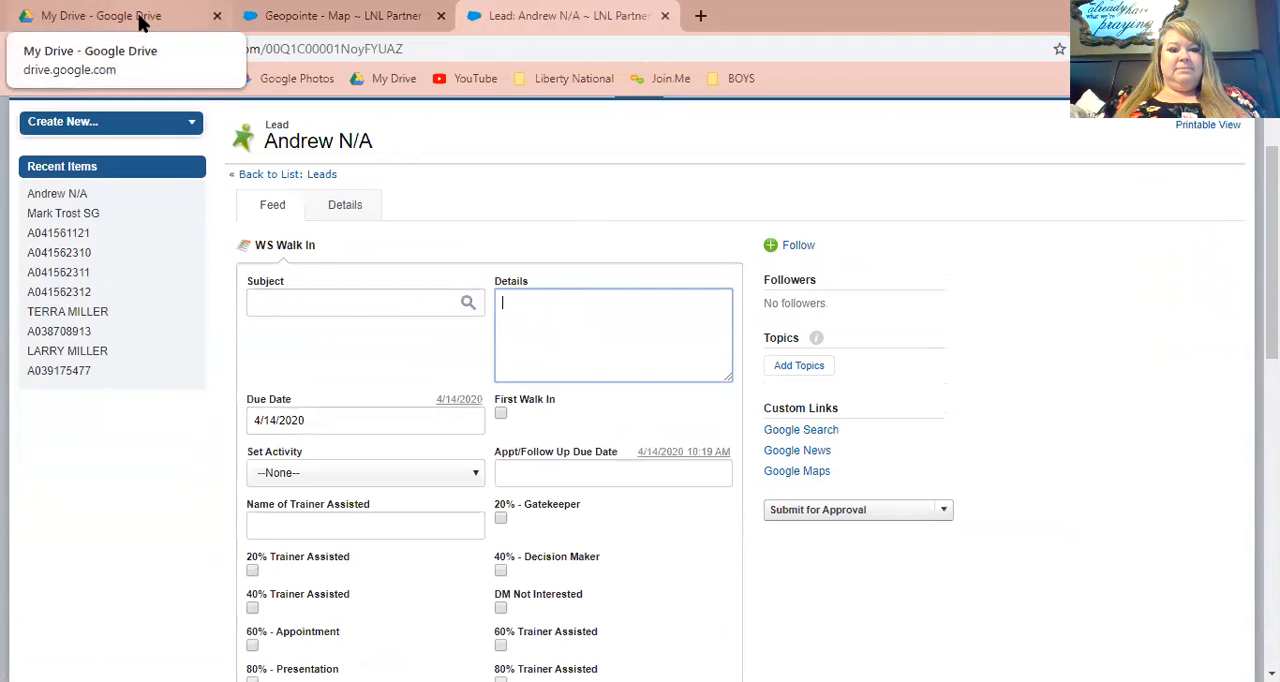
# - In Google Drive's Shared with me, enter the shared Agent folder
pyautogui.click(100, 16)
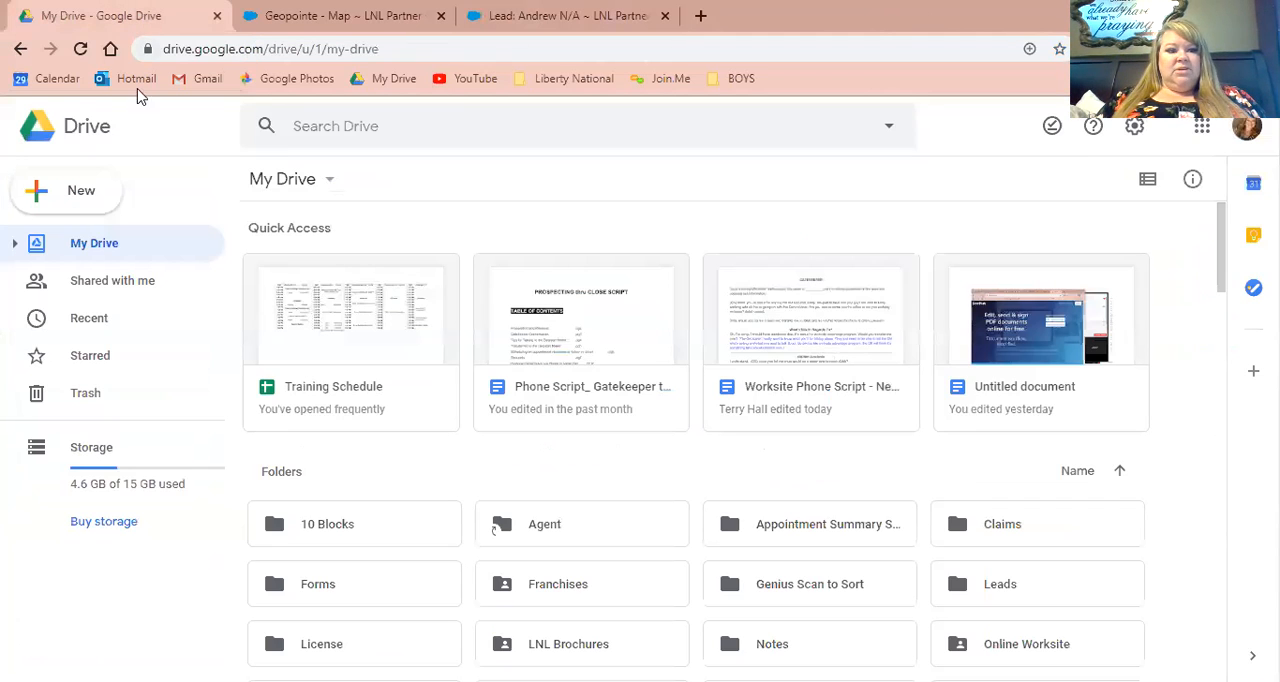
pyautogui.click(112, 280)
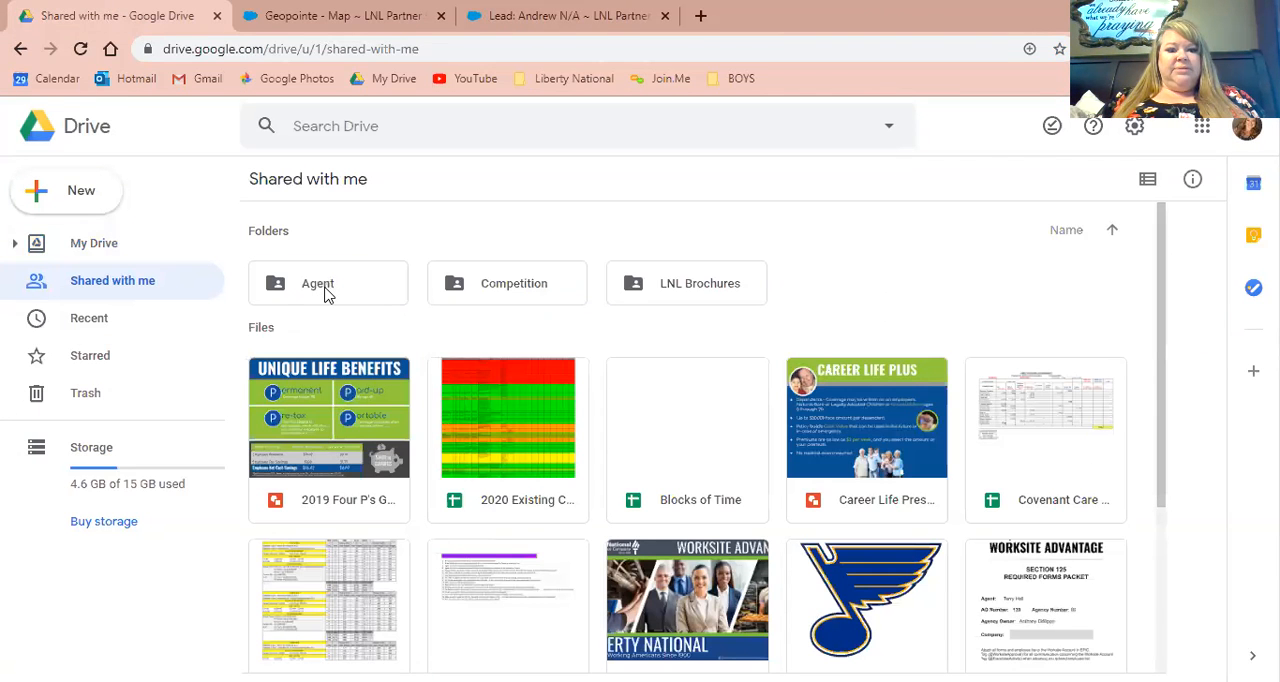
pyautogui.doubleClick(318, 284)
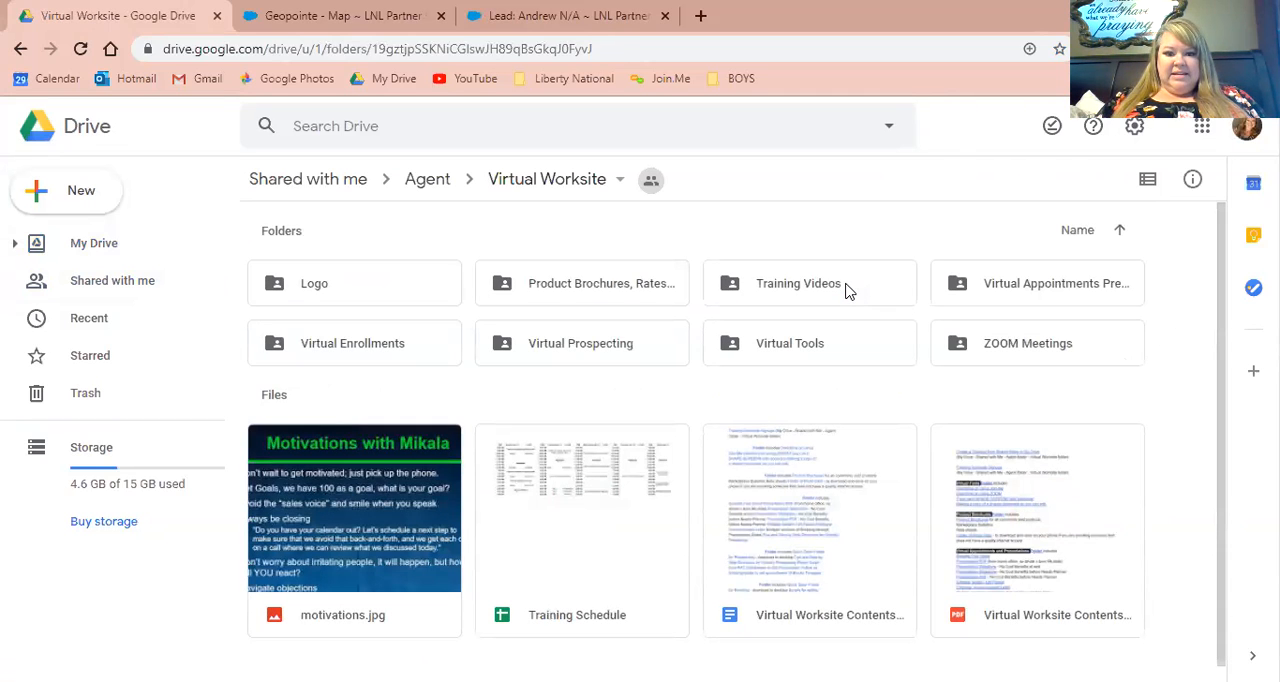
pyautogui.moveTo(580, 344)
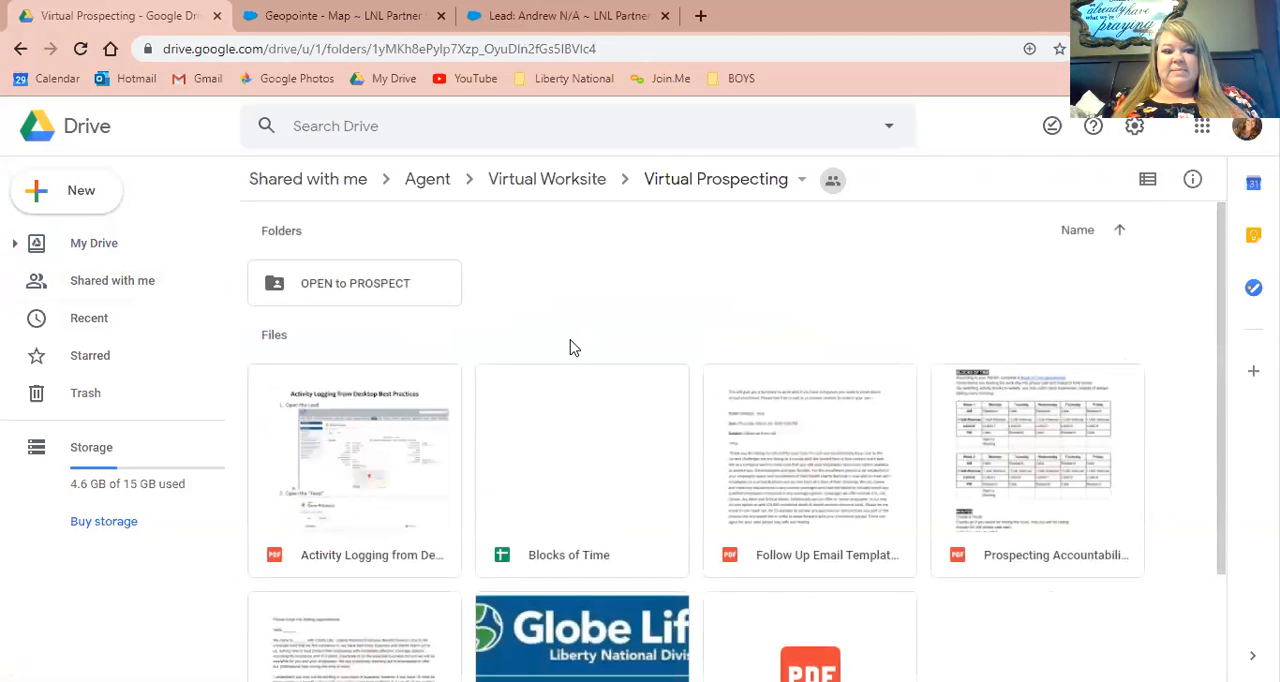
pyautogui.moveTo(436, 290)
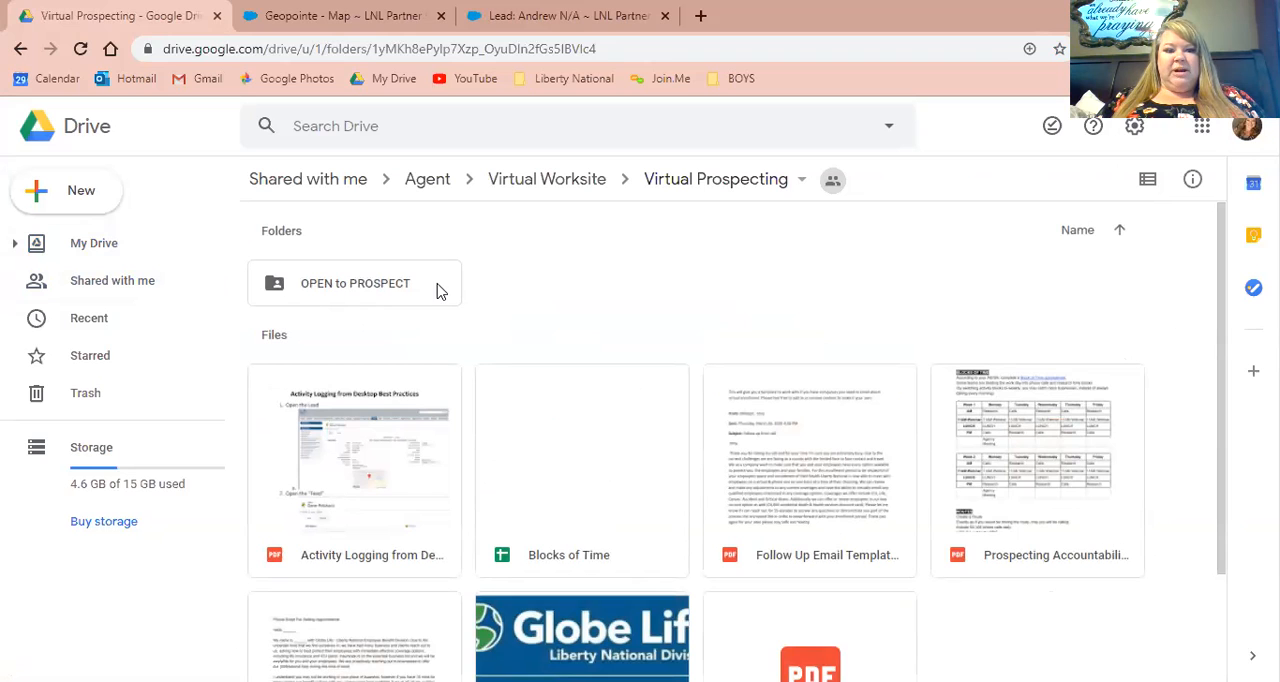
pyautogui.rightClick(354, 284)
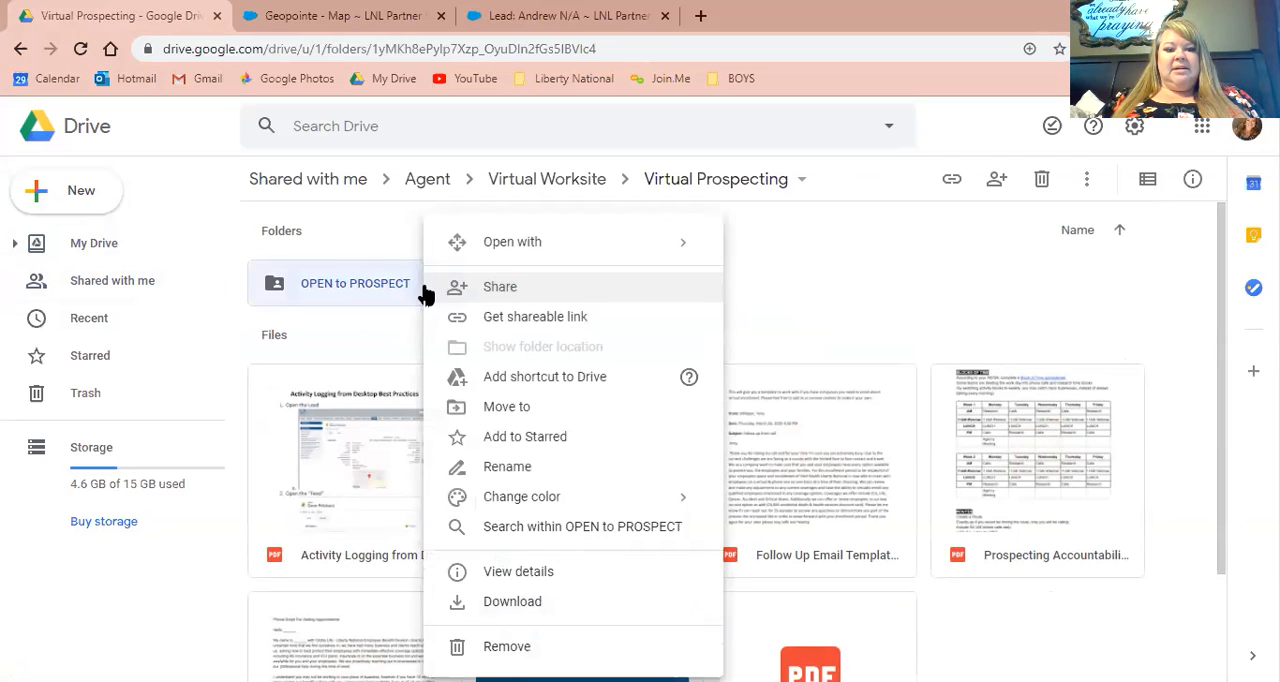
pyautogui.moveTo(512, 600)
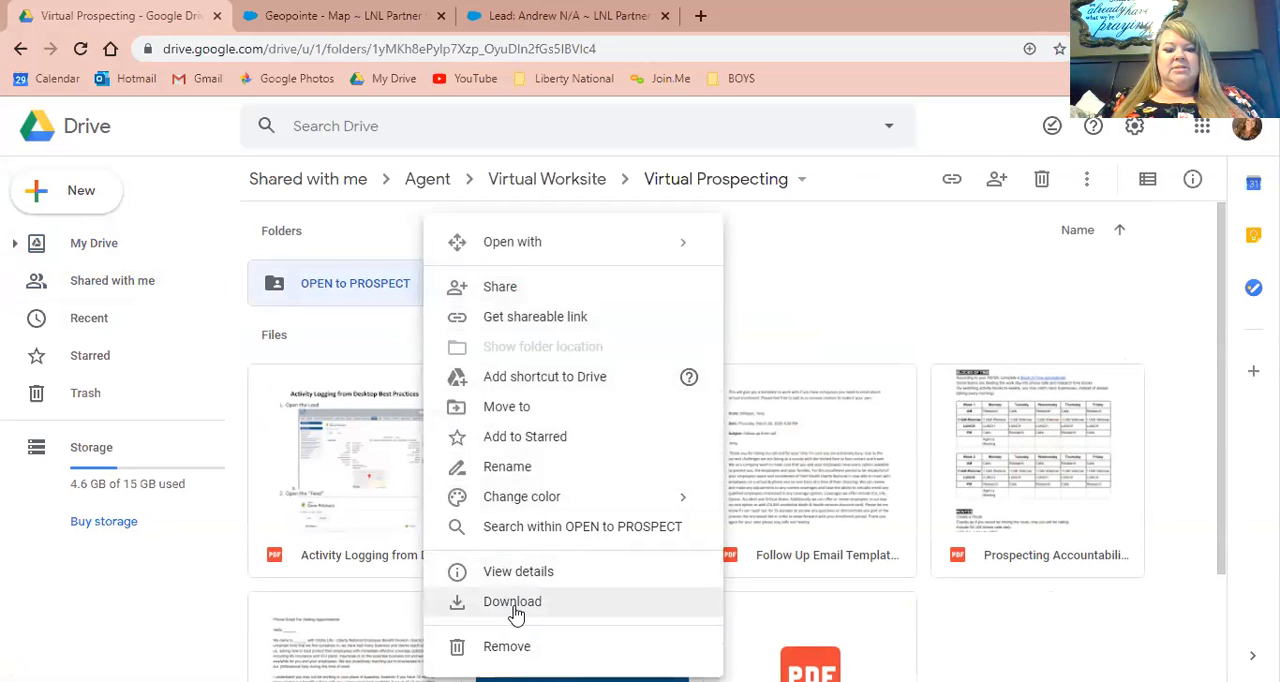
pyautogui.click(512, 600)
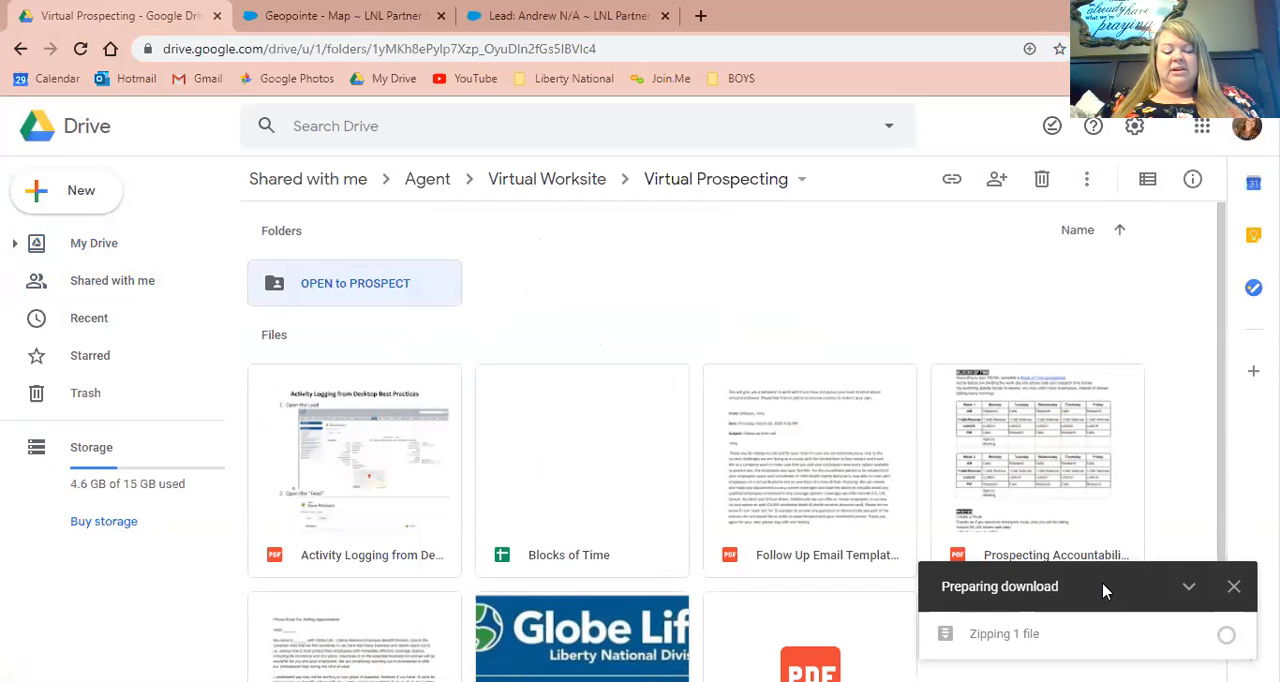
pyautogui.click(1234, 586)
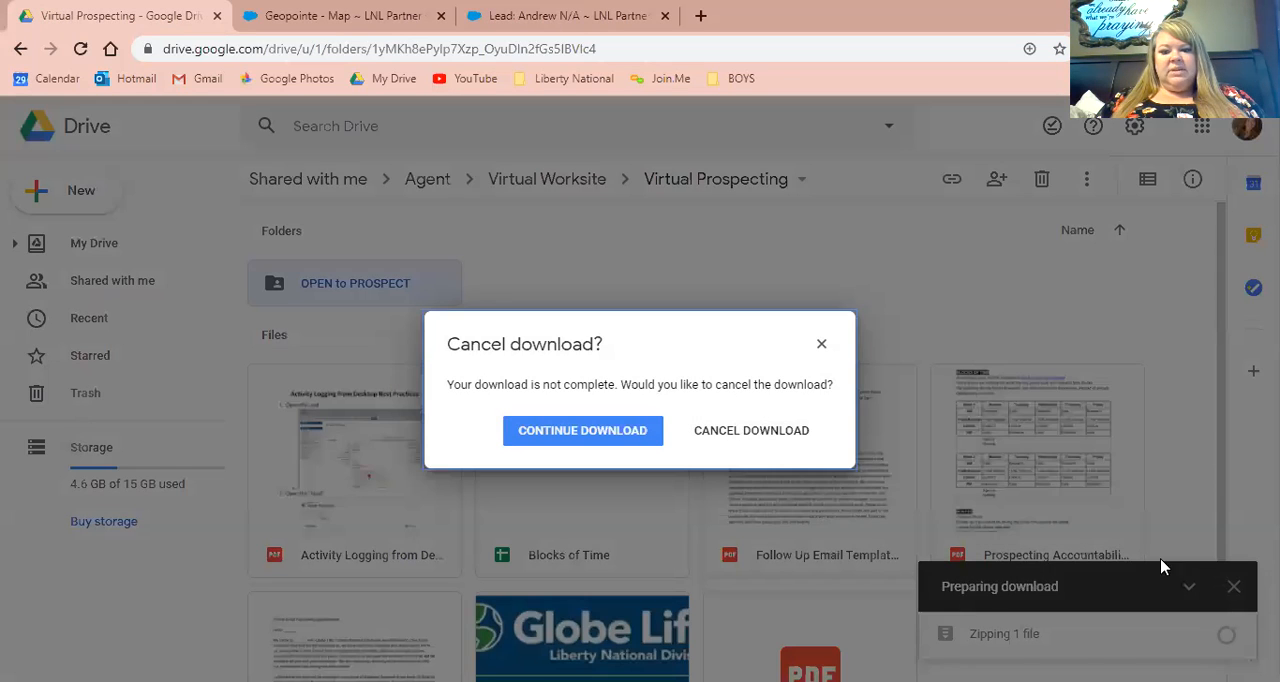
pyautogui.click(750, 430)
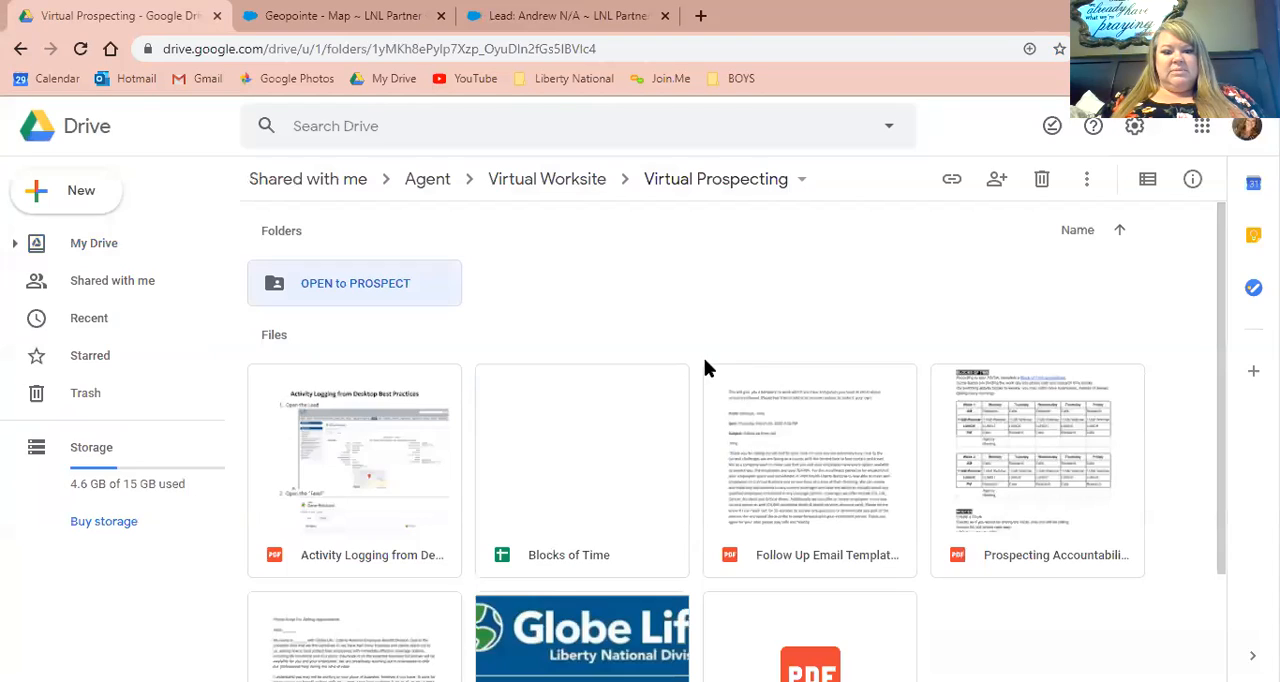
pyautogui.moveTo(716, 364)
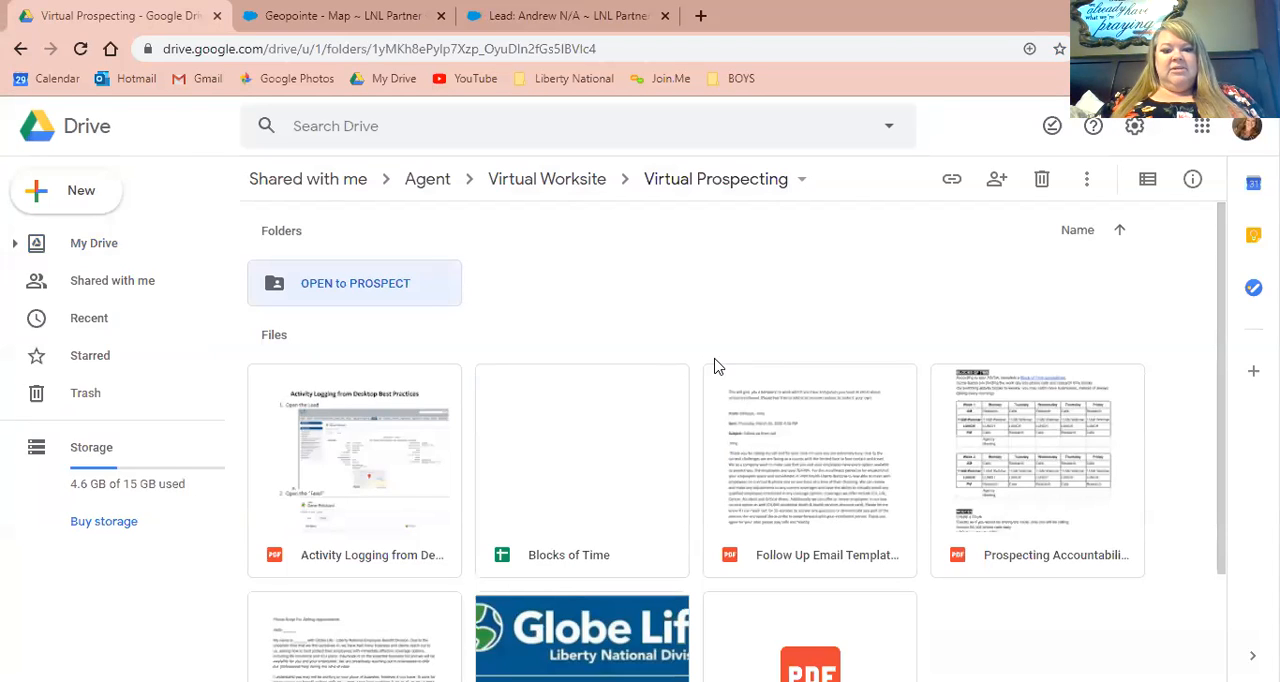
# - Scroll the OPEN to PROSPECT file grid down to the Updated 4-13 Phone Script PDF
pyautogui.scroll(-3)
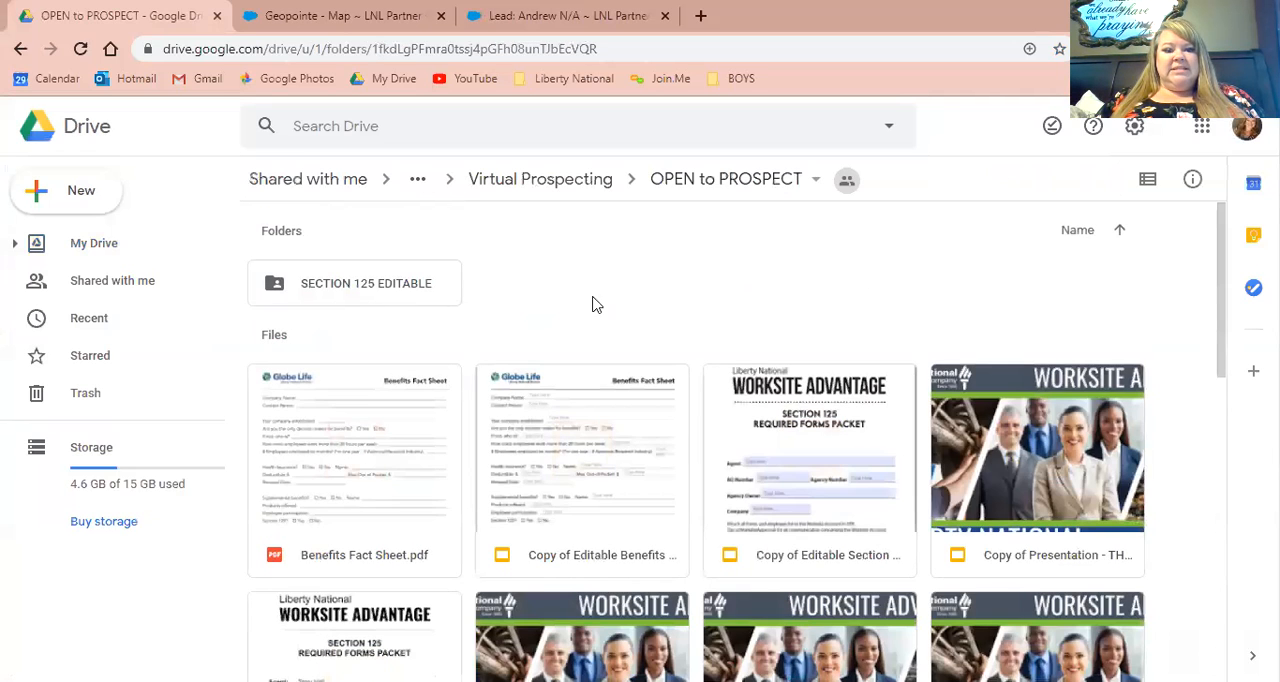
pyautogui.scroll(-3)
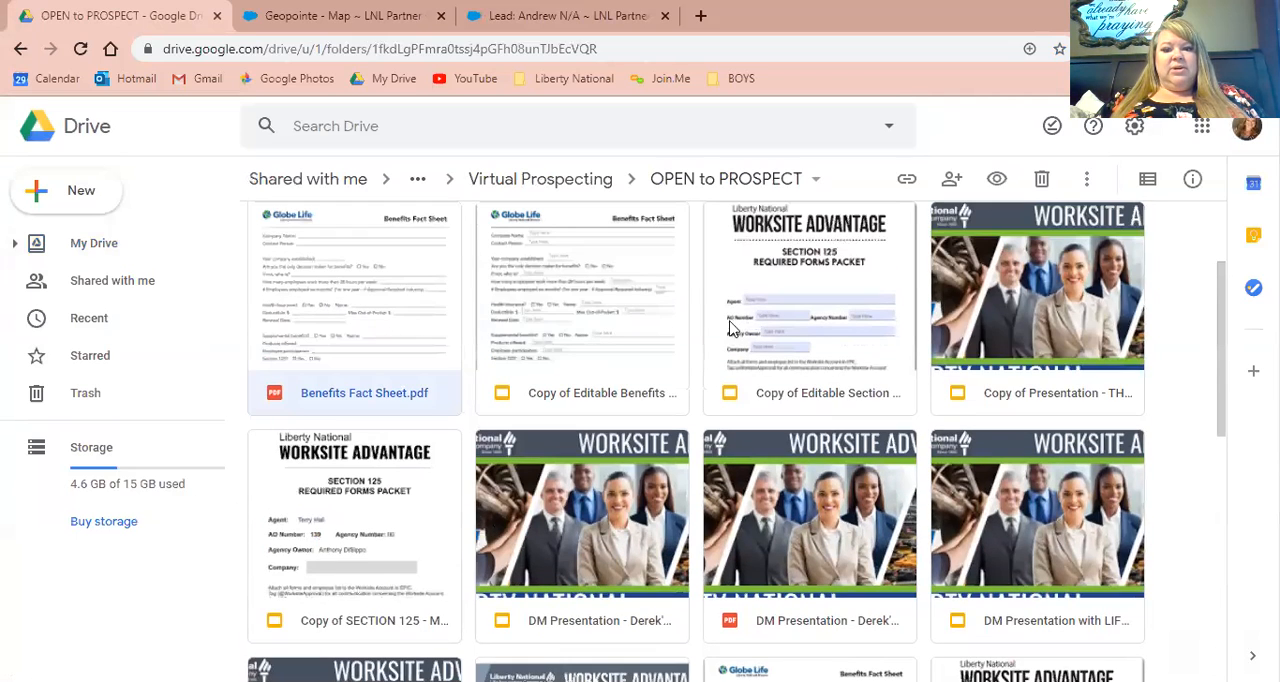
pyautogui.moveTo(784, 330)
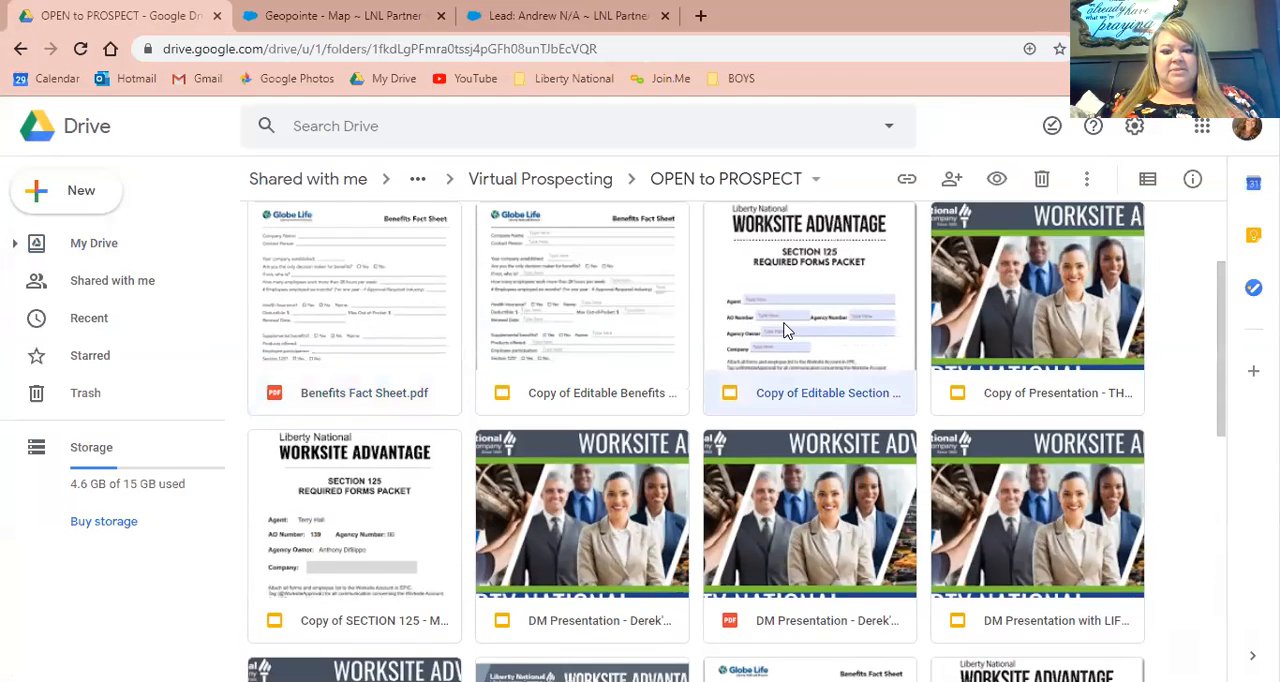
pyautogui.scroll(-3)
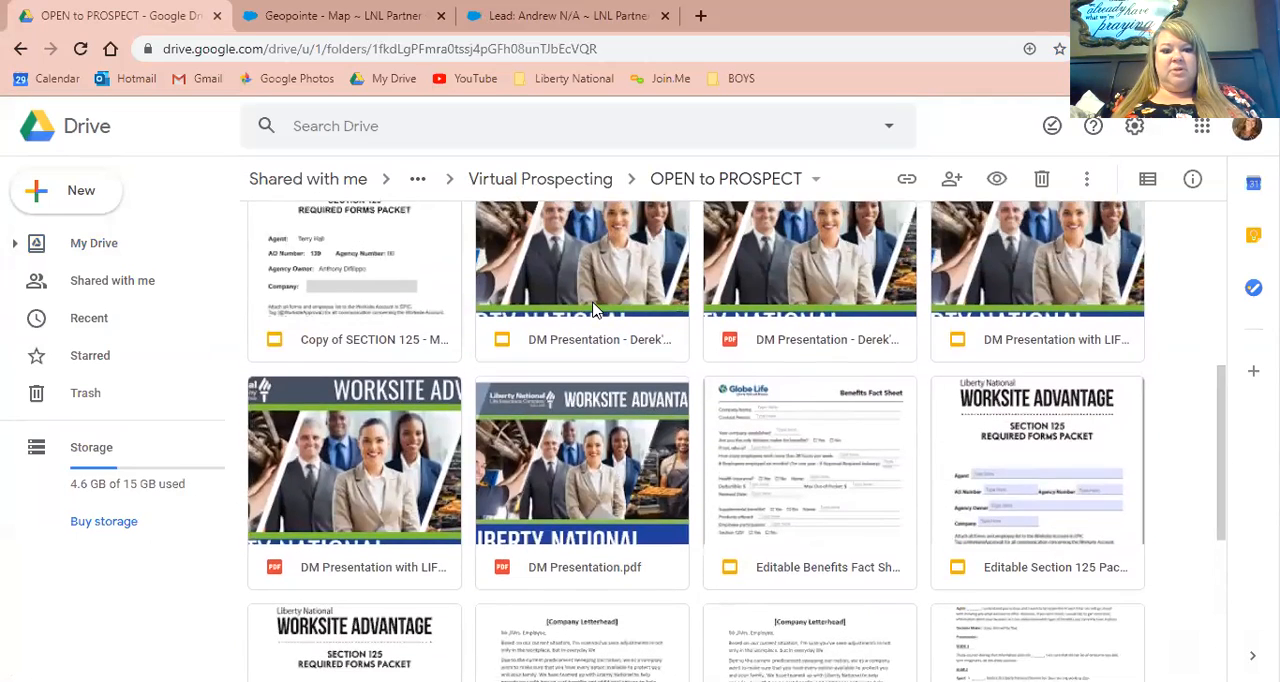
pyautogui.scroll(-3)
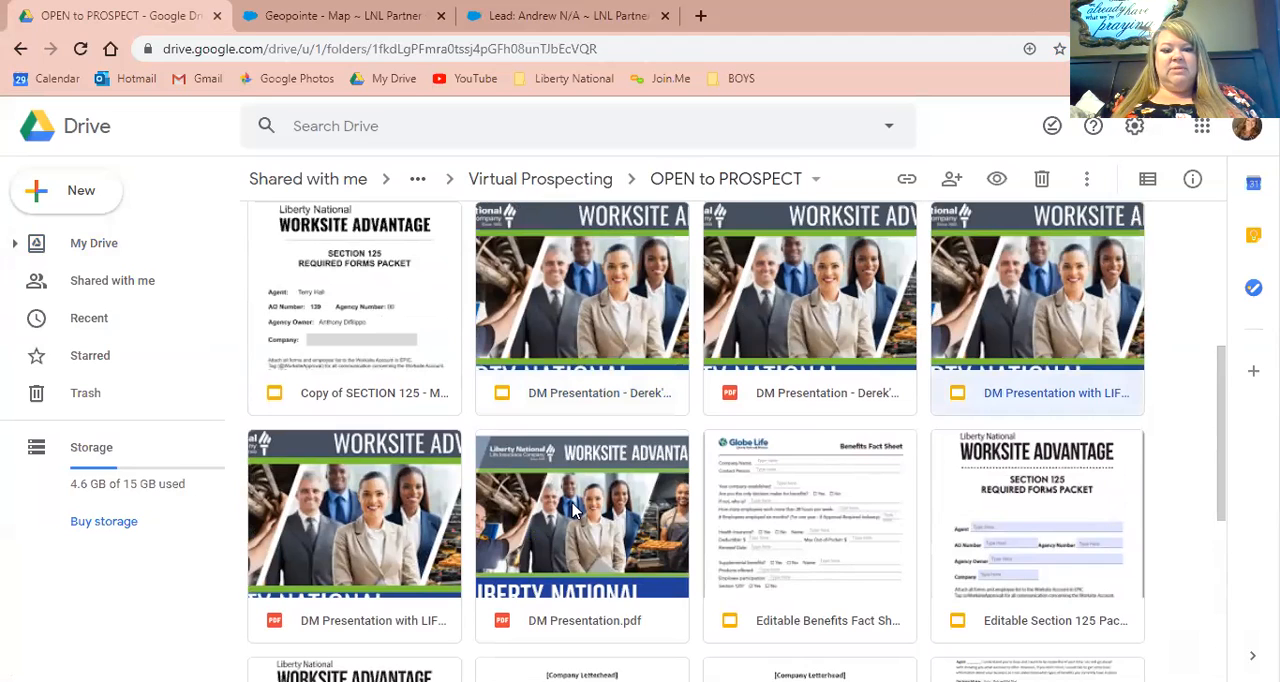
pyautogui.scroll(-3)
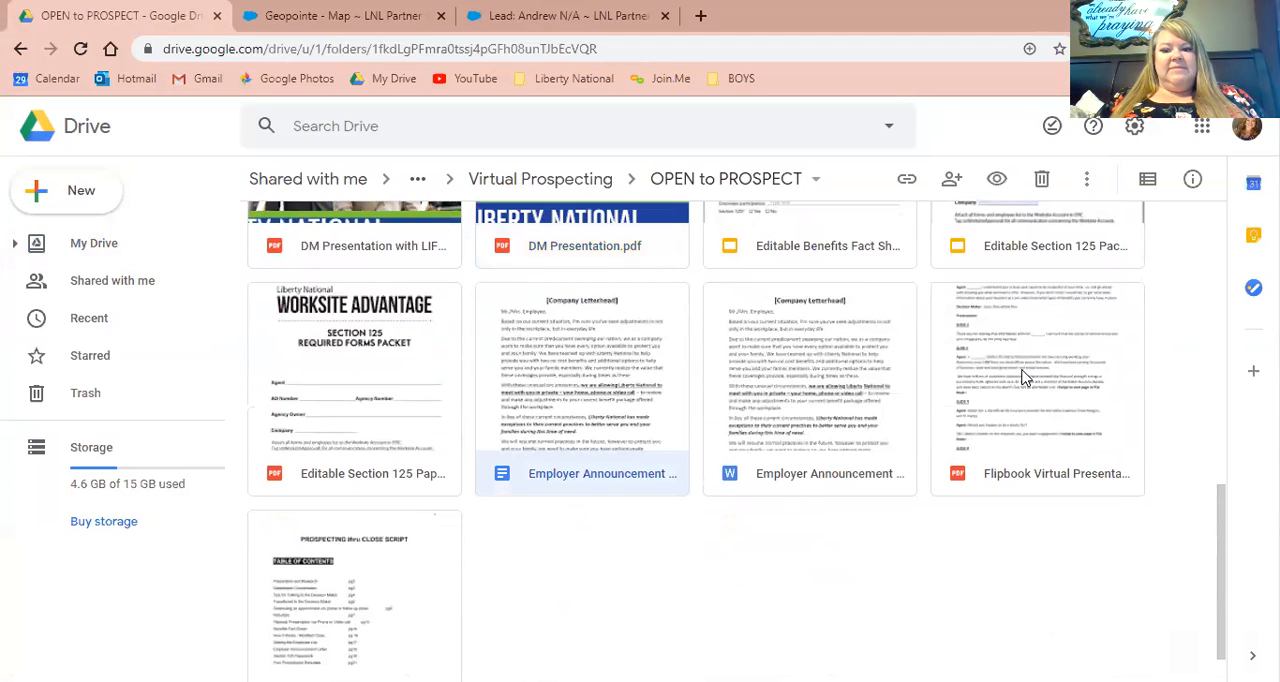
pyautogui.scroll(-3)
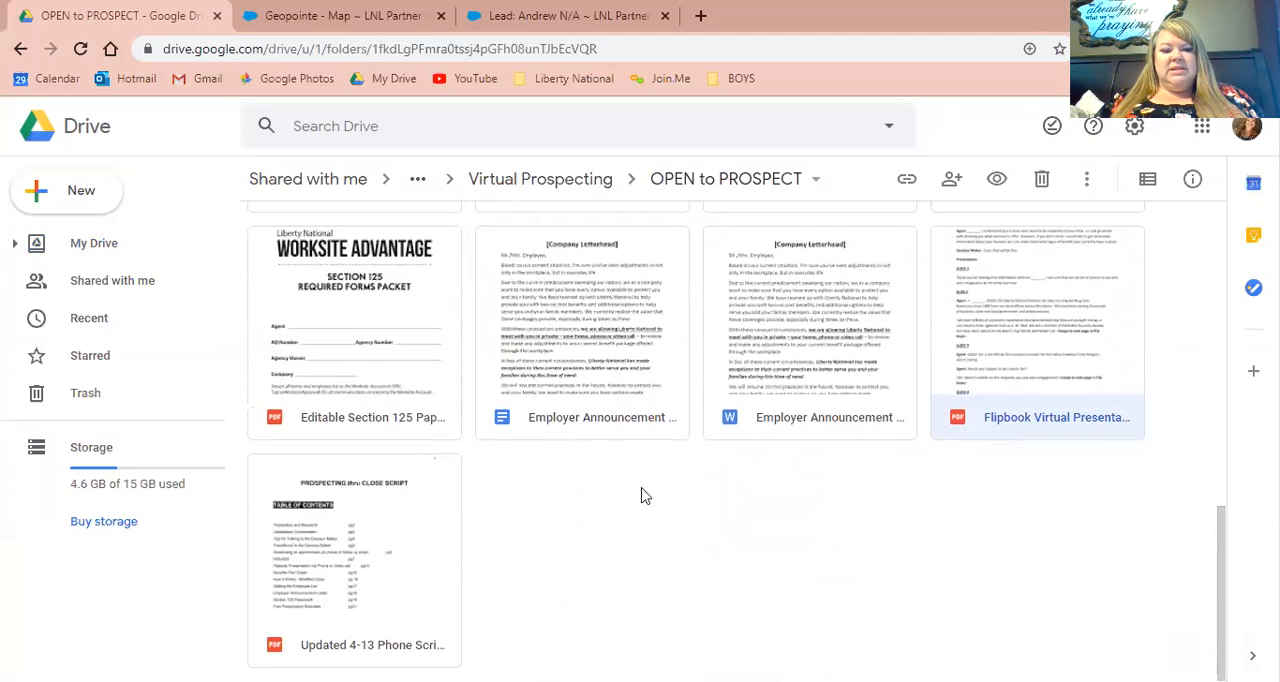
pyautogui.moveTo(390, 554)
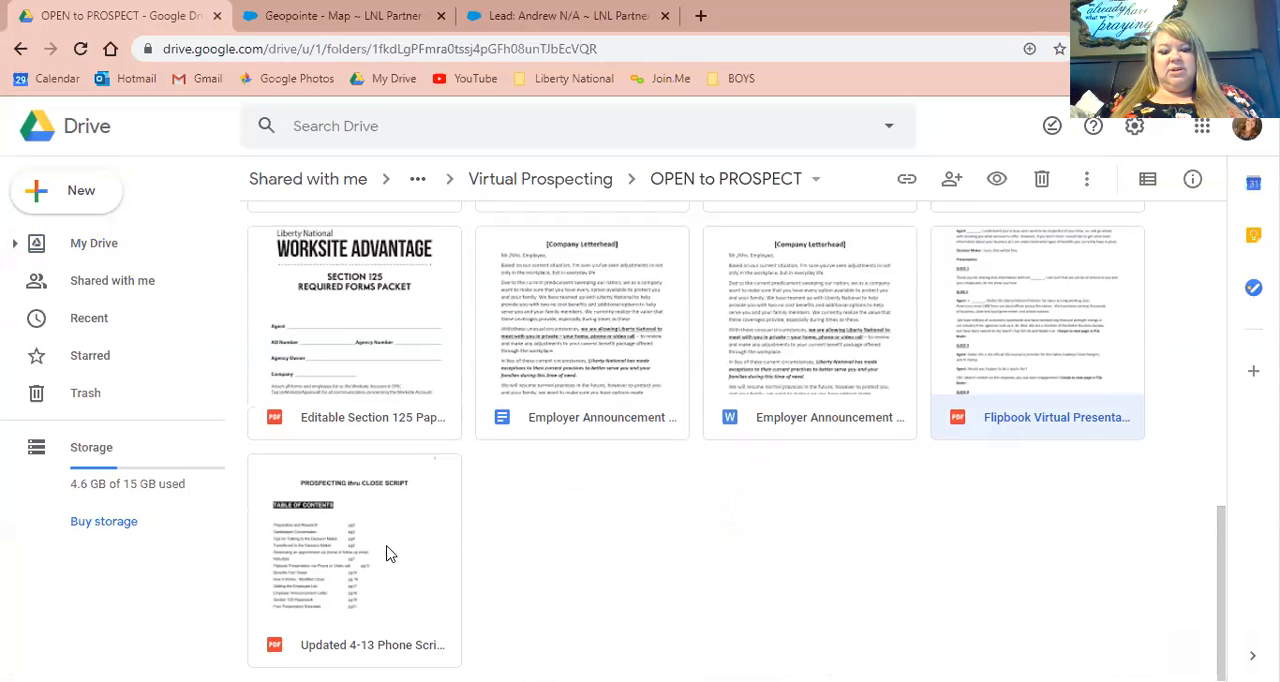
pyautogui.moveTo(394, 544)
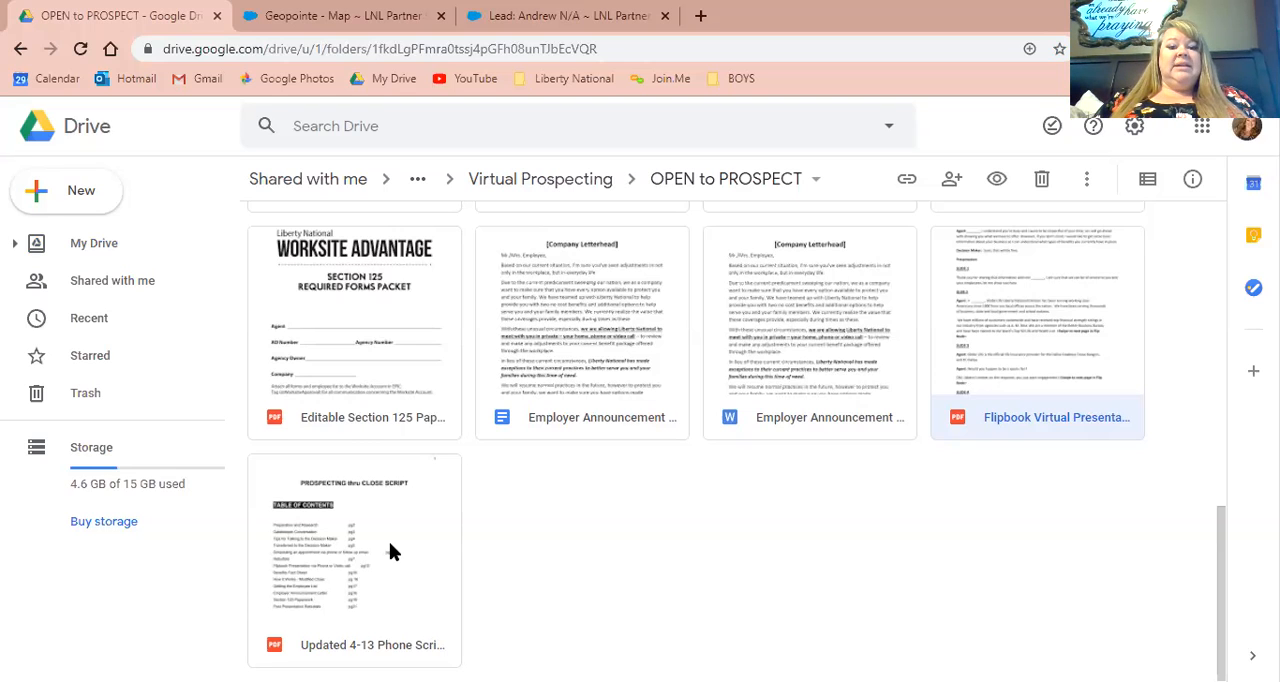
pyautogui.moveTo(620, 506)
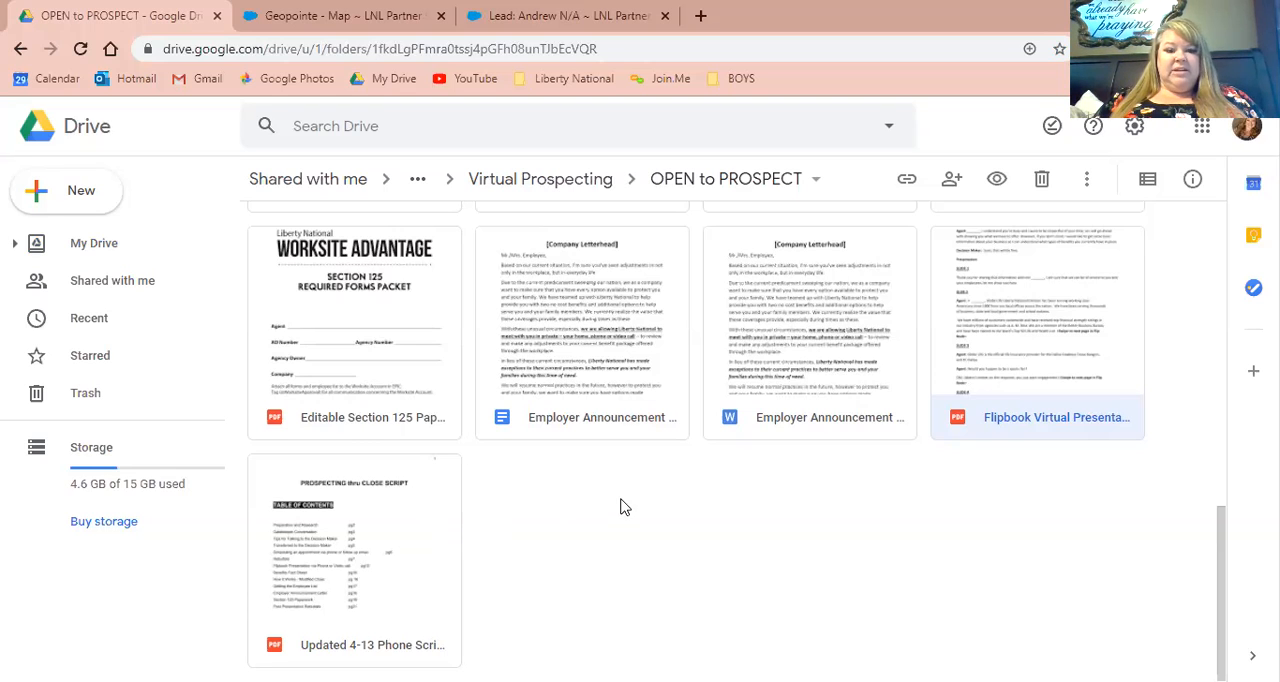
pyautogui.moveTo(644, 546)
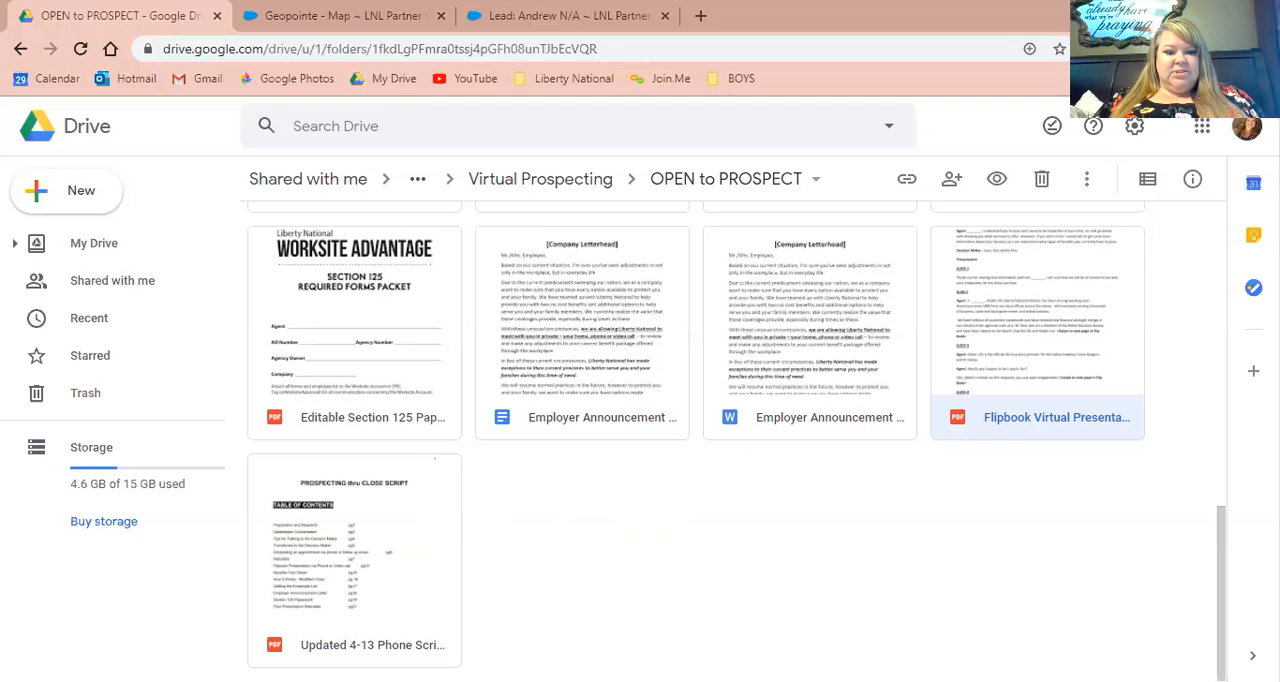
pyautogui.moveTo(714, 506)
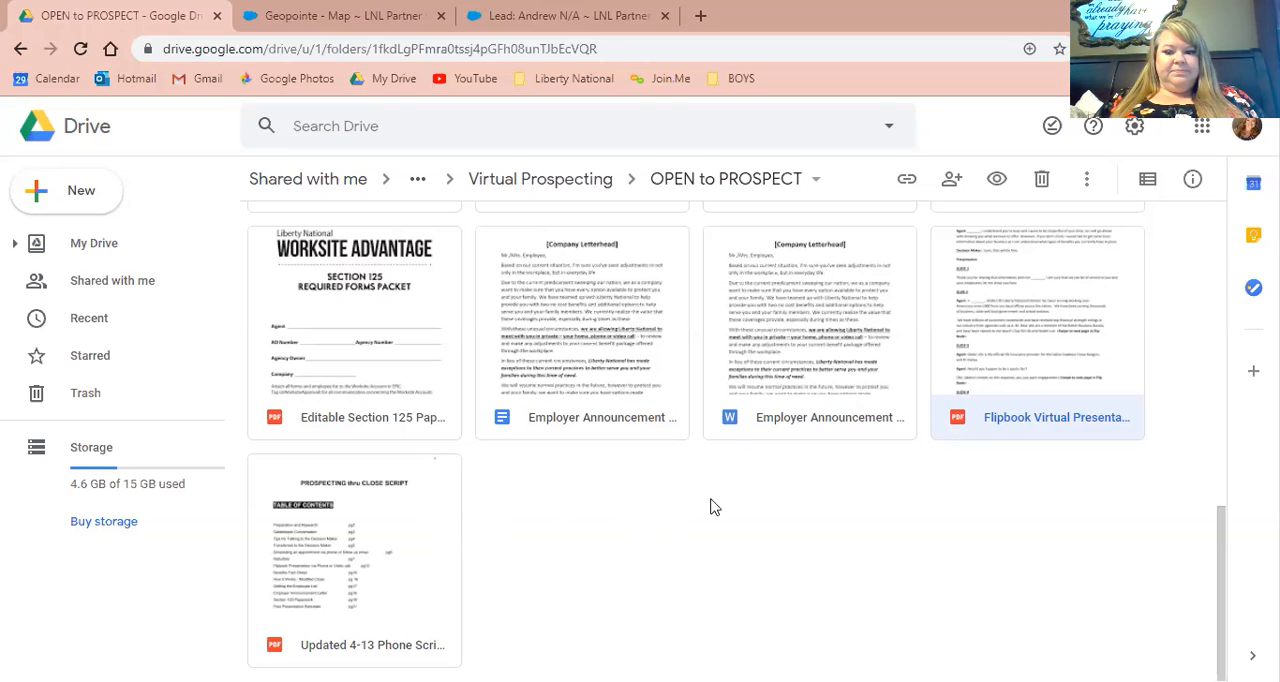
# - View the updated phone script PDF from its contents and preparation pages down to Start with PAC Call on page 3
pyautogui.doubleClick(354, 560)
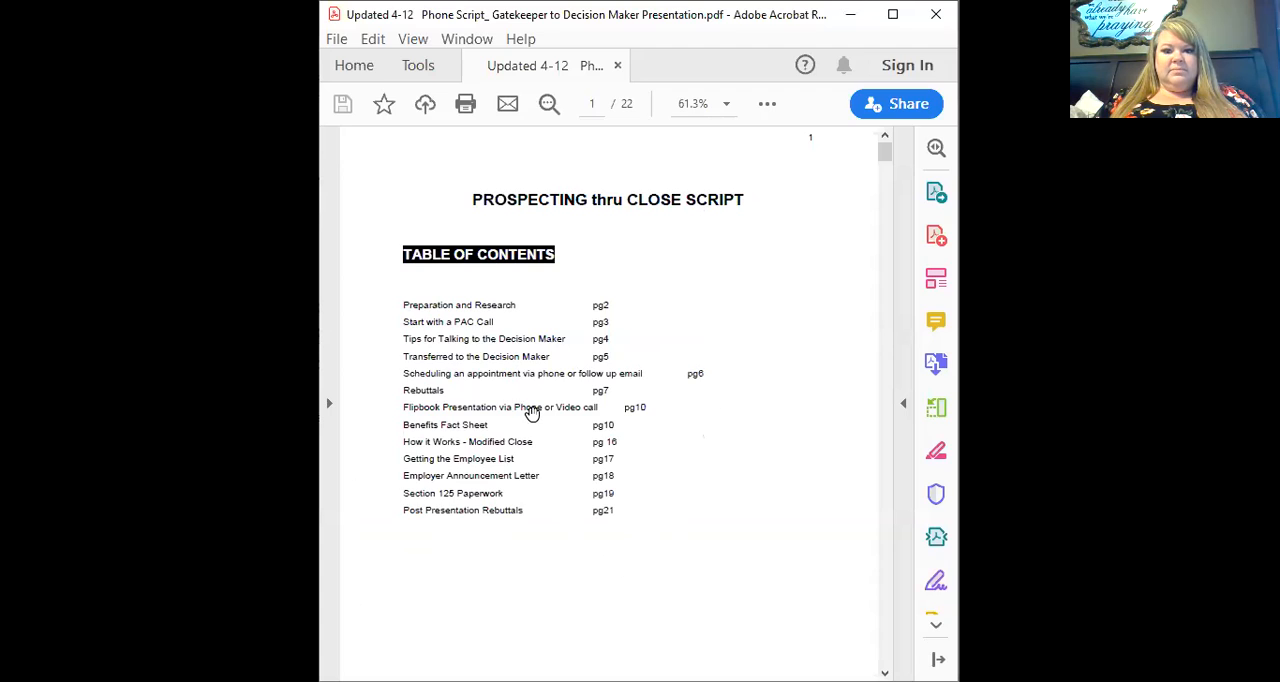
pyautogui.moveTo(612, 272)
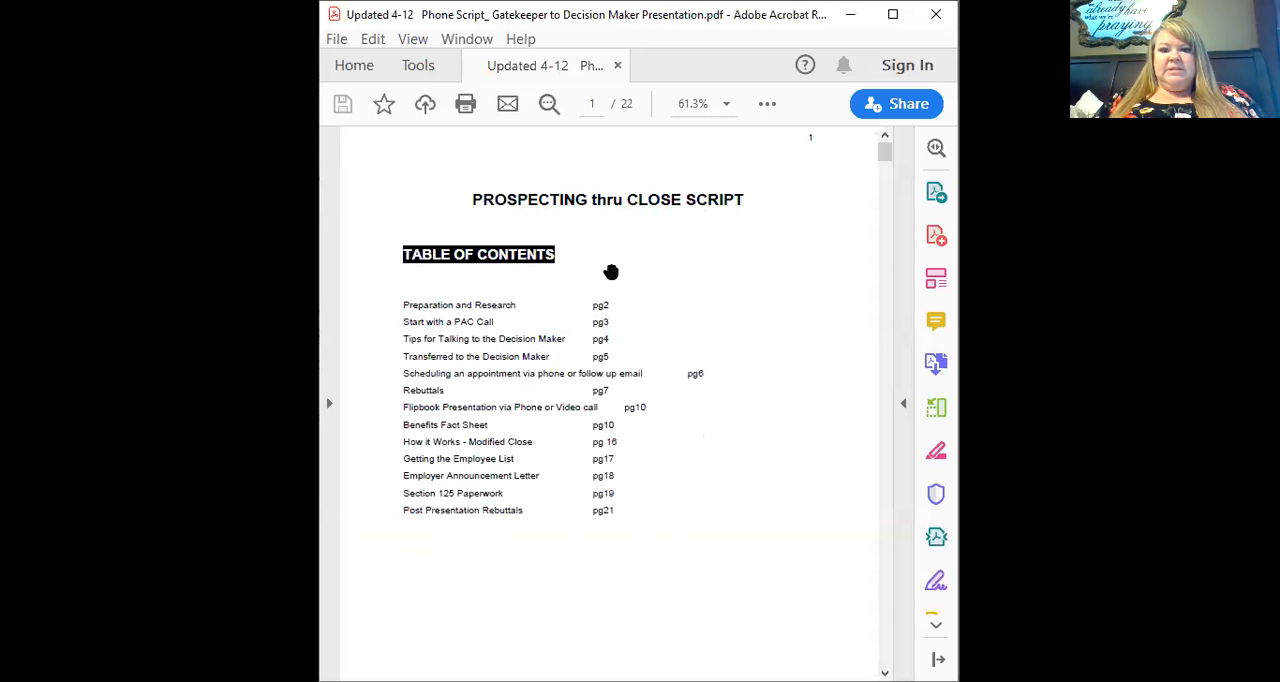
pyautogui.moveTo(624, 260)
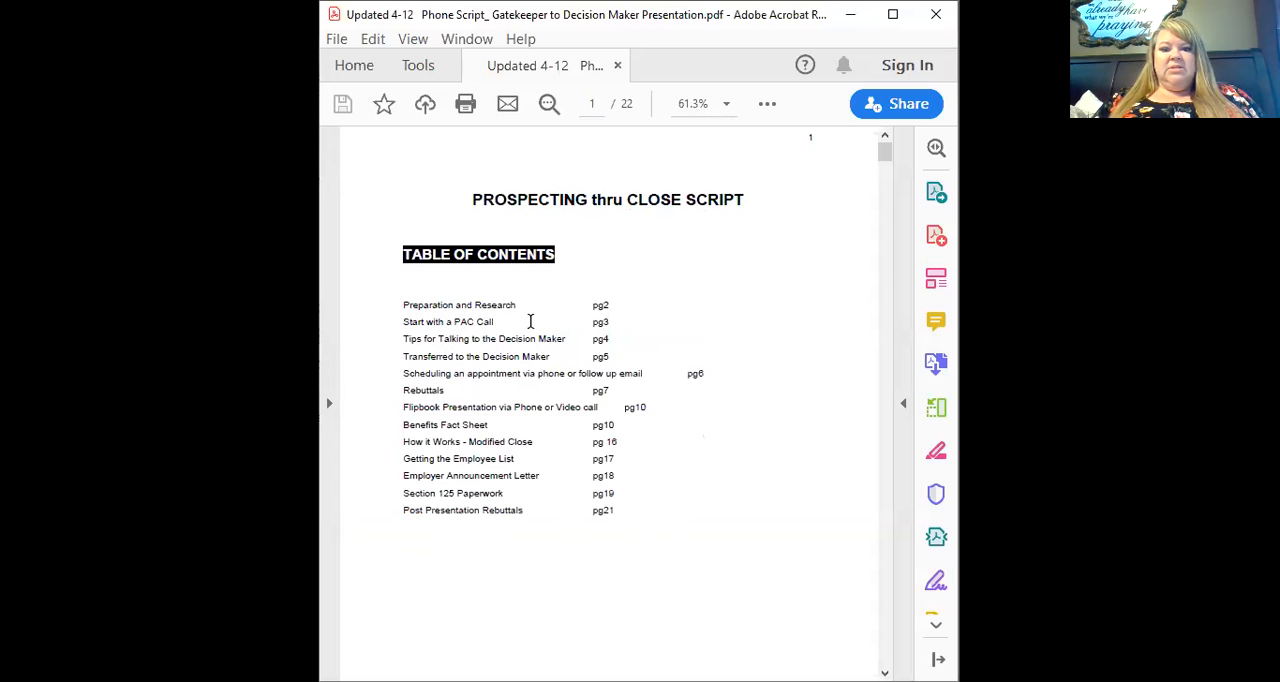
pyautogui.moveTo(592, 296)
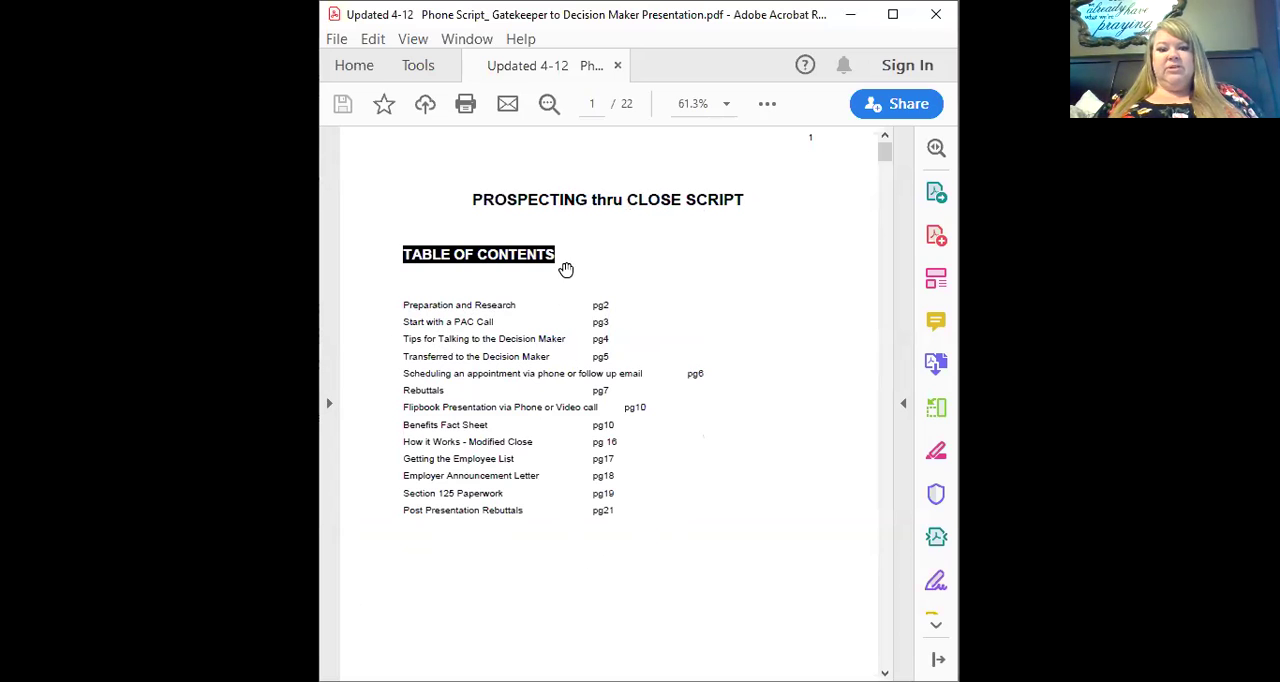
pyautogui.scroll(-3)
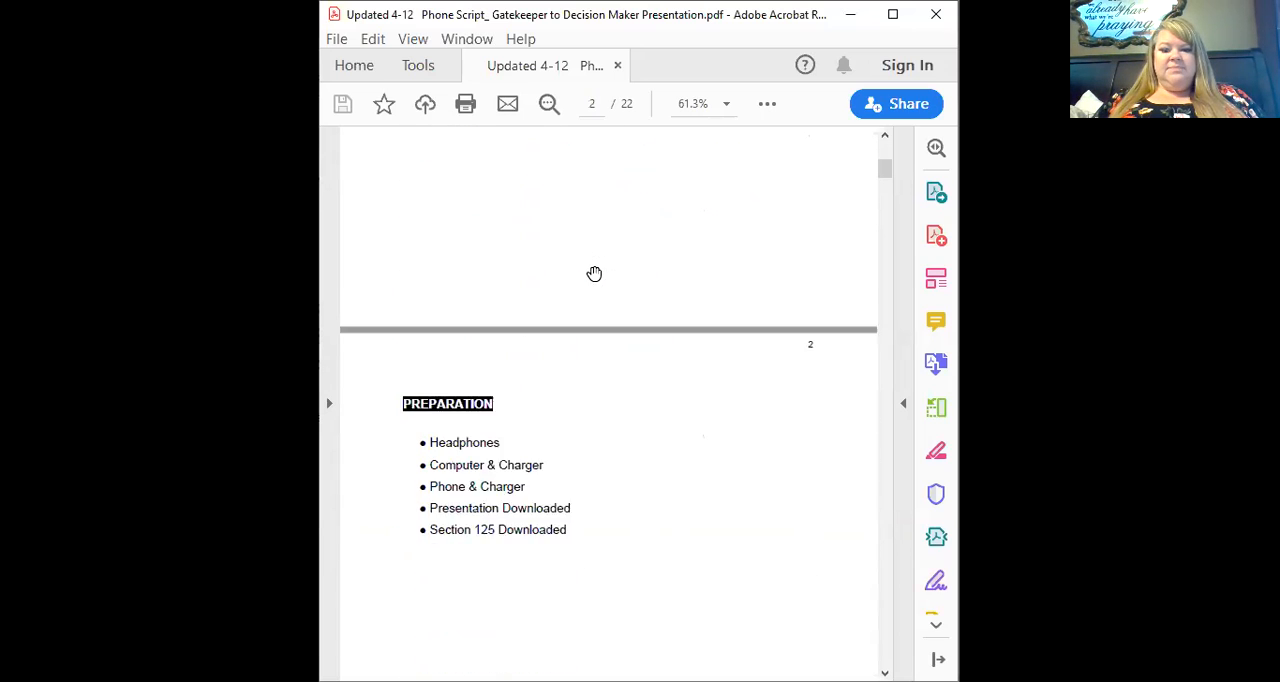
pyautogui.scroll(-3)
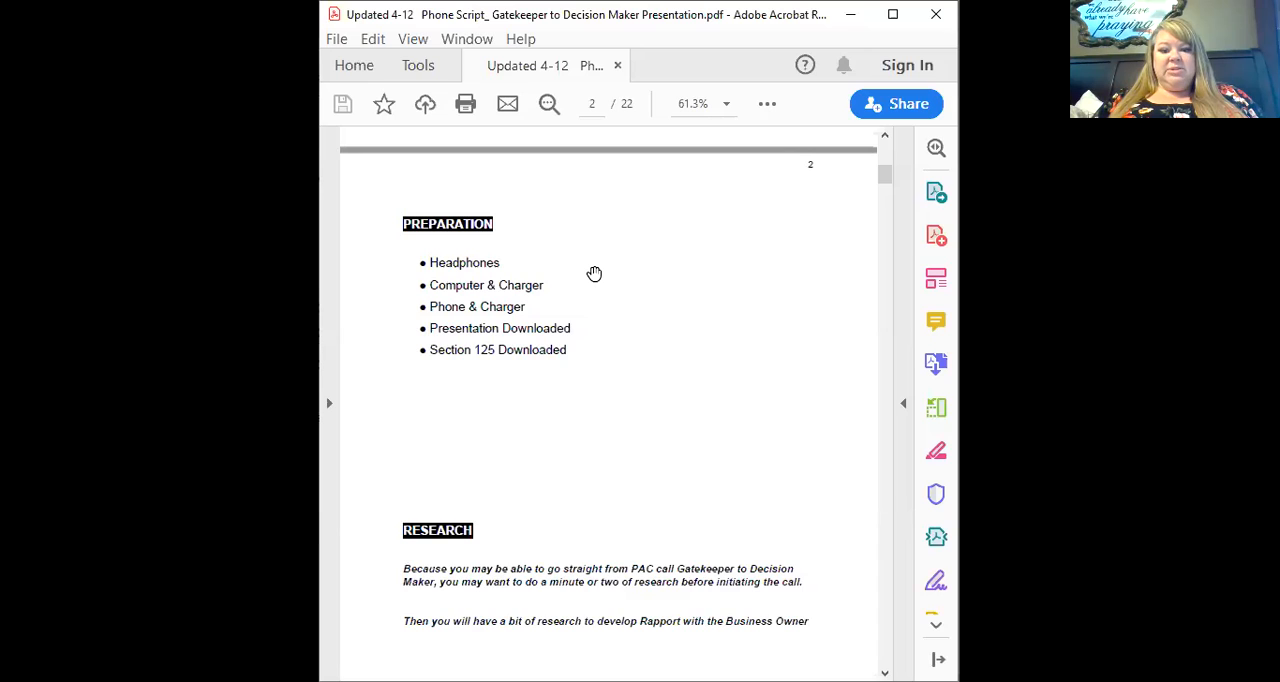
pyautogui.scroll(-3)
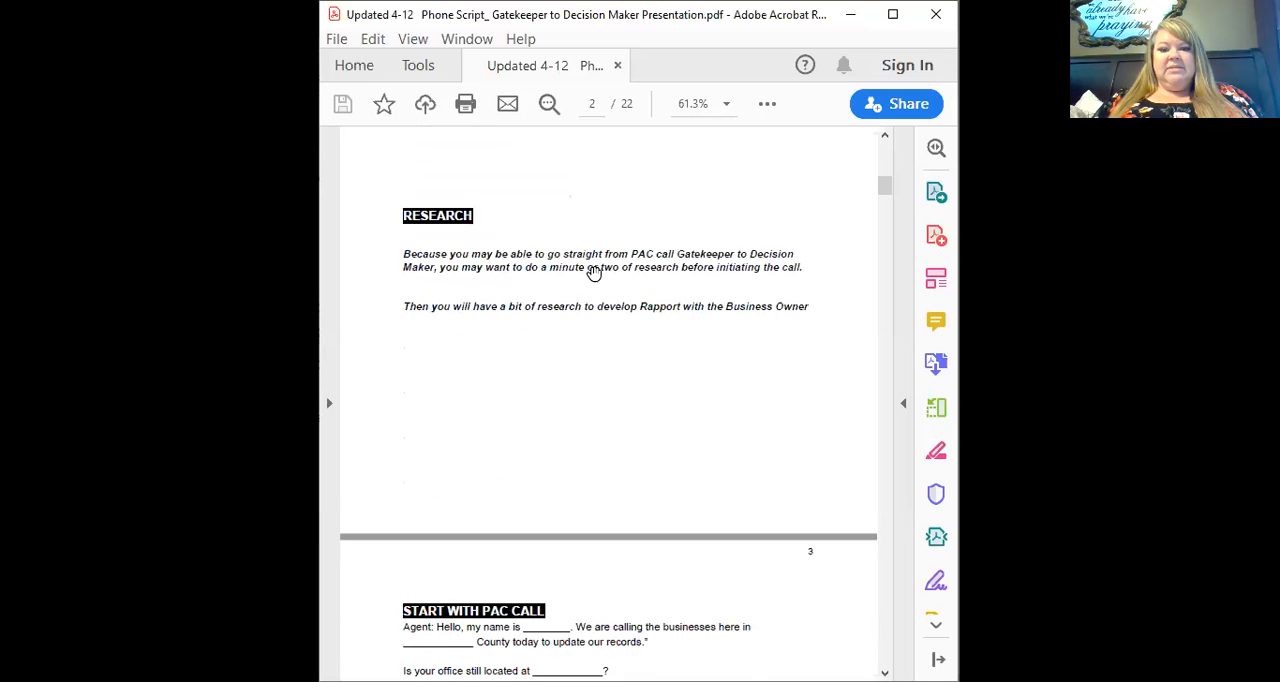
pyautogui.scroll(-3)
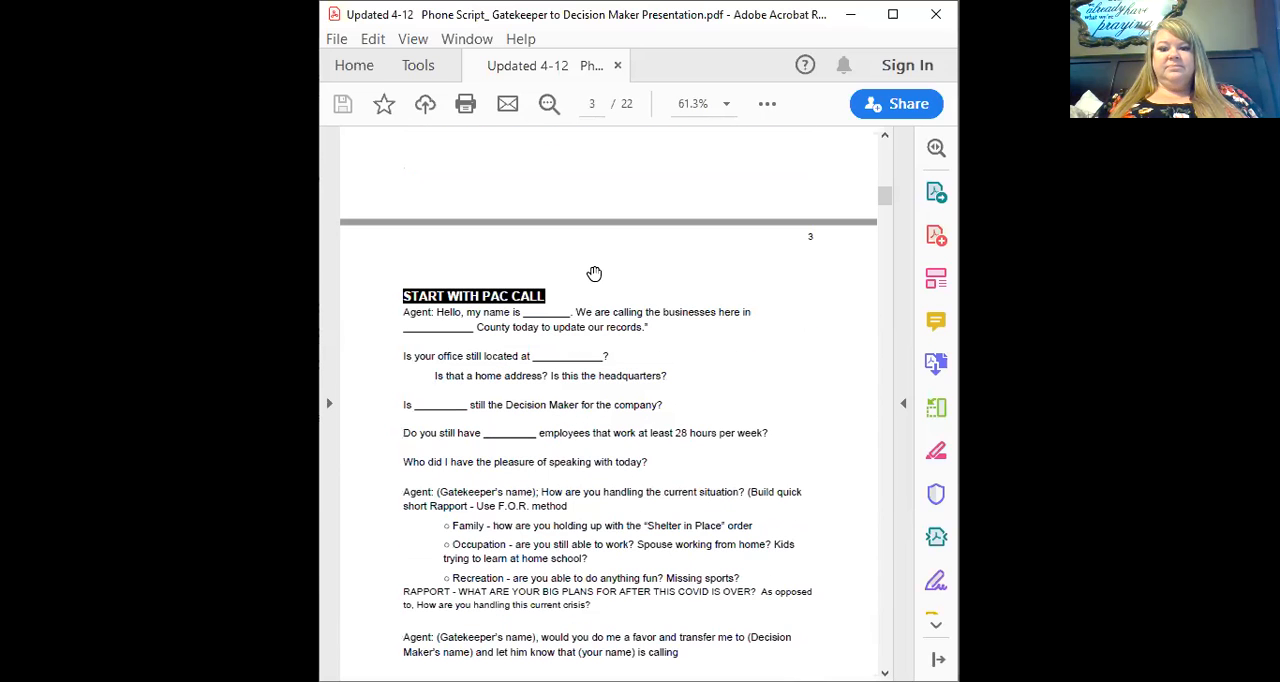
pyautogui.moveTo(548, 220)
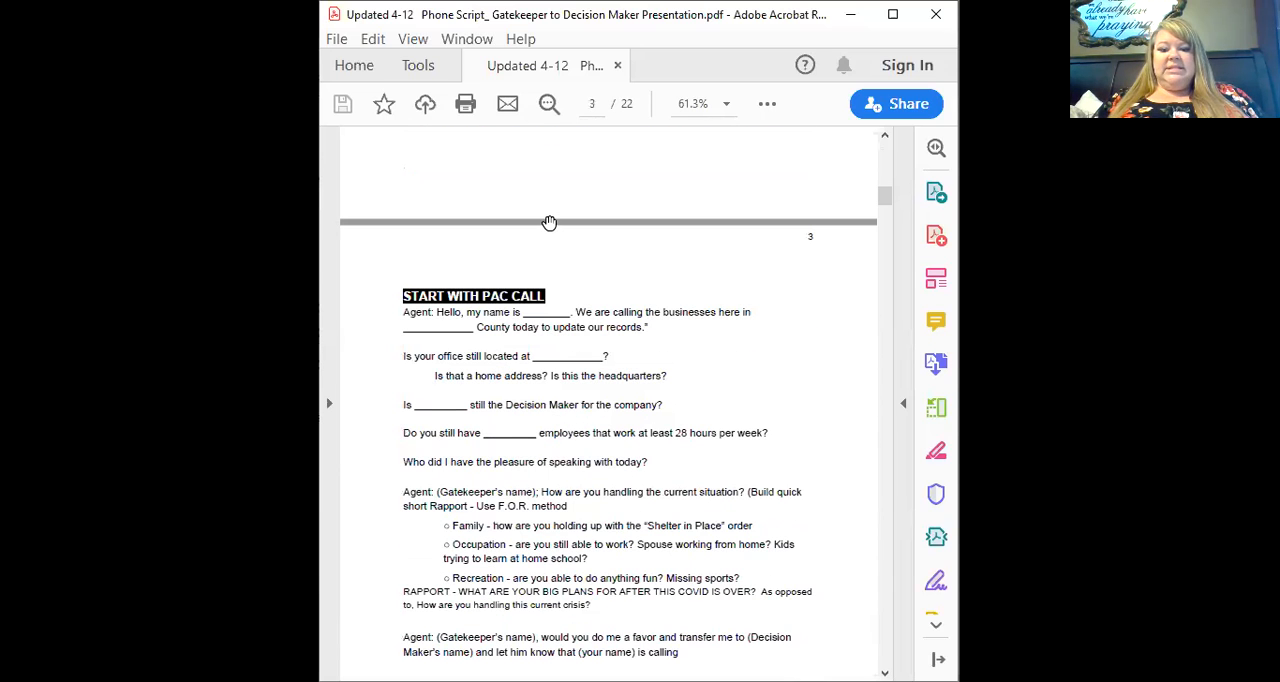
pyautogui.moveTo(490, 280)
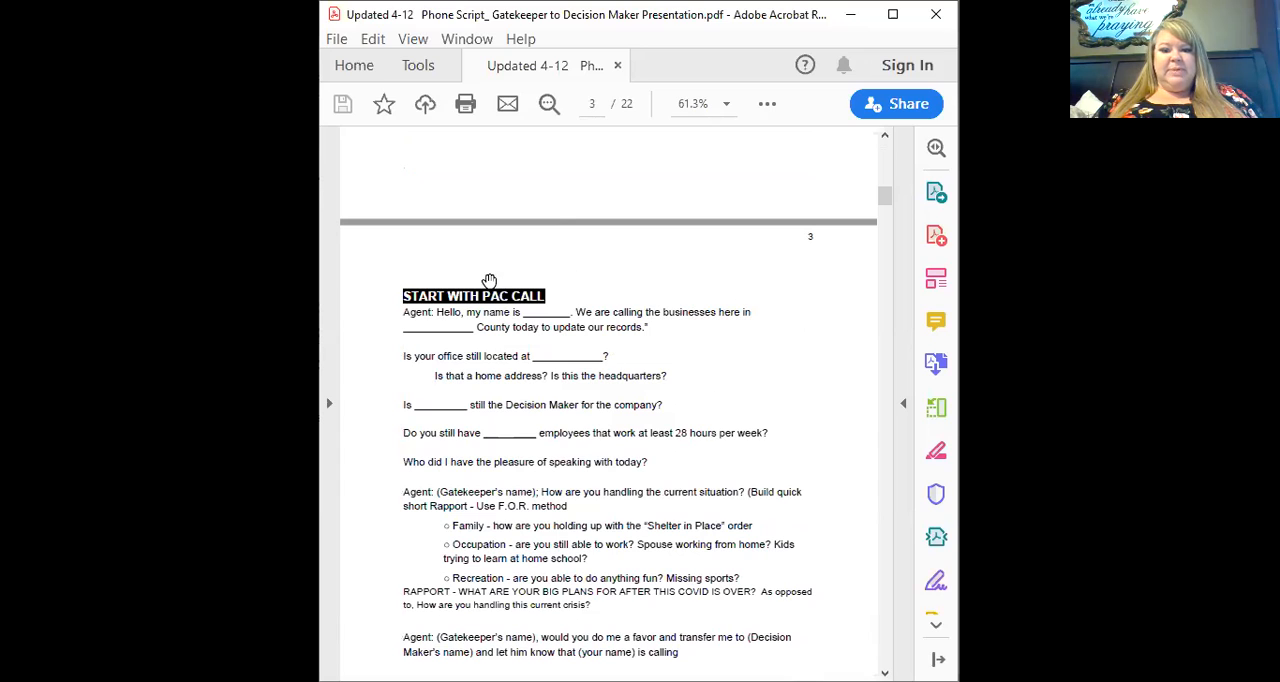
pyautogui.moveTo(534, 294)
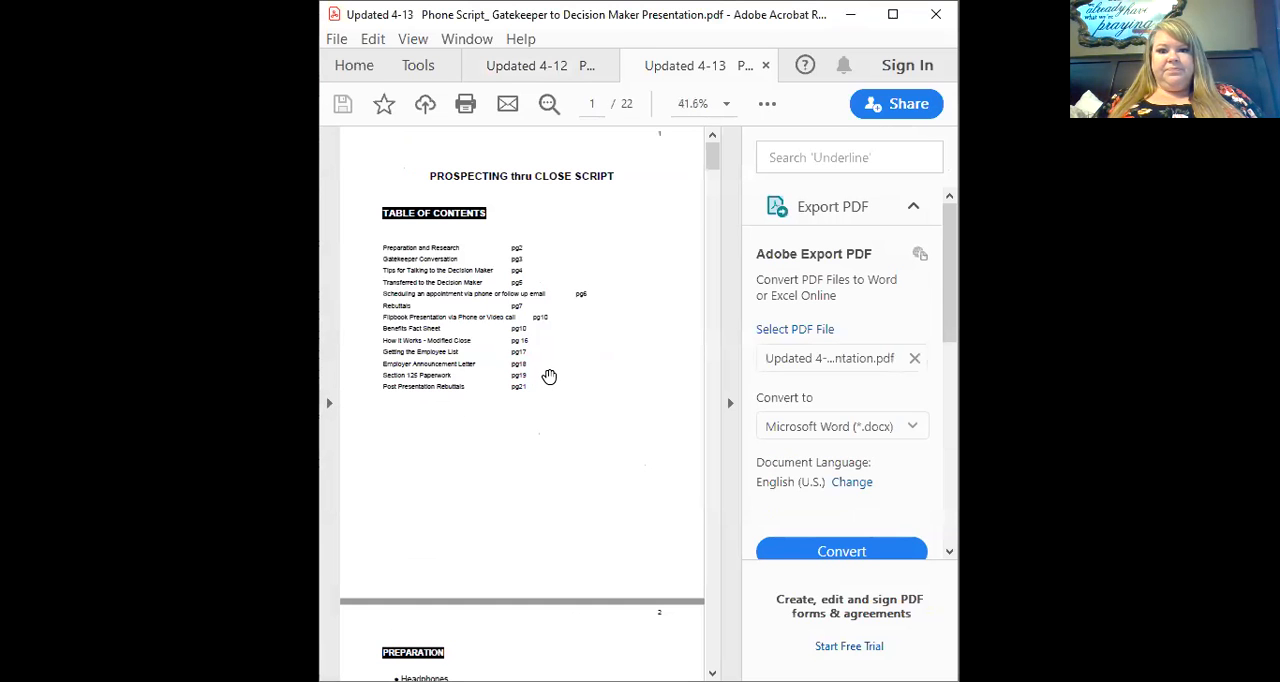
# - Read down through the Gatekeeper Conversation script on page 3
pyautogui.scroll(-3)
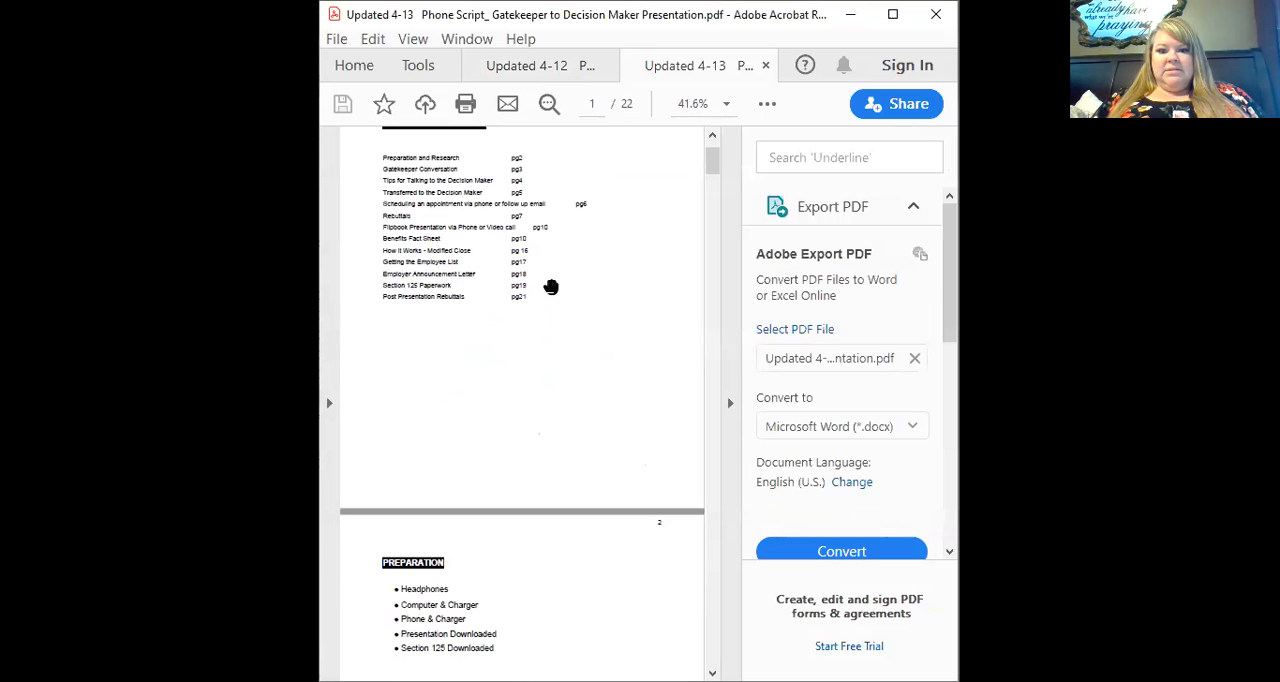
pyautogui.scroll(-3)
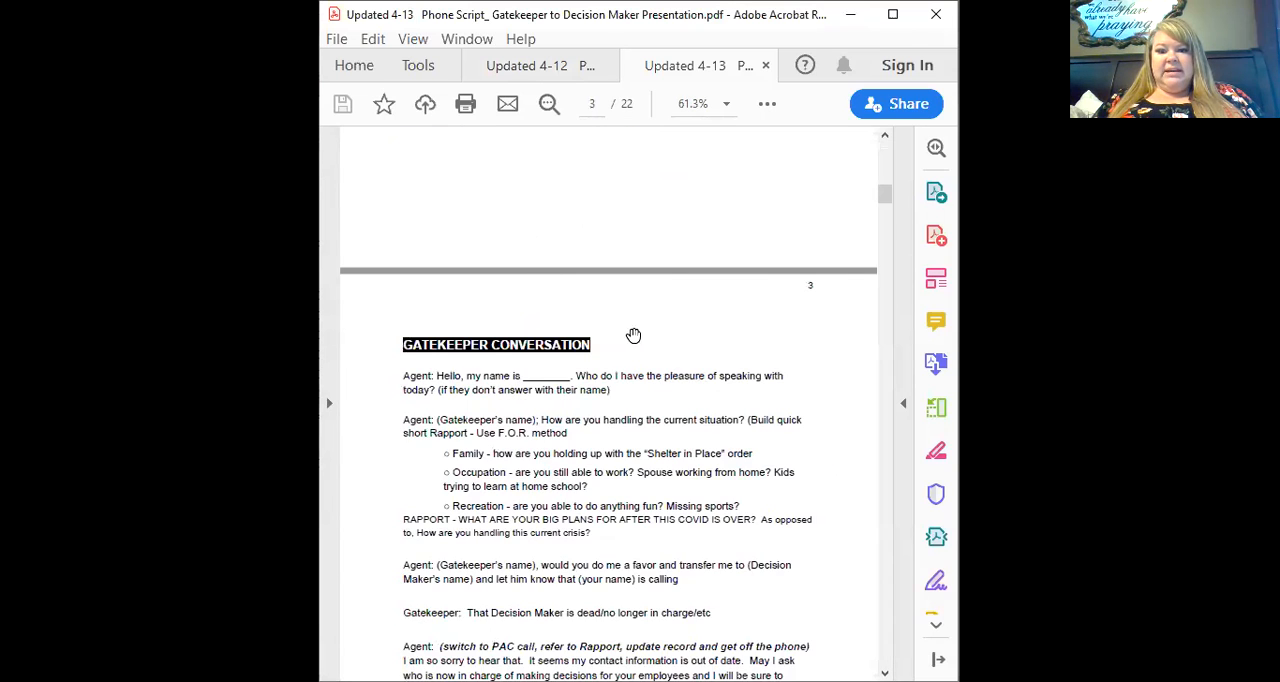
pyautogui.scroll(-3)
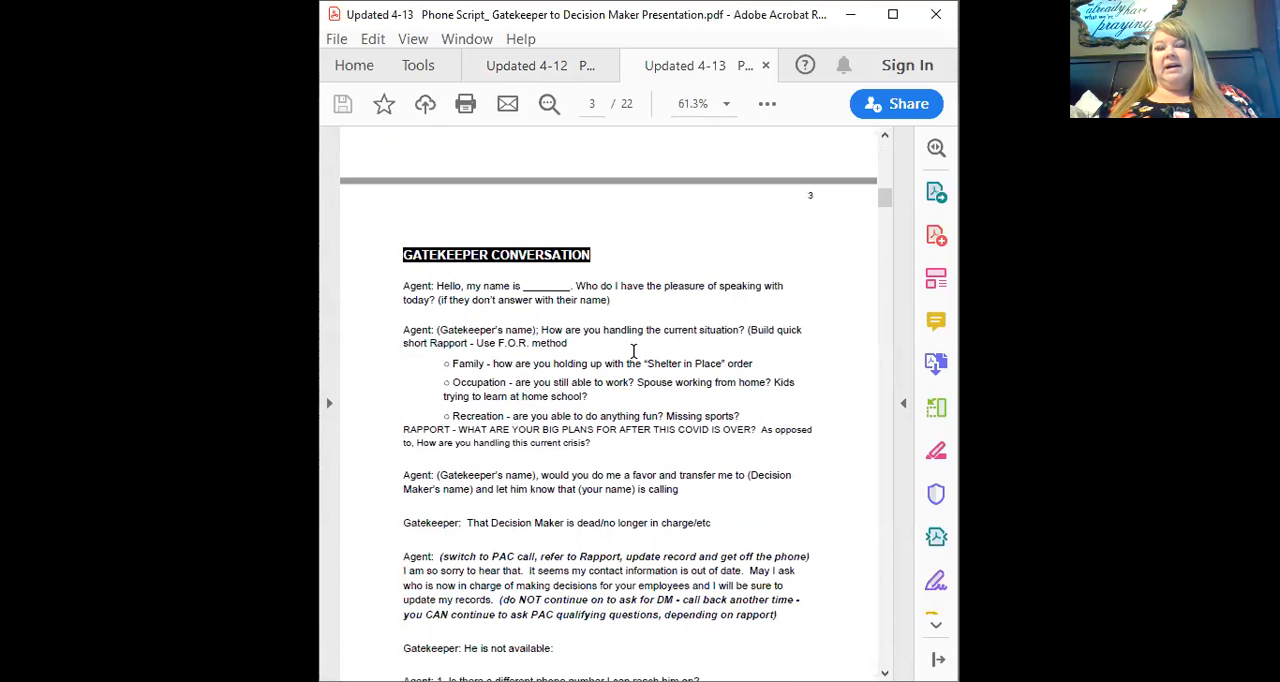
pyautogui.moveTo(478, 282)
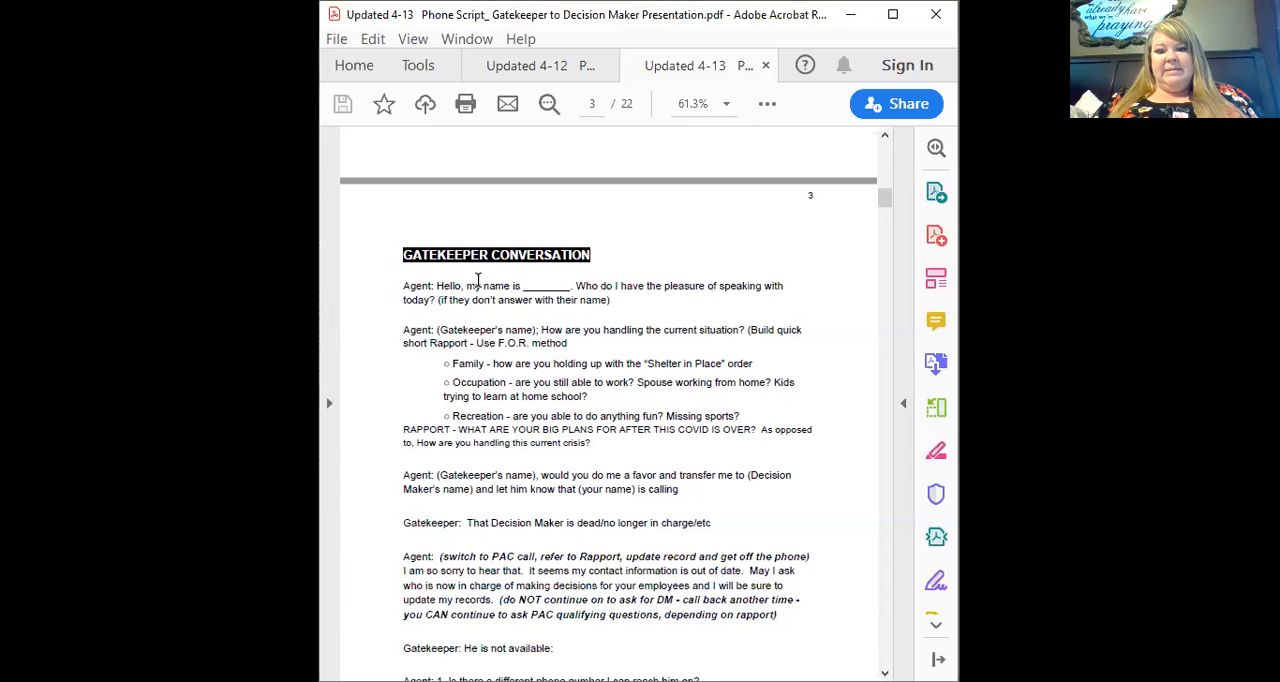
pyautogui.moveTo(808, 288)
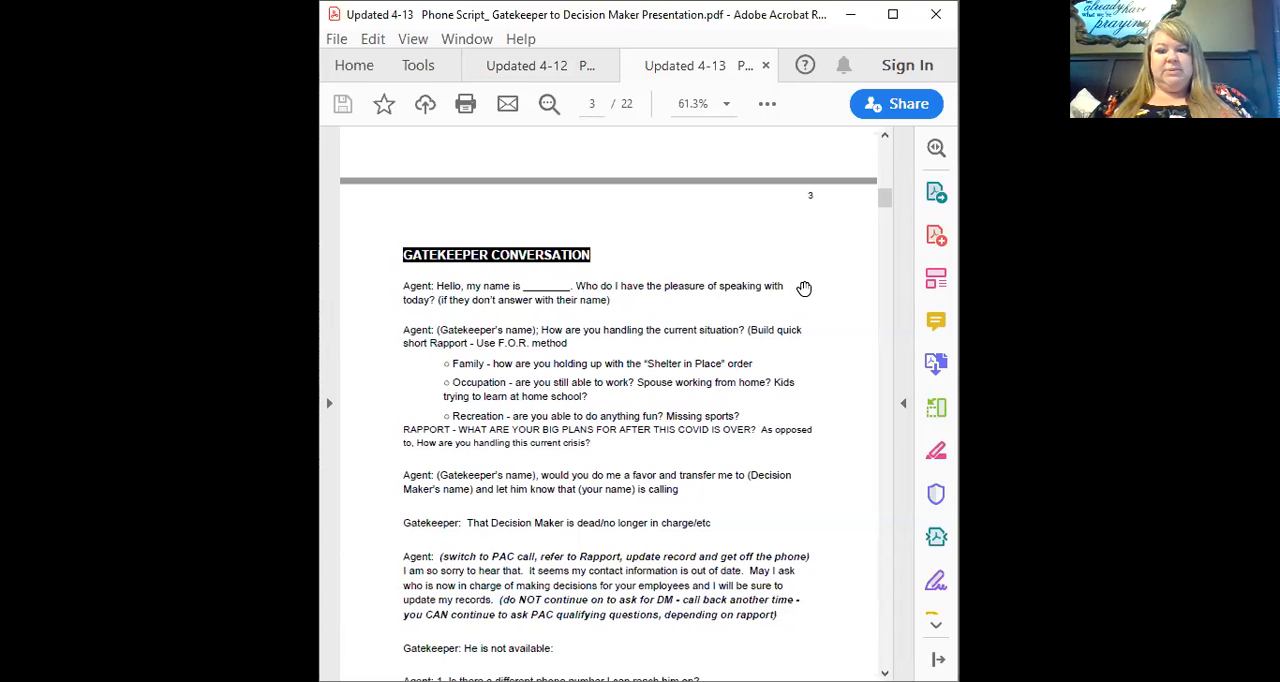
pyautogui.moveTo(690, 372)
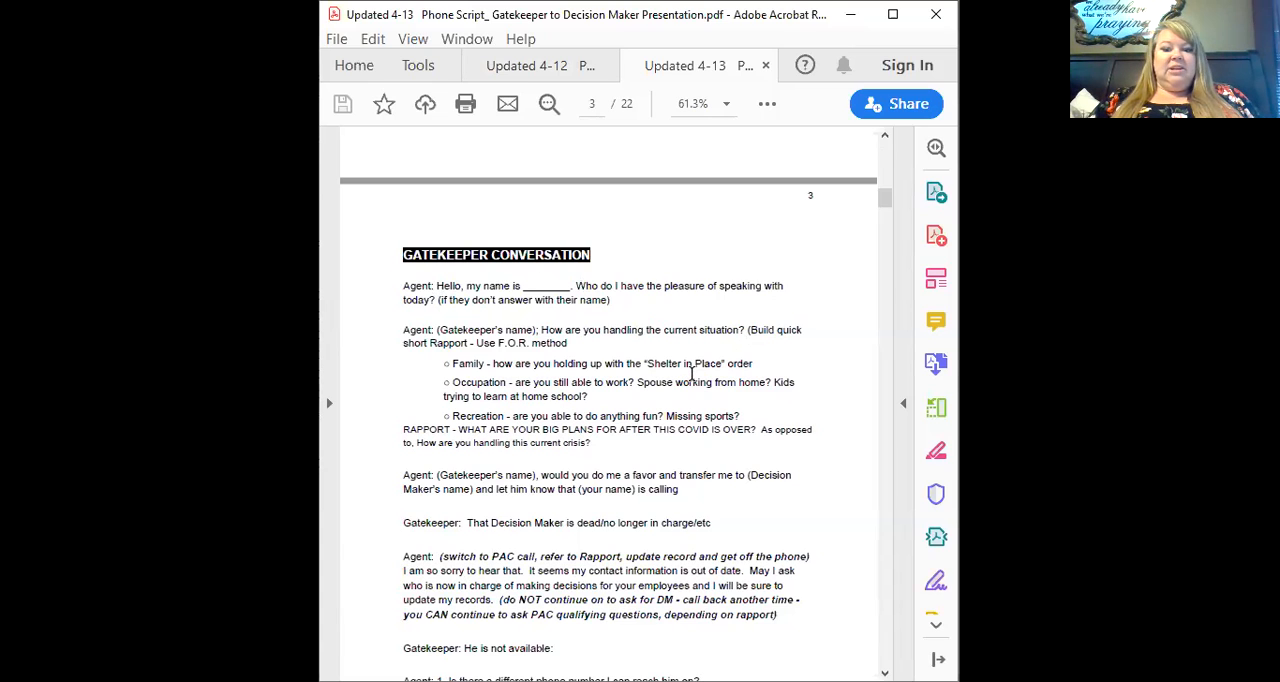
pyautogui.scroll(-3)
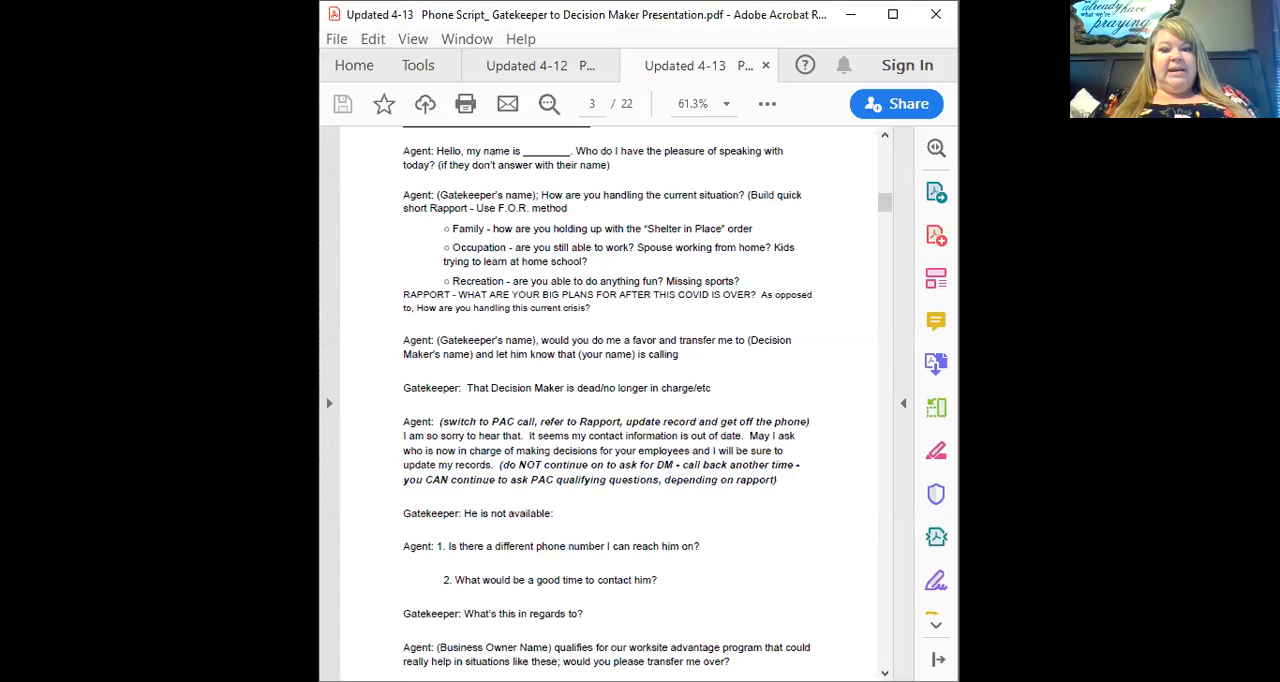
pyautogui.scroll(-3)
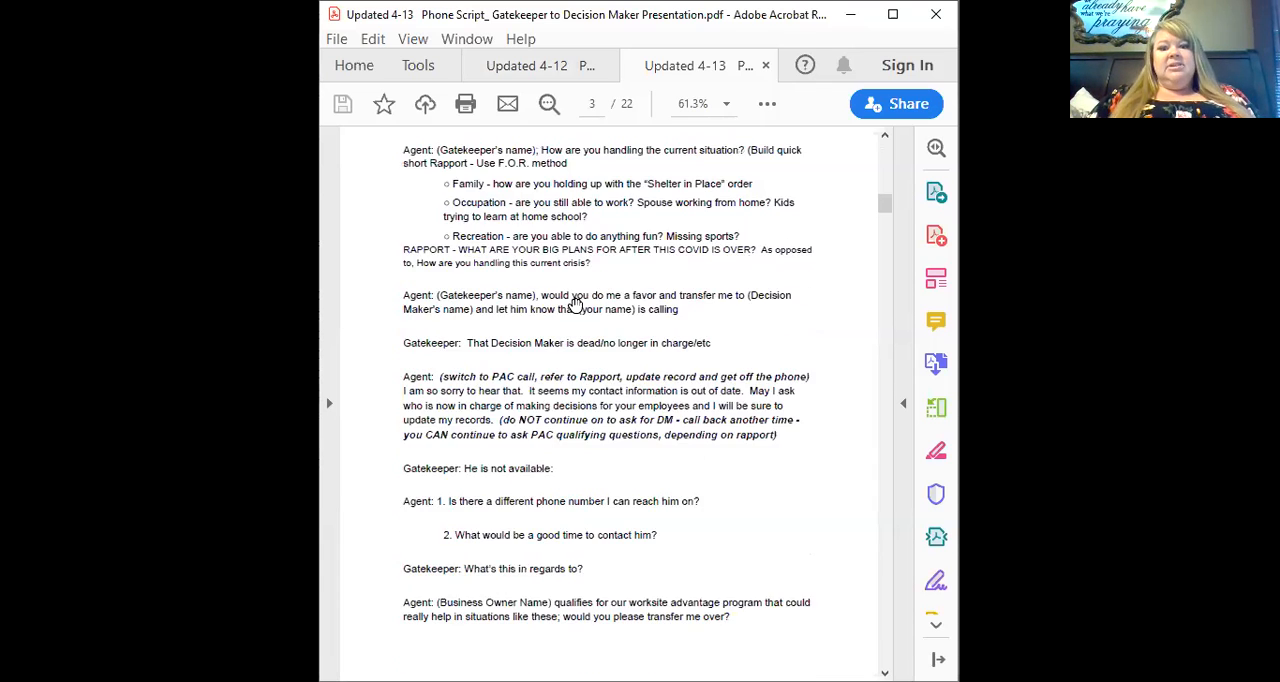
# - Reread the end of the gatekeeper section and reach page 4's Tips for Talking to the Decision Maker
pyautogui.scroll(3)
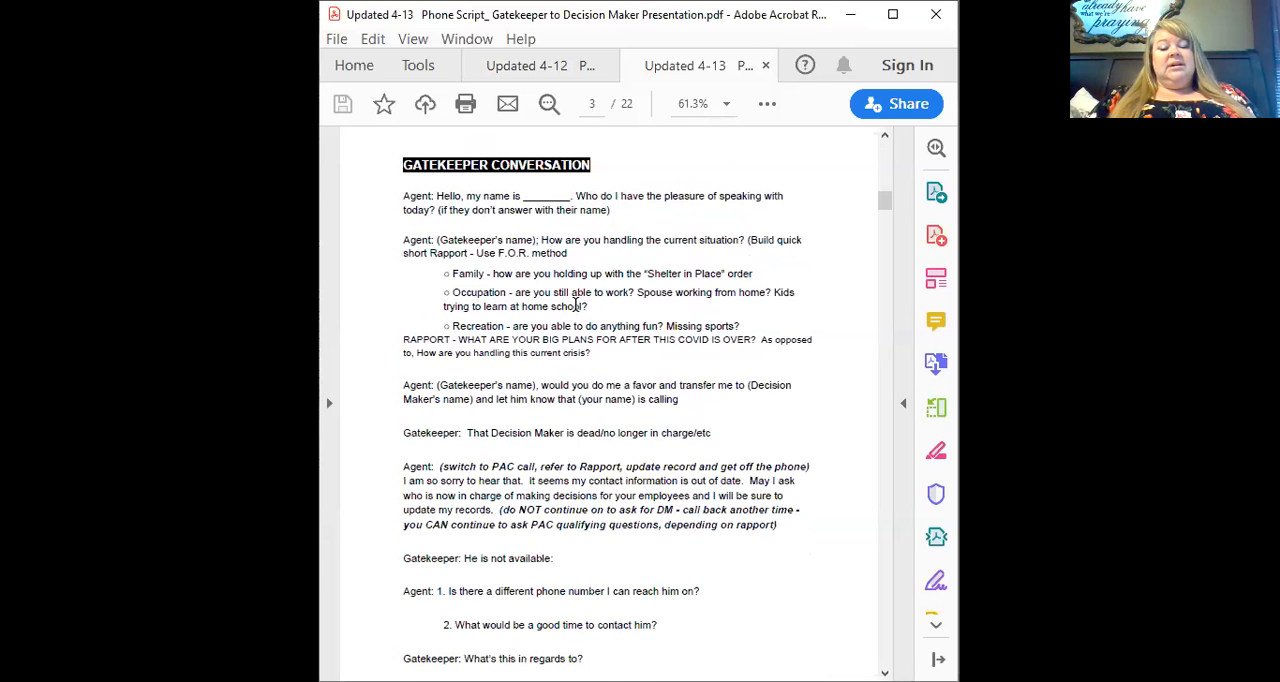
pyautogui.scroll(-3)
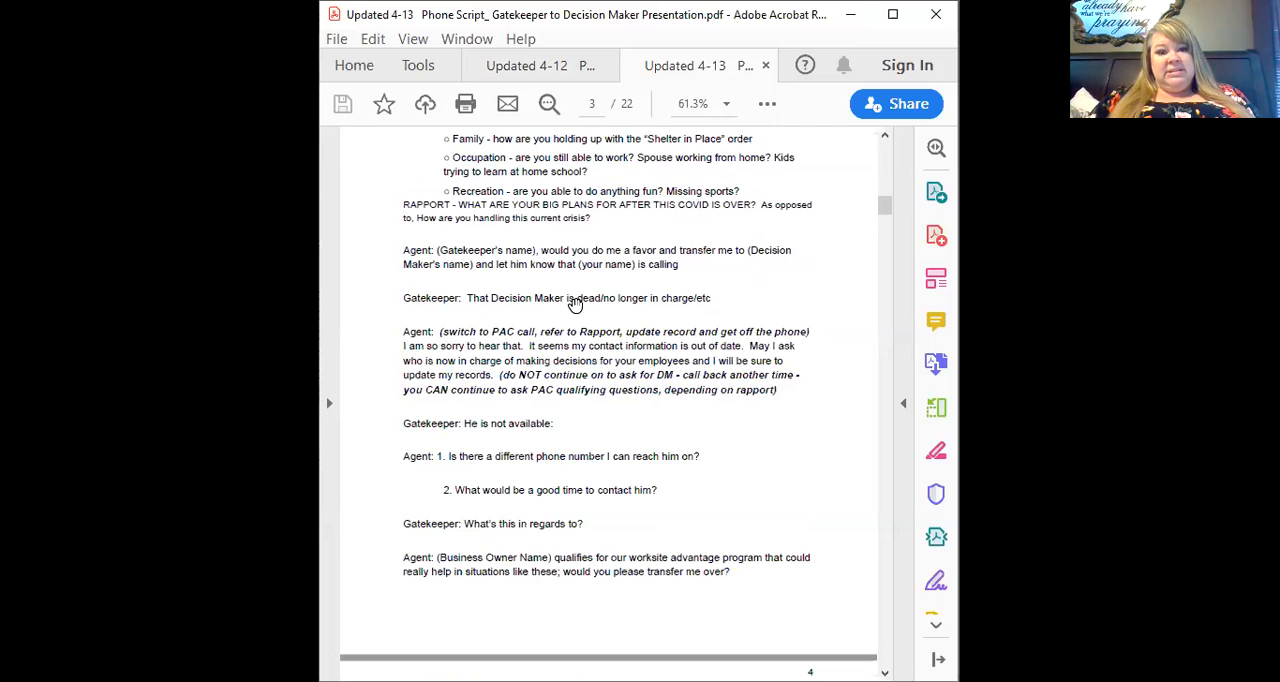
pyautogui.scroll(-3)
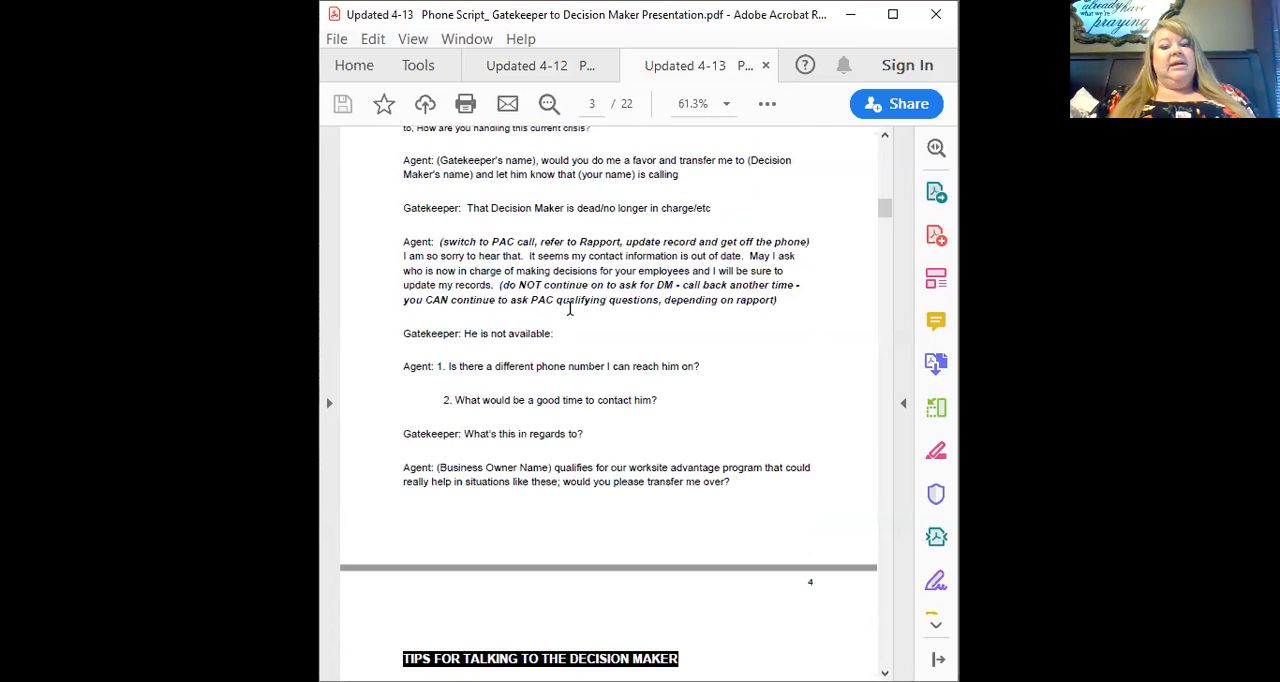
pyautogui.scroll(3)
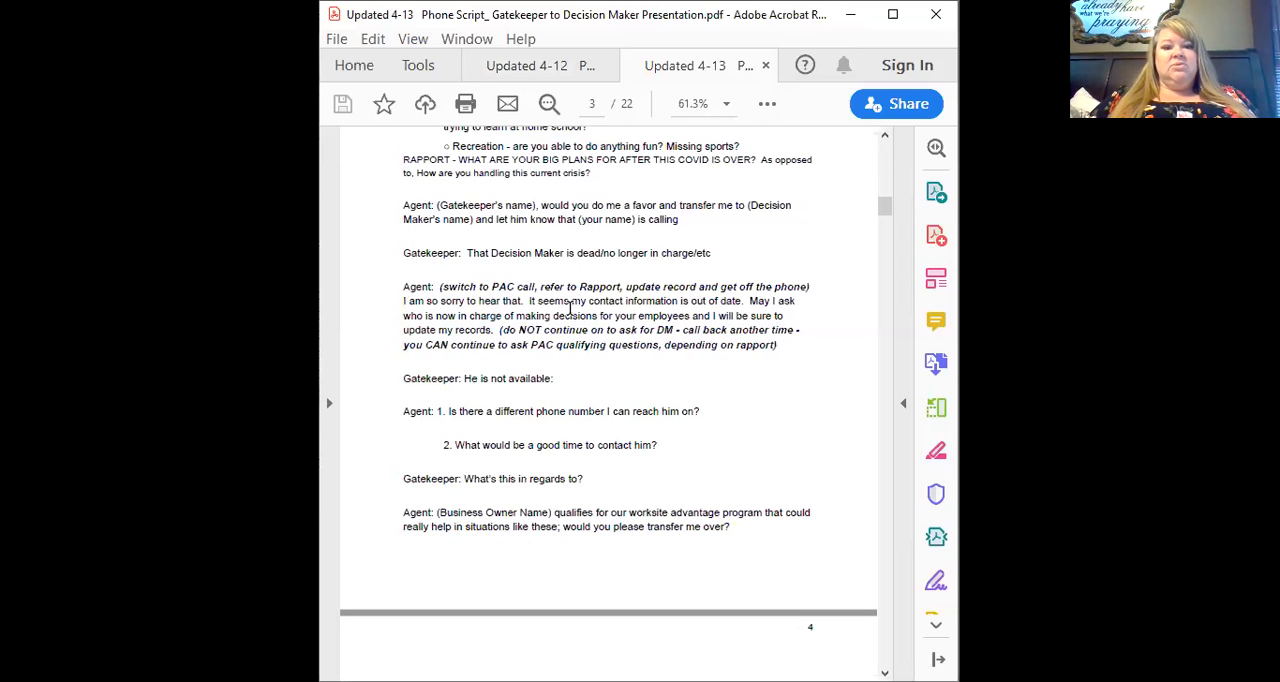
pyautogui.moveTo(678, 234)
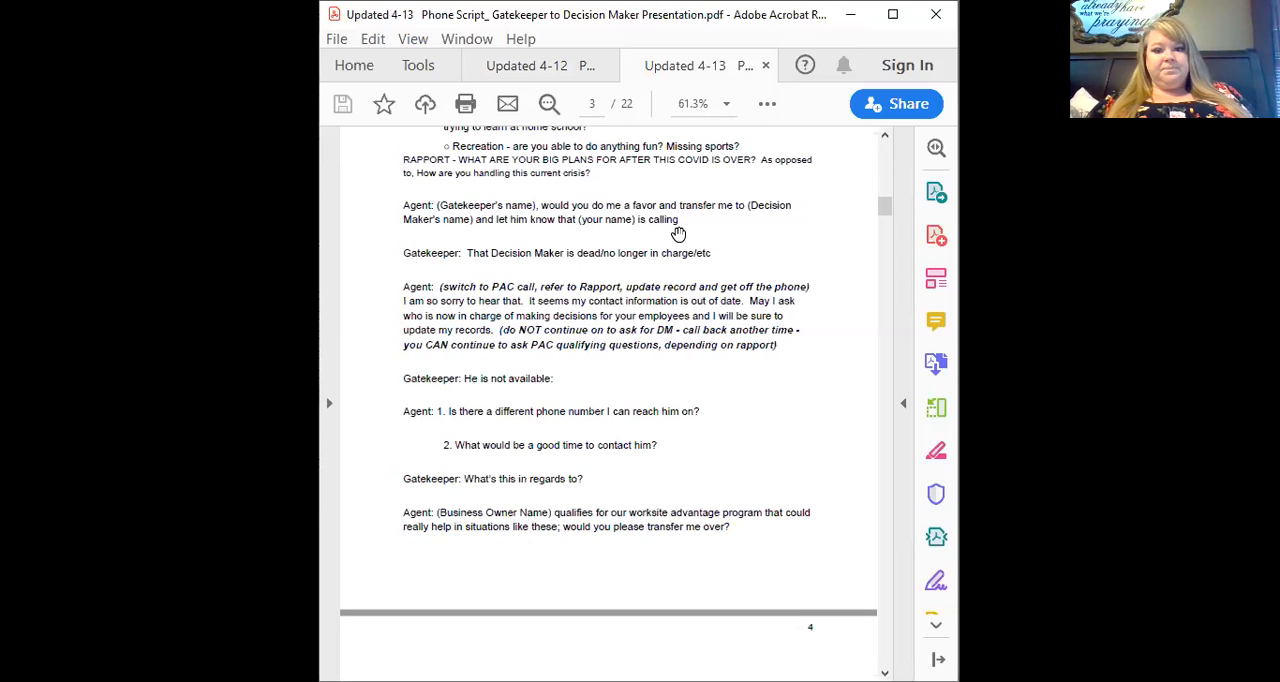
pyautogui.scroll(-3)
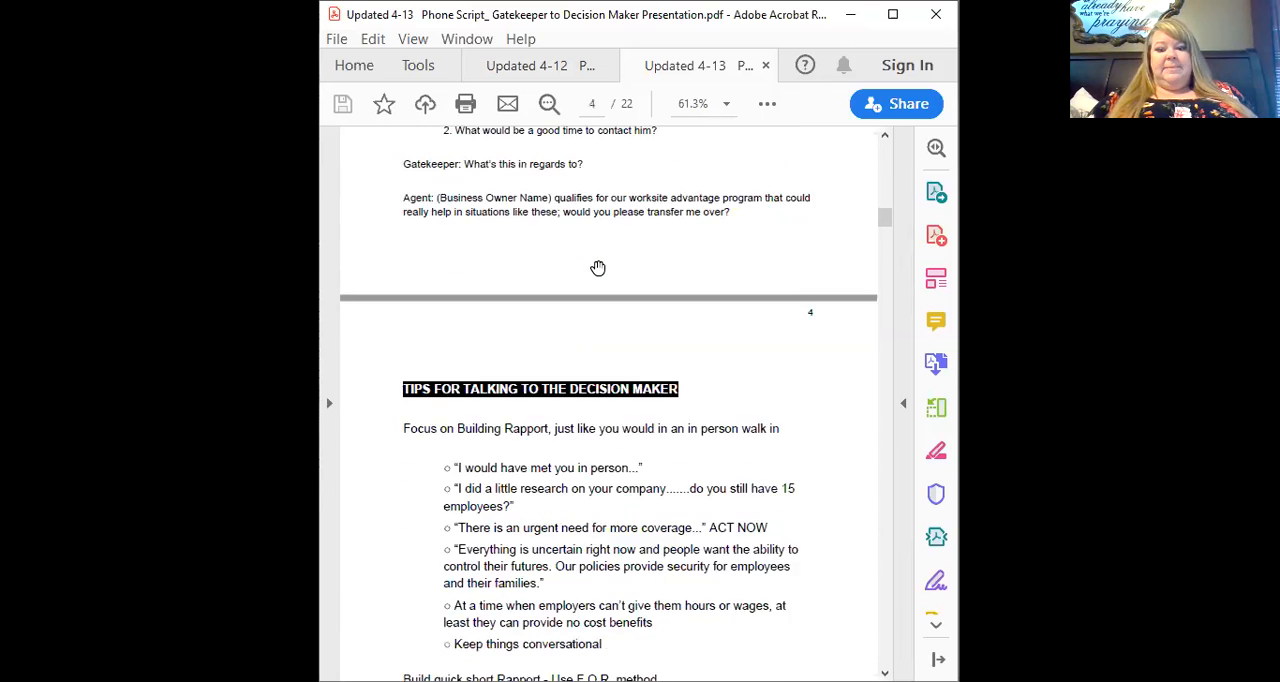
# - Read page 4's decision-maker tips down to the Liberty National trust points and the start of page 5
pyautogui.scroll(-3)
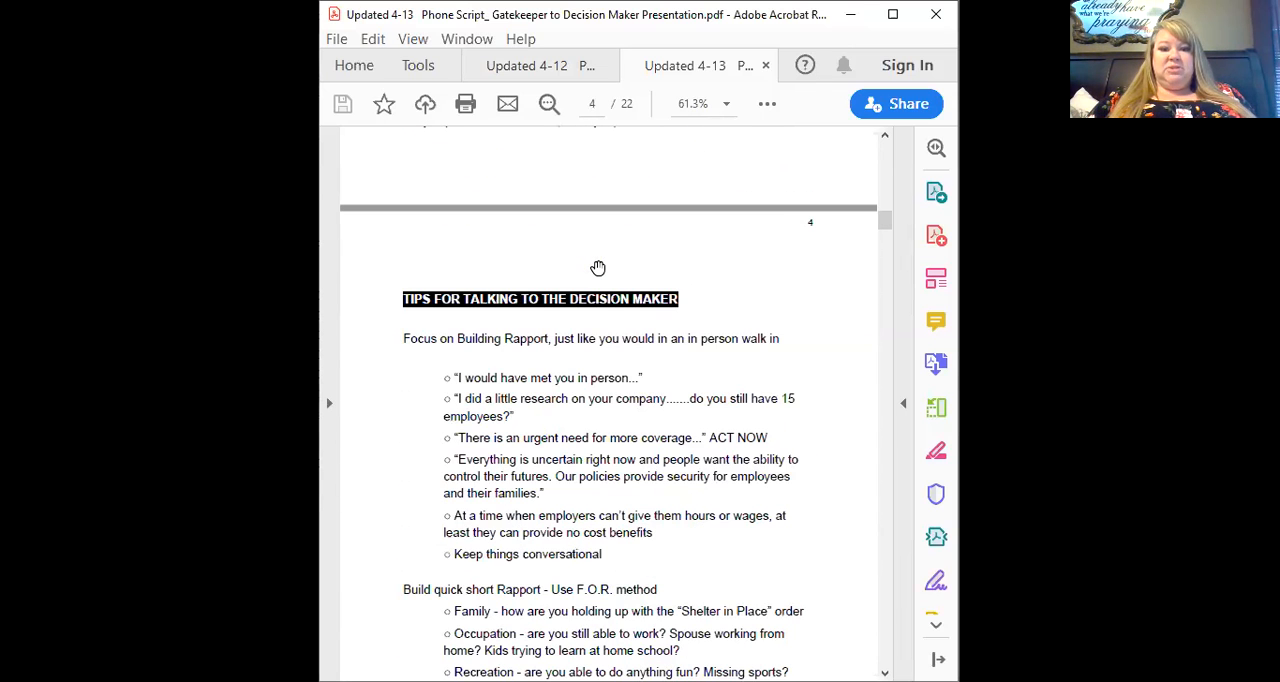
pyautogui.scroll(3)
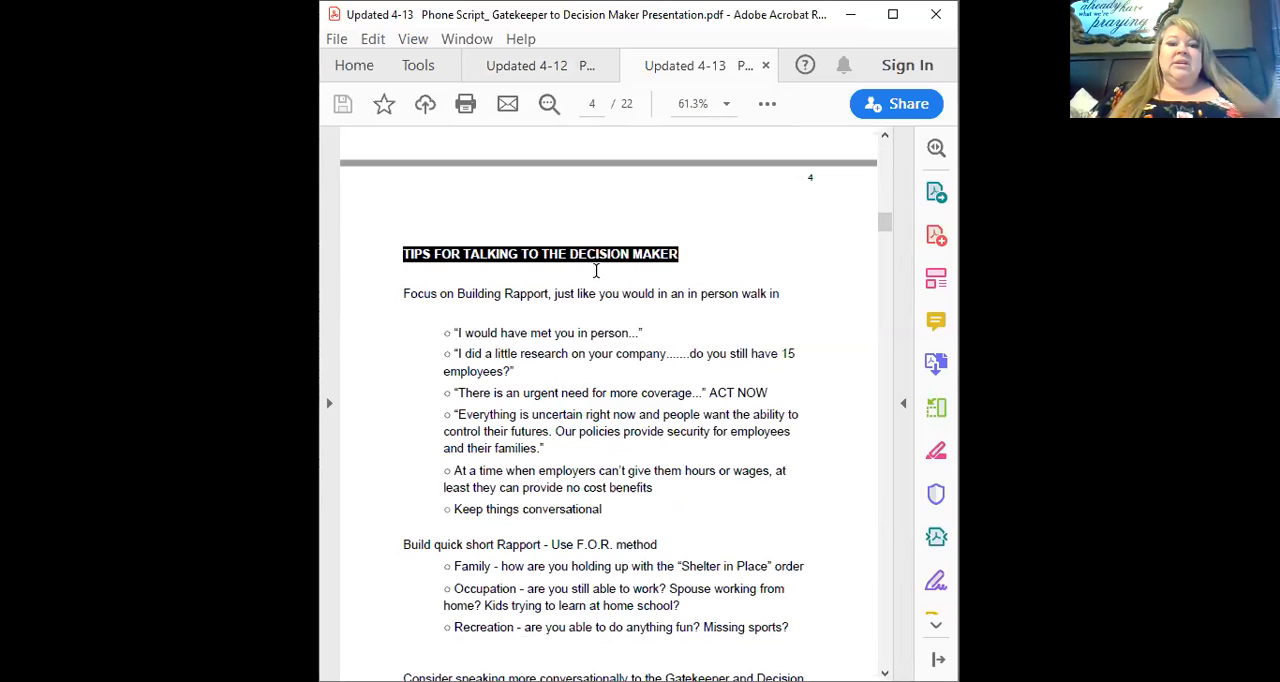
pyautogui.scroll(-3)
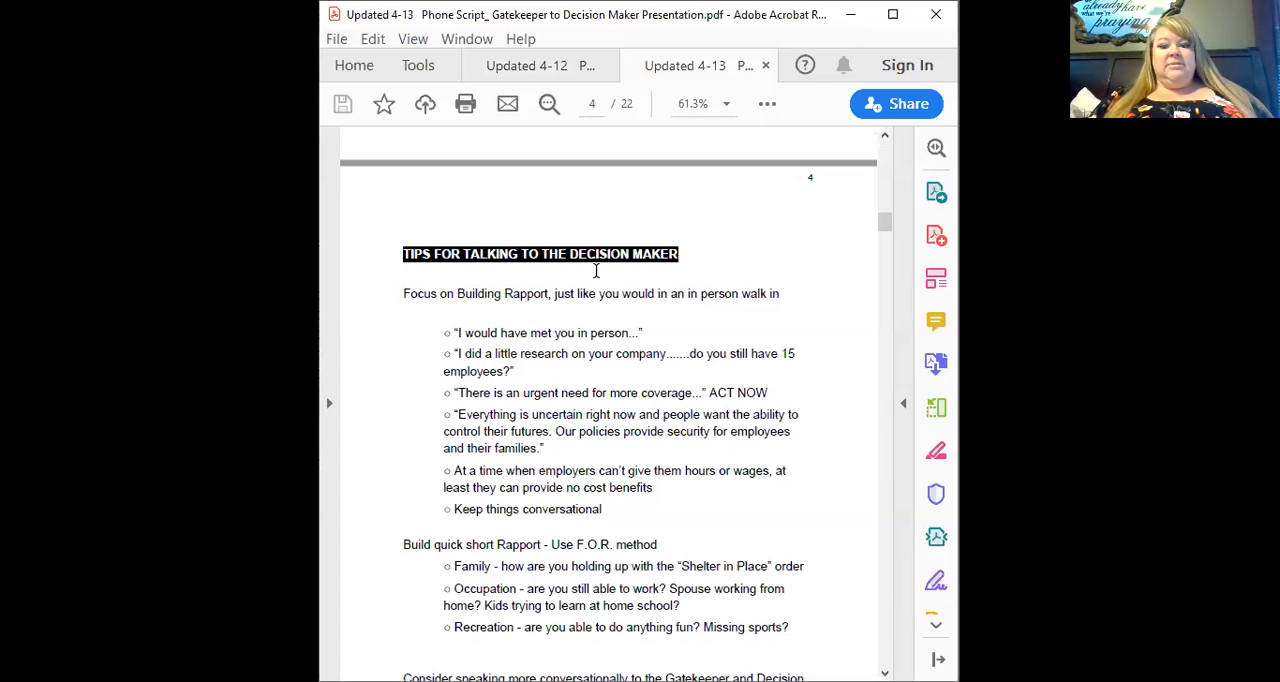
pyautogui.moveTo(780, 352)
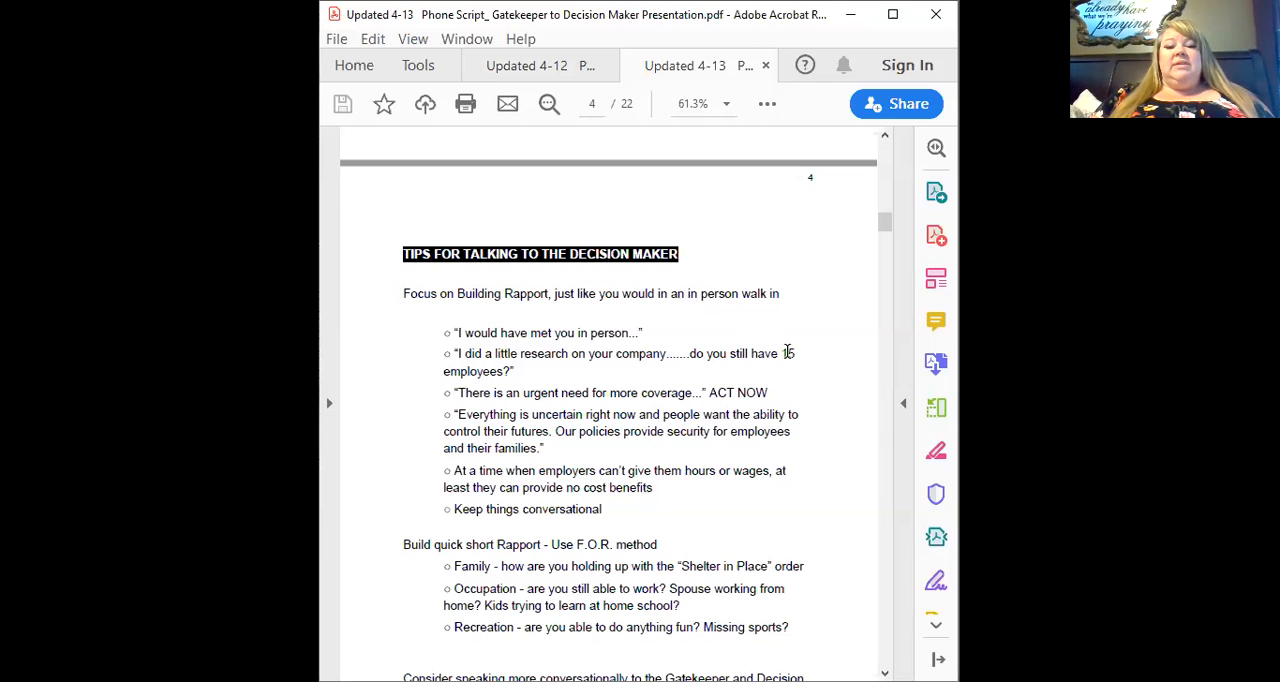
pyautogui.moveTo(782, 352)
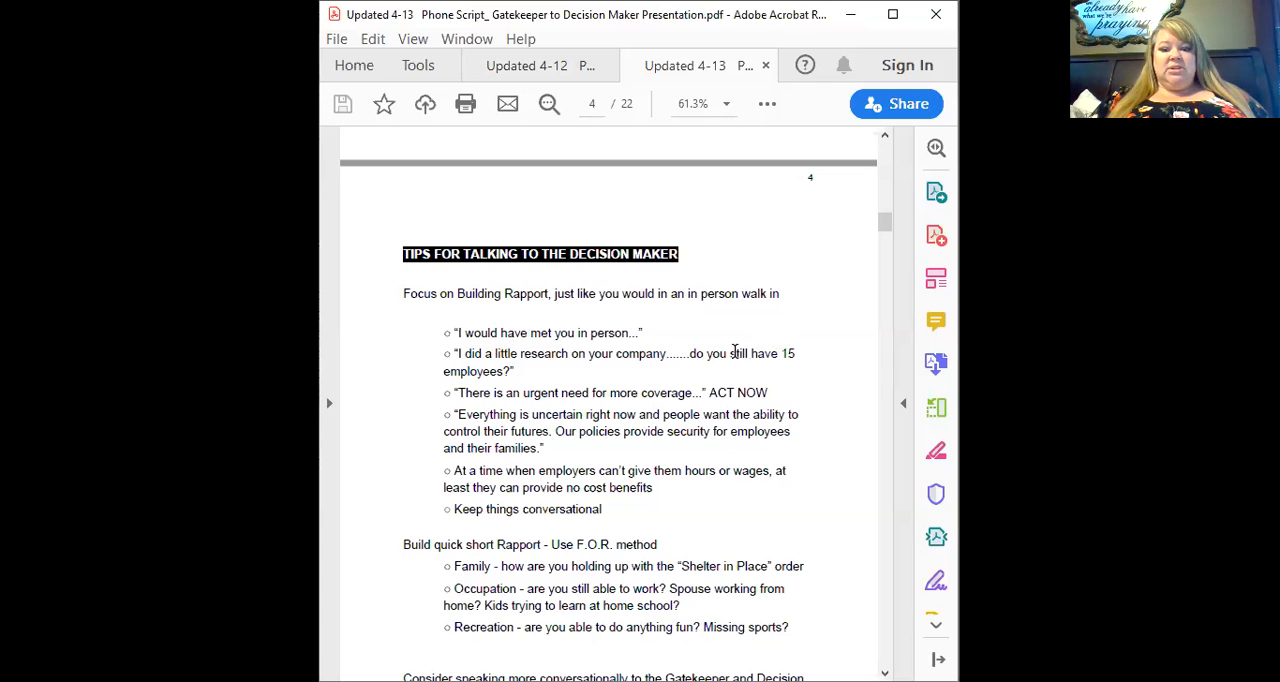
pyautogui.scroll(-3)
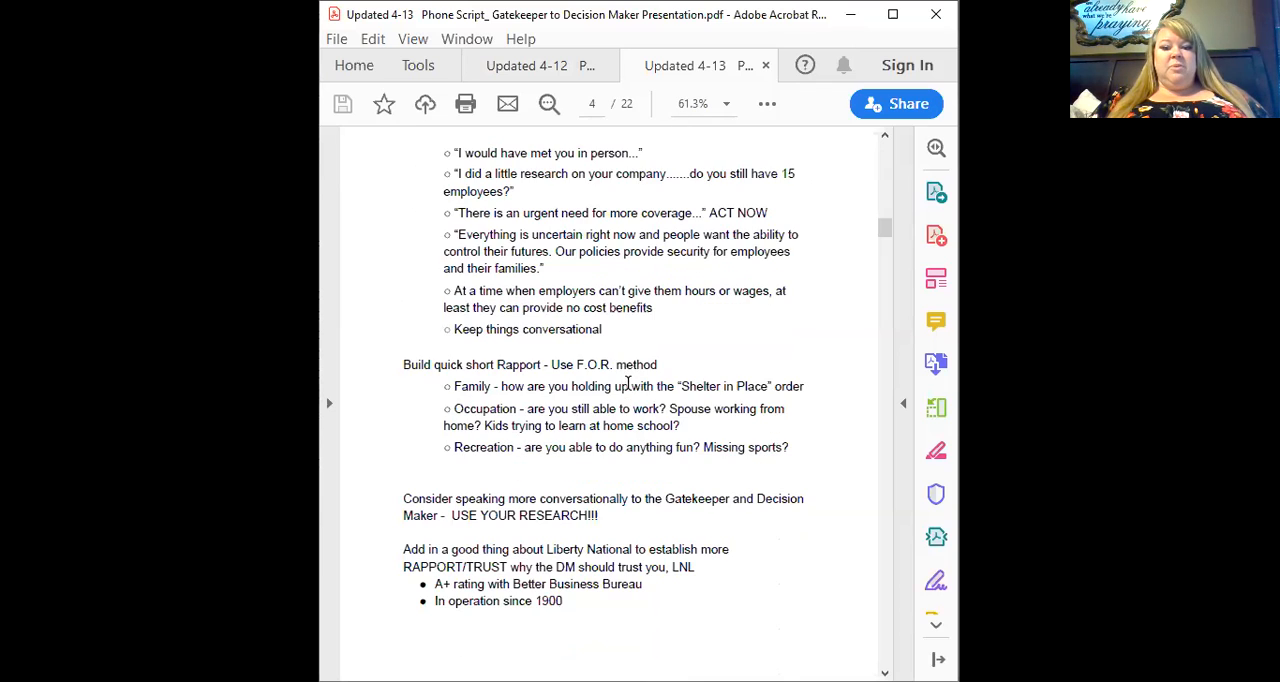
pyautogui.scroll(-3)
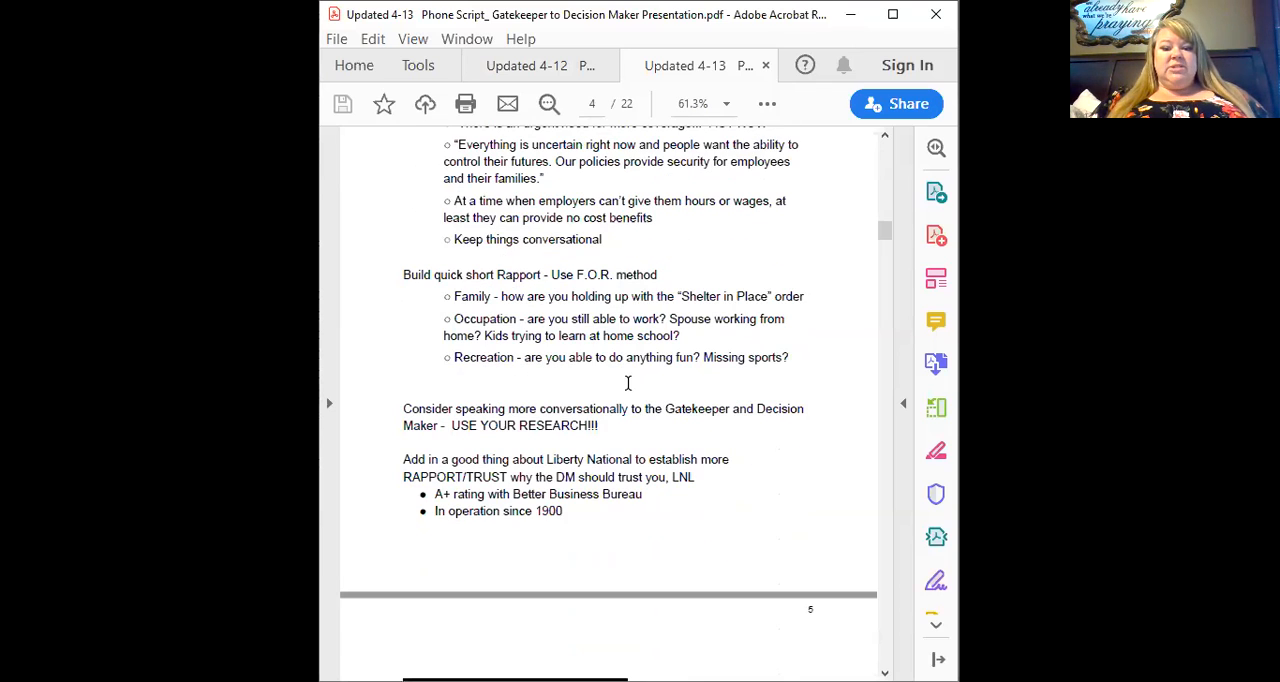
pyautogui.scroll(-3)
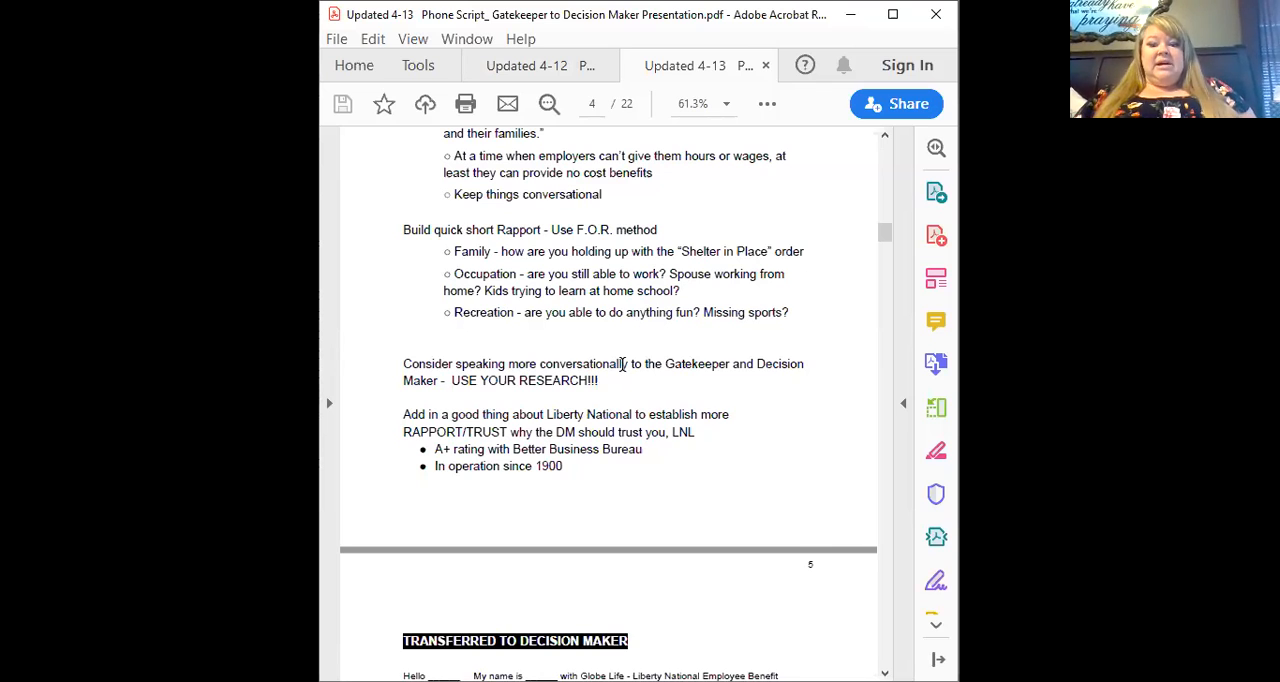
pyautogui.moveTo(688, 370)
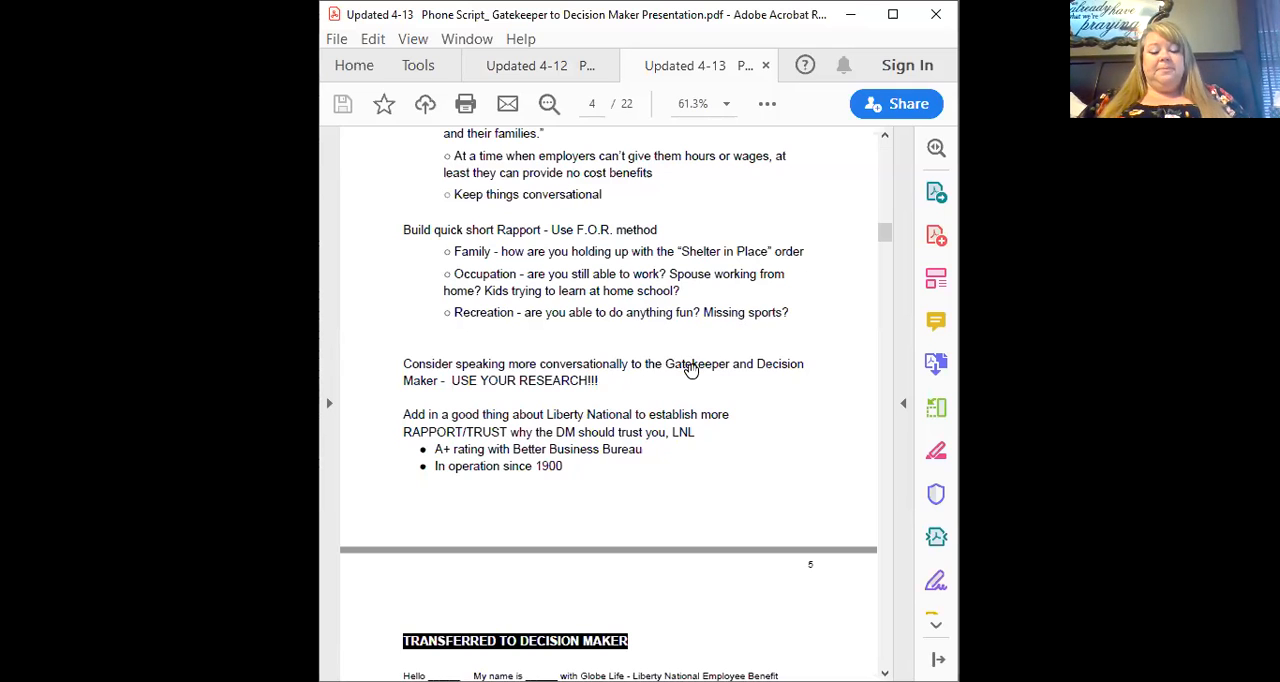
# - Read through page 5's Transferred to Decision Maker script until page 6's Scheduling an Appointment appears
pyautogui.scroll(-3)
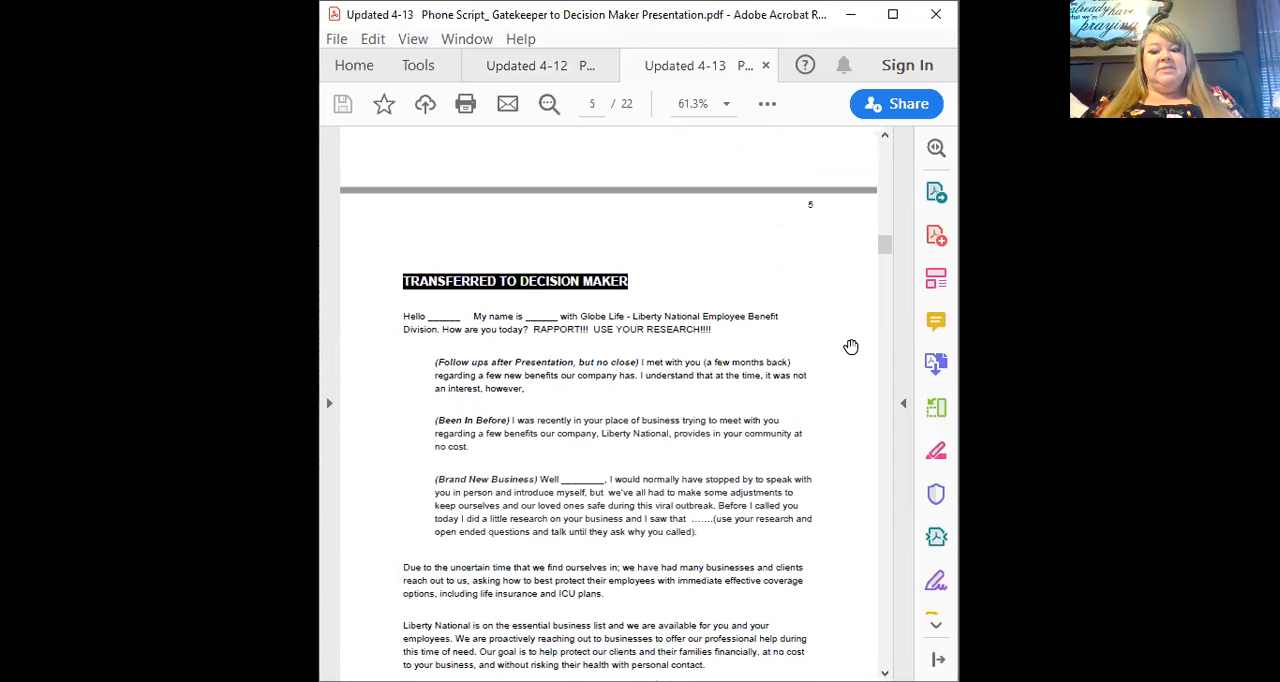
pyautogui.moveTo(842, 348)
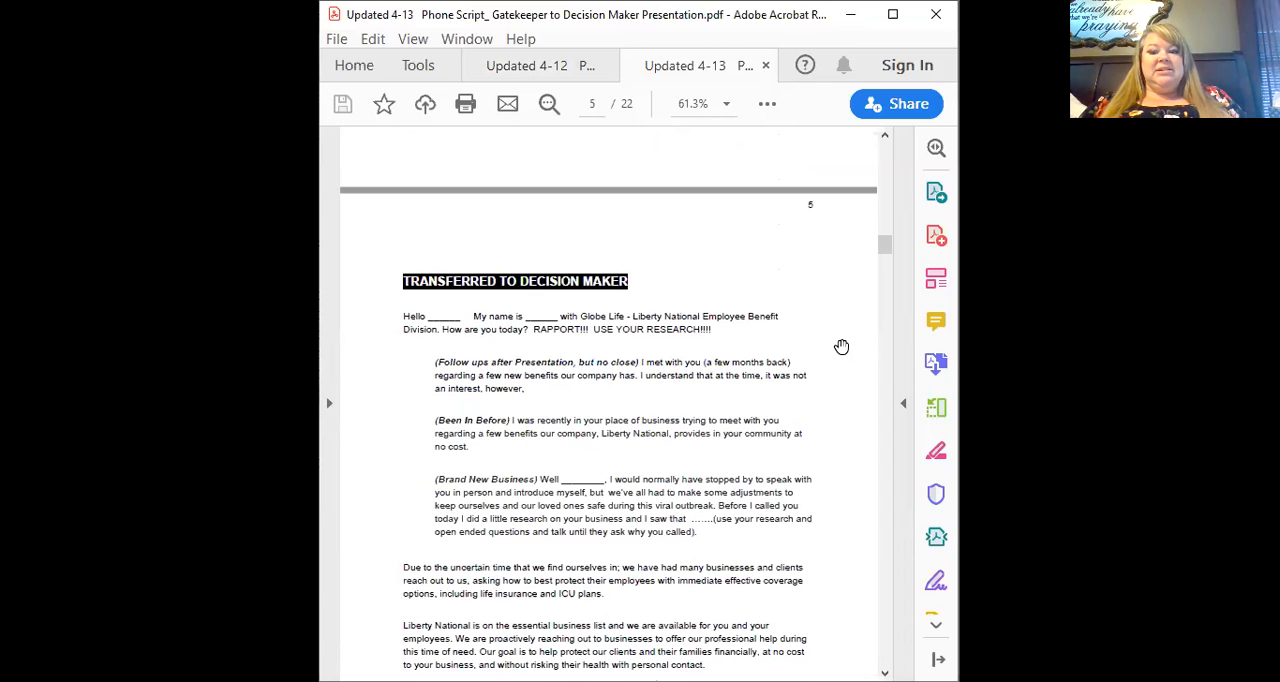
pyautogui.scroll(-3)
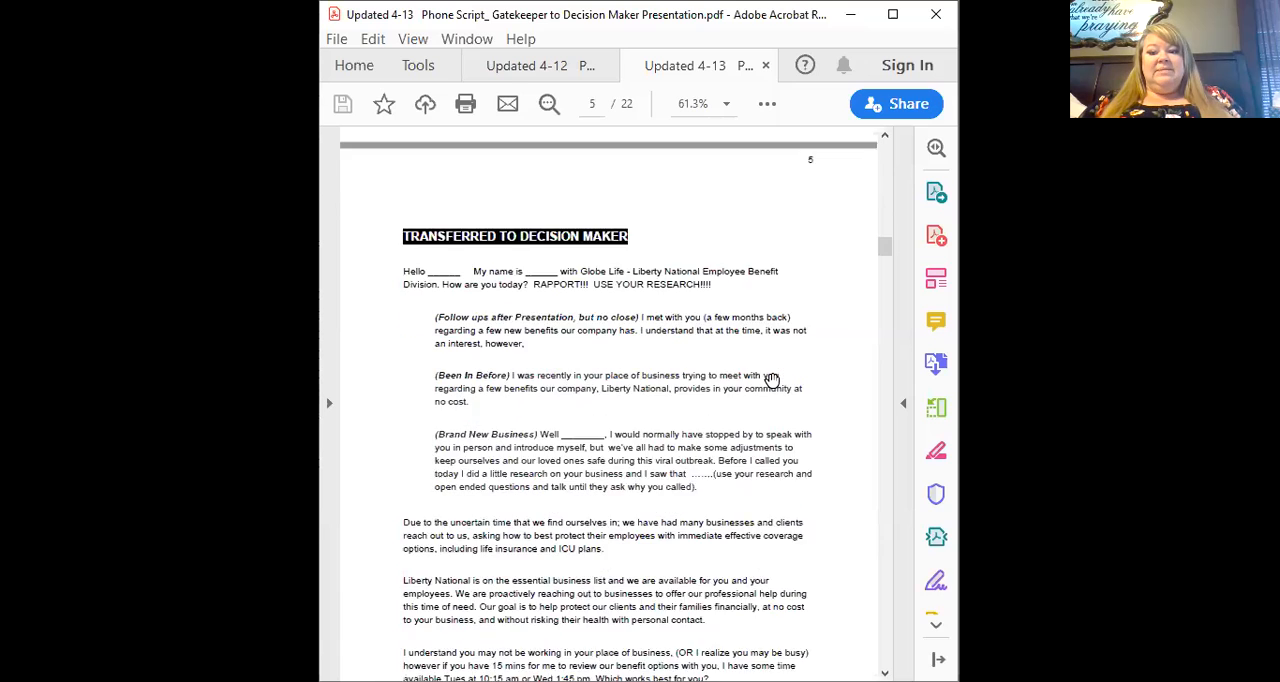
pyautogui.scroll(-3)
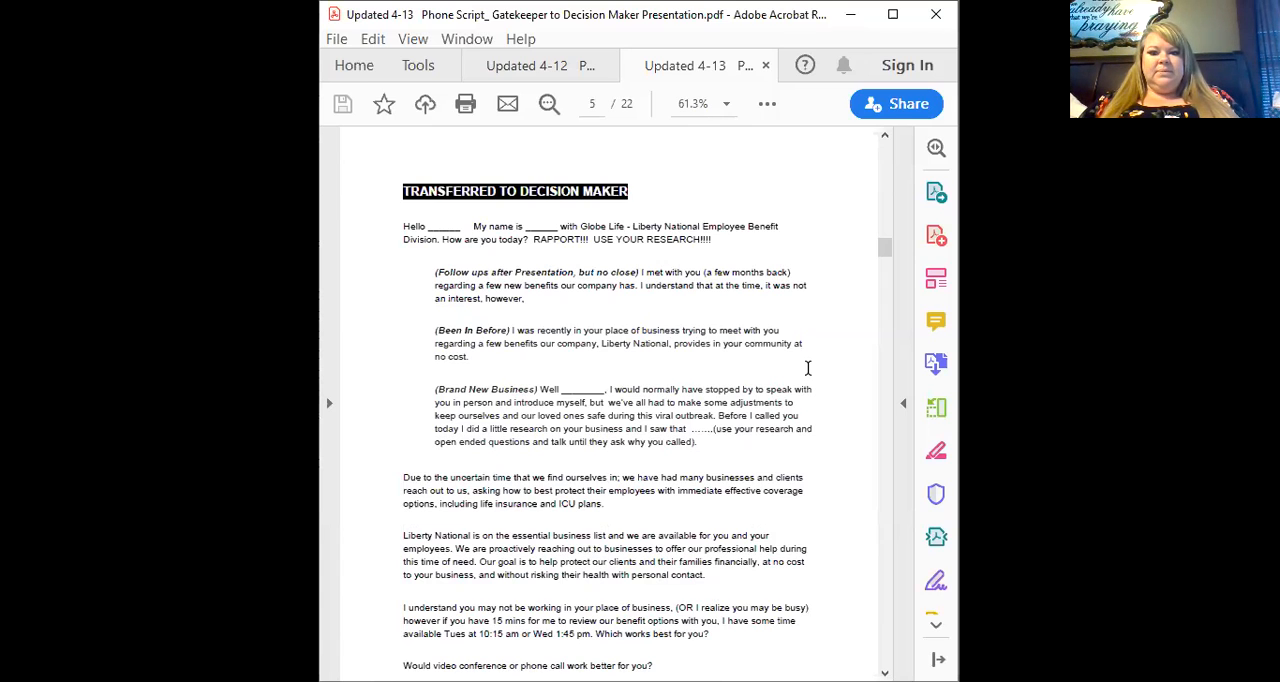
pyautogui.scroll(3)
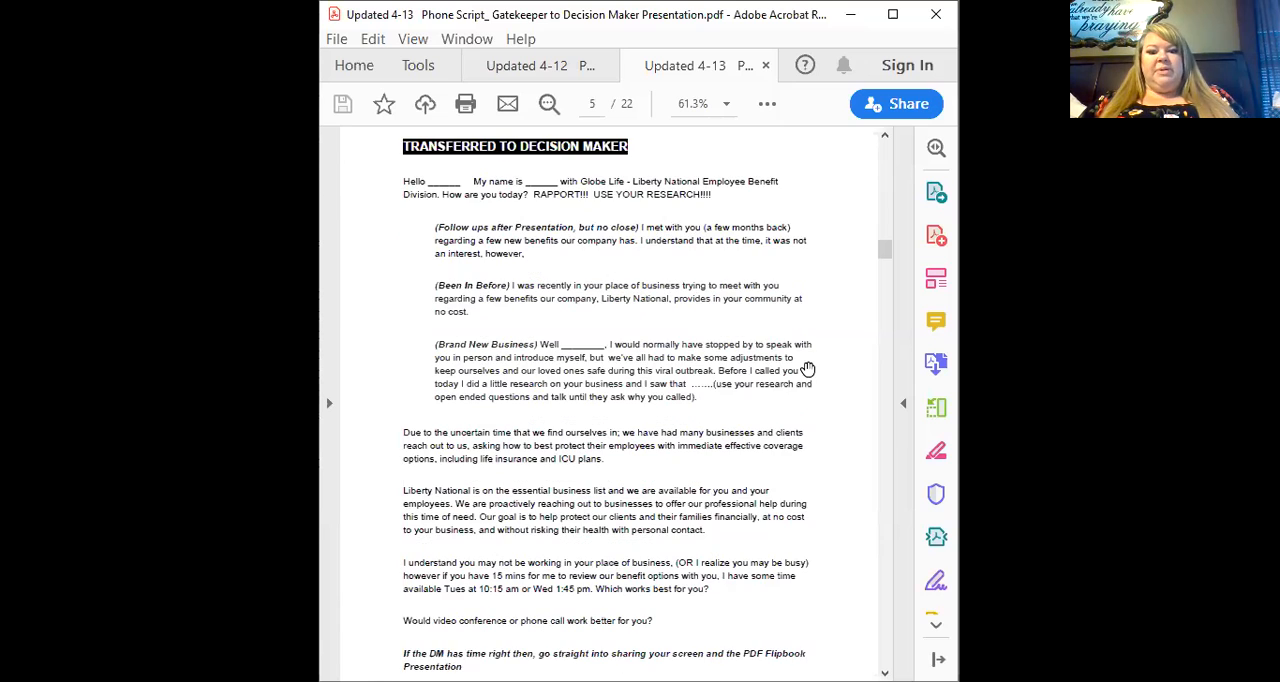
pyautogui.scroll(-3)
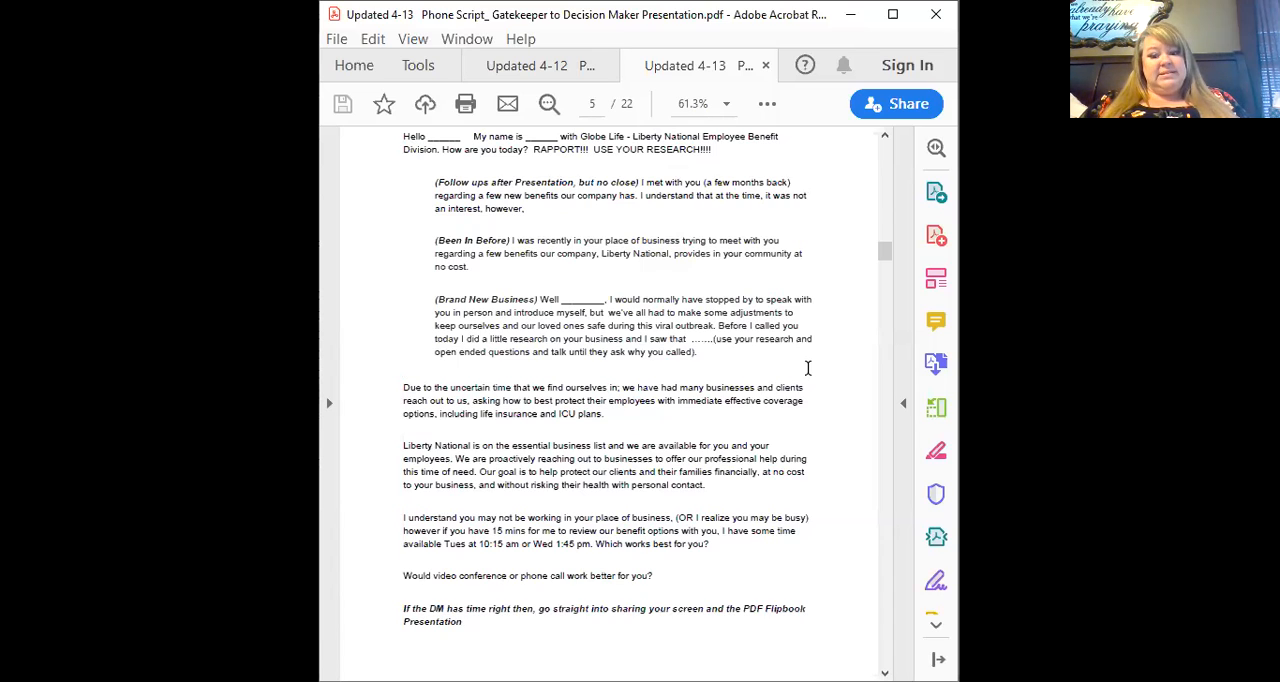
pyautogui.moveTo(806, 412)
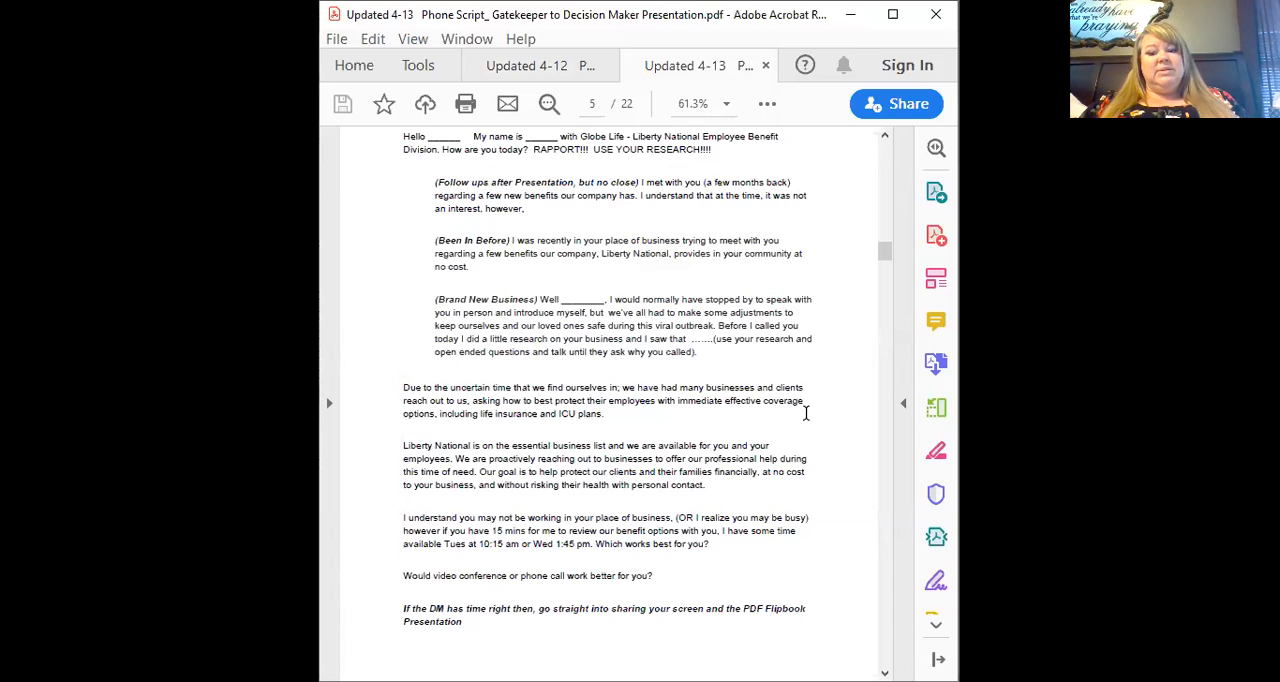
pyautogui.scroll(-3)
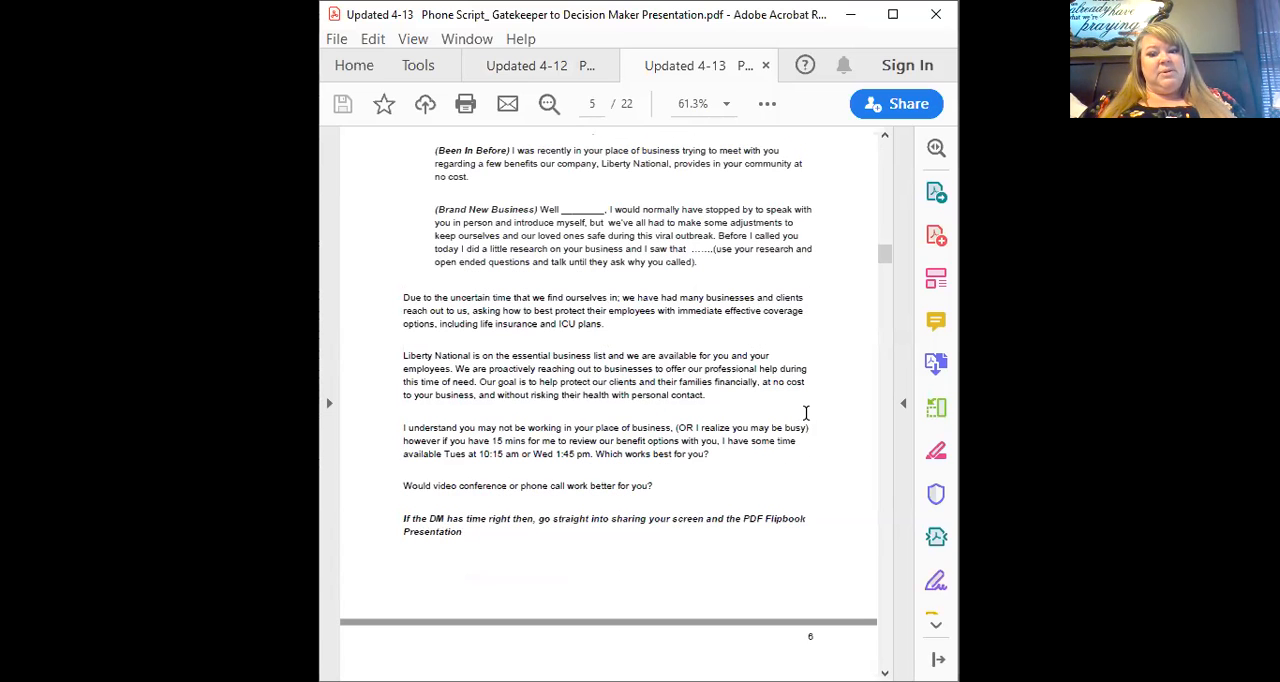
pyautogui.moveTo(796, 416)
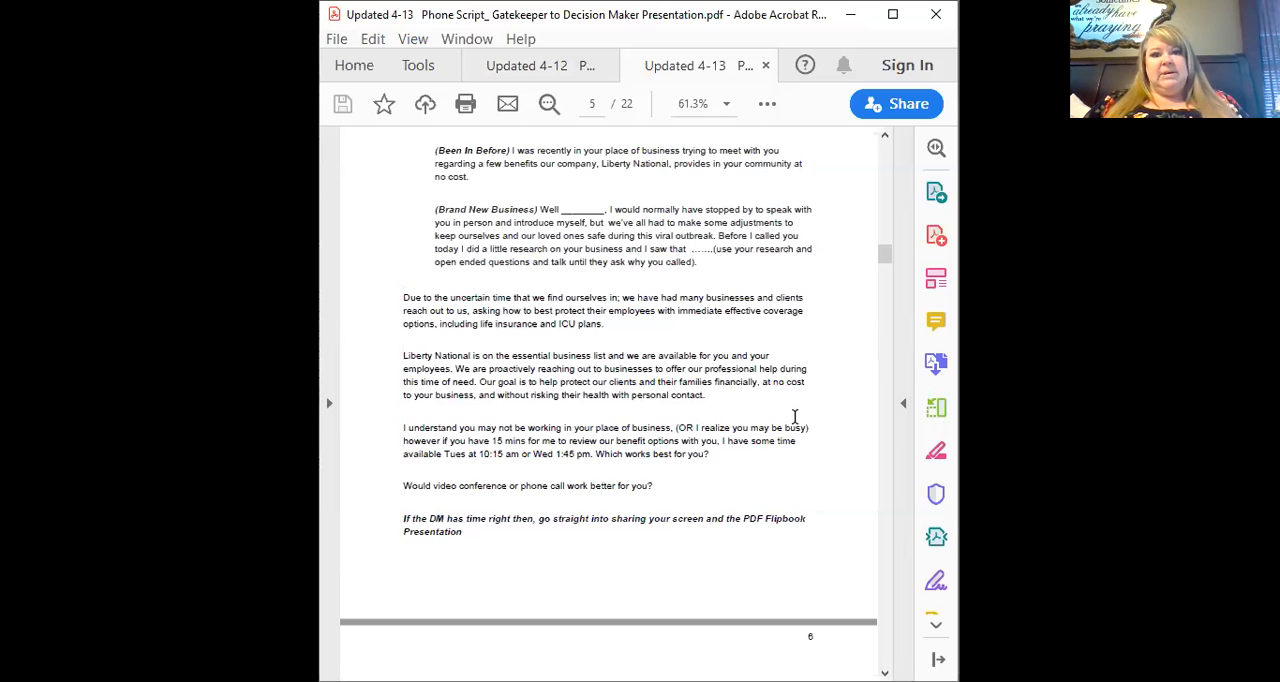
pyautogui.scroll(-3)
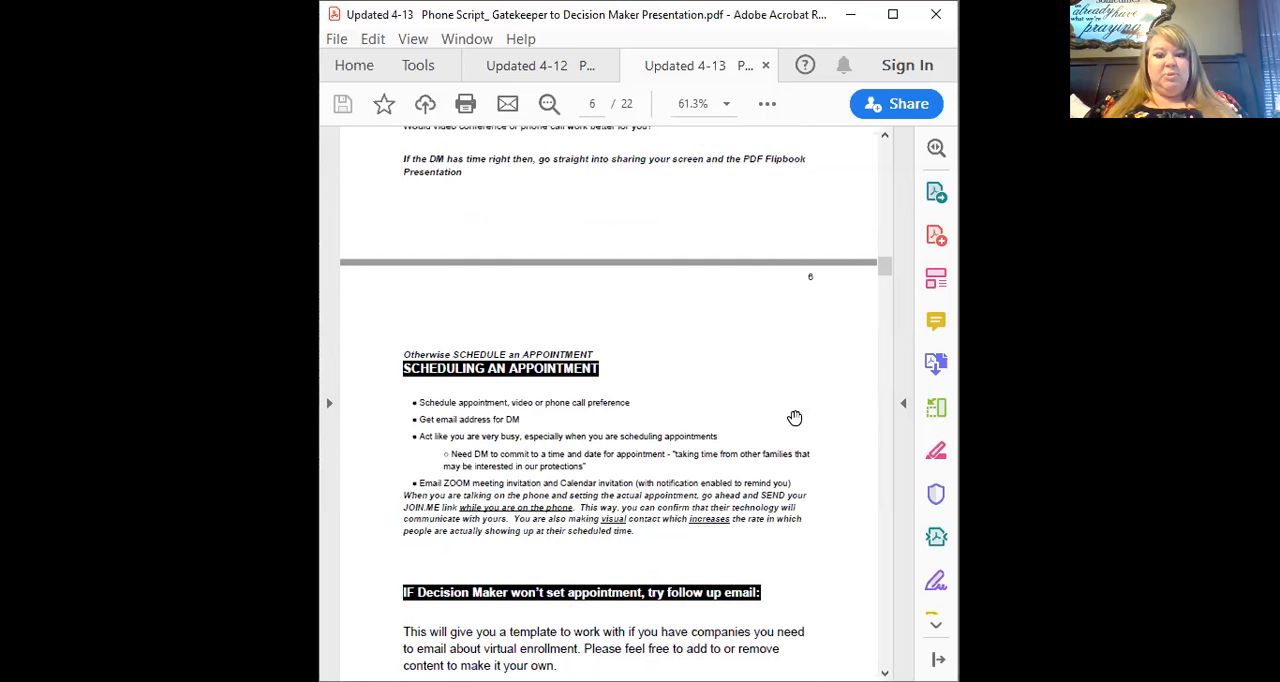
pyautogui.moveTo(744, 428)
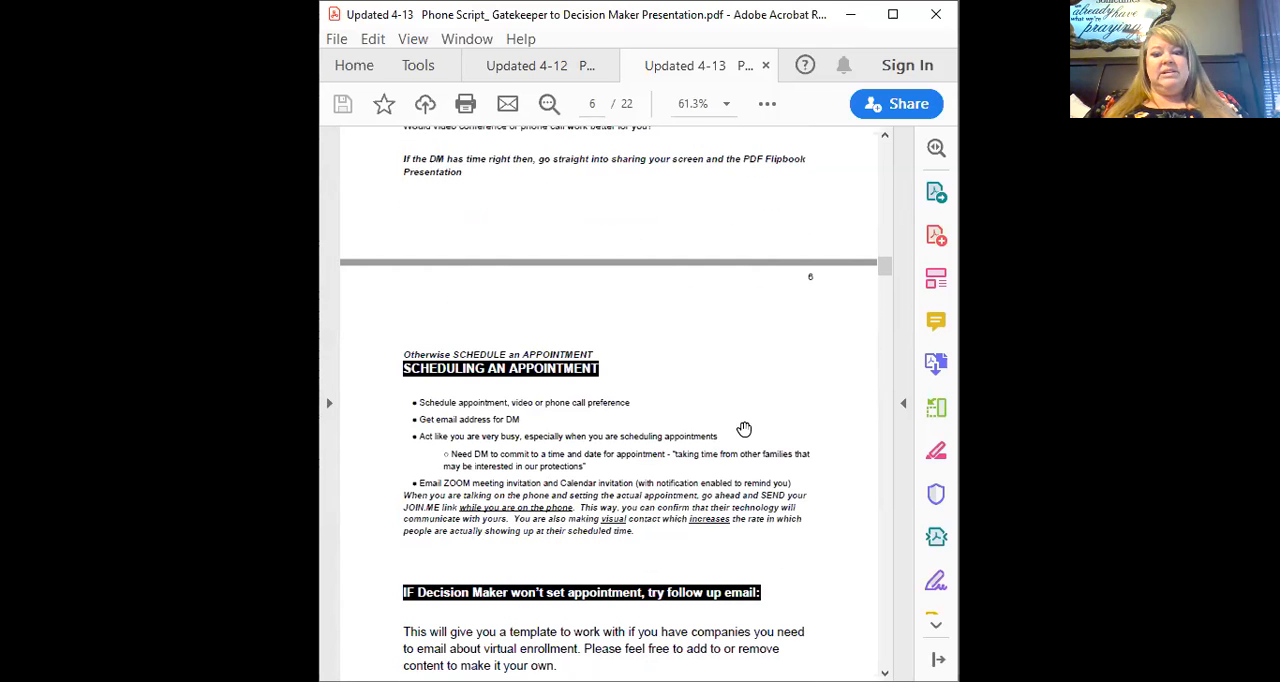
pyautogui.moveTo(754, 408)
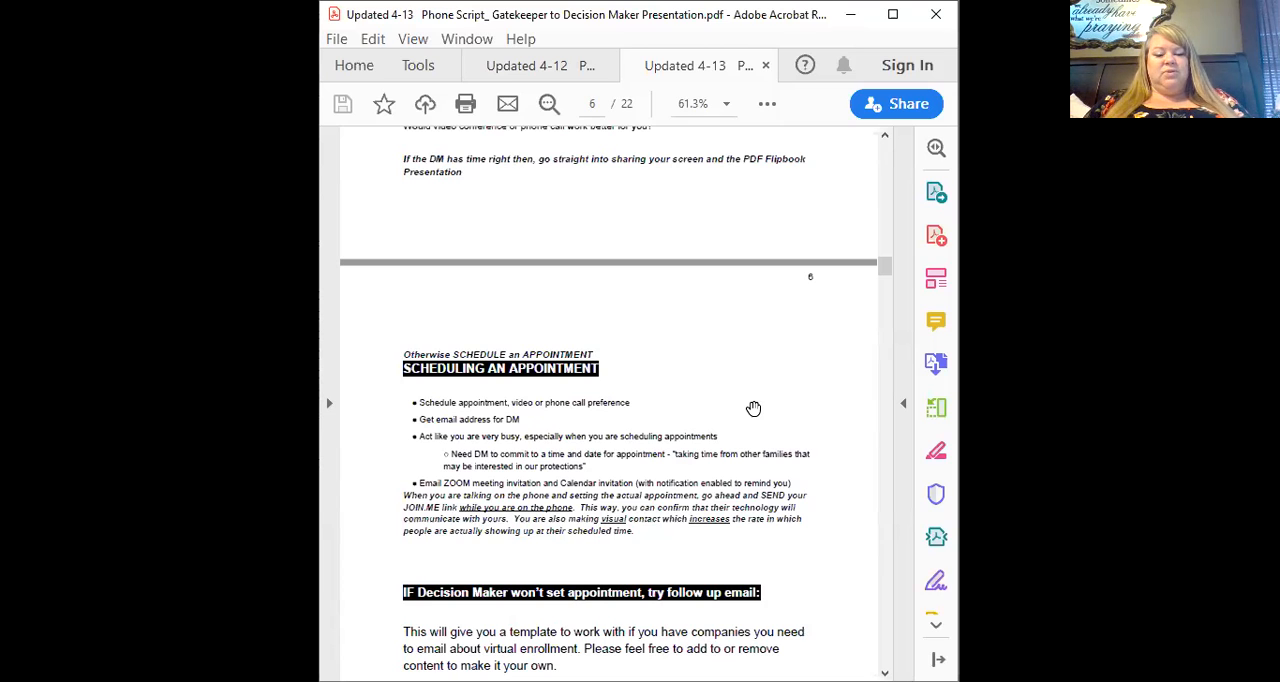
# - Scroll past the page 6 follow-up email template to the Rebuttals heading on page 7
pyautogui.scroll(-3)
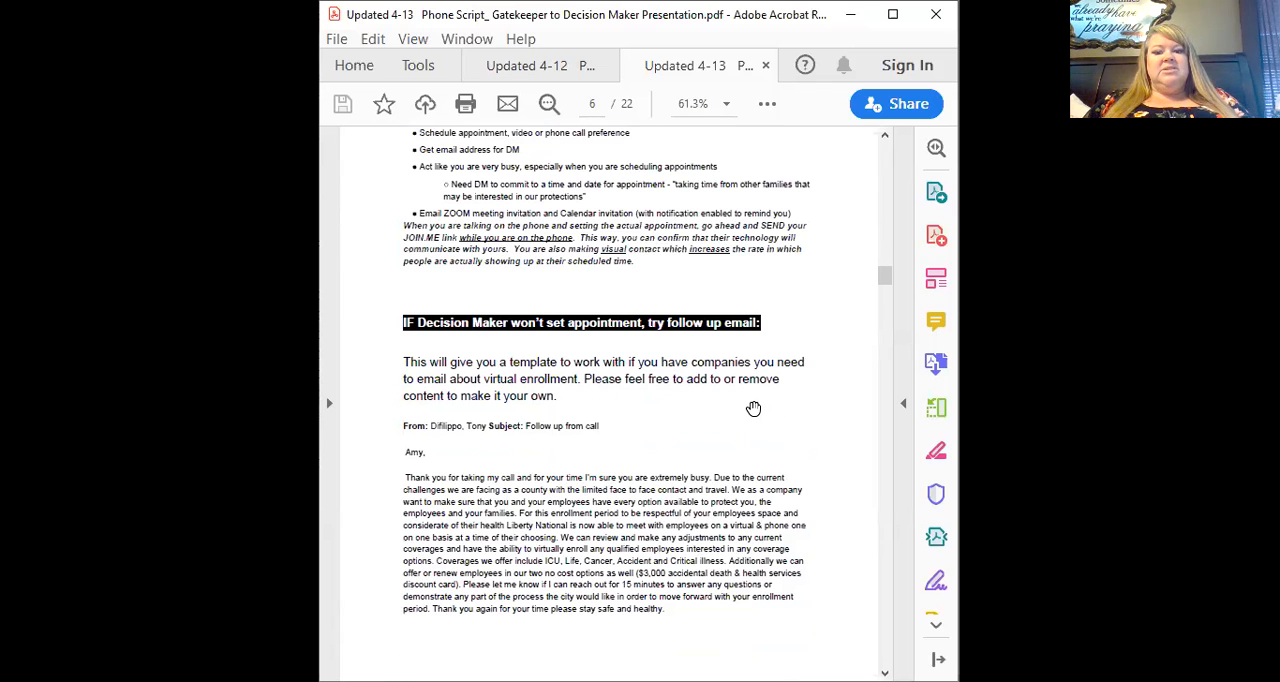
pyautogui.moveTo(532, 404)
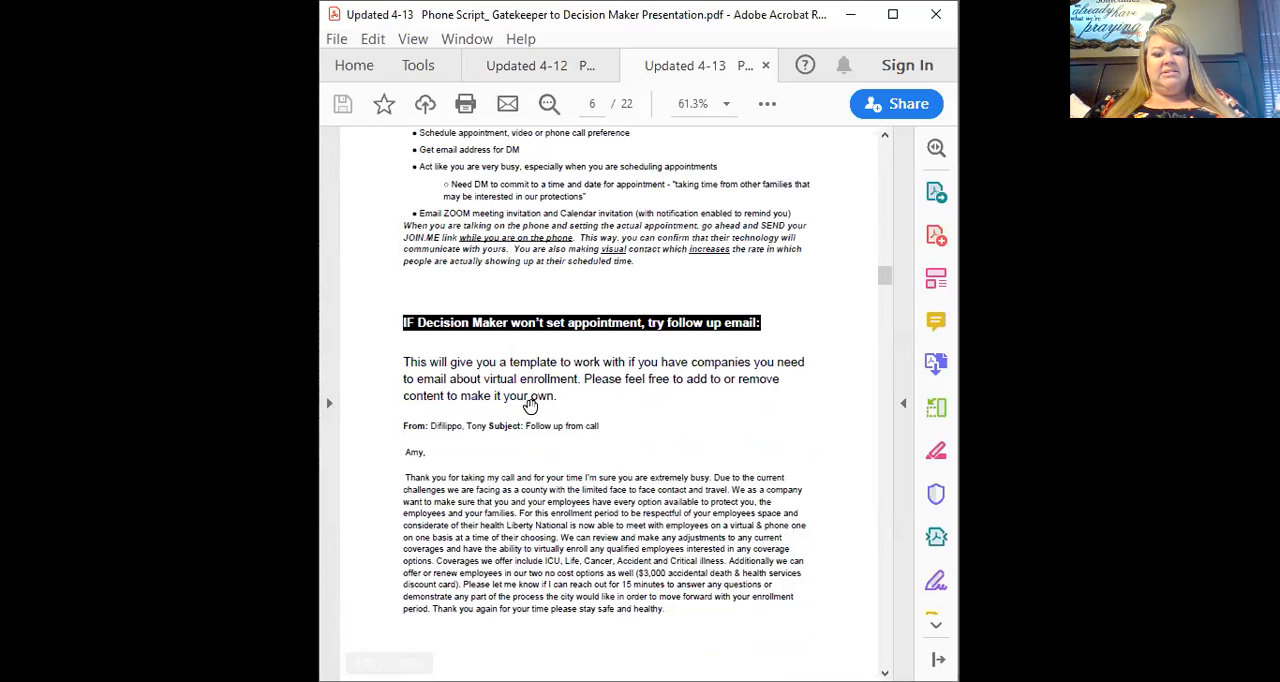
pyautogui.scroll(-3)
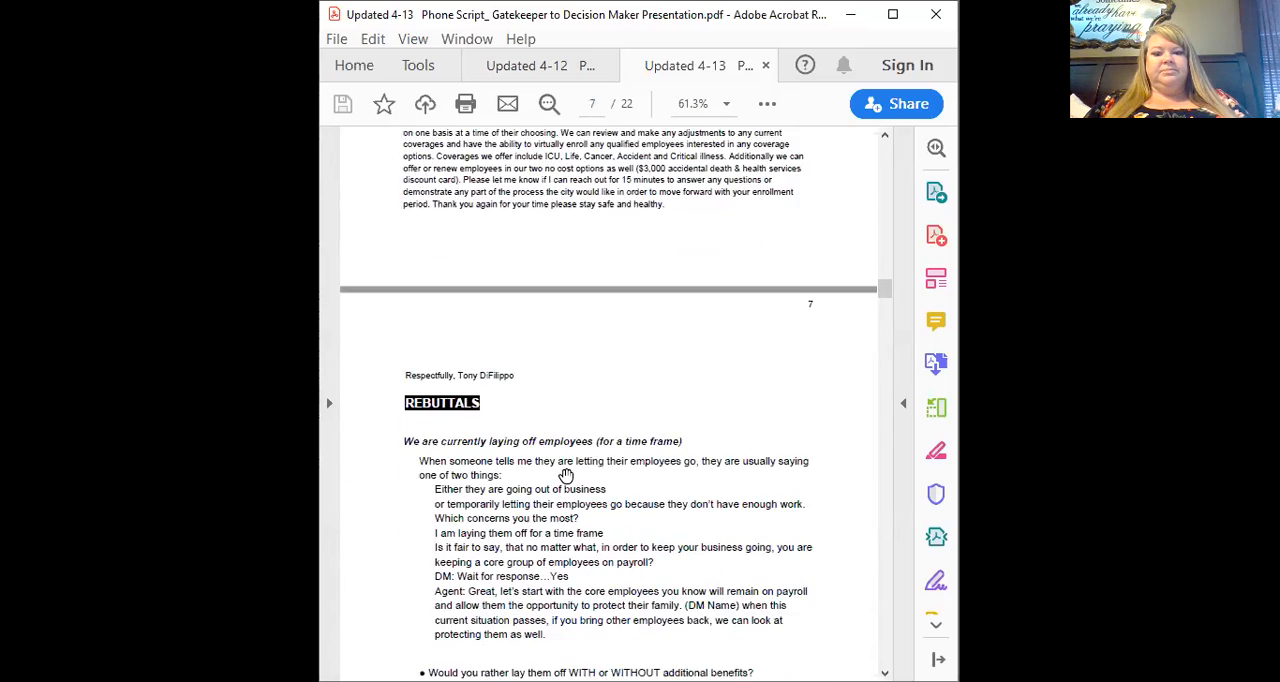
# - Scroll from page 8 to page 10's Flipbook Presentation via Phone or Video call section
pyautogui.scroll(-3)
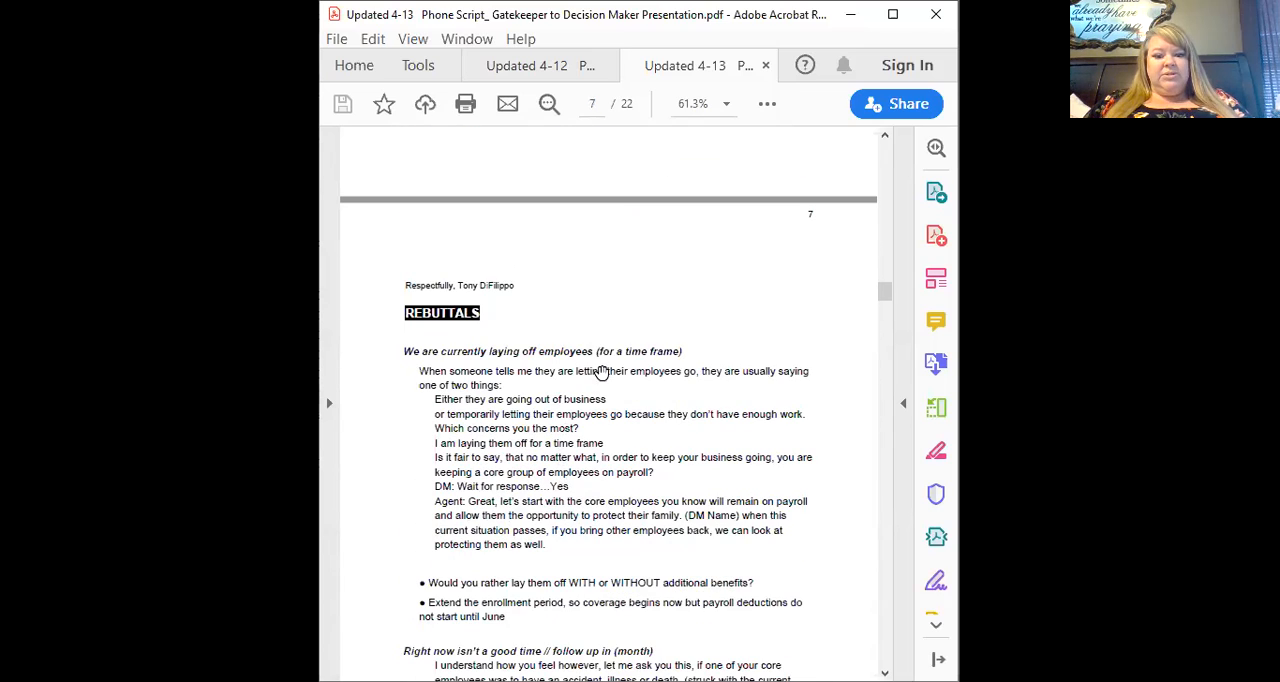
pyautogui.scroll(-3)
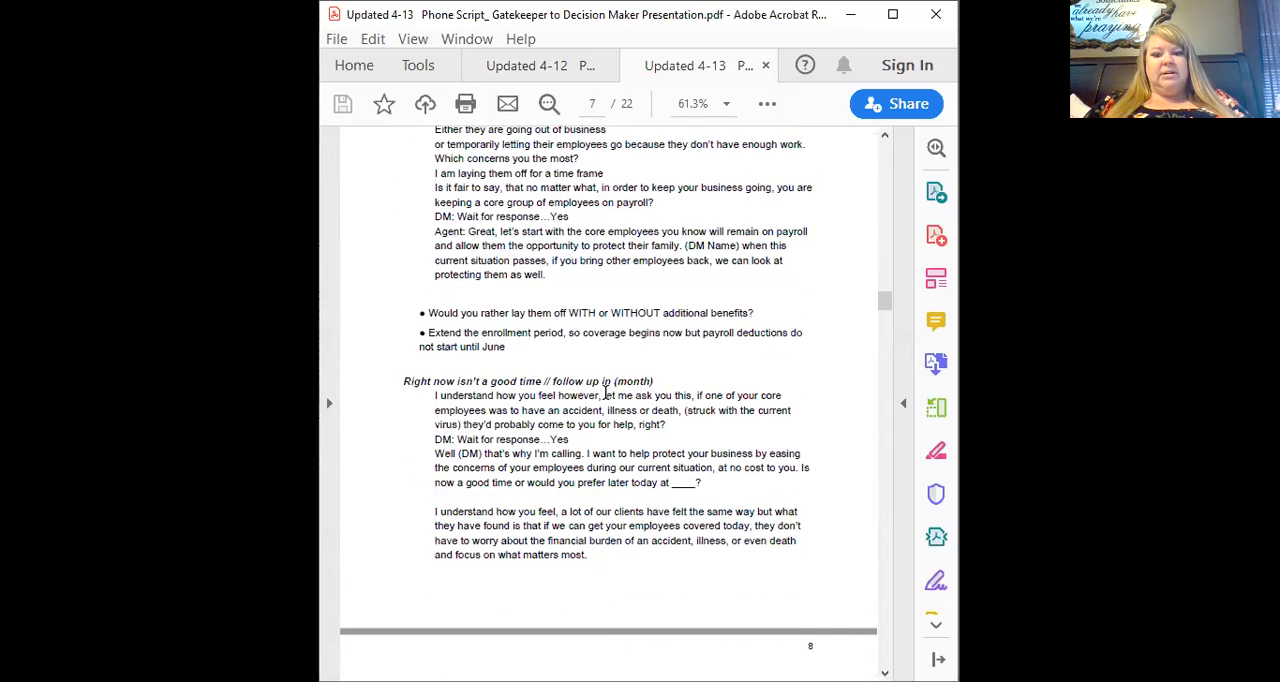
pyautogui.scroll(-3)
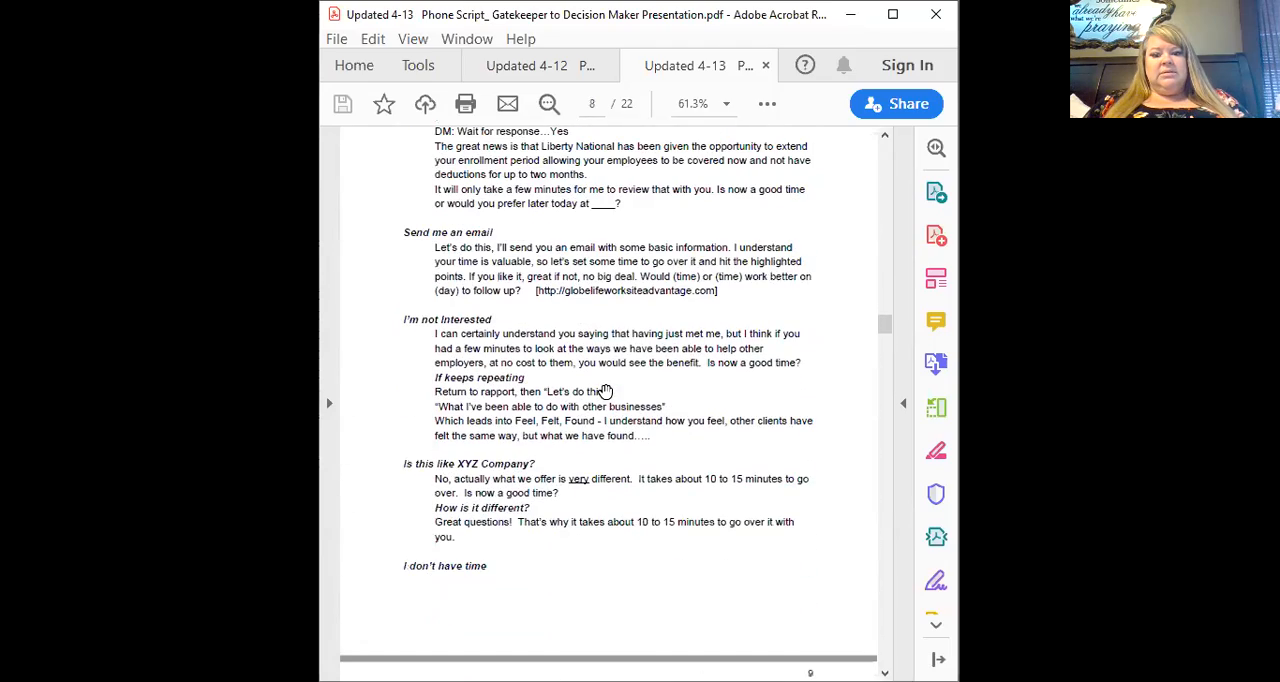
pyautogui.scroll(-3)
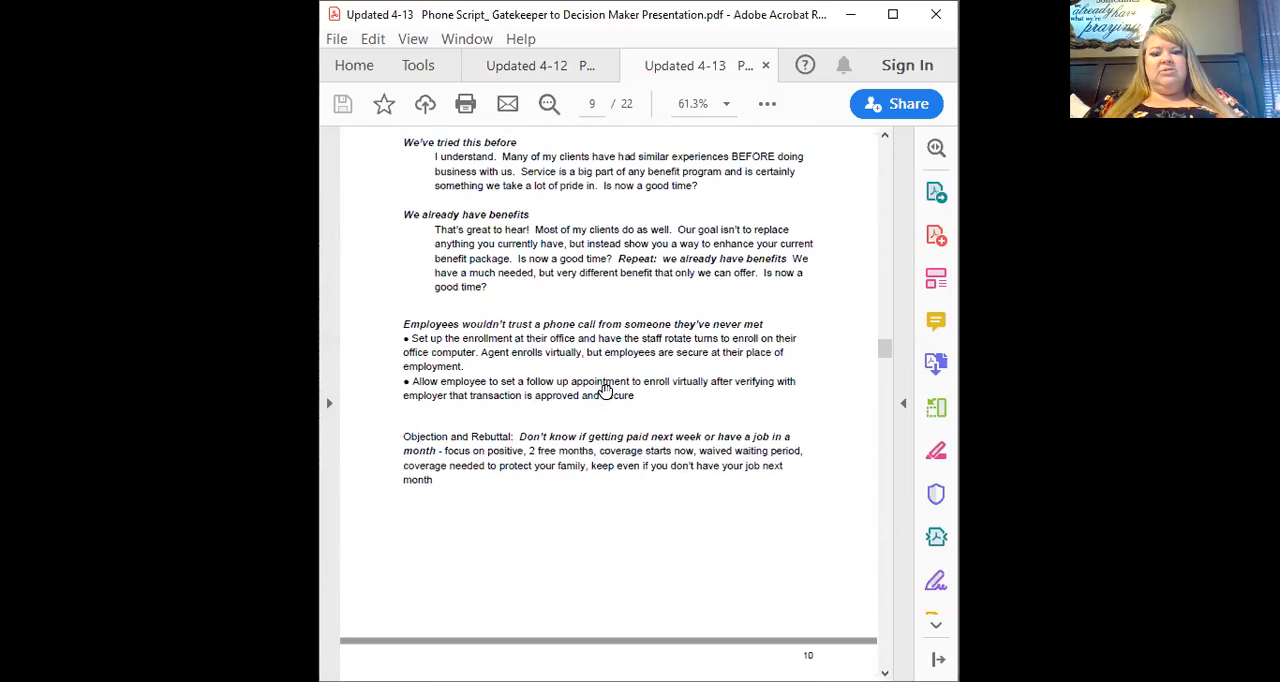
pyautogui.scroll(-3)
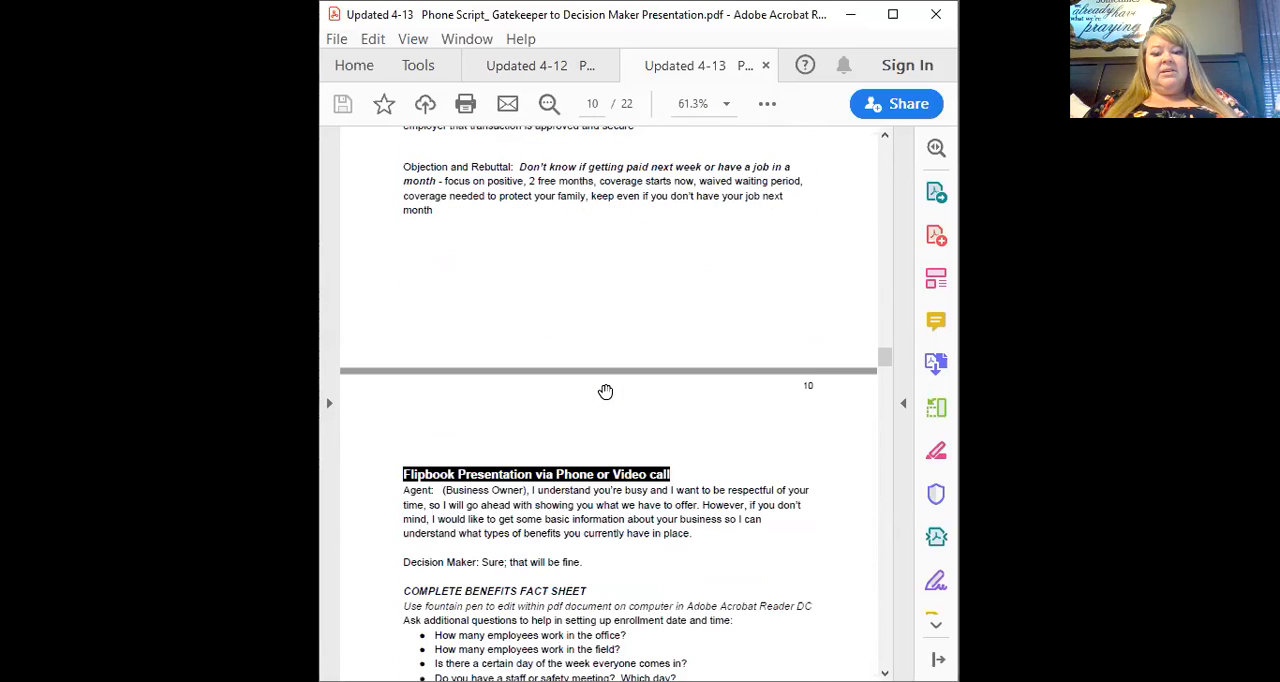
pyautogui.scroll(-3)
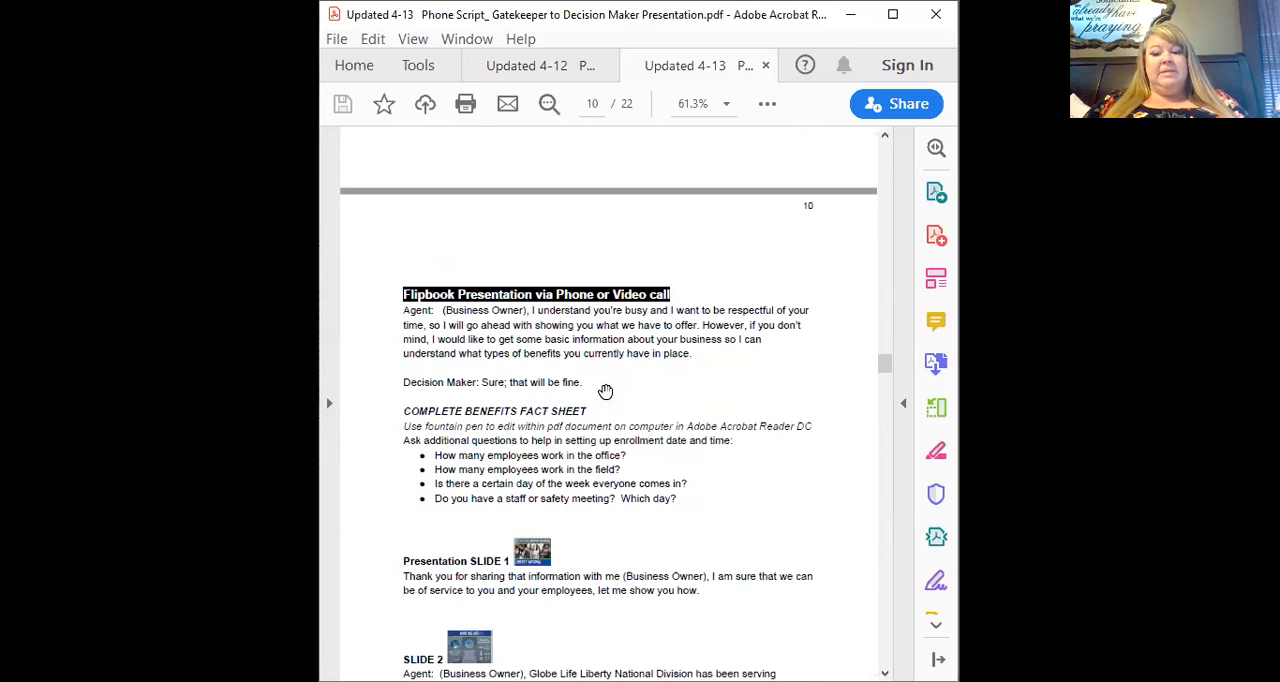
pyautogui.moveTo(608, 380)
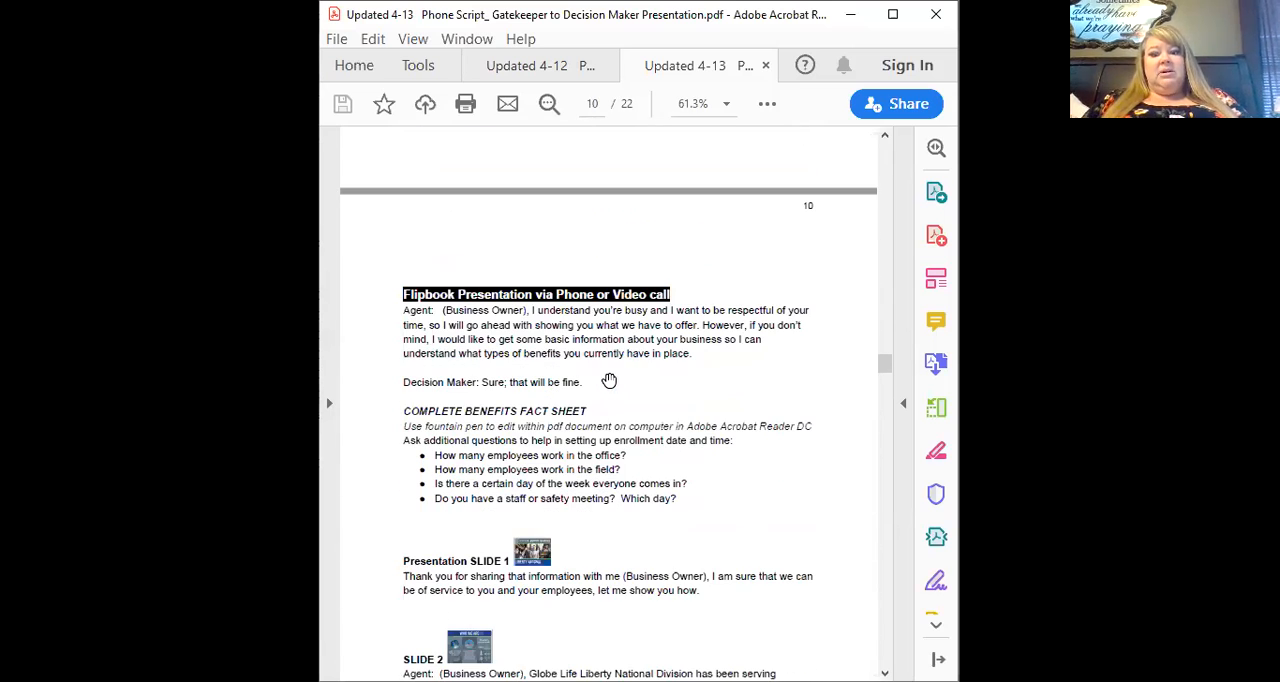
pyautogui.moveTo(640, 404)
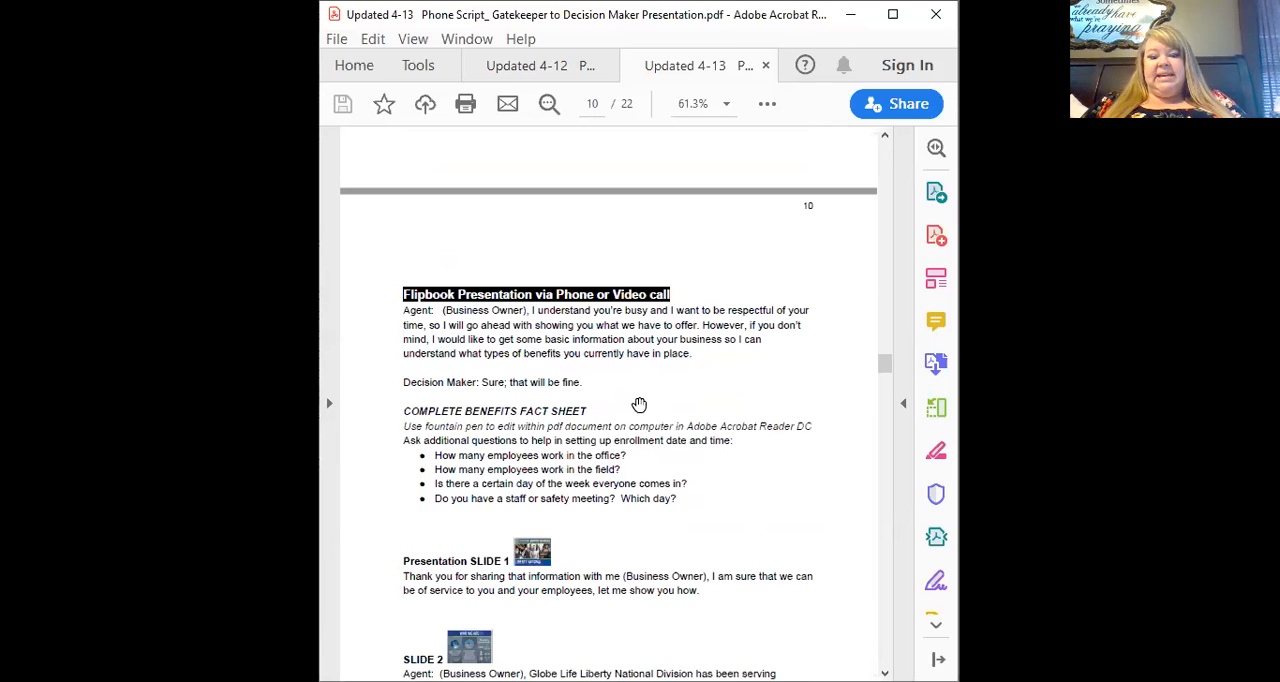
pyautogui.moveTo(420, 642)
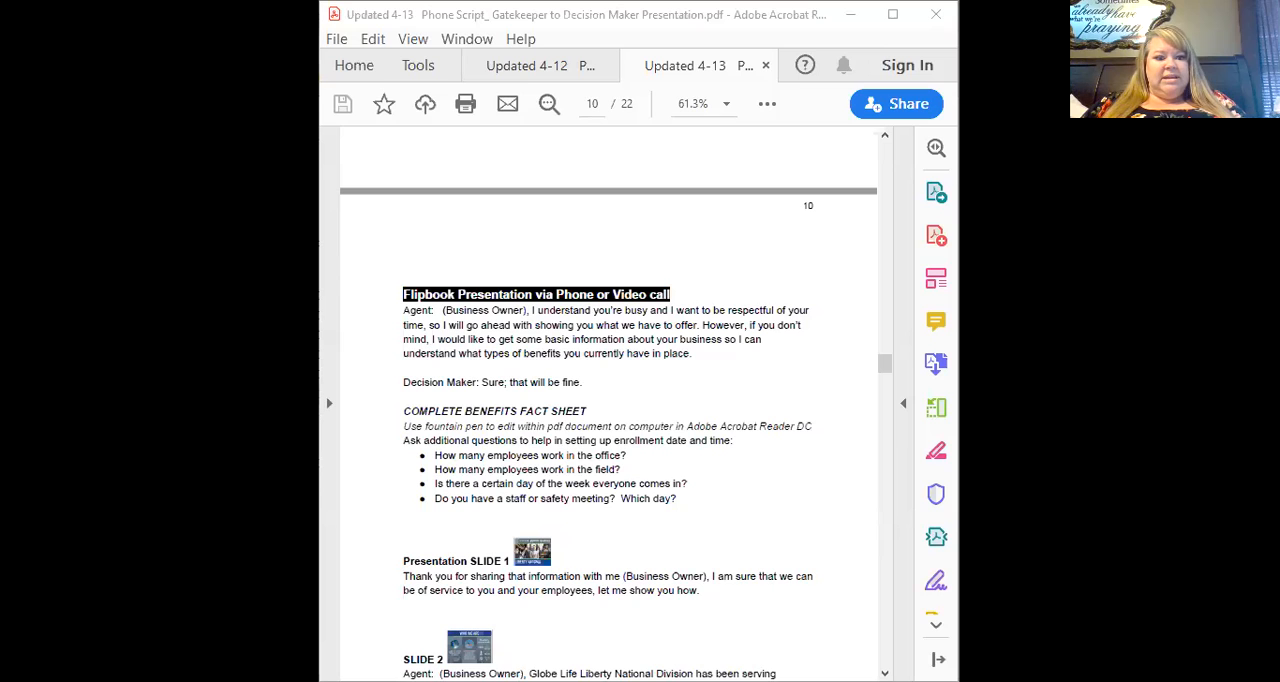
pyautogui.moveTo(948, 68)
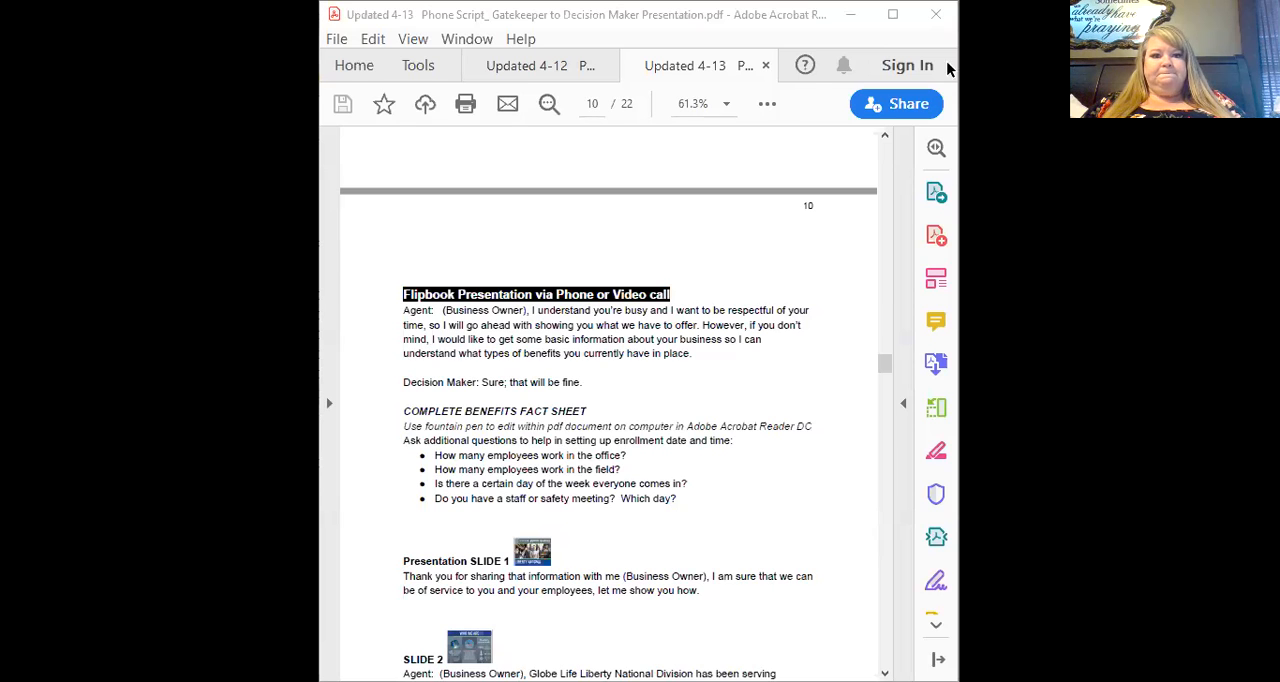
# - Switch to the Benefits Fact Sheet PDF document
pyautogui.click(540, 58)
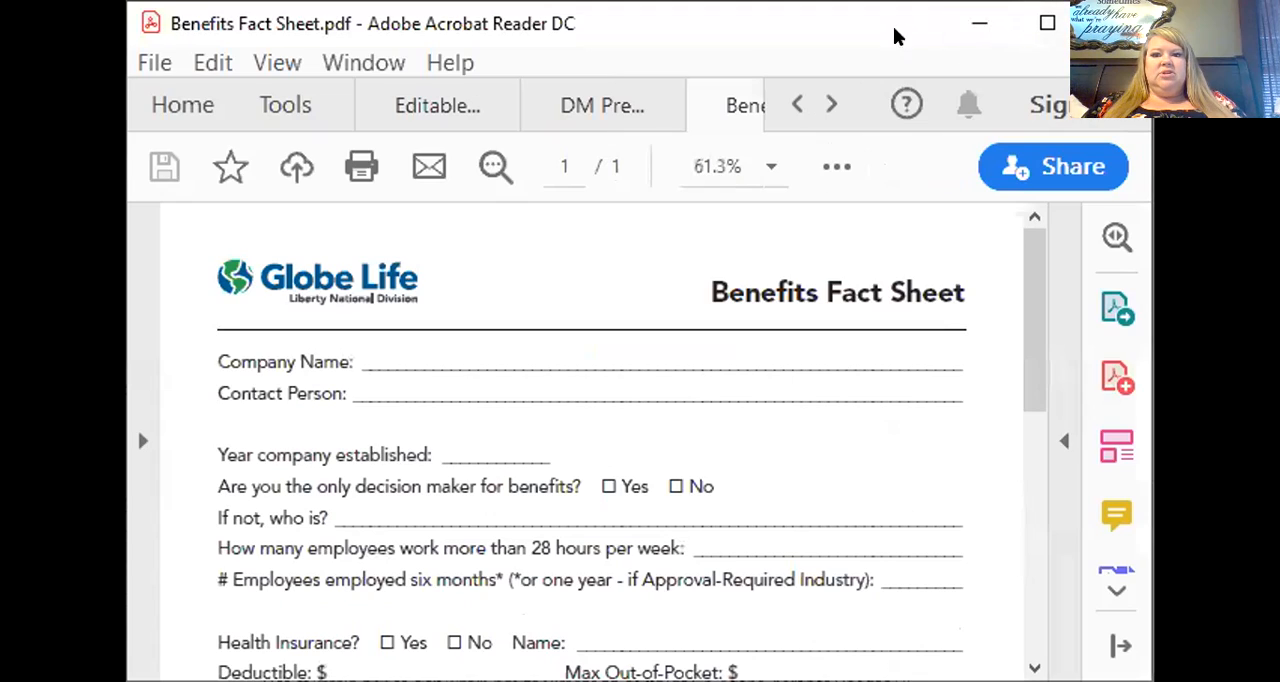
pyautogui.moveTo(864, 40)
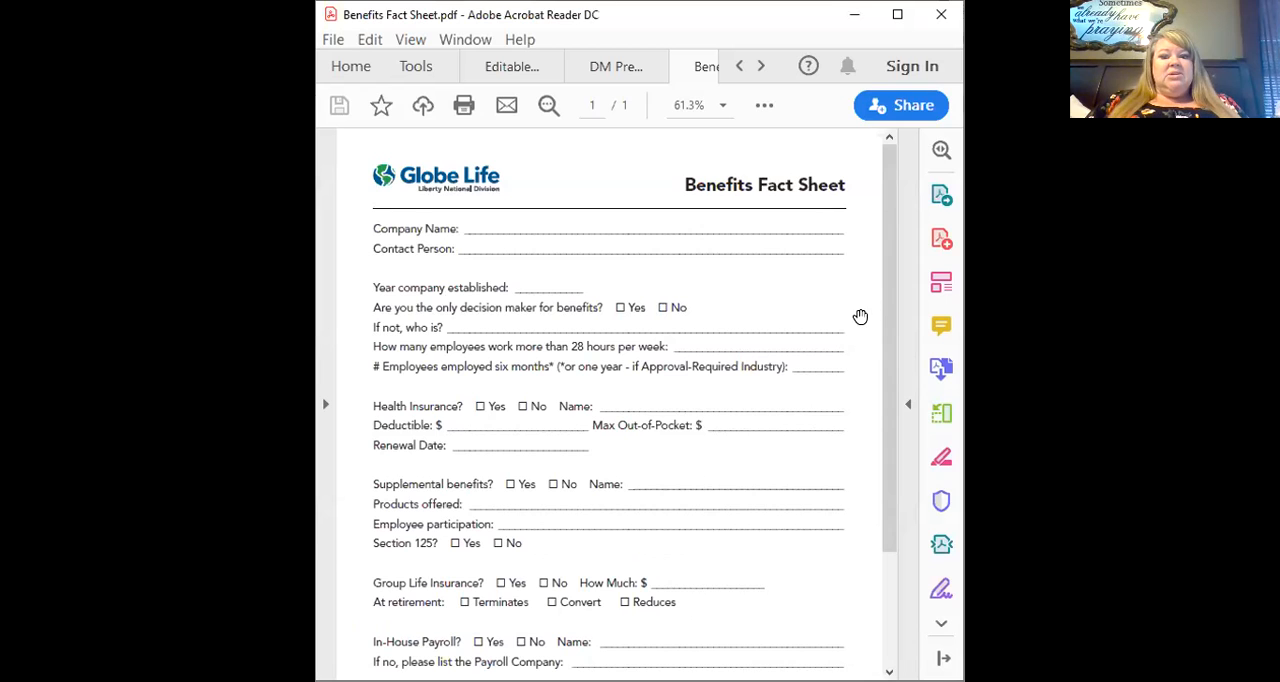
pyautogui.moveTo(876, 304)
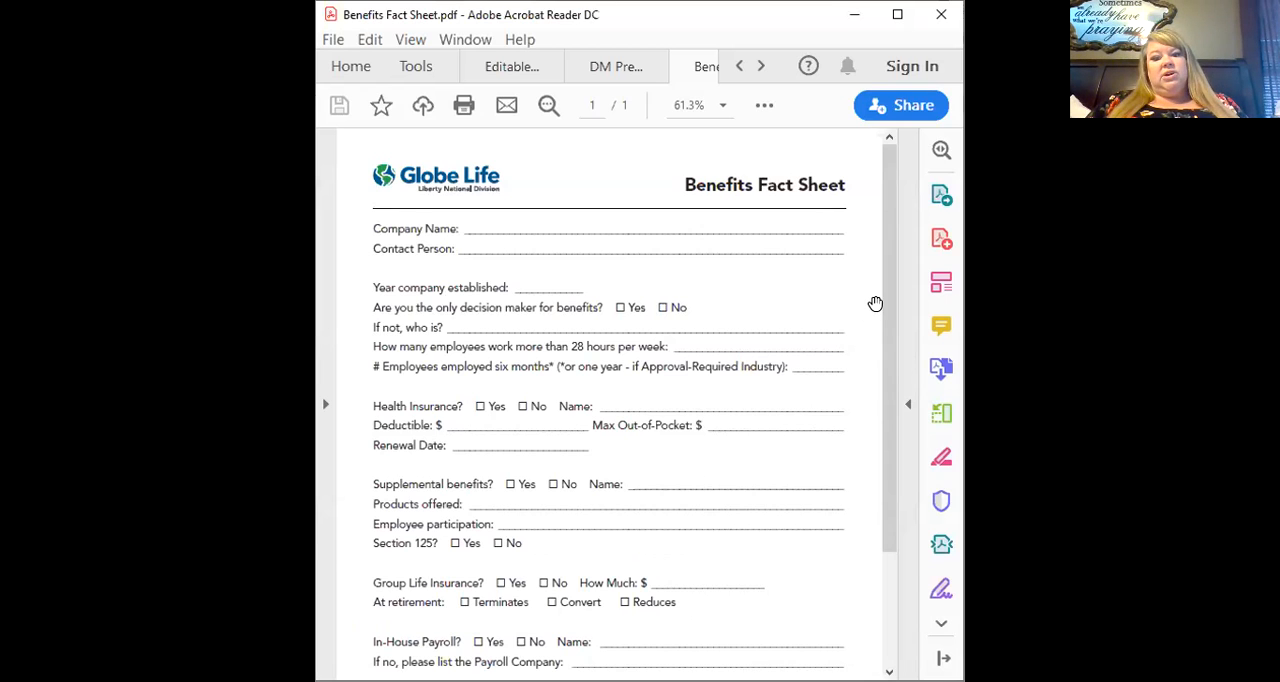
pyautogui.moveTo(844, 320)
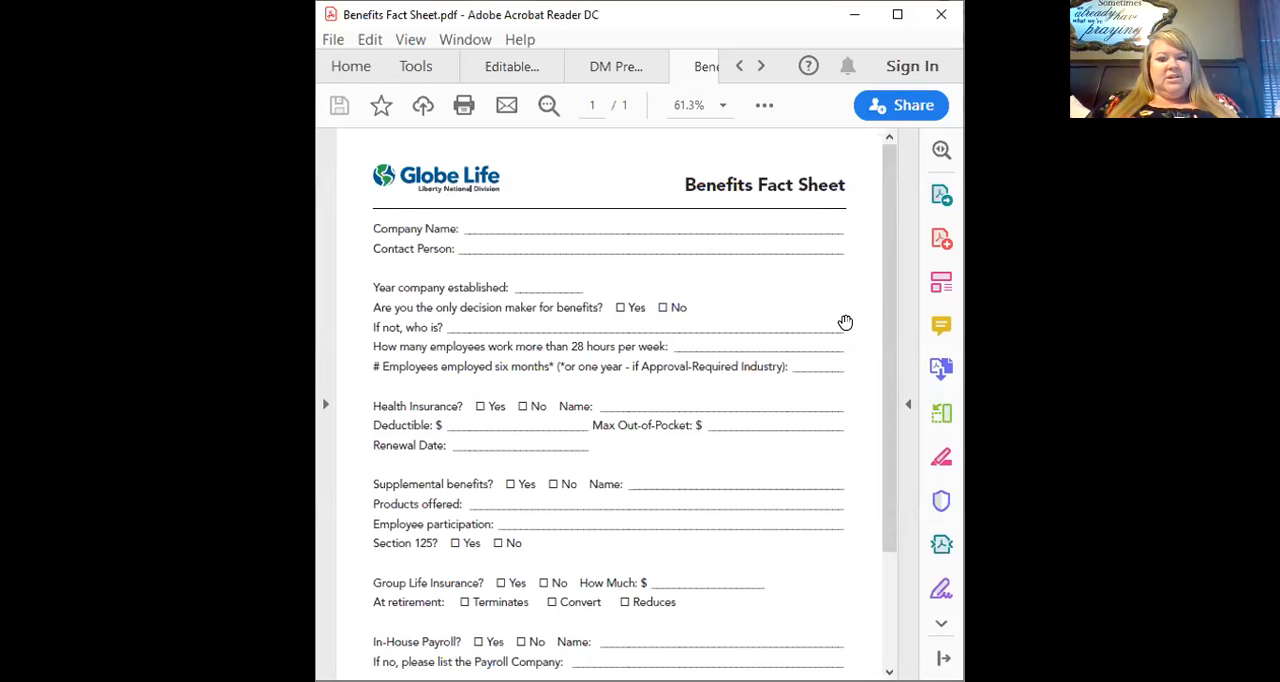
pyautogui.moveTo(712, 360)
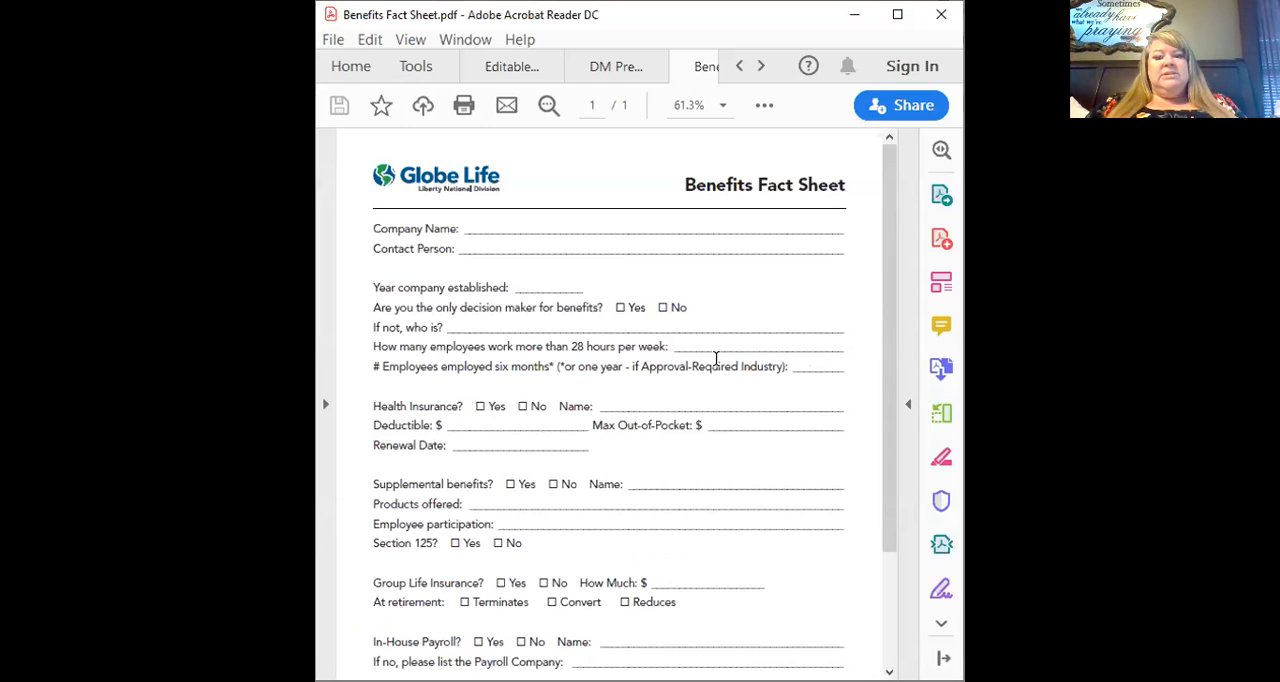
pyautogui.moveTo(680, 272)
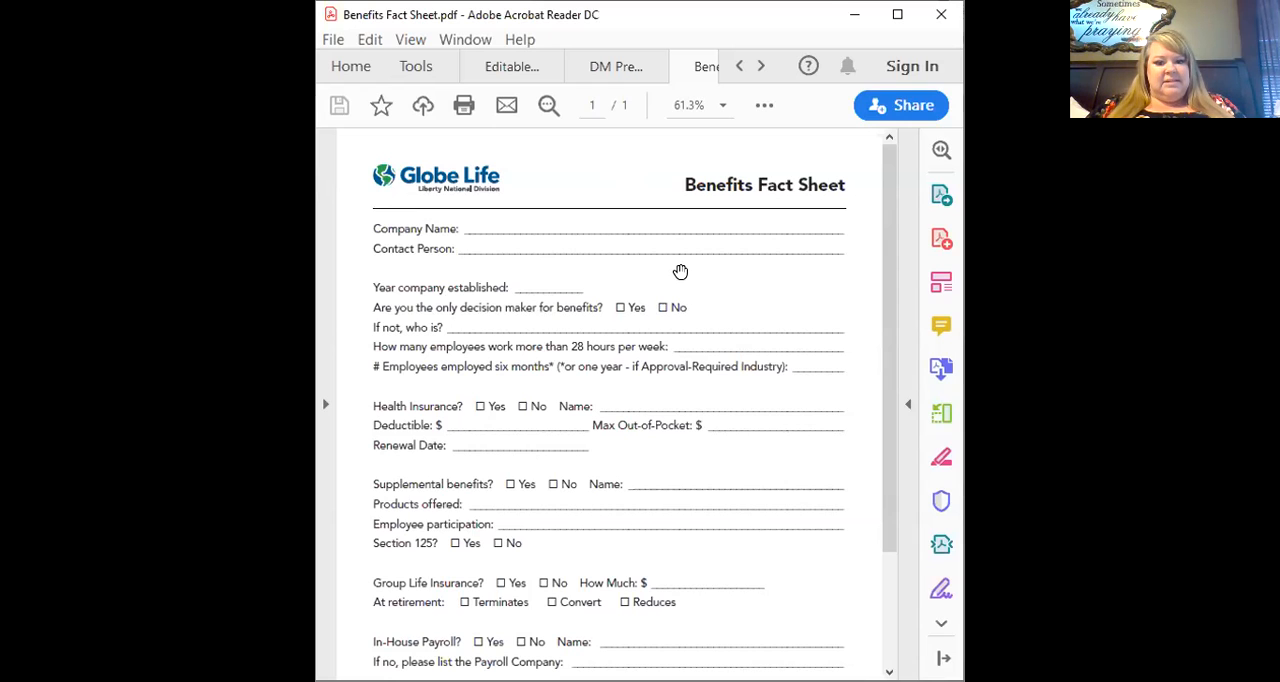
pyautogui.moveTo(658, 248)
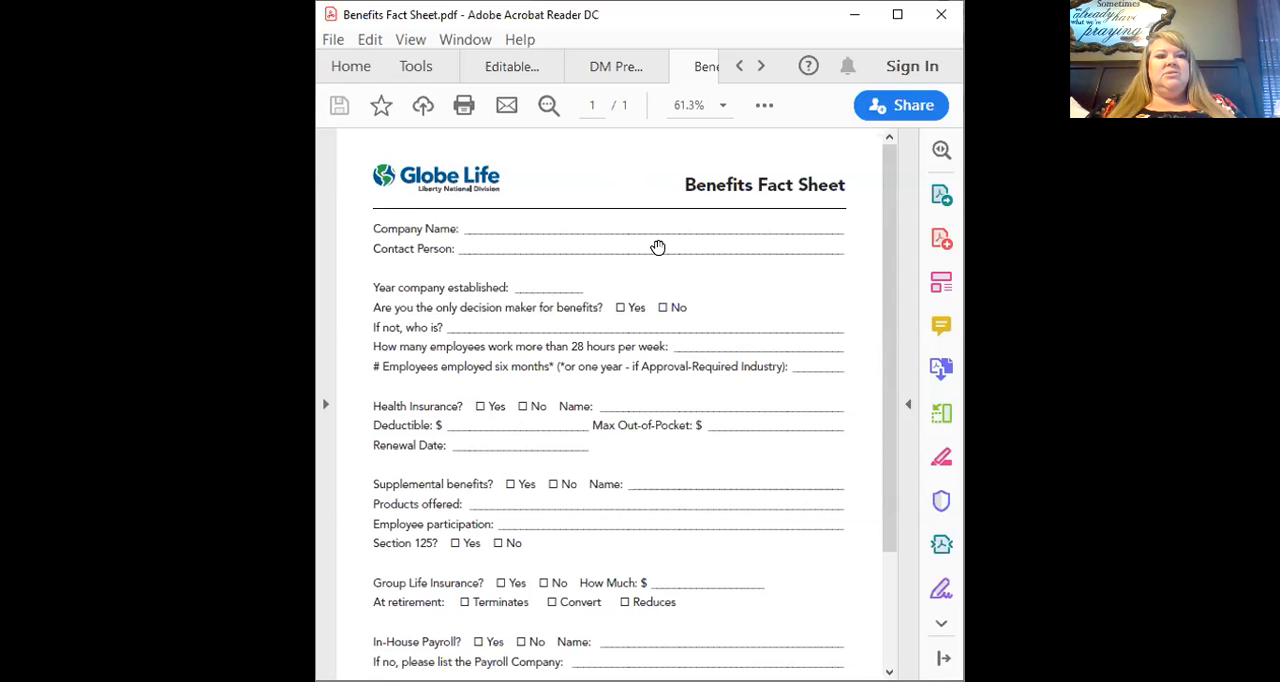
# - Switch to the DM Presentation with LIFE explanation PDF at its Worksite Advantage cover
pyautogui.click(612, 66)
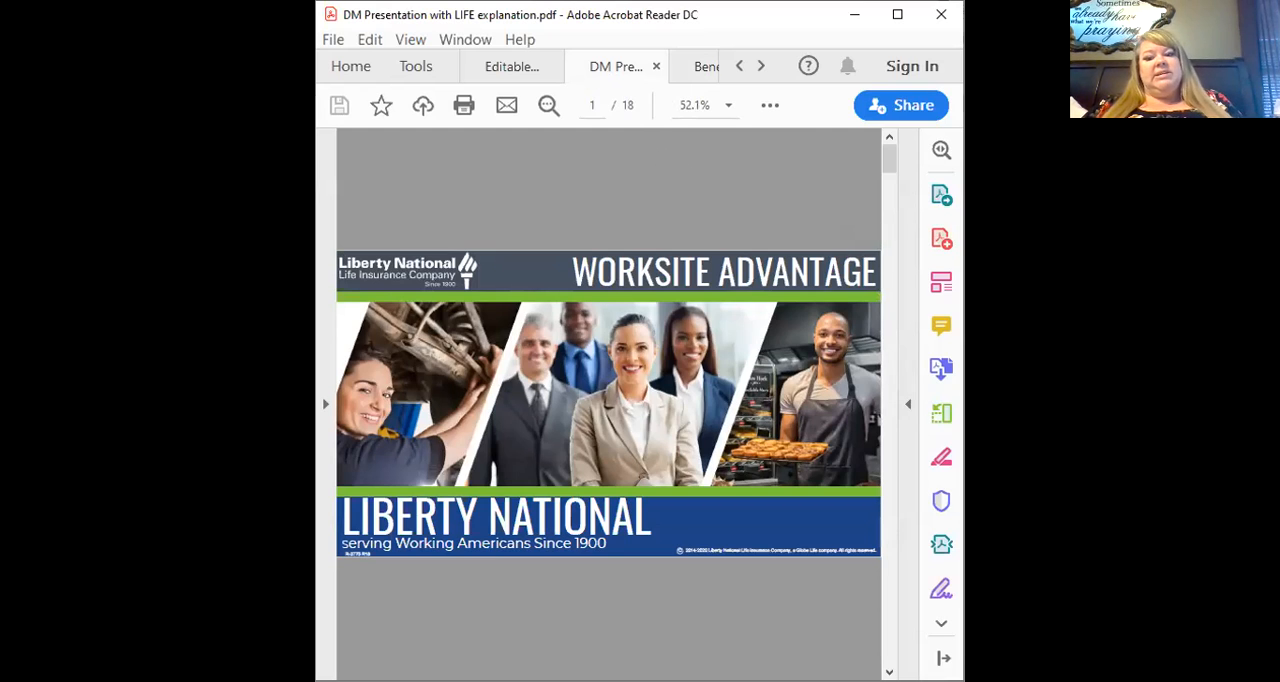
pyautogui.moveTo(708, 240)
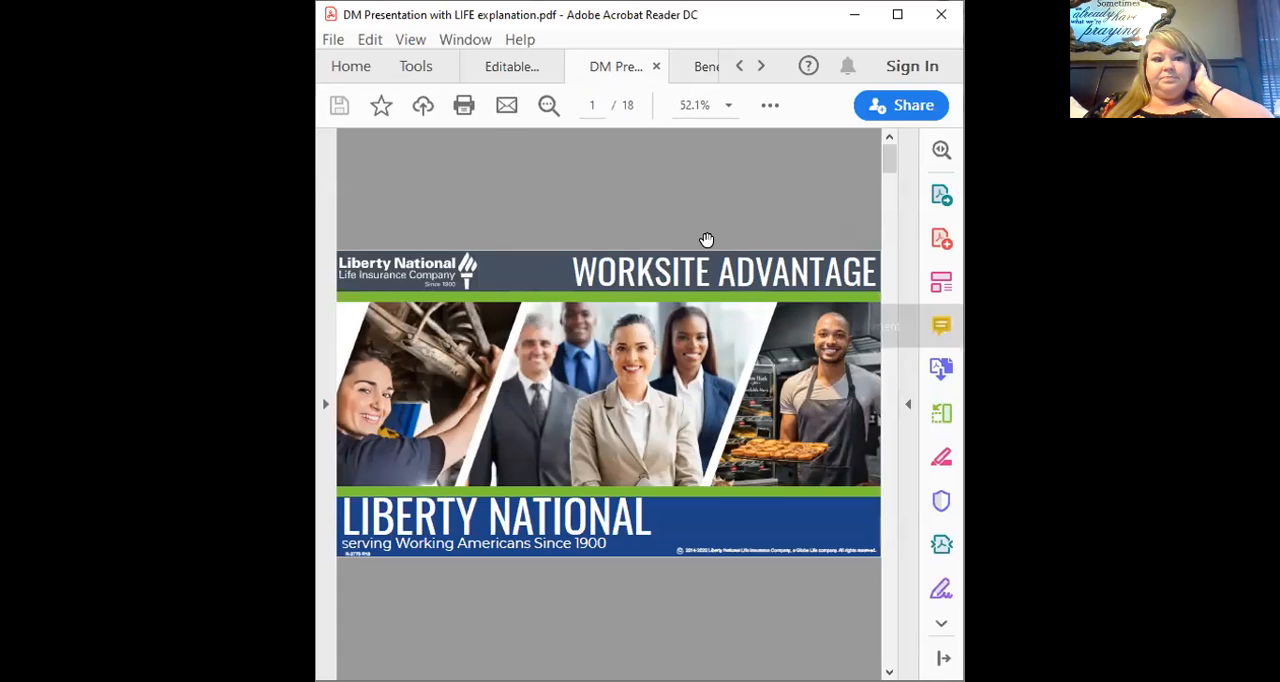
# - Scroll from the Worksite Advantage title slide to the page 2 Who We Are slide
pyautogui.scroll(-3)
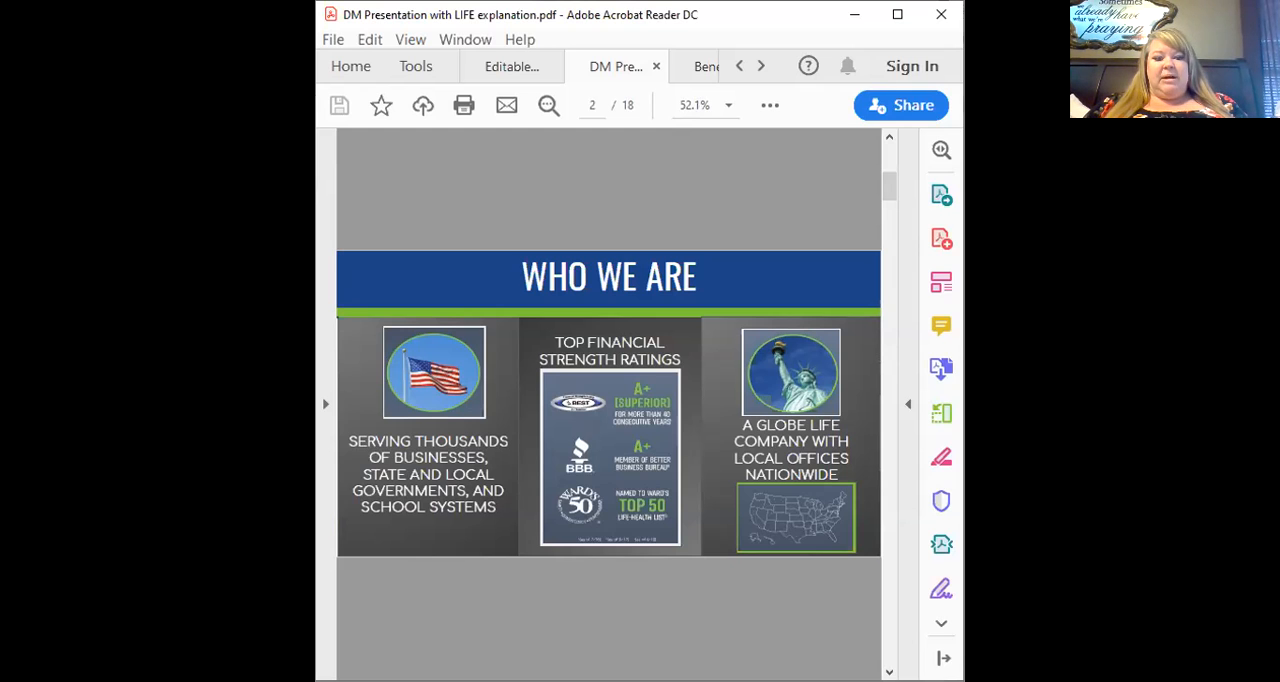
pyautogui.moveTo(696, 424)
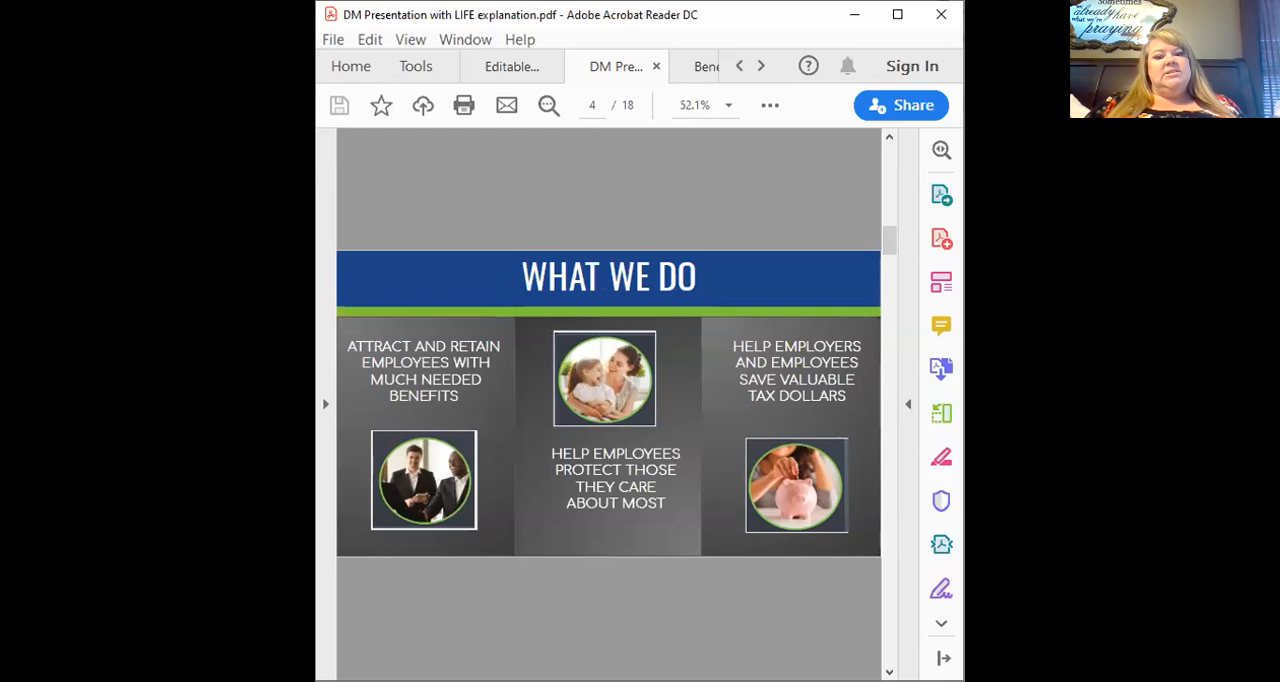
pyautogui.moveTo(918, 446)
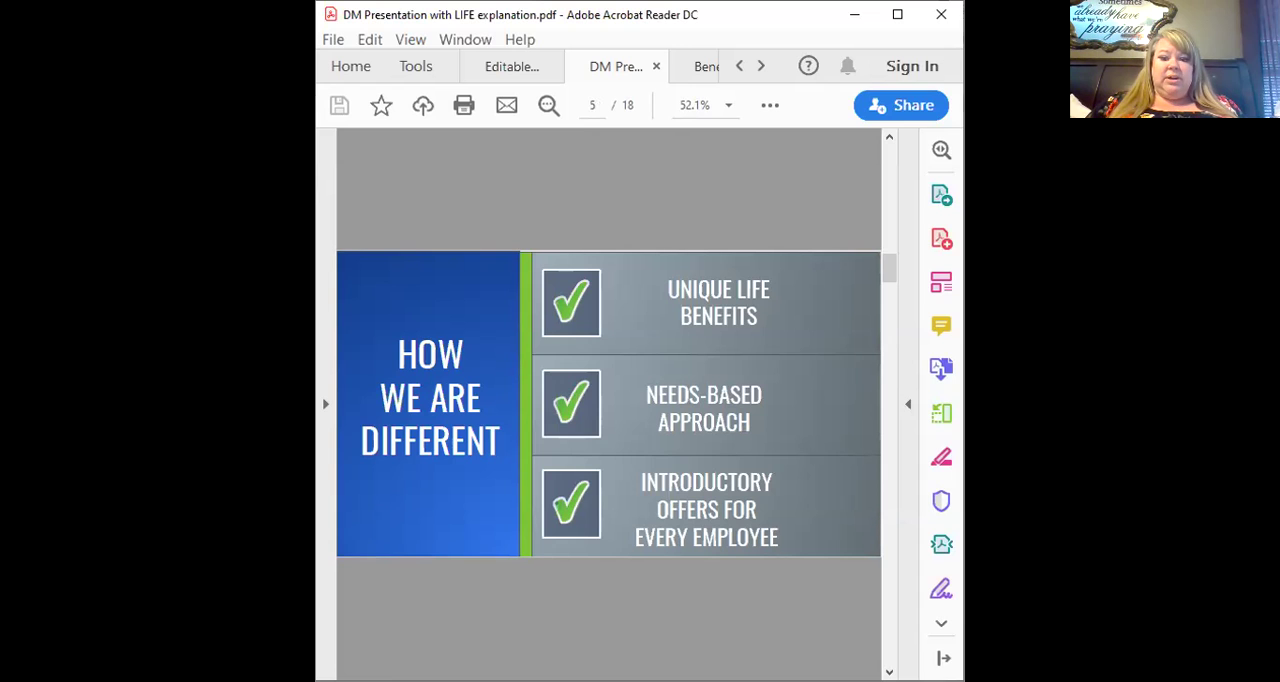
pyautogui.moveTo(940, 456)
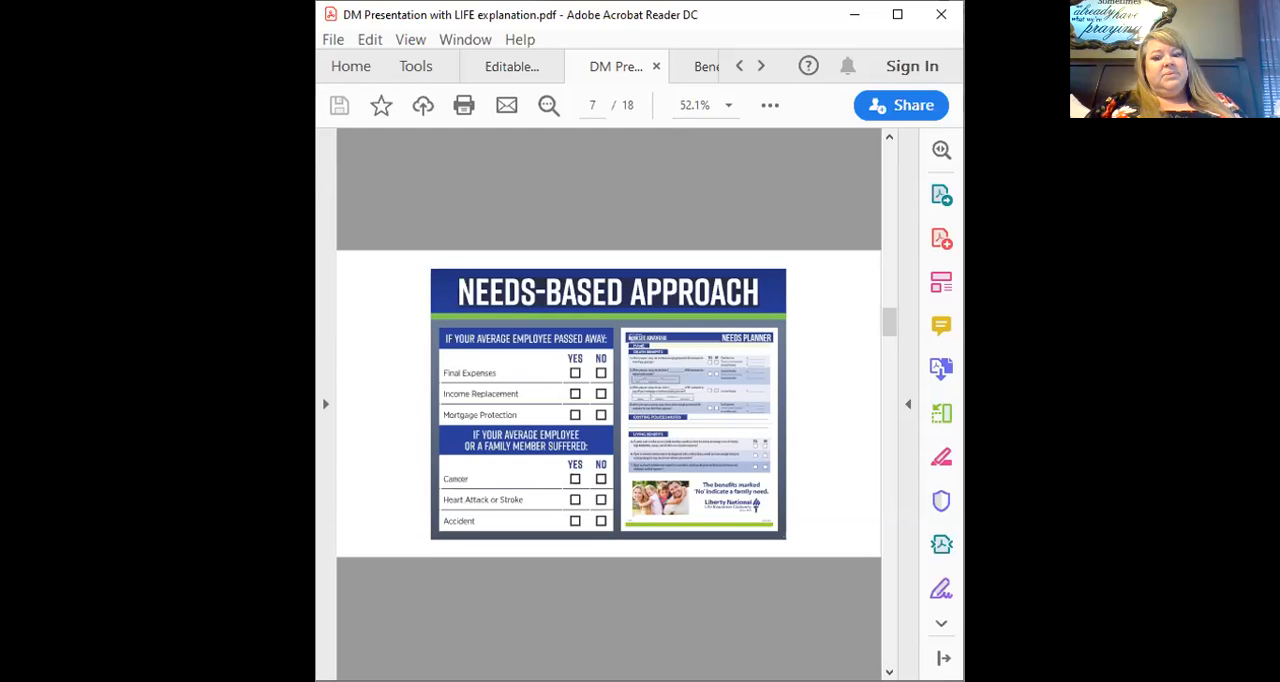
pyautogui.moveTo(940, 412)
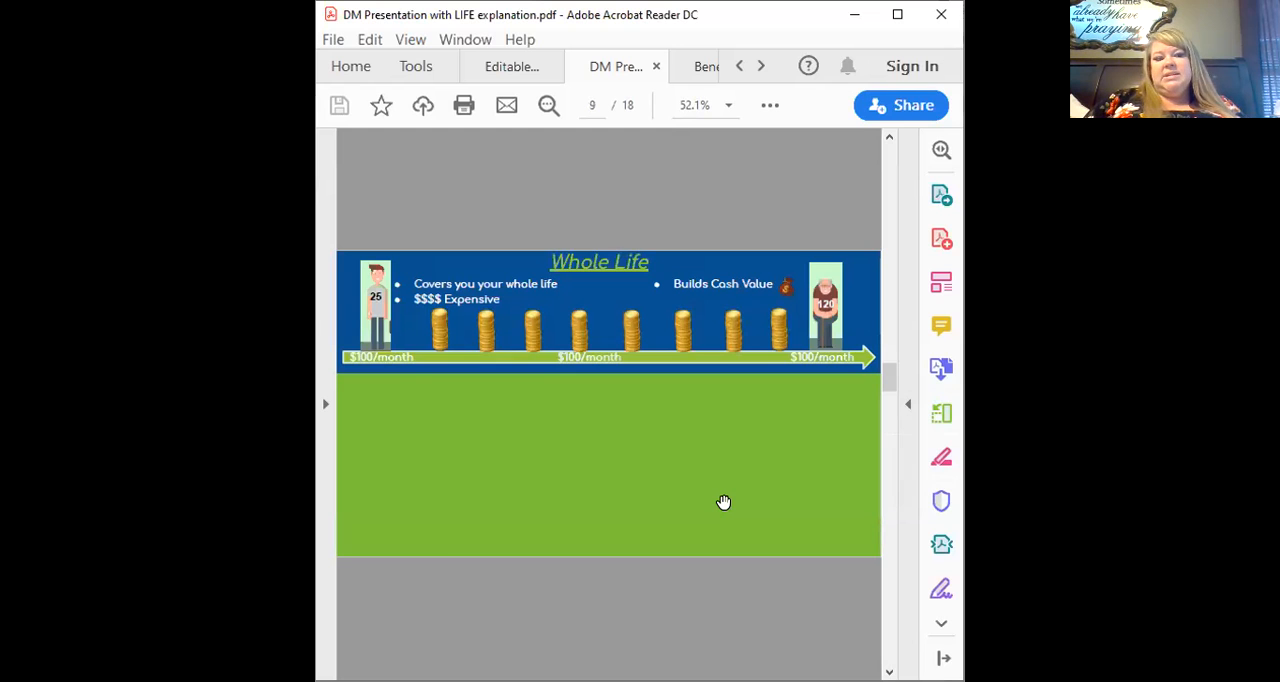
pyautogui.moveTo(384, 248)
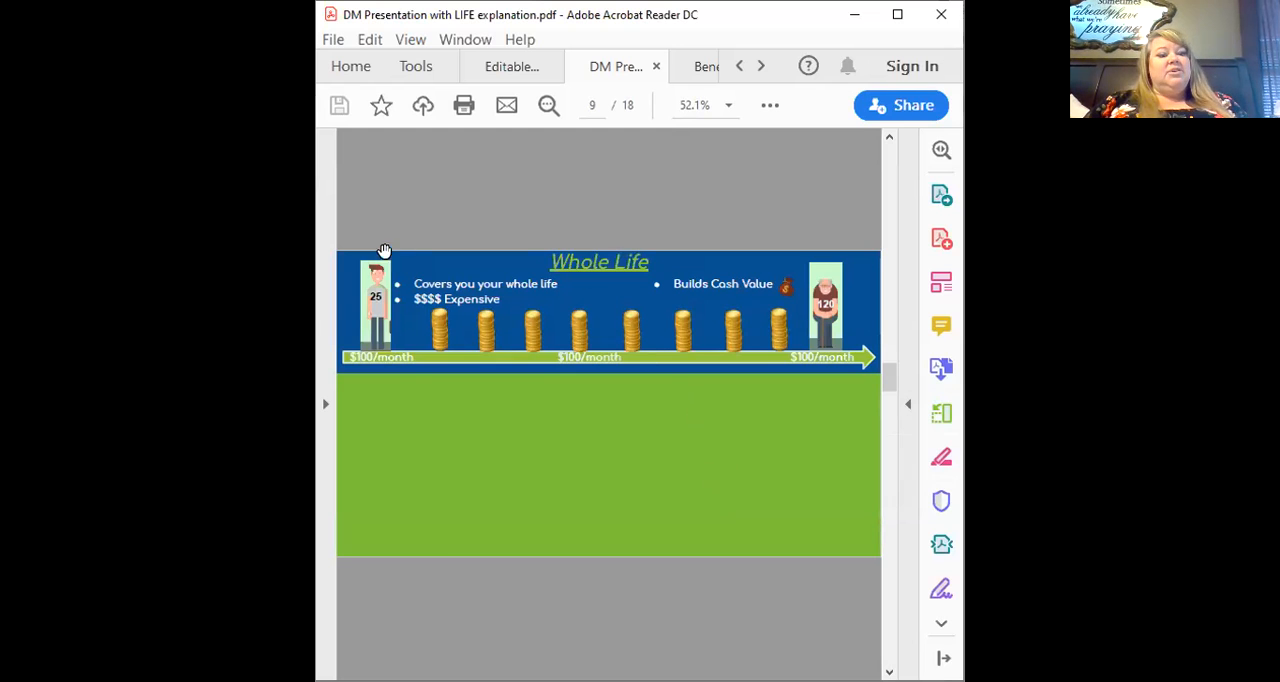
pyautogui.moveTo(408, 280)
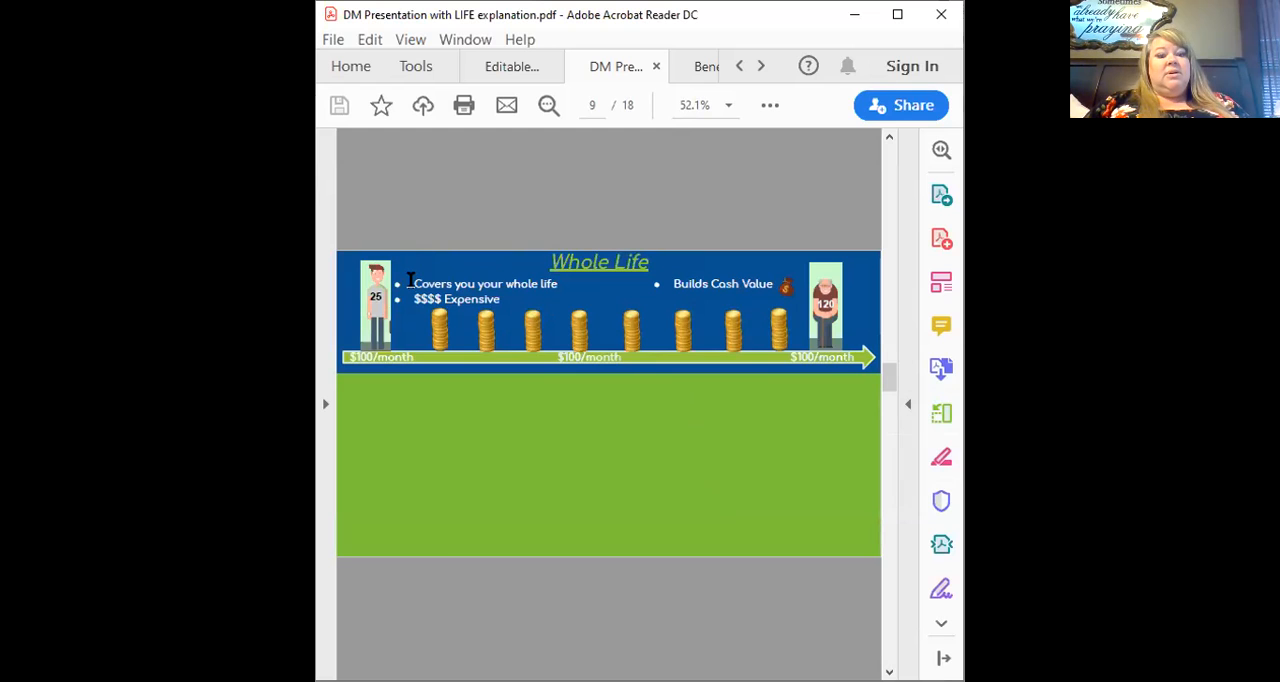
pyautogui.moveTo(804, 340)
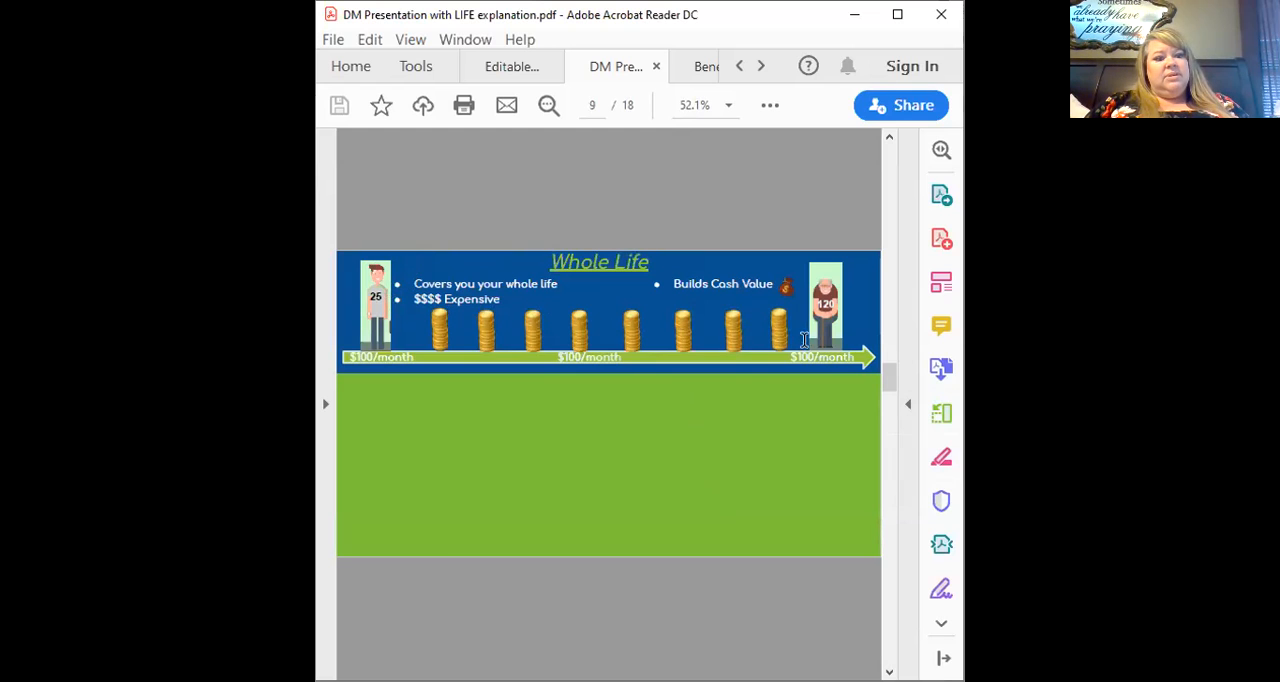
pyautogui.moveTo(572, 320)
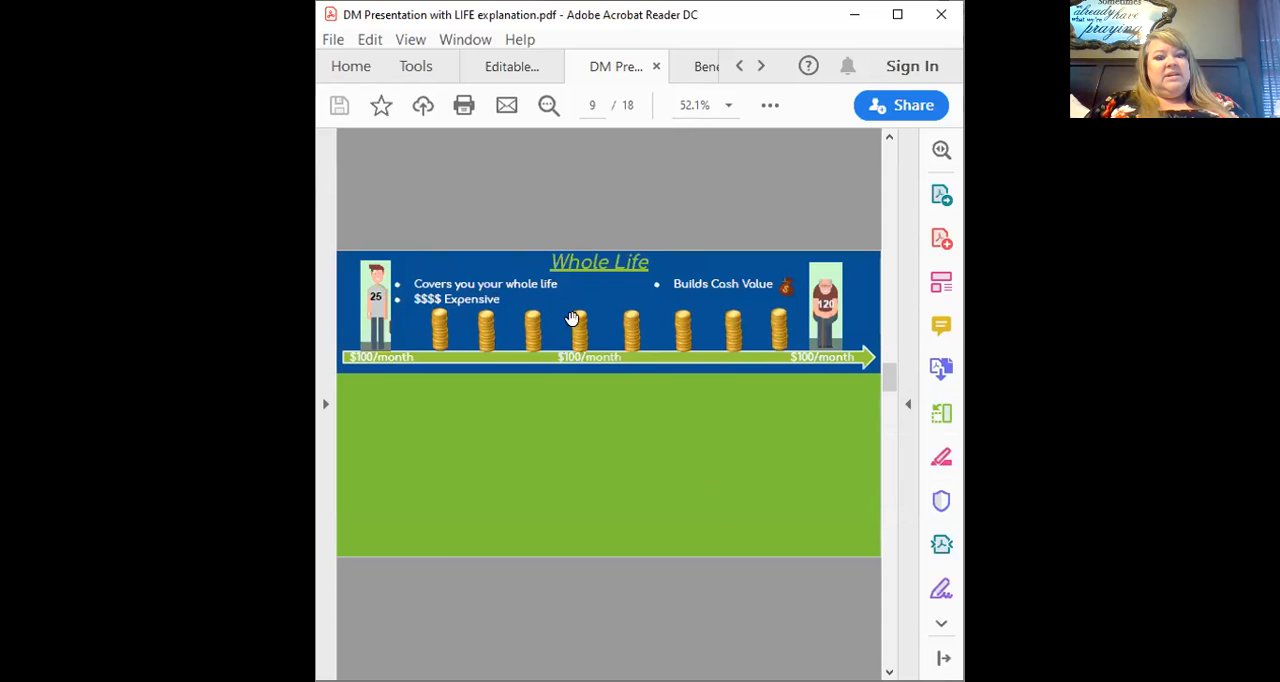
pyautogui.moveTo(720, 290)
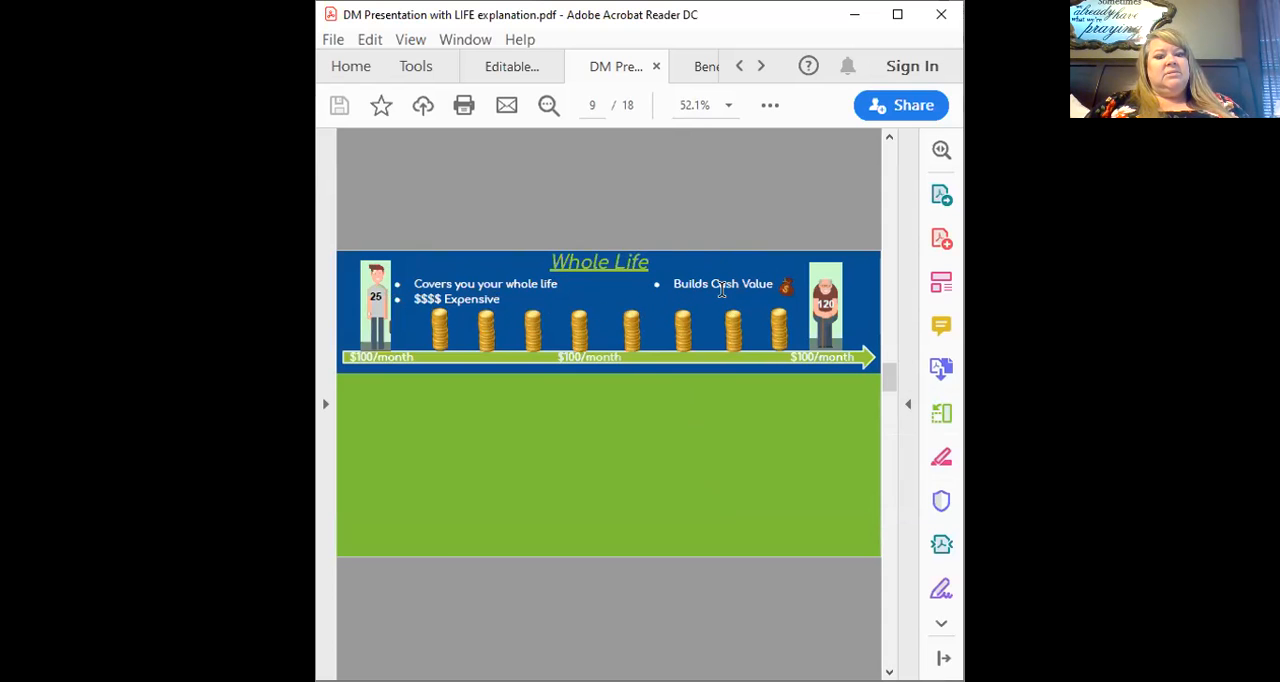
pyautogui.moveTo(336, 364)
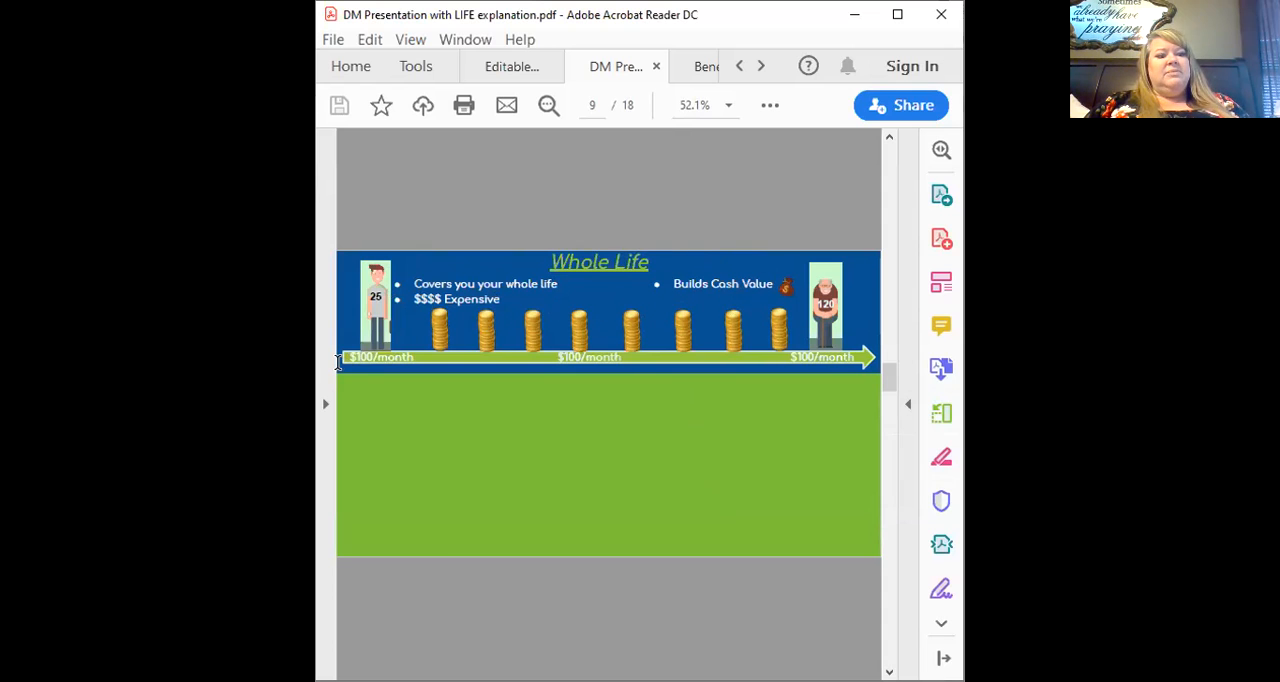
pyautogui.moveTo(816, 350)
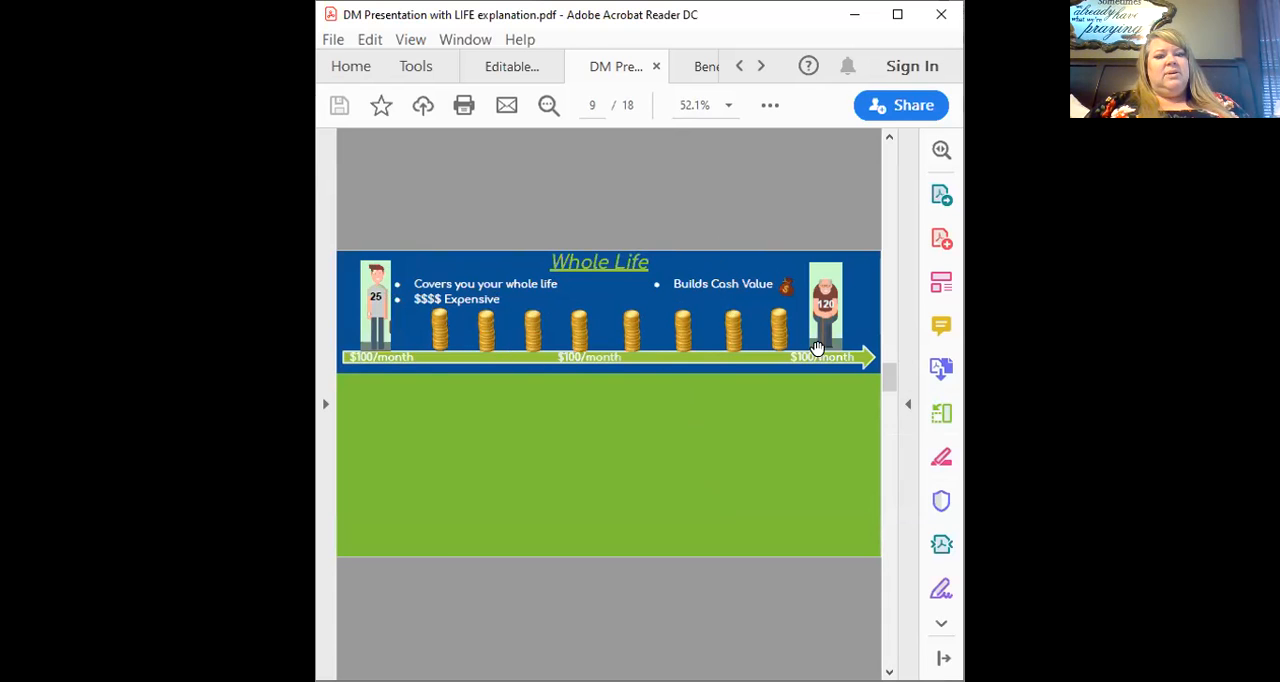
pyautogui.moveTo(864, 342)
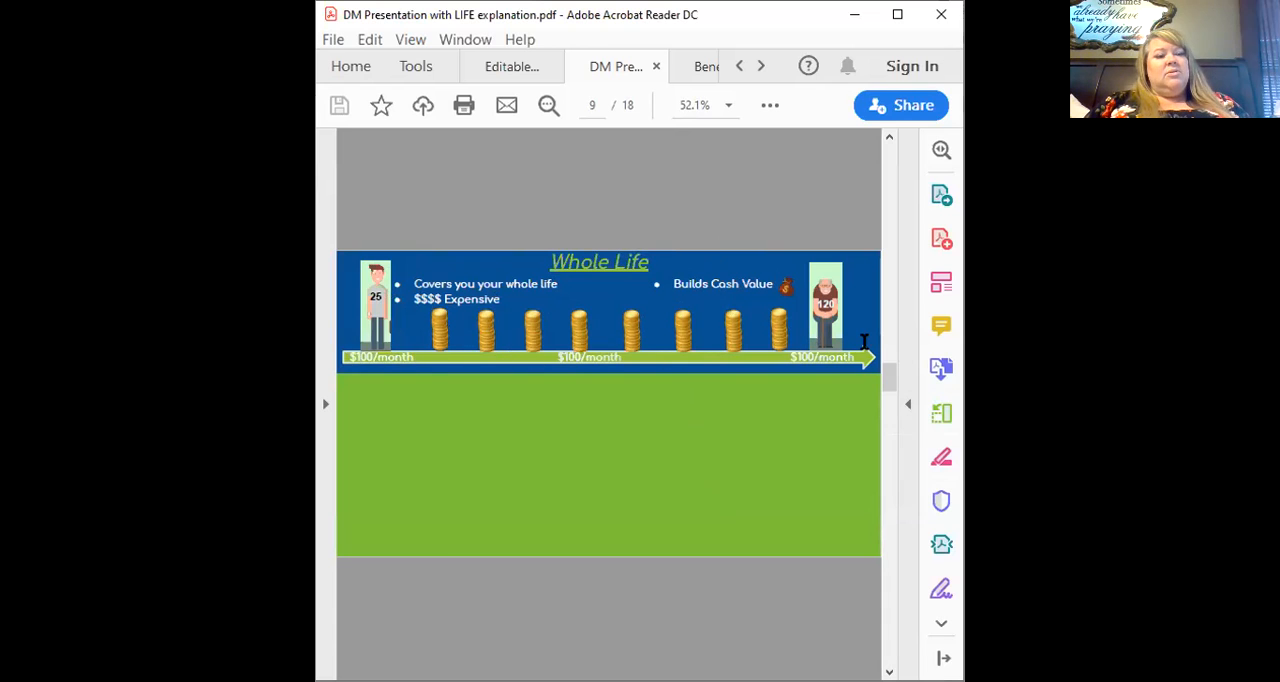
pyautogui.moveTo(564, 322)
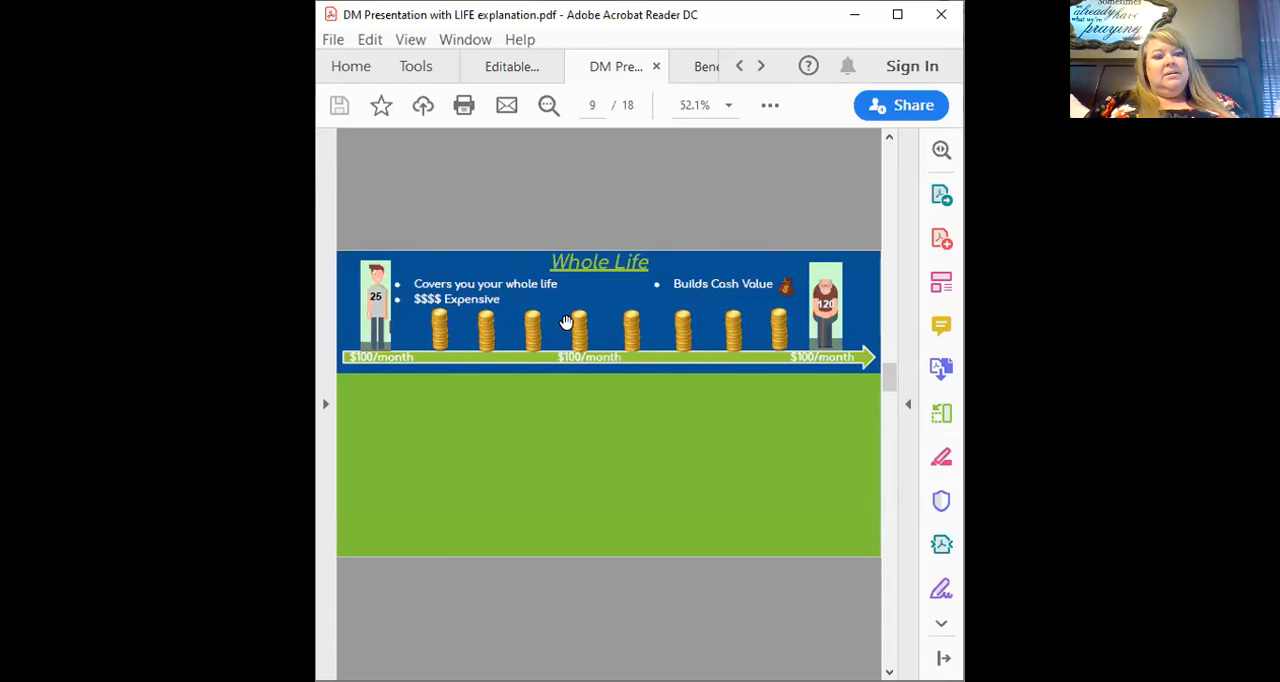
pyautogui.moveTo(402, 356)
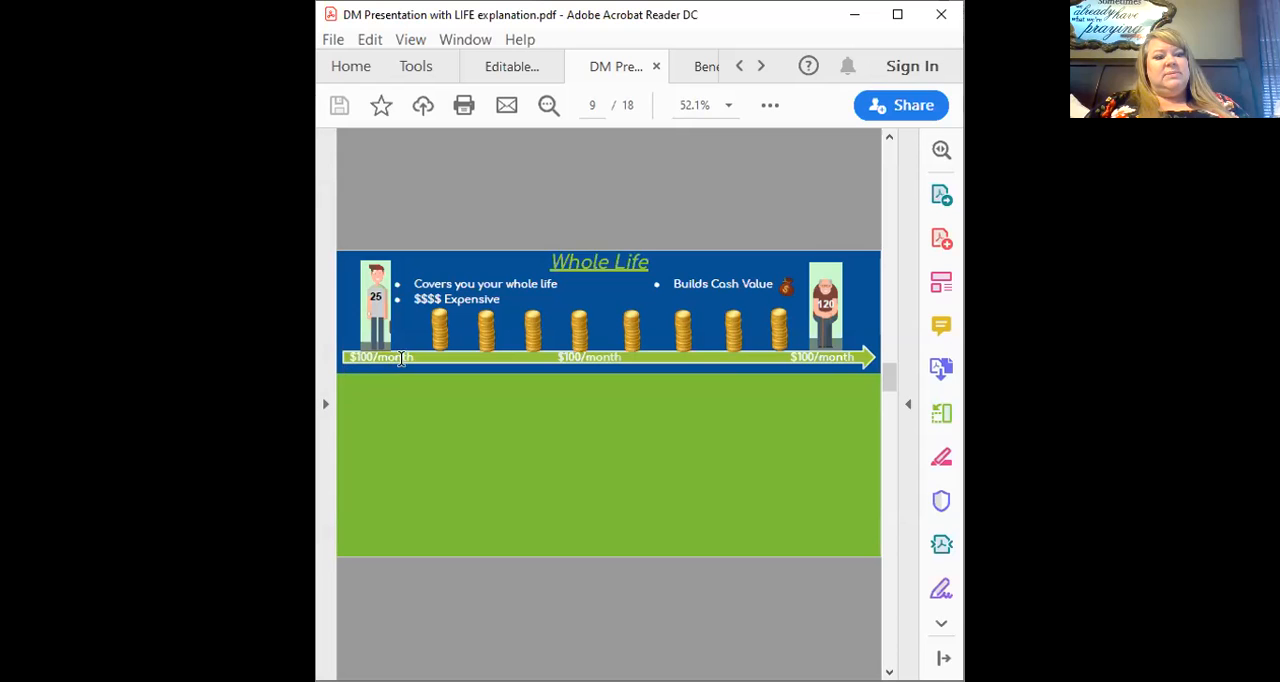
pyautogui.moveTo(850, 360)
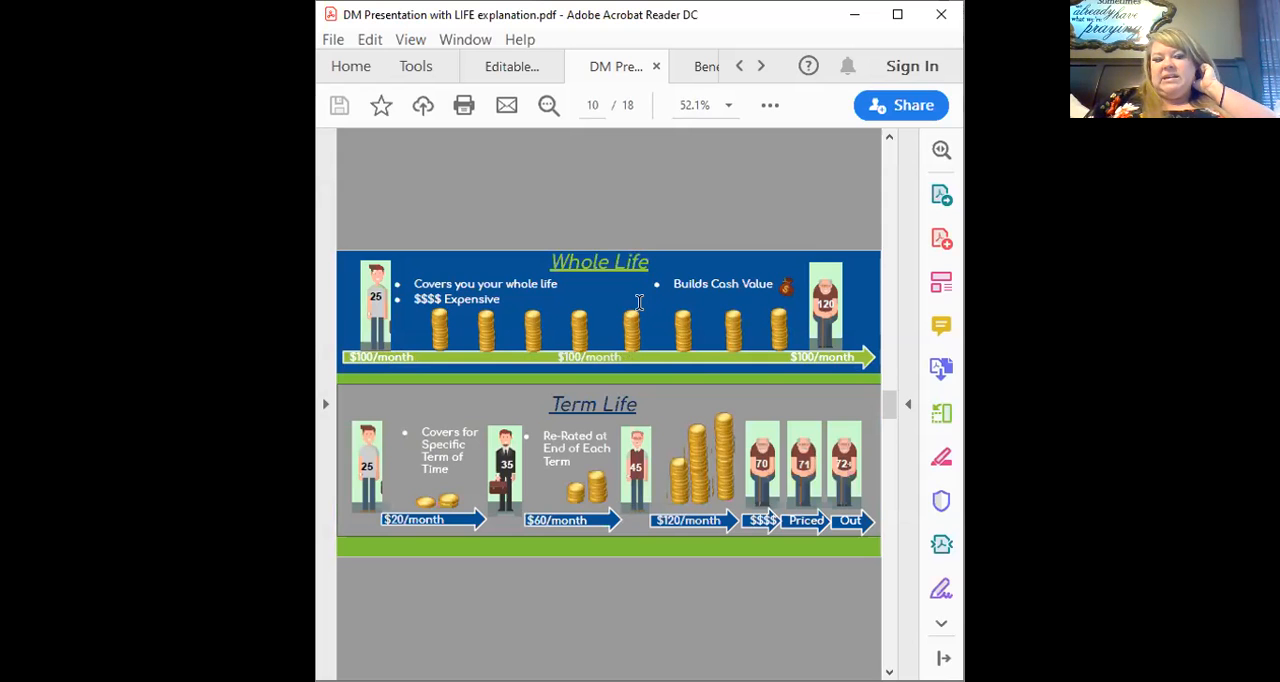
pyautogui.moveTo(384, 470)
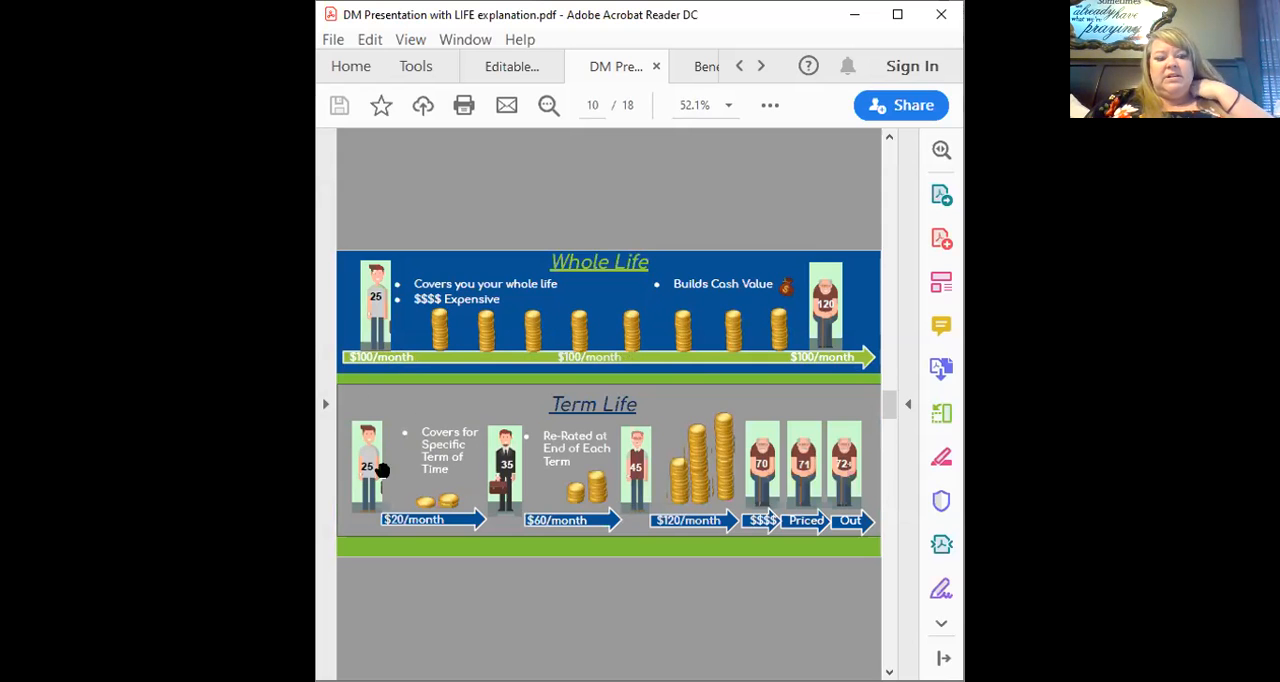
pyautogui.moveTo(424, 524)
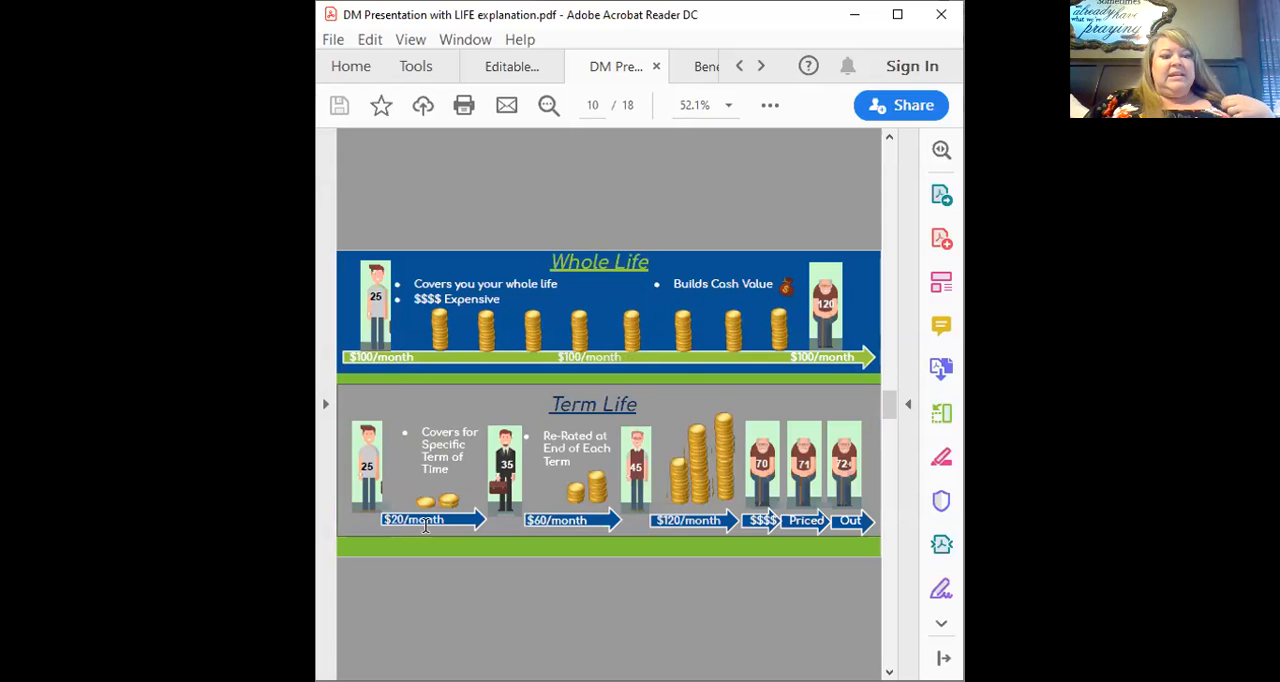
pyautogui.moveTo(464, 516)
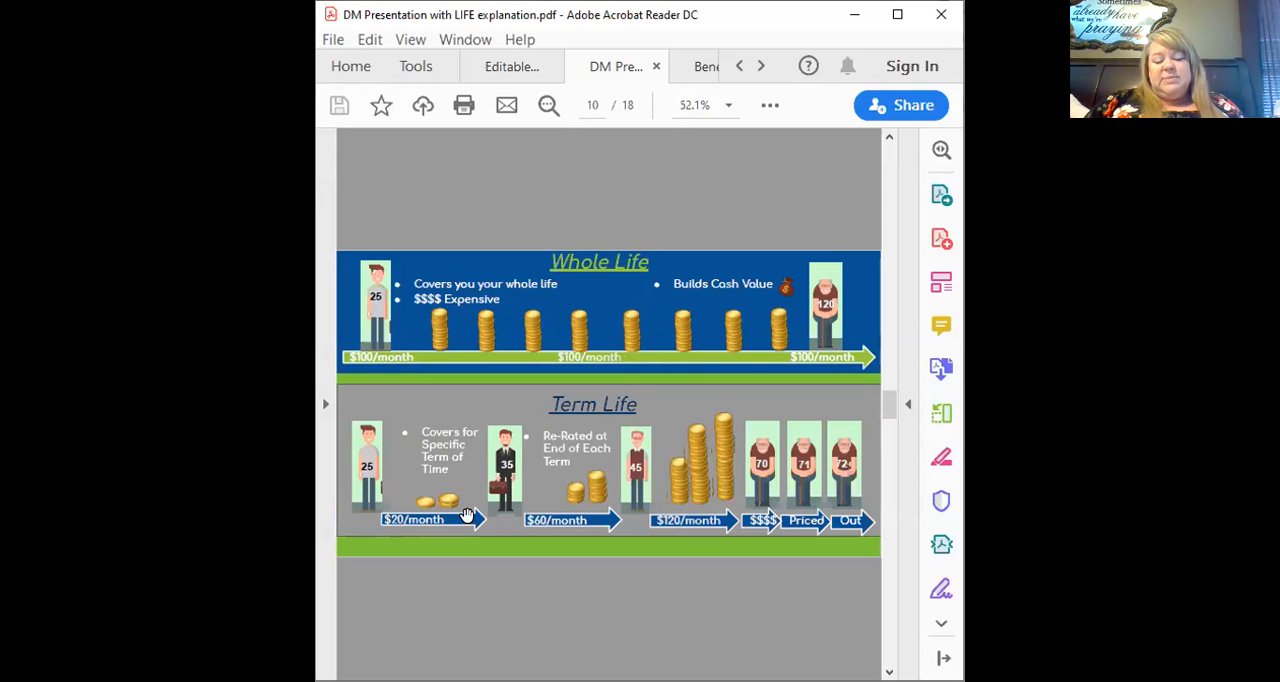
pyautogui.moveTo(474, 532)
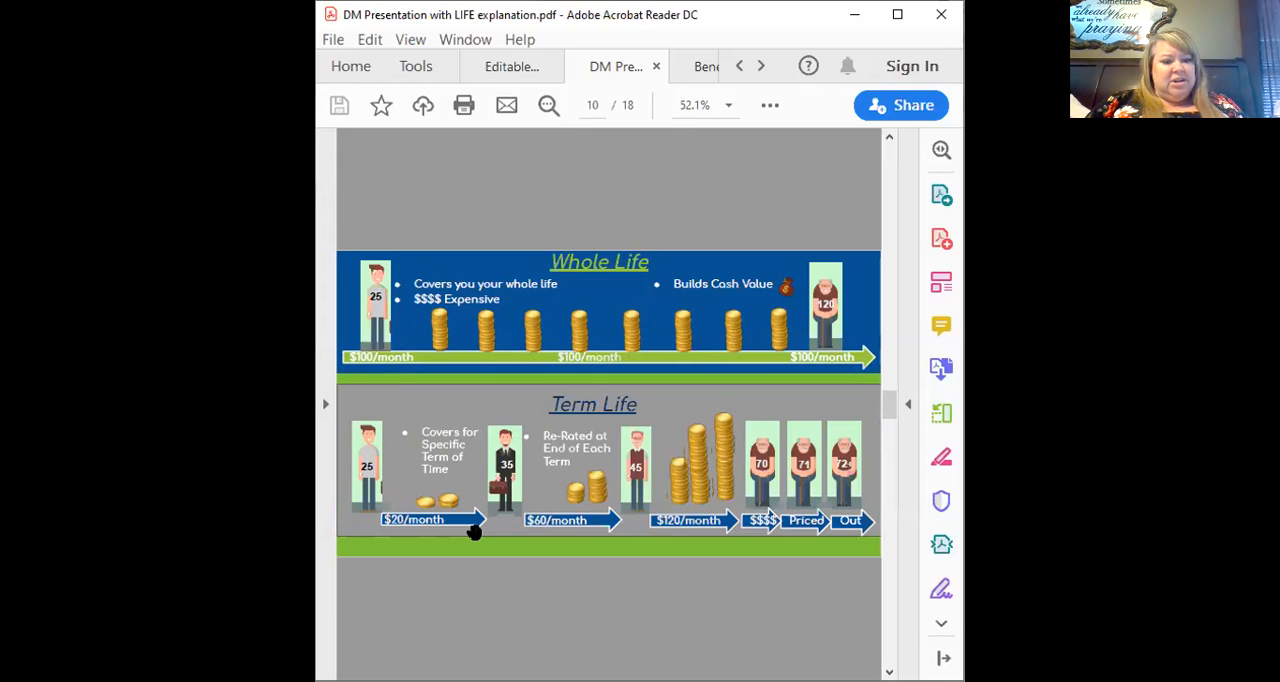
pyautogui.moveTo(550, 436)
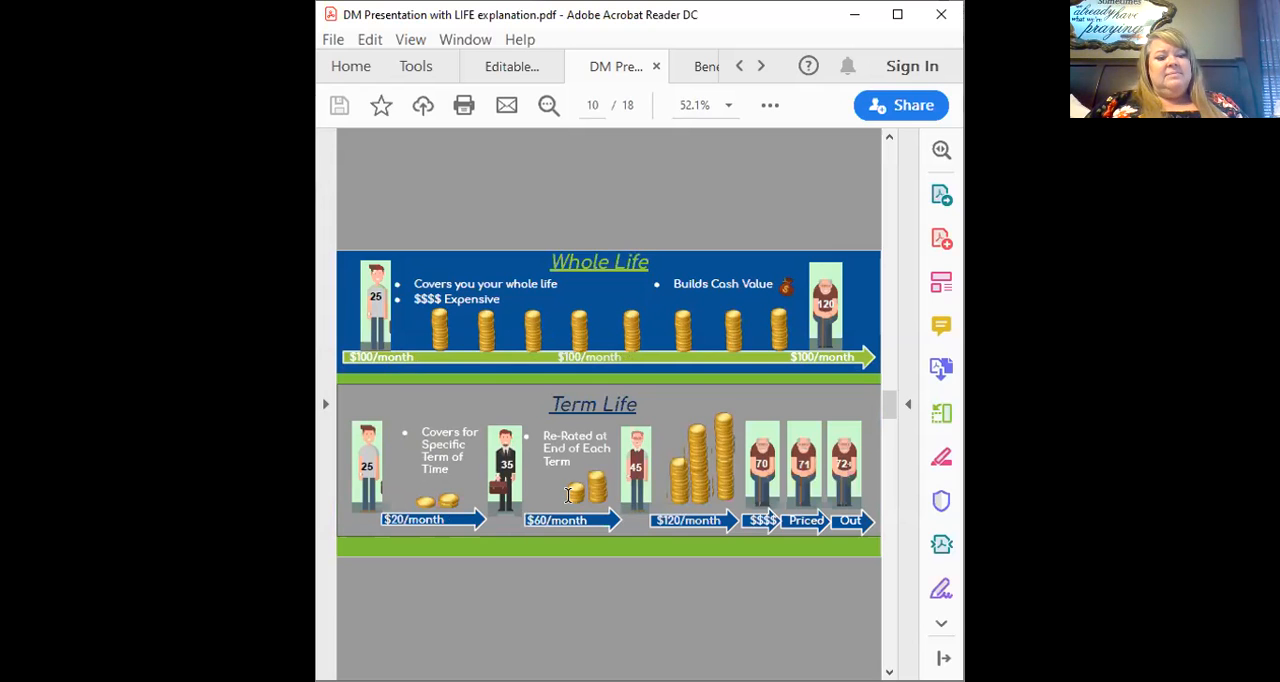
pyautogui.moveTo(412, 530)
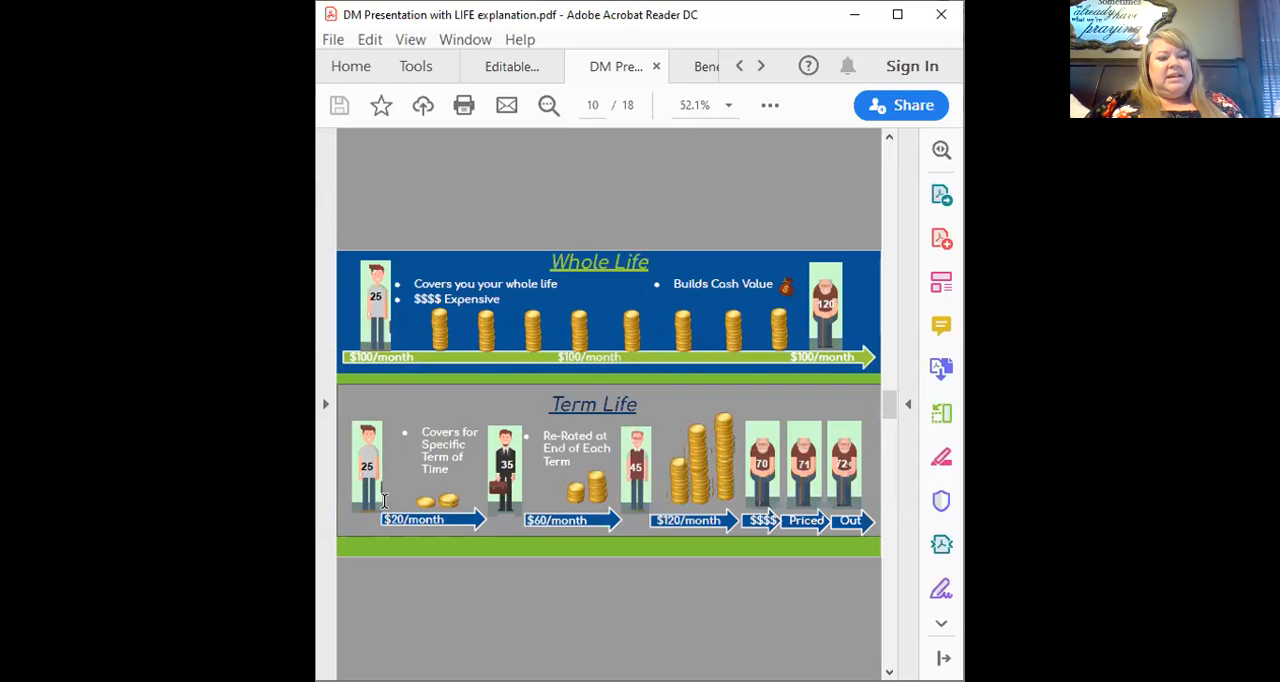
pyautogui.moveTo(520, 408)
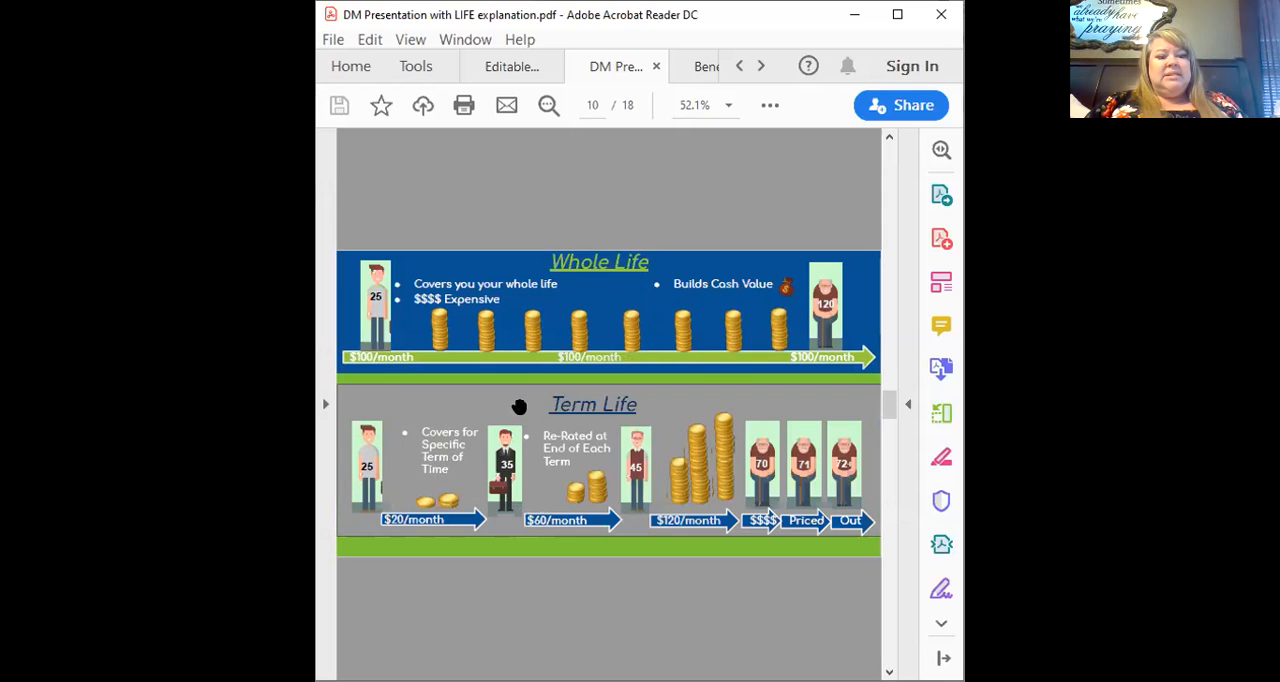
pyautogui.moveTo(524, 510)
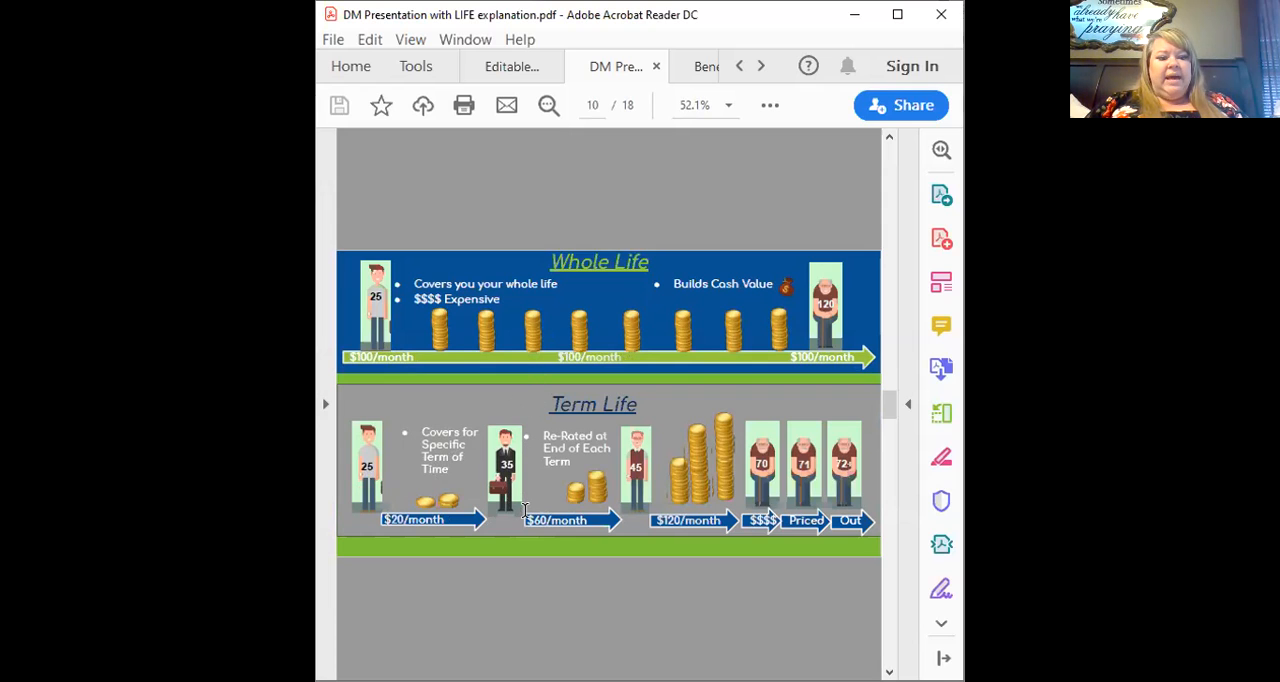
pyautogui.moveTo(598, 500)
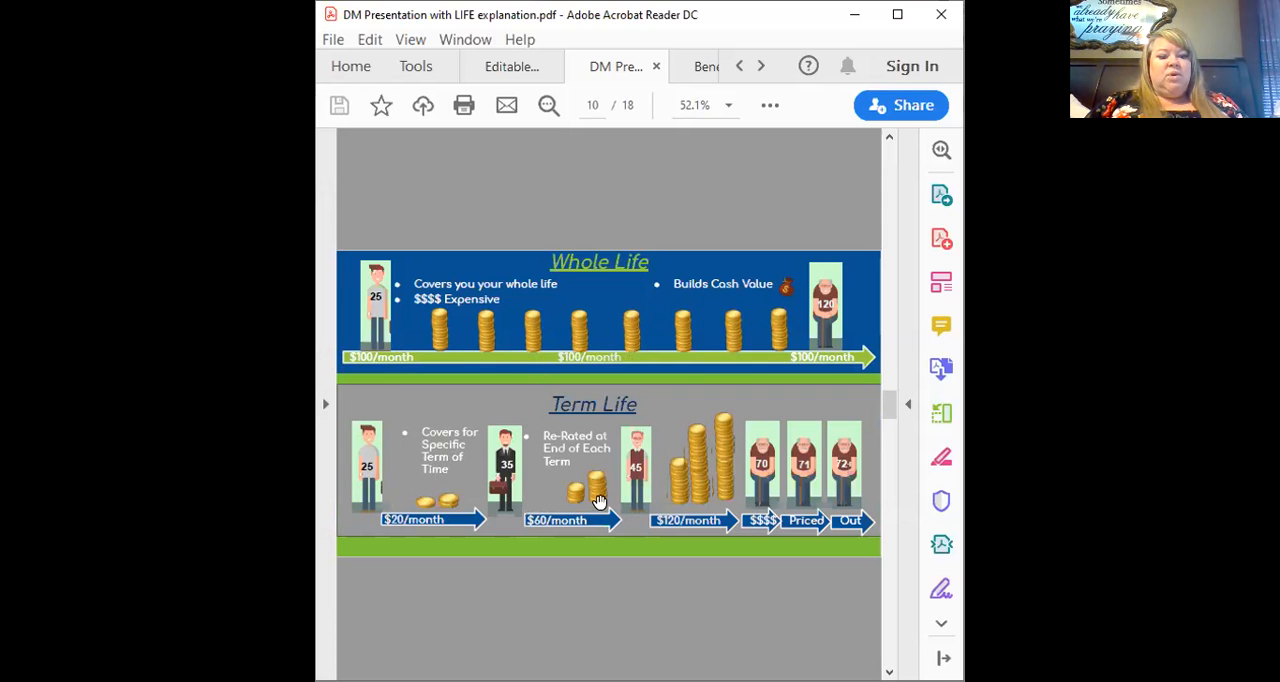
pyautogui.moveTo(676, 496)
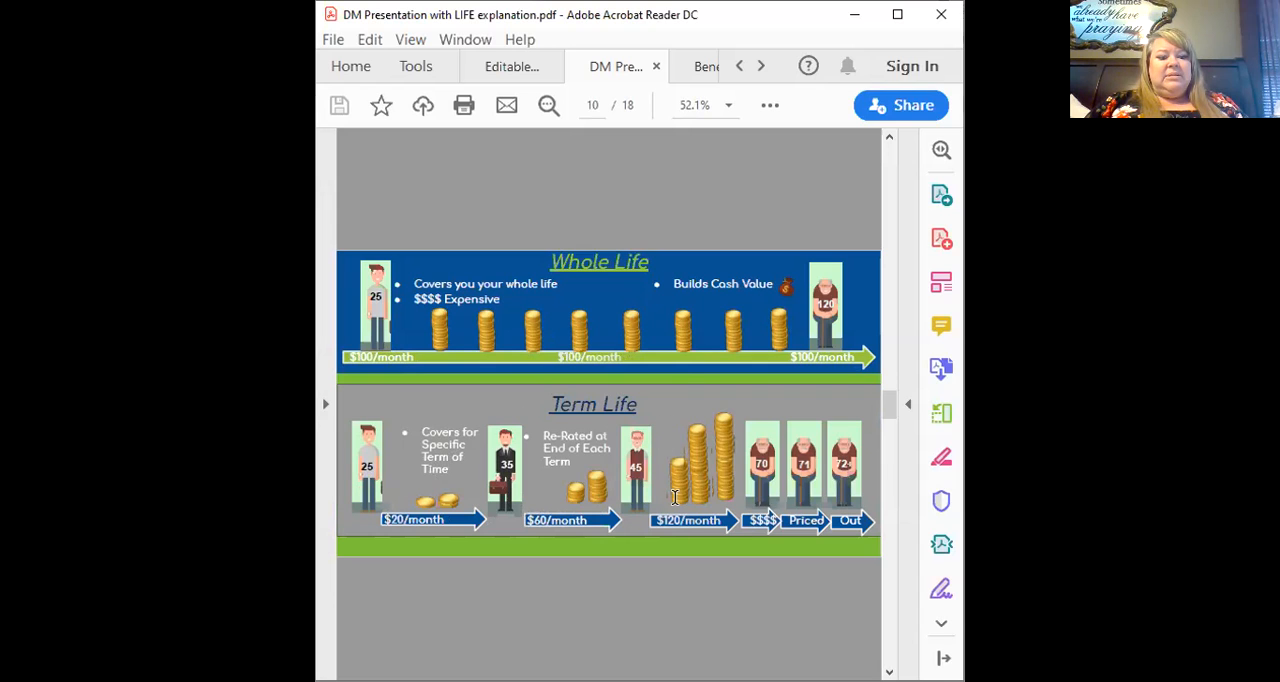
pyautogui.moveTo(680, 416)
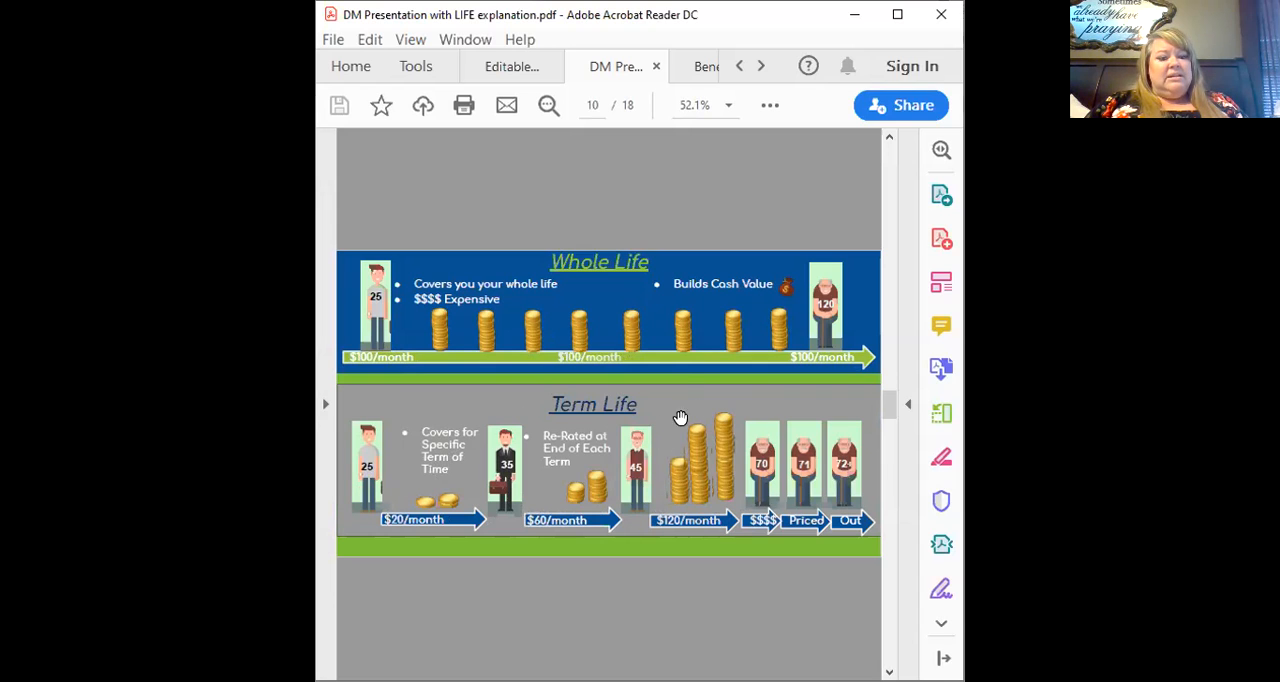
pyautogui.moveTo(608, 356)
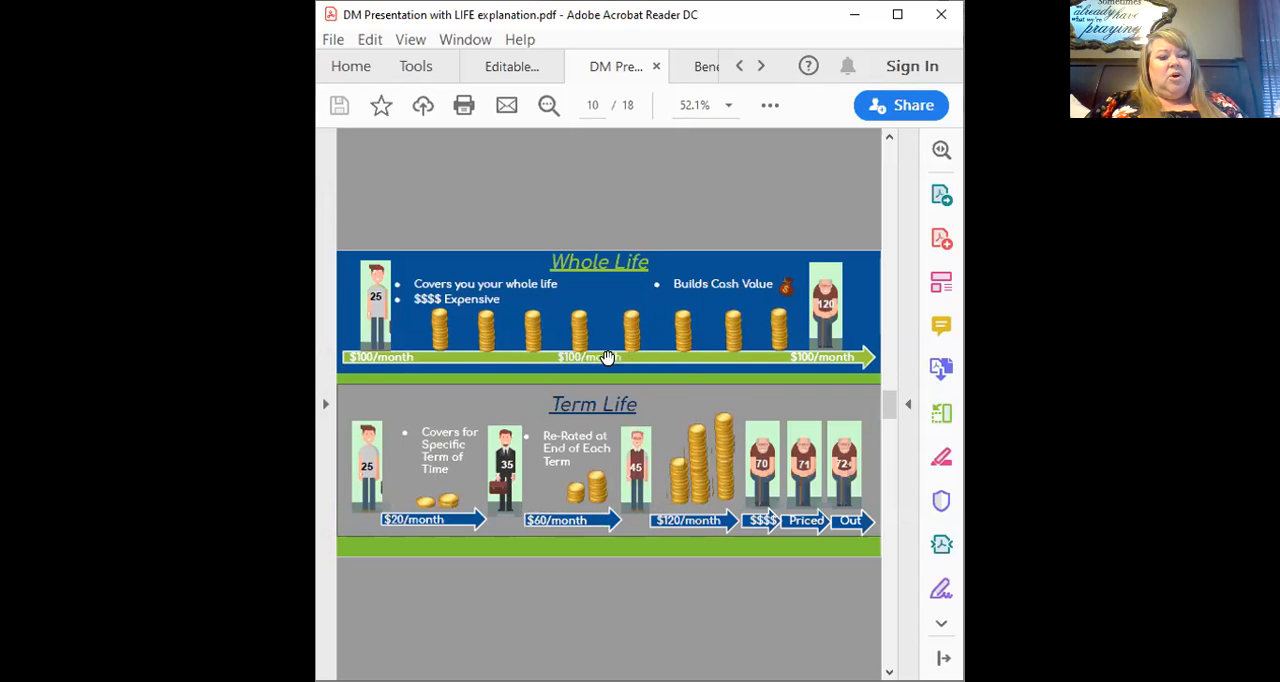
pyautogui.moveTo(596, 370)
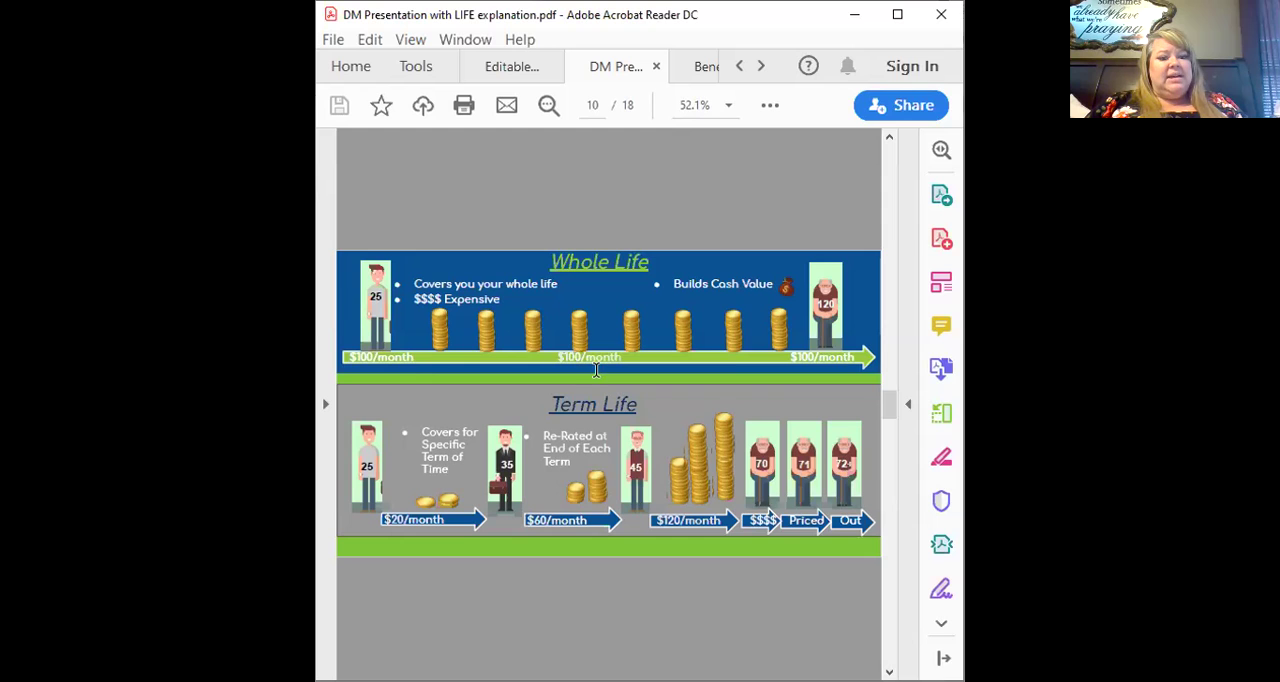
pyautogui.moveTo(736, 528)
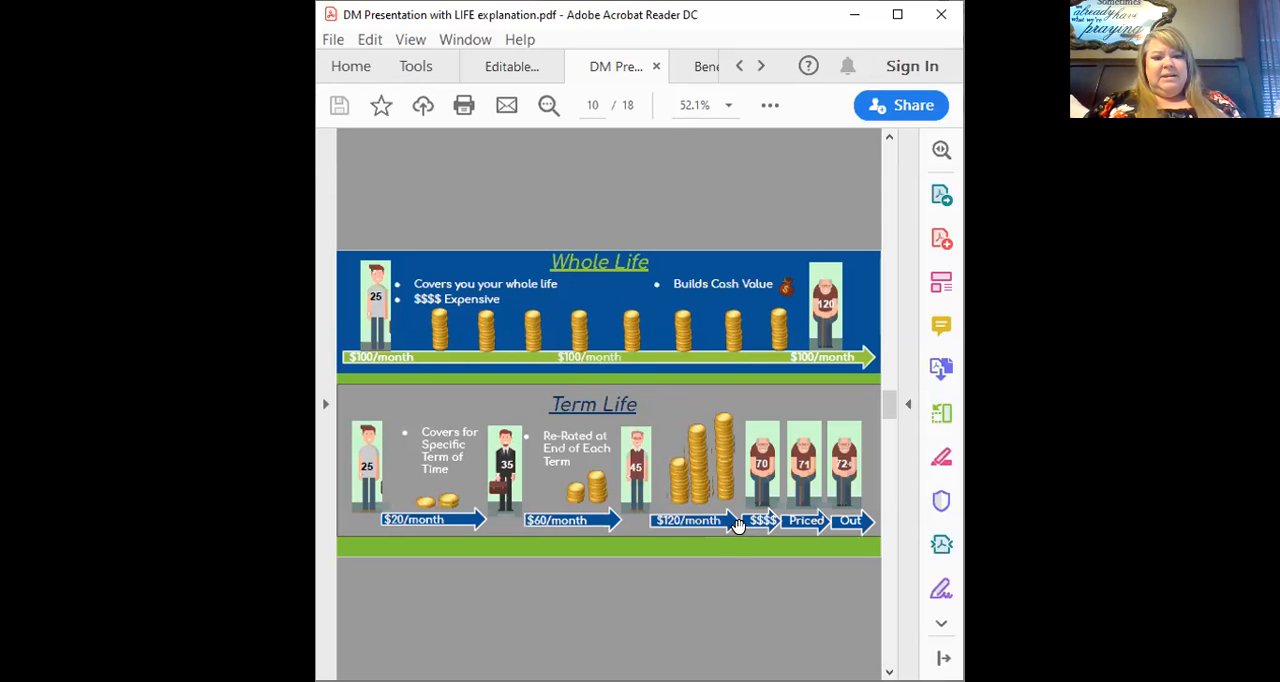
pyautogui.moveTo(764, 436)
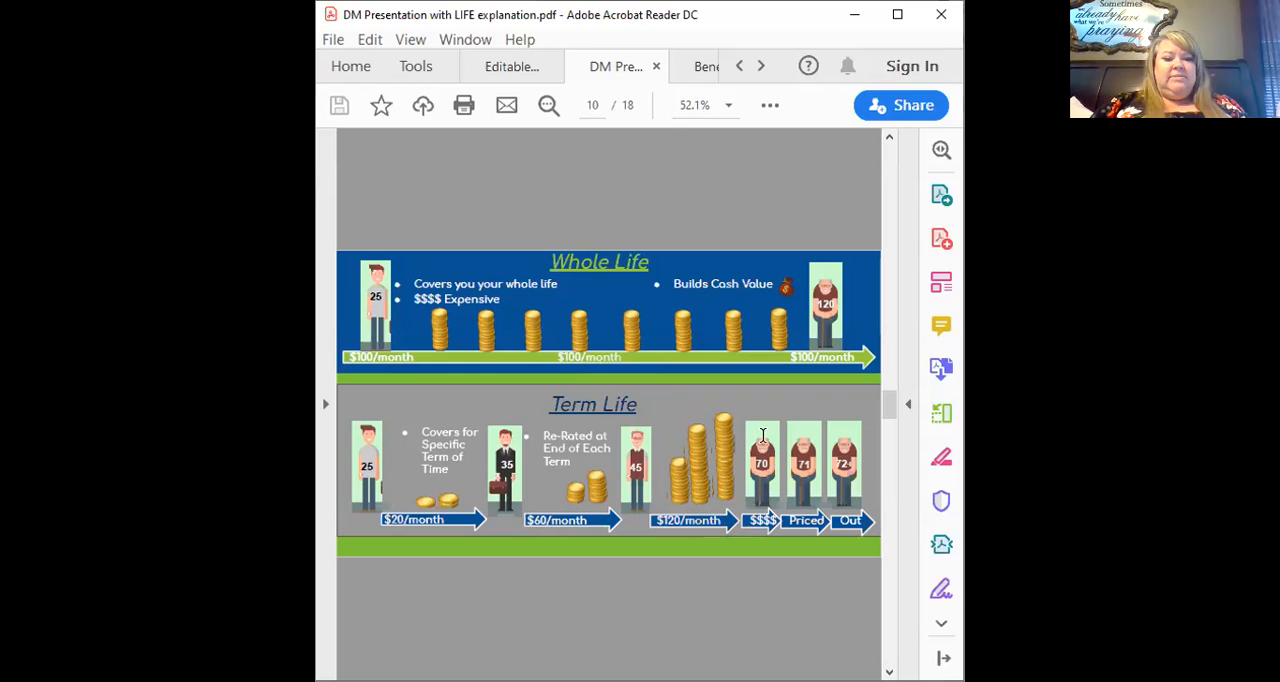
pyautogui.moveTo(850, 436)
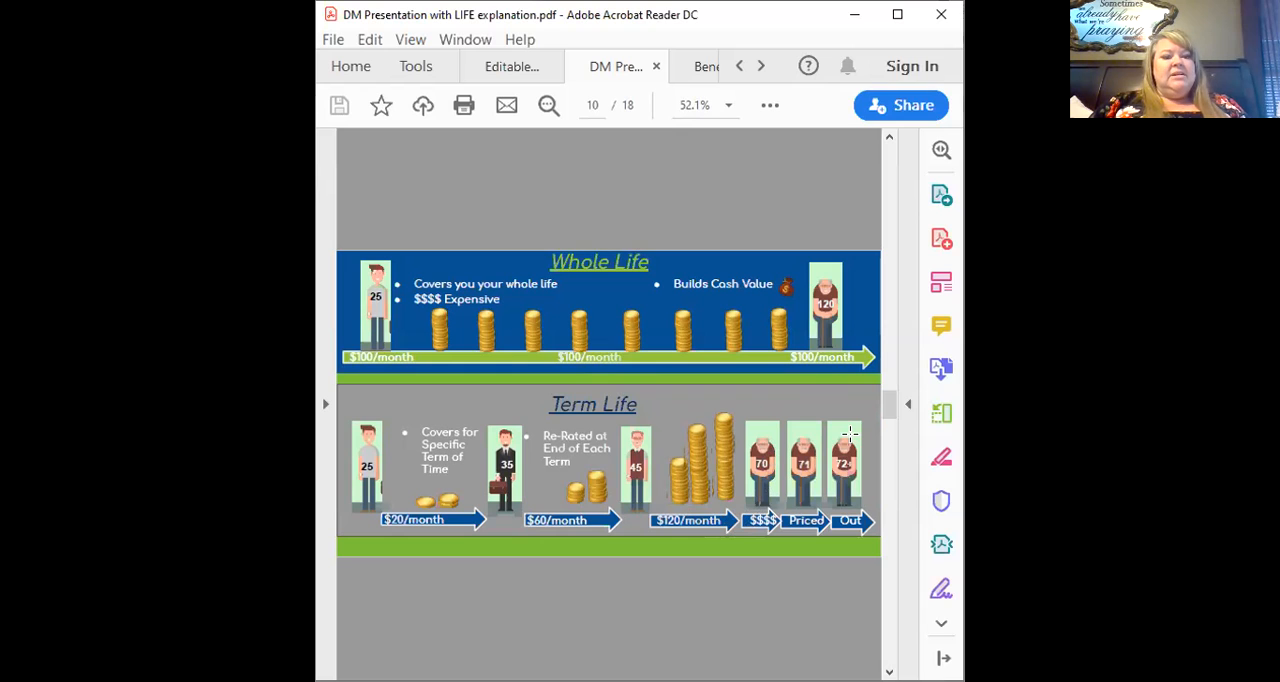
pyautogui.moveTo(648, 496)
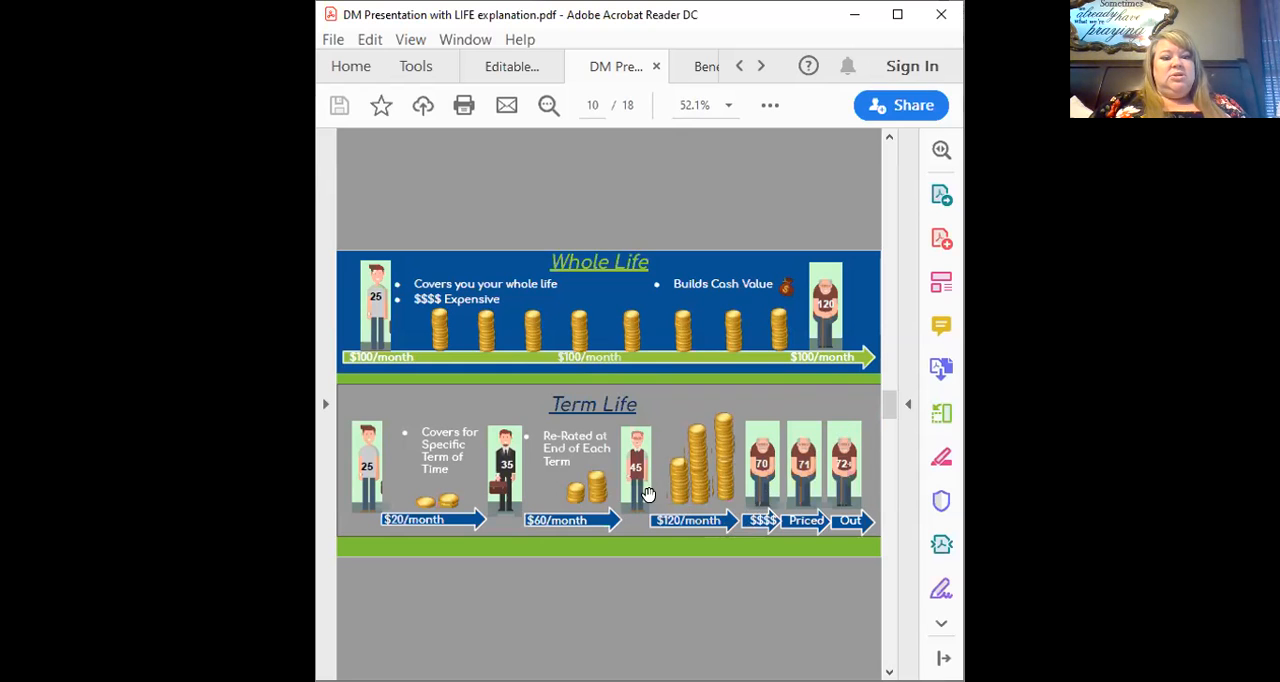
pyautogui.moveTo(844, 488)
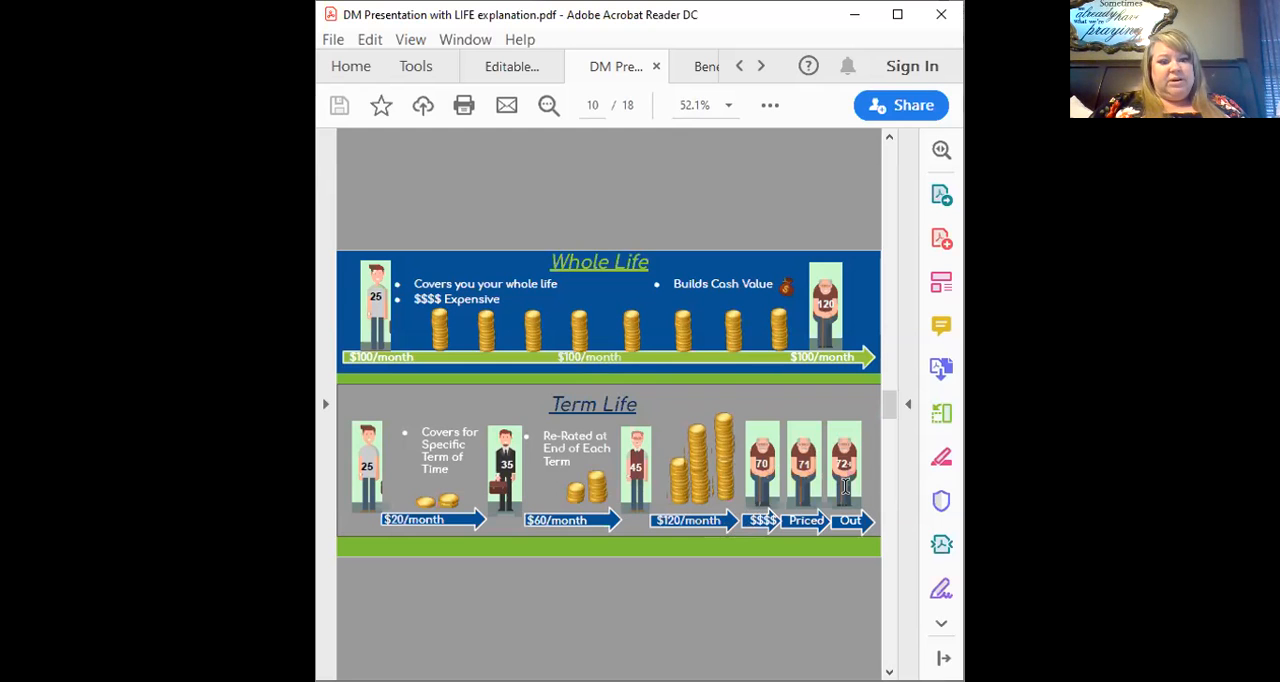
pyautogui.moveTo(736, 360)
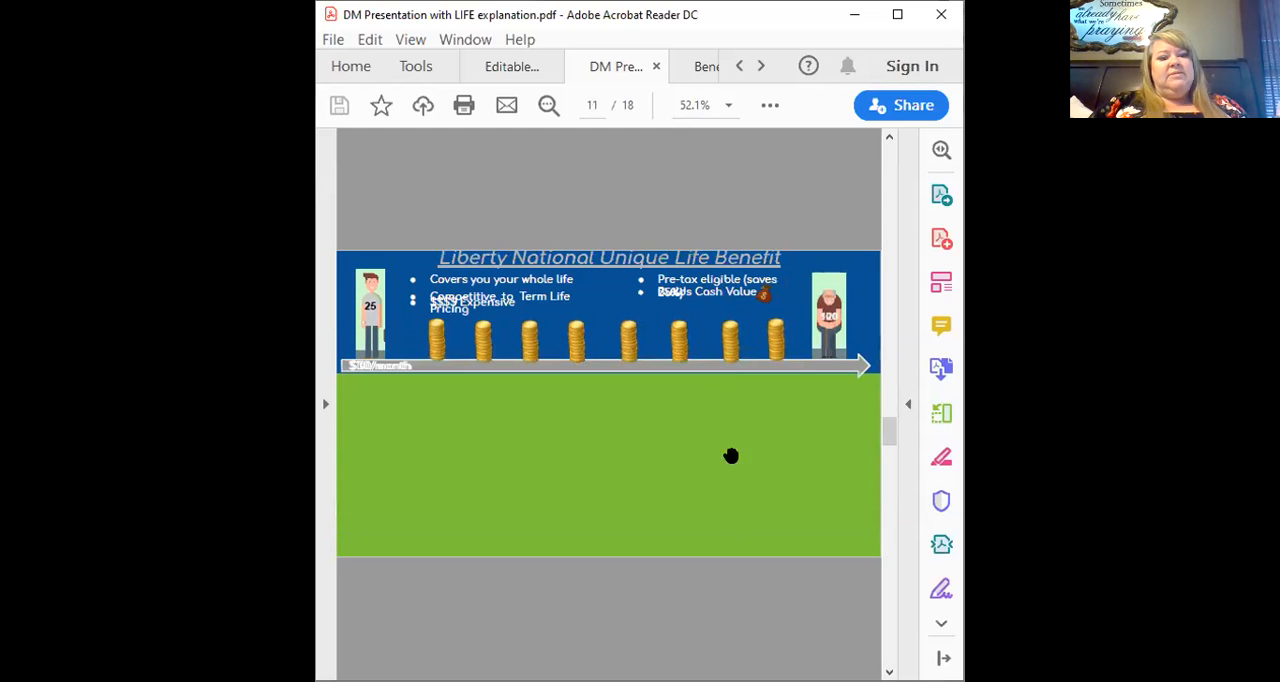
pyautogui.moveTo(696, 576)
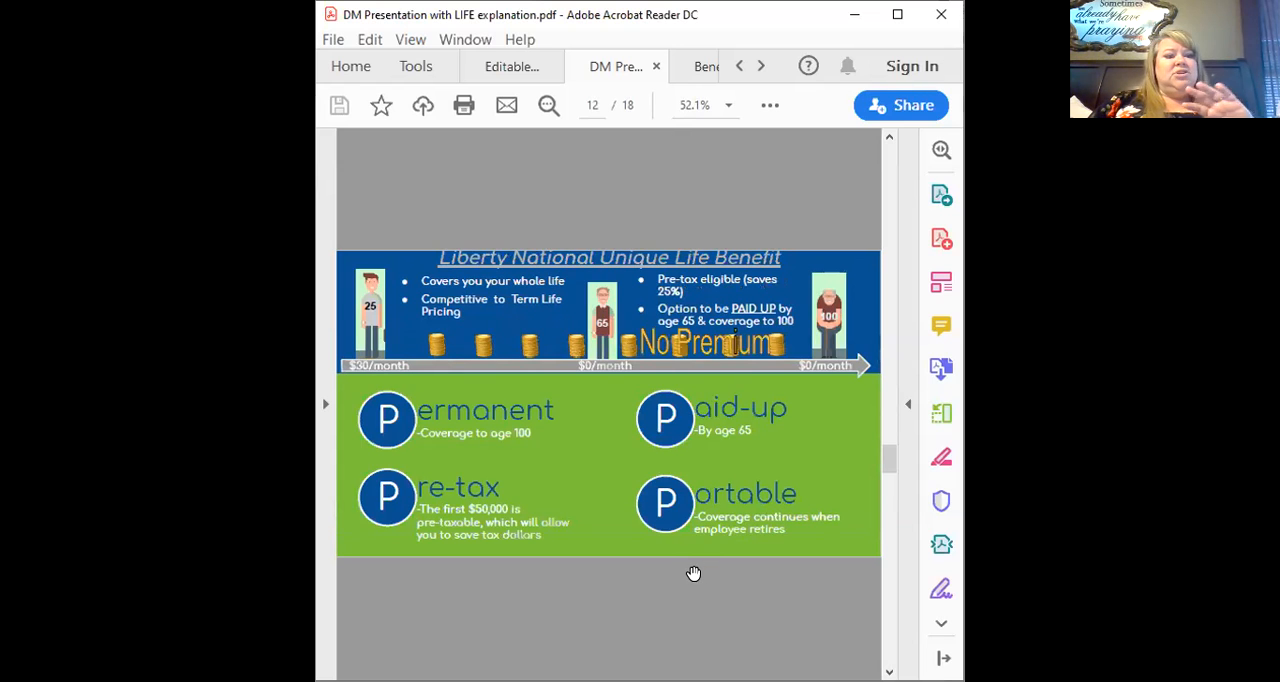
pyautogui.moveTo(344, 304)
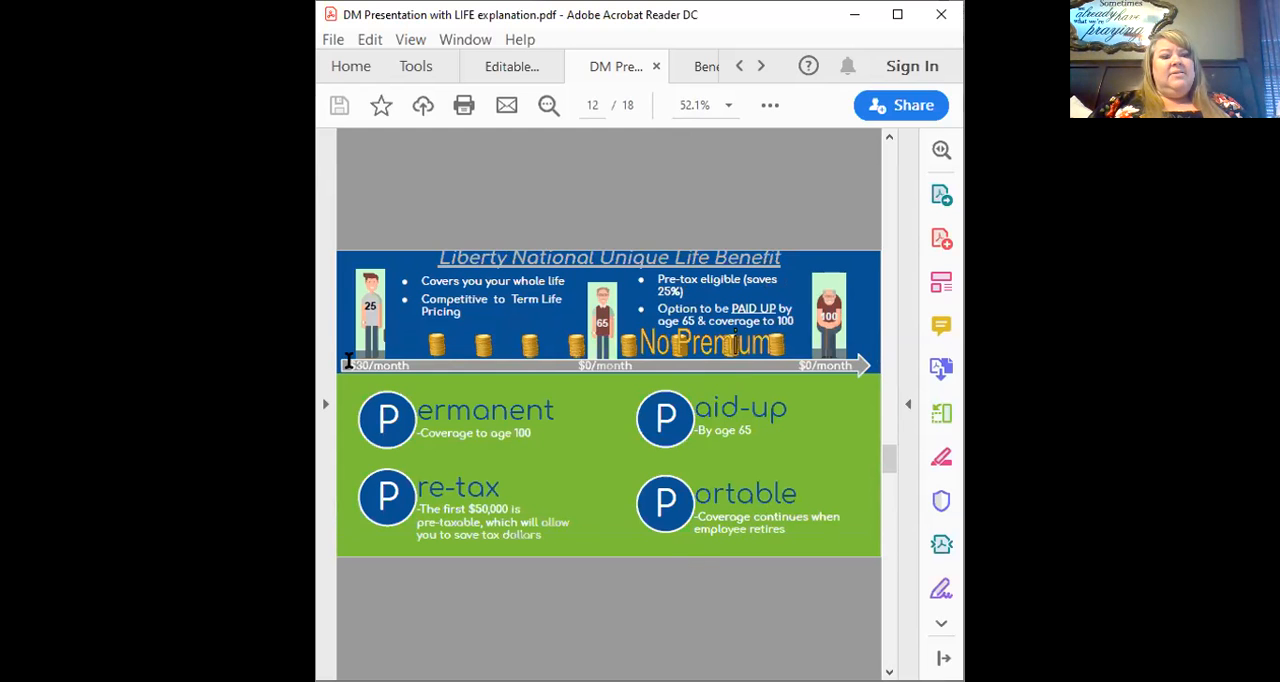
pyautogui.moveTo(376, 242)
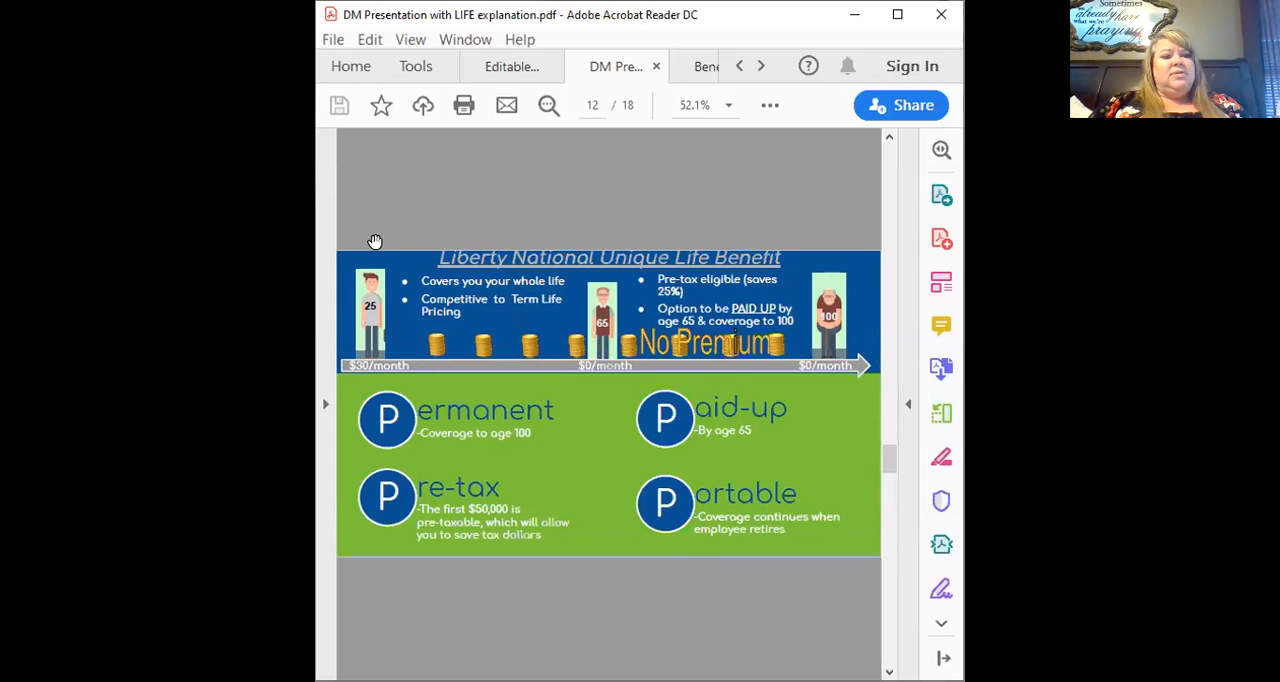
pyautogui.moveTo(806, 242)
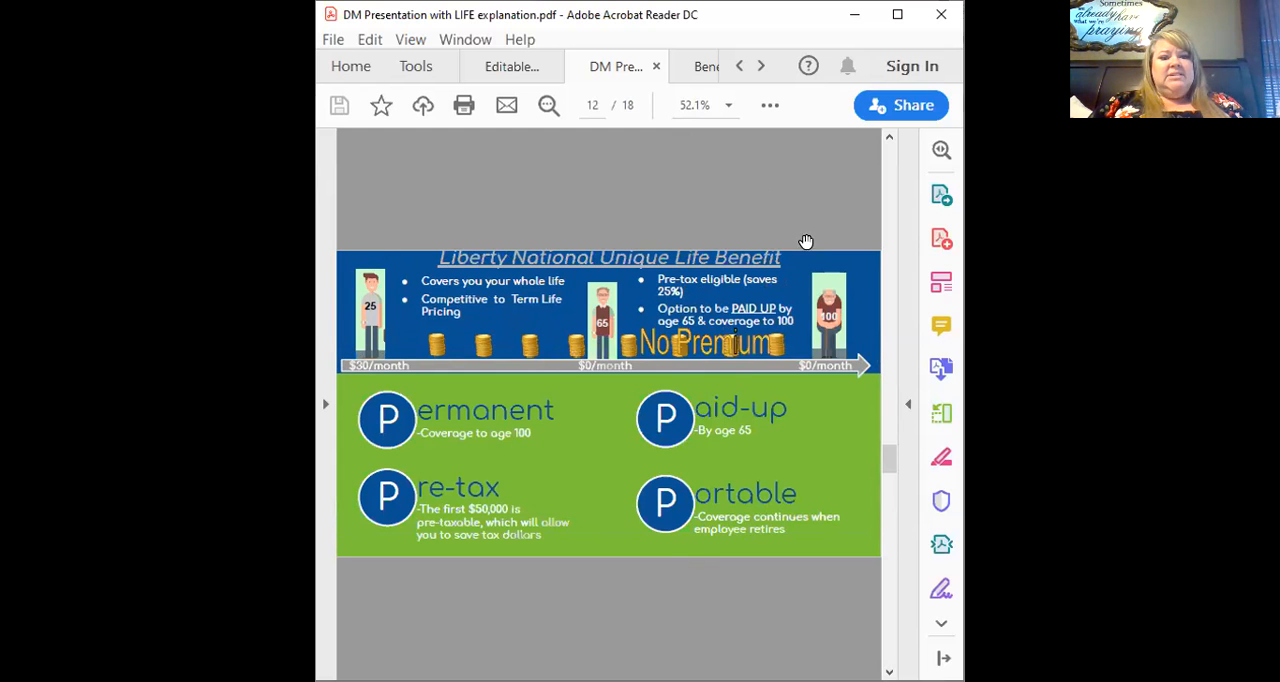
pyautogui.moveTo(784, 222)
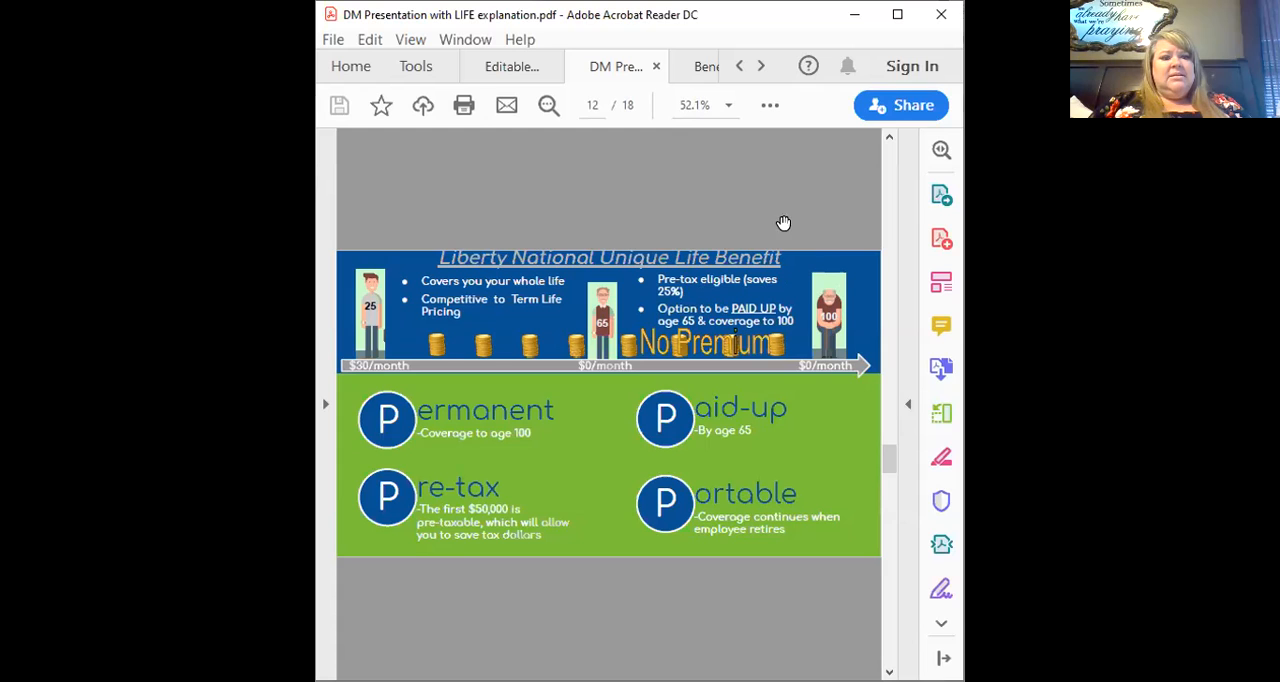
pyautogui.moveTo(724, 298)
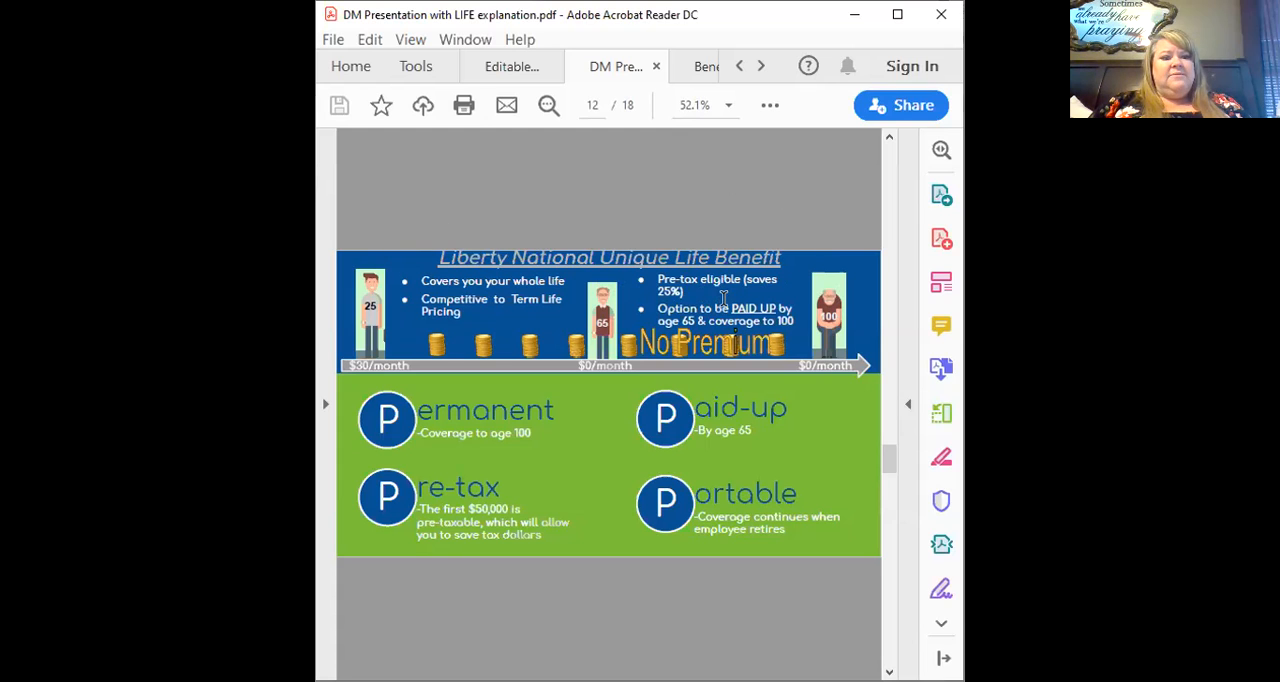
pyautogui.moveTo(490, 320)
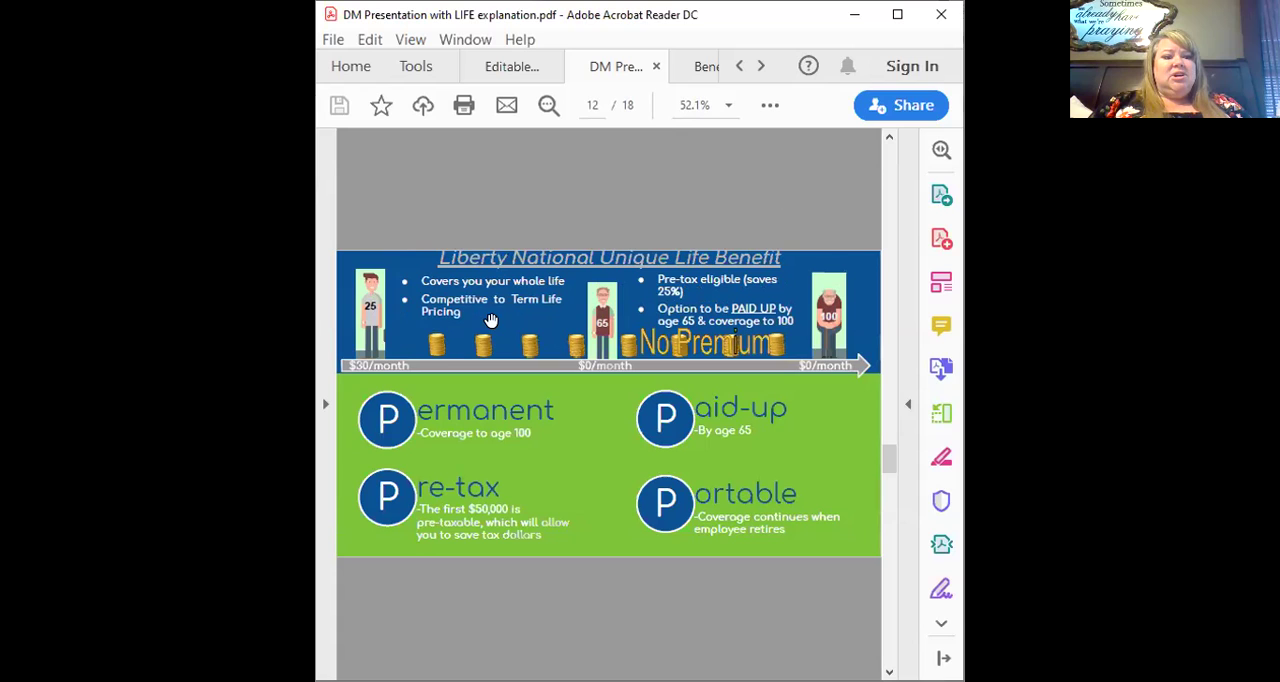
pyautogui.moveTo(418, 358)
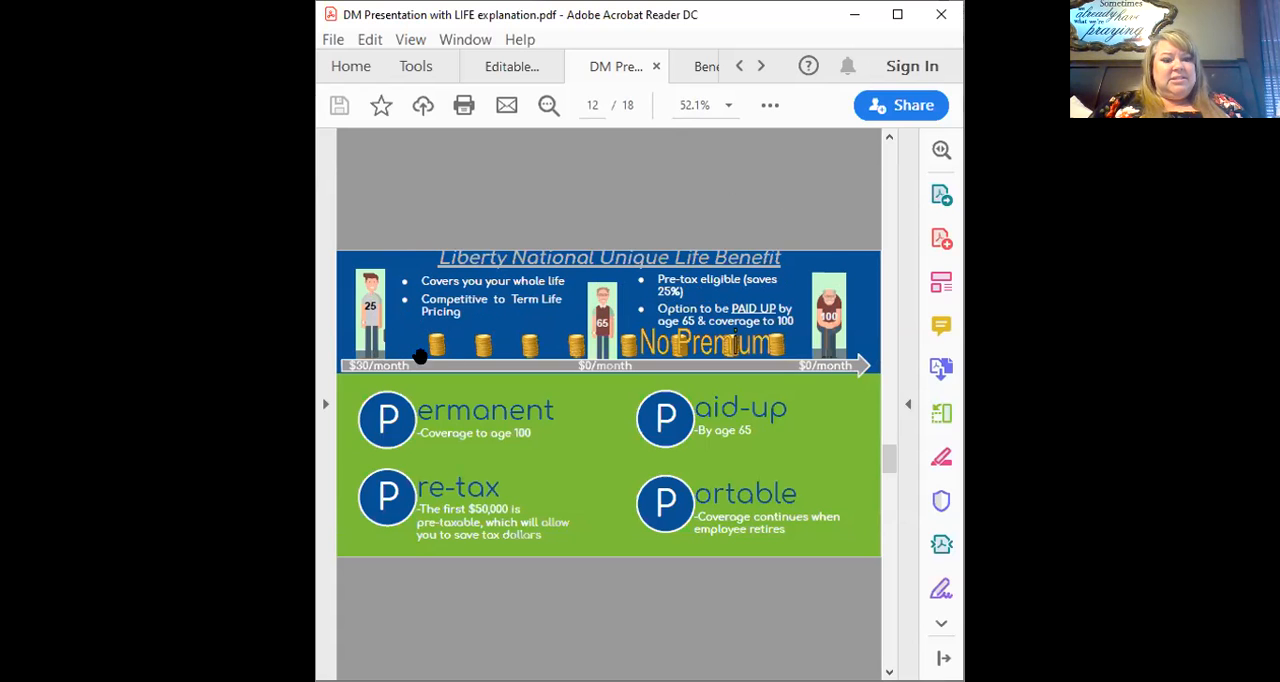
pyautogui.moveTo(600, 336)
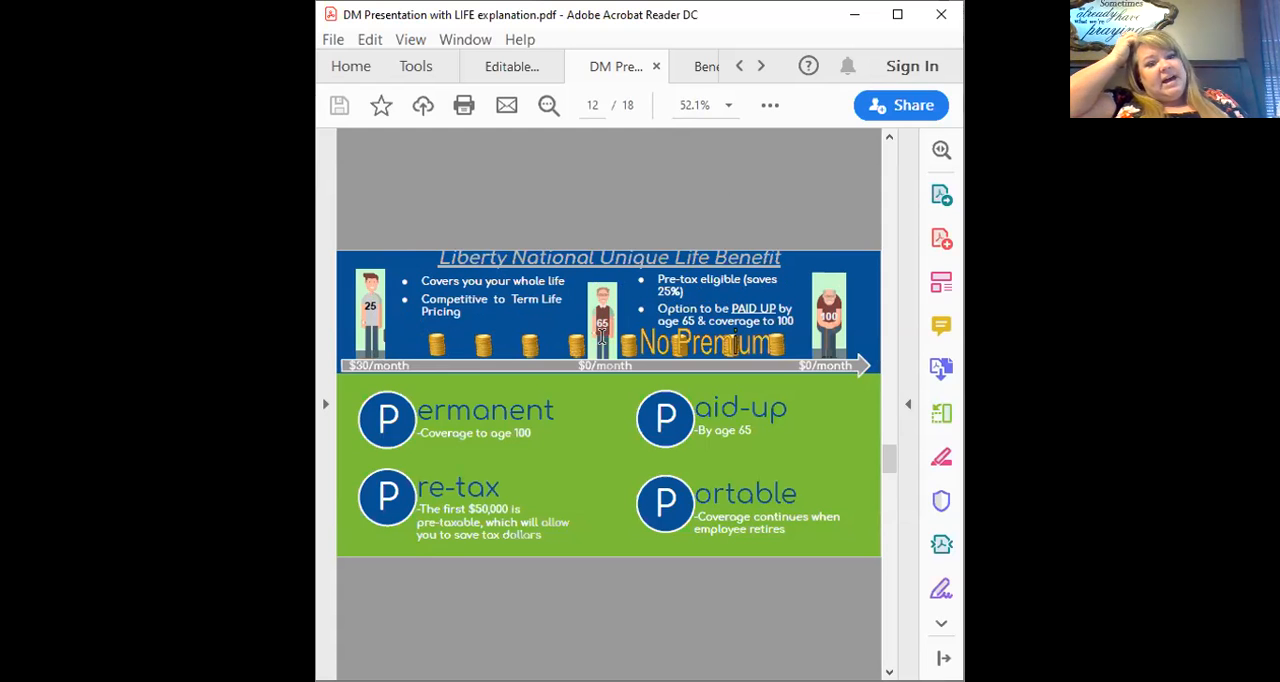
pyautogui.moveTo(624, 340)
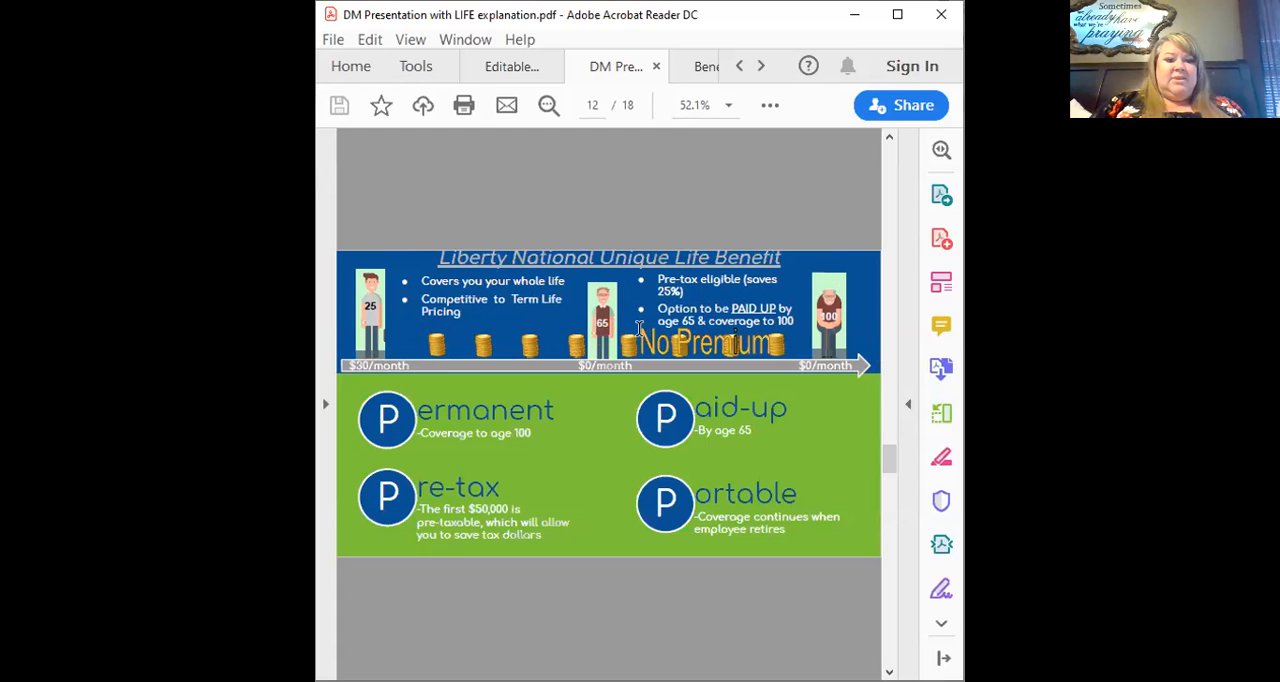
pyautogui.moveTo(564, 386)
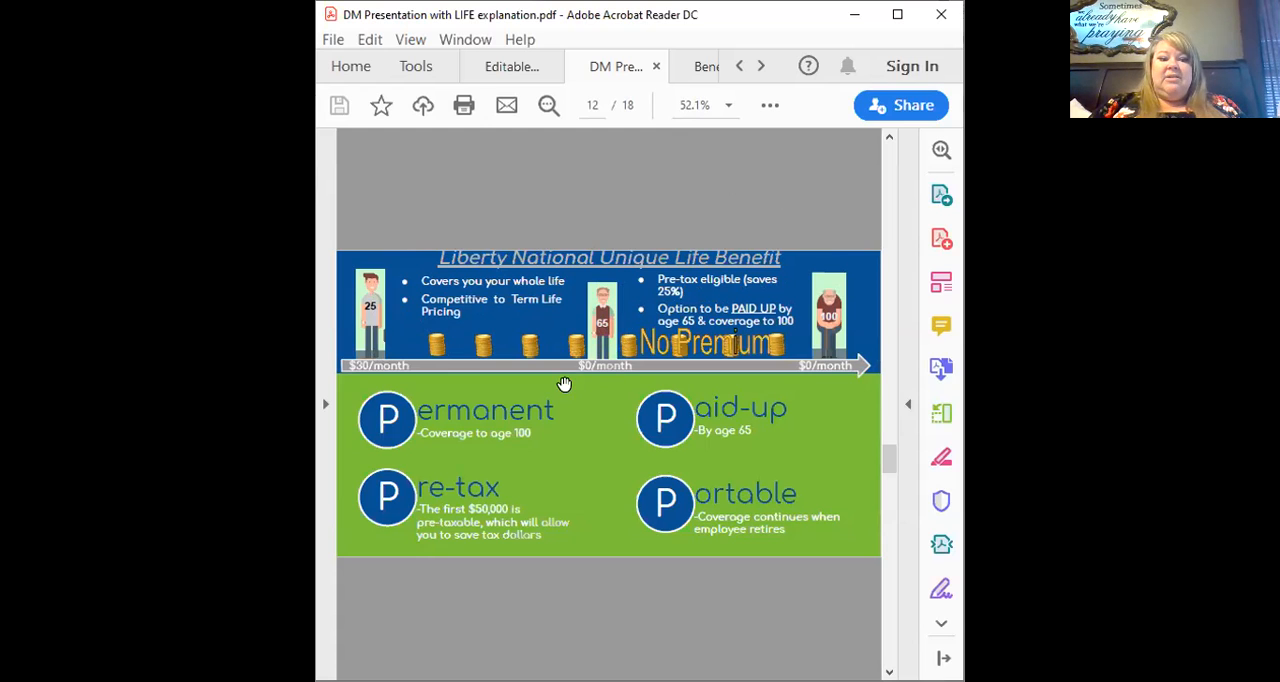
pyautogui.moveTo(572, 382)
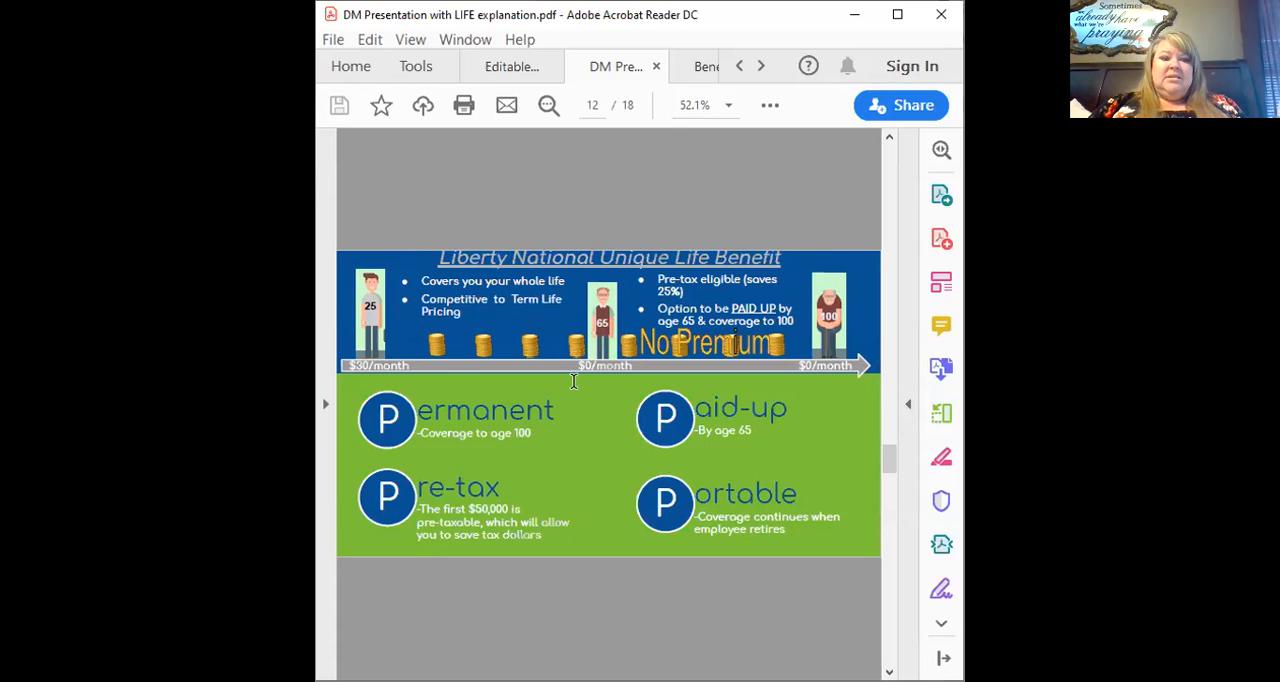
pyautogui.moveTo(784, 340)
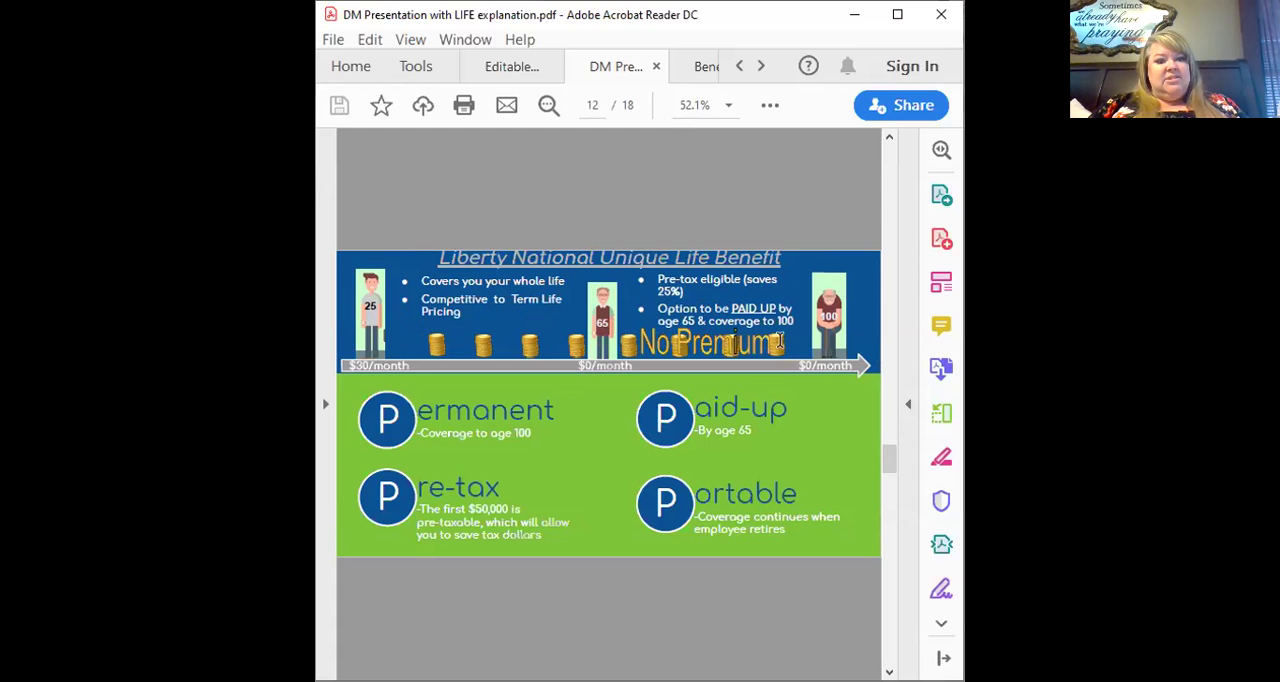
pyautogui.moveTo(678, 336)
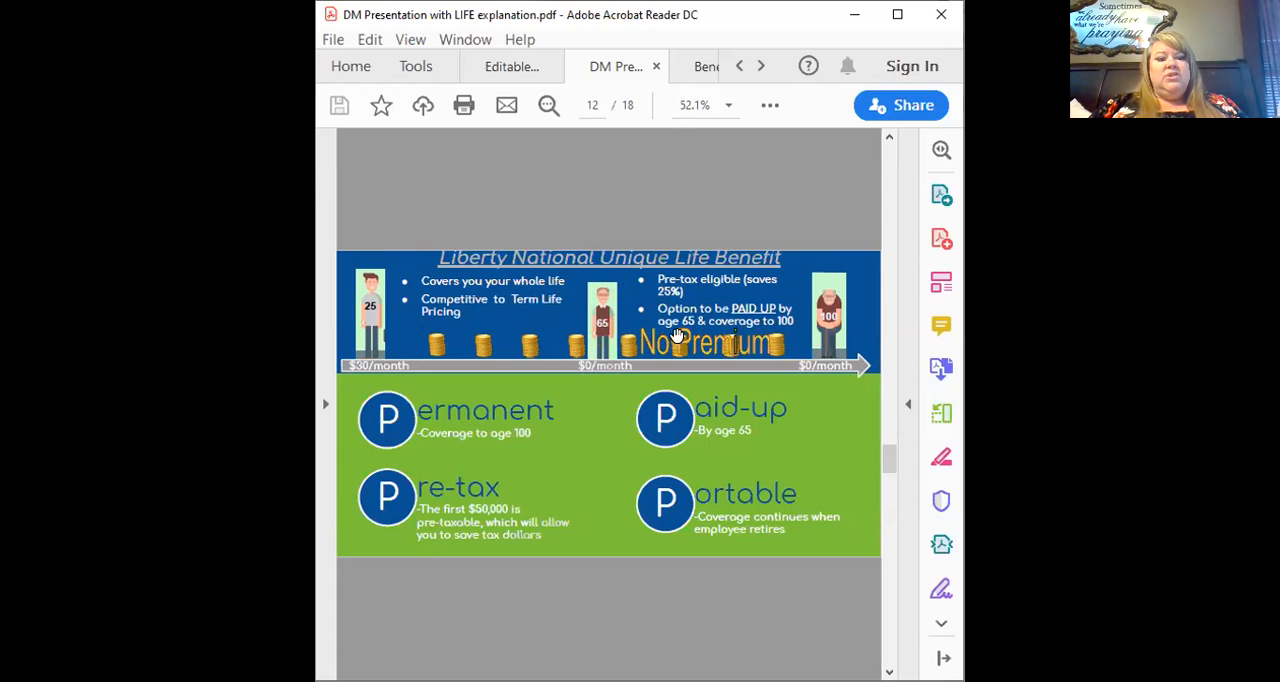
pyautogui.moveTo(792, 364)
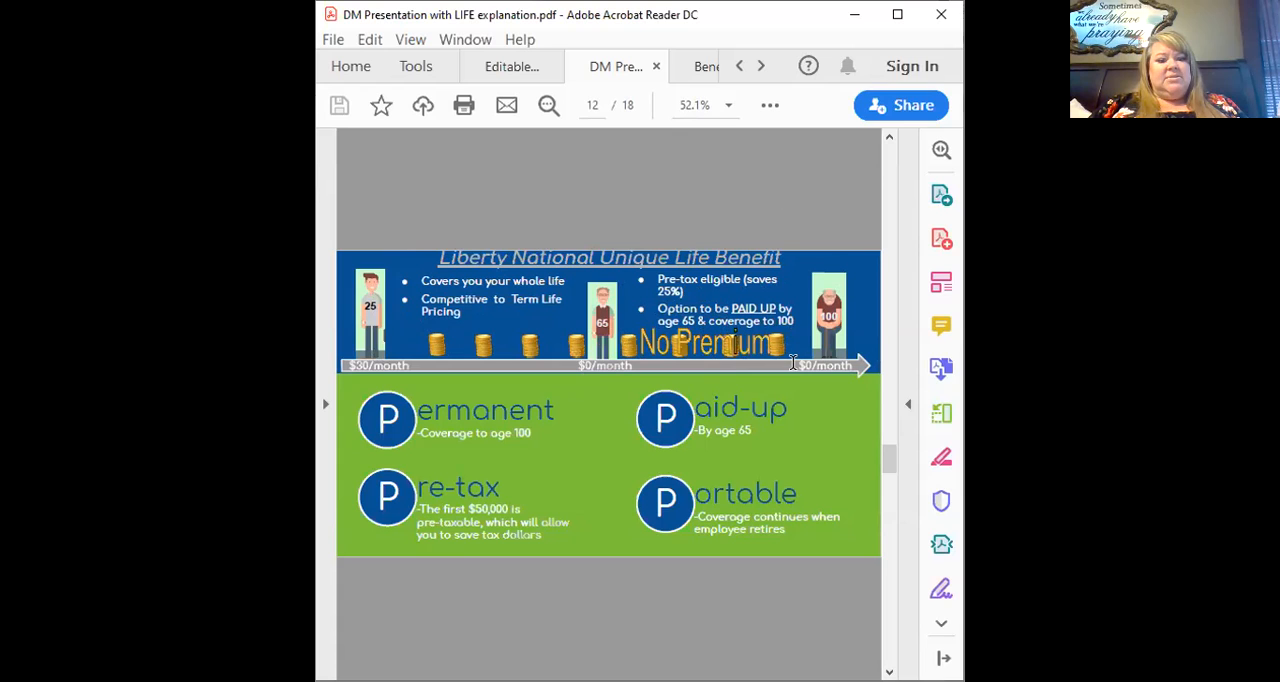
pyautogui.moveTo(572, 412)
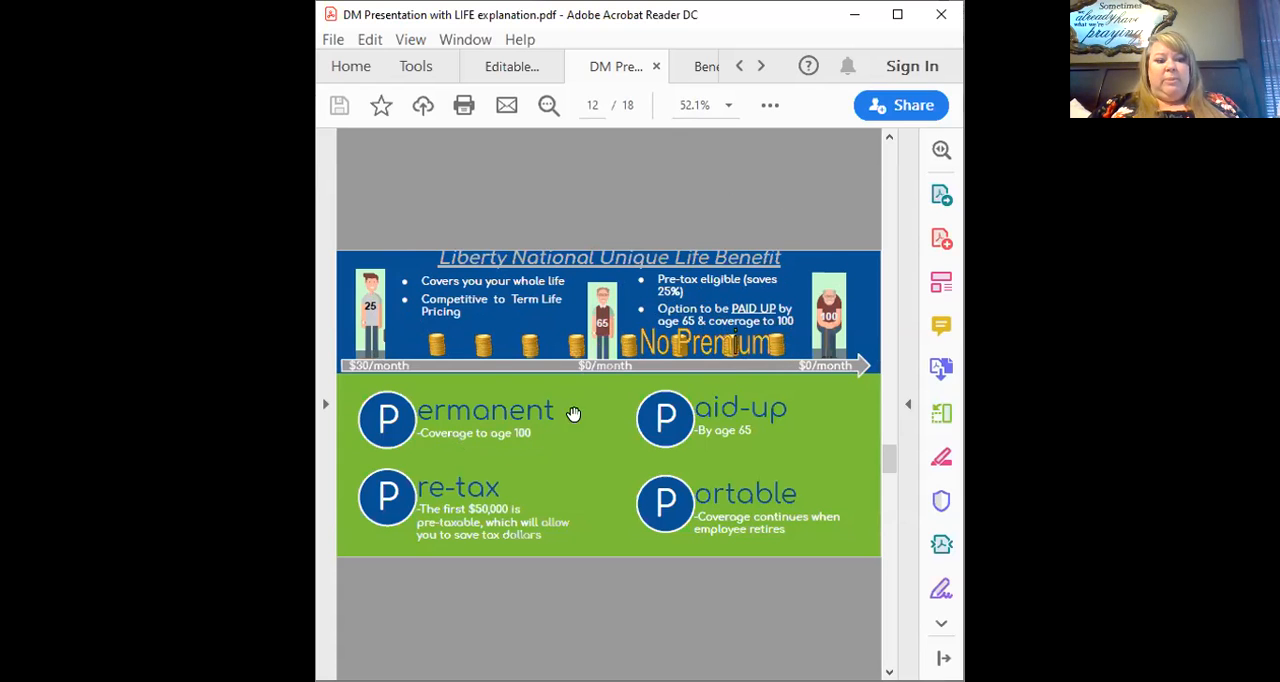
pyautogui.moveTo(488, 434)
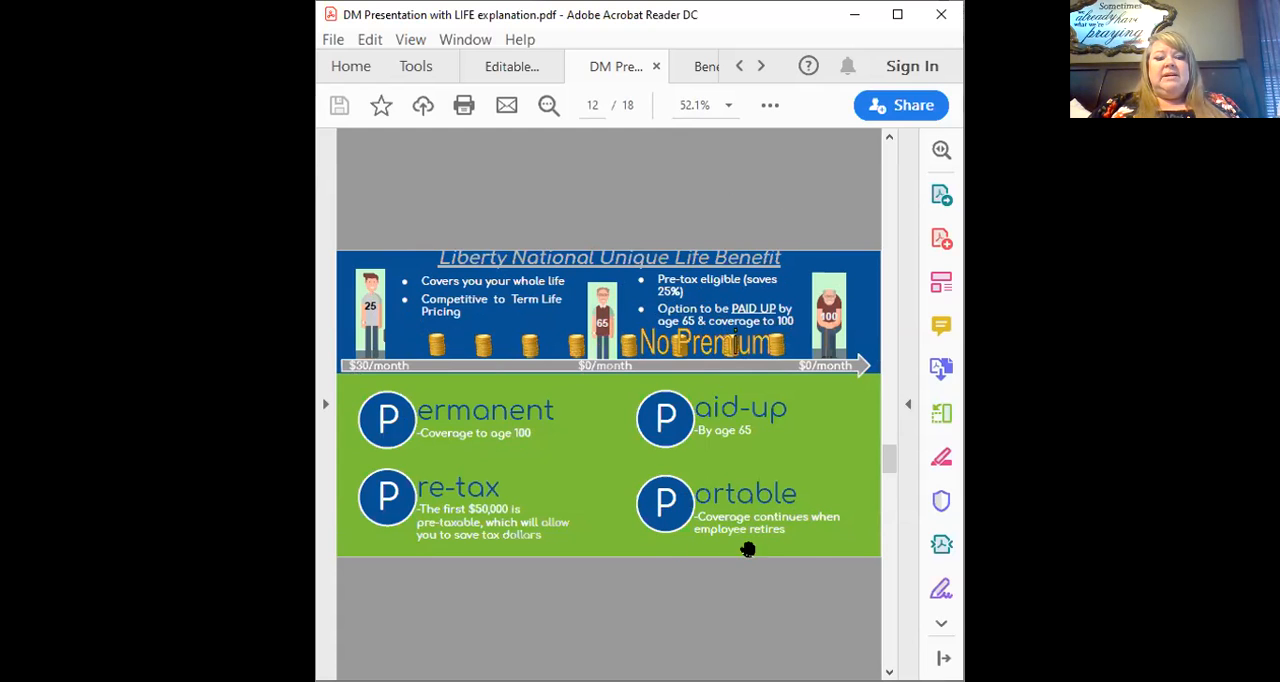
pyautogui.moveTo(816, 540)
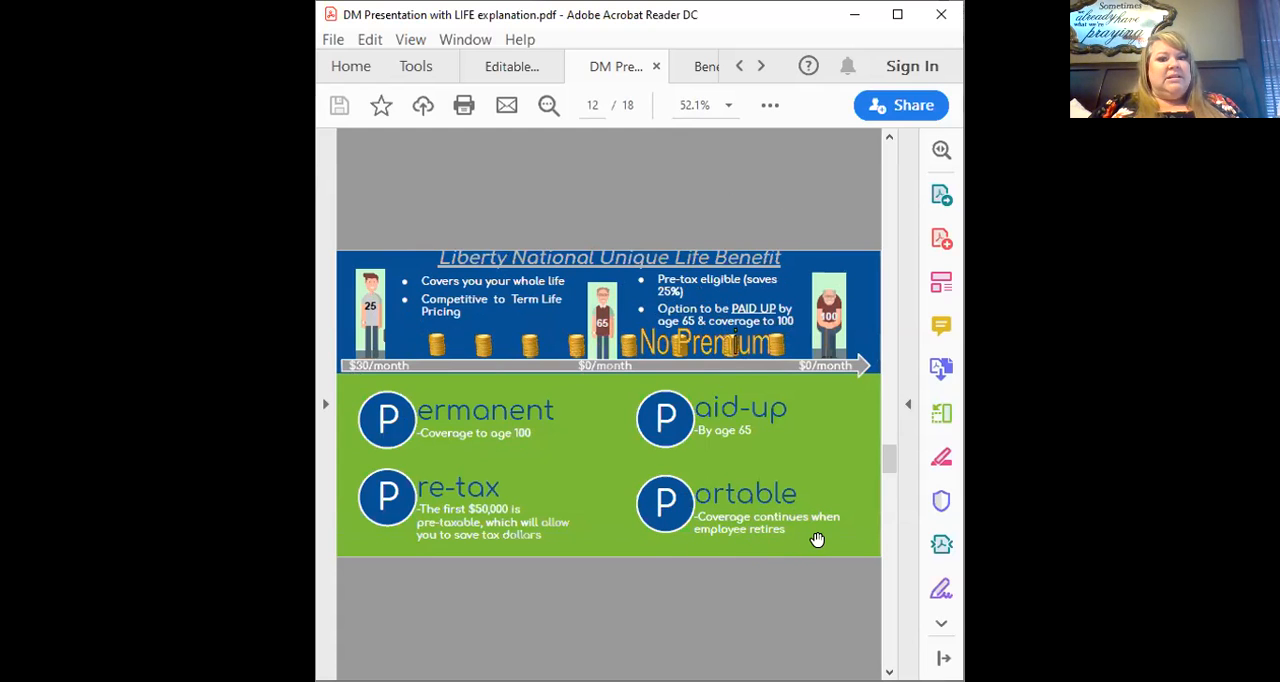
pyautogui.moveTo(760, 478)
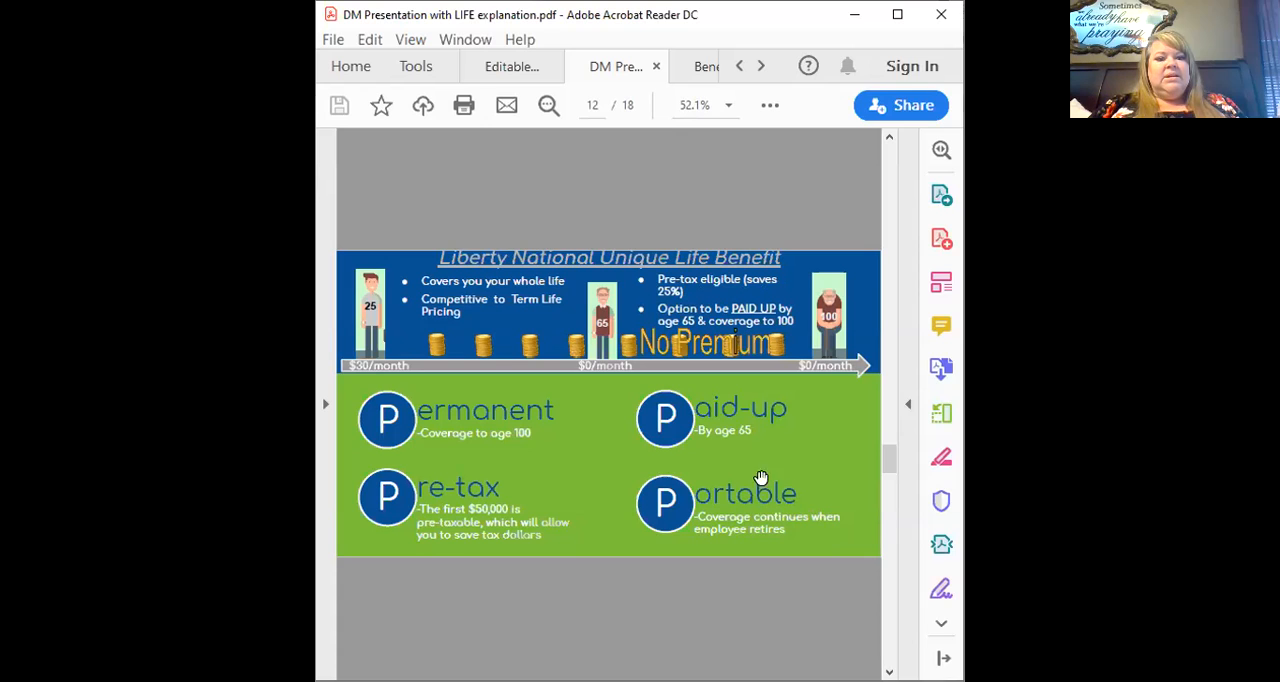
pyautogui.moveTo(784, 444)
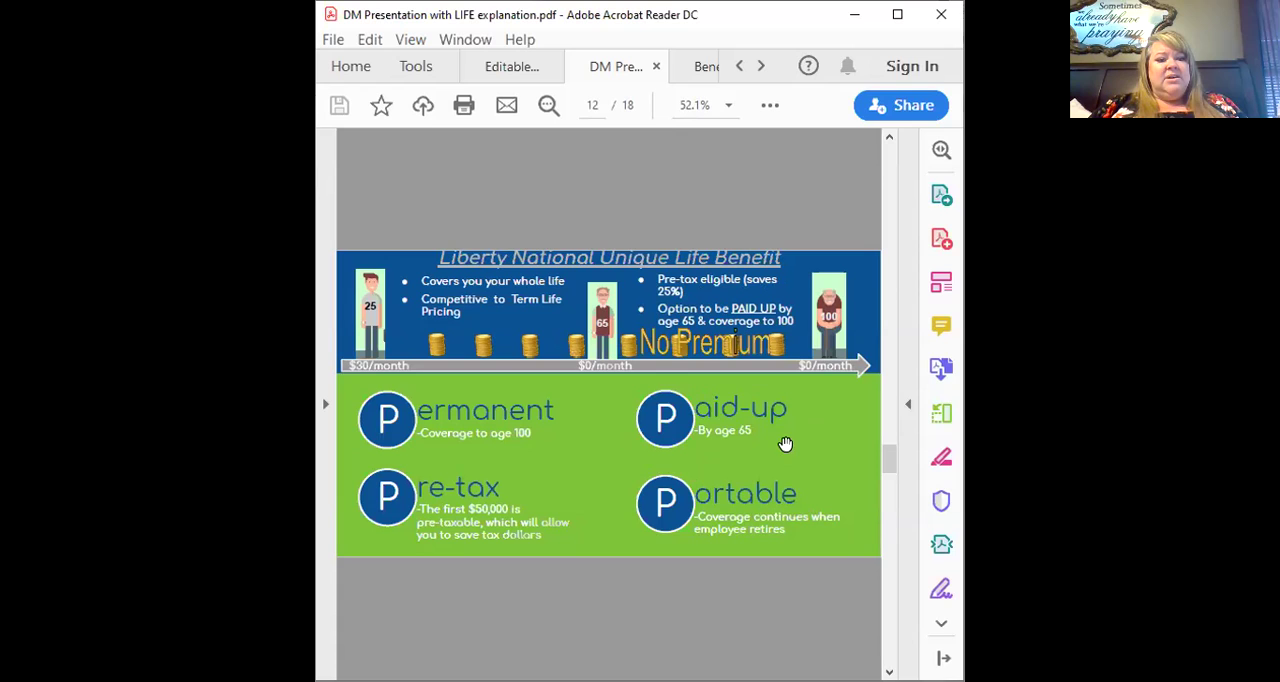
pyautogui.moveTo(804, 360)
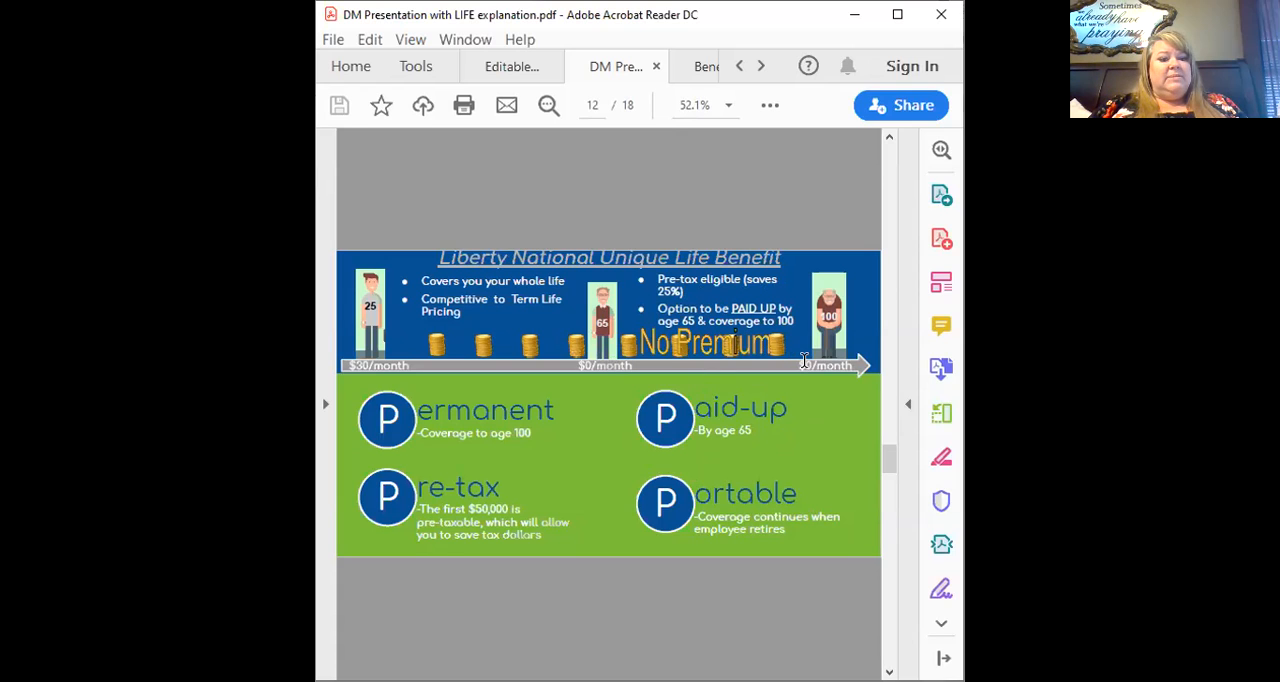
pyautogui.moveTo(504, 452)
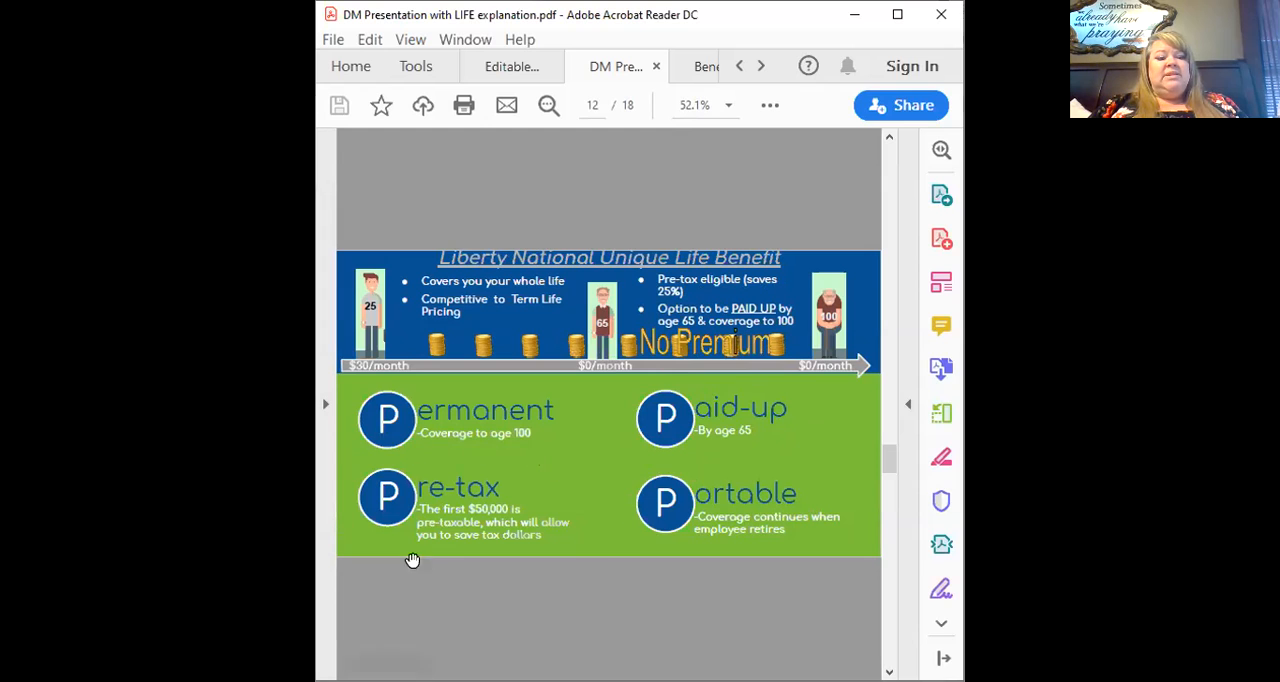
pyautogui.moveTo(532, 570)
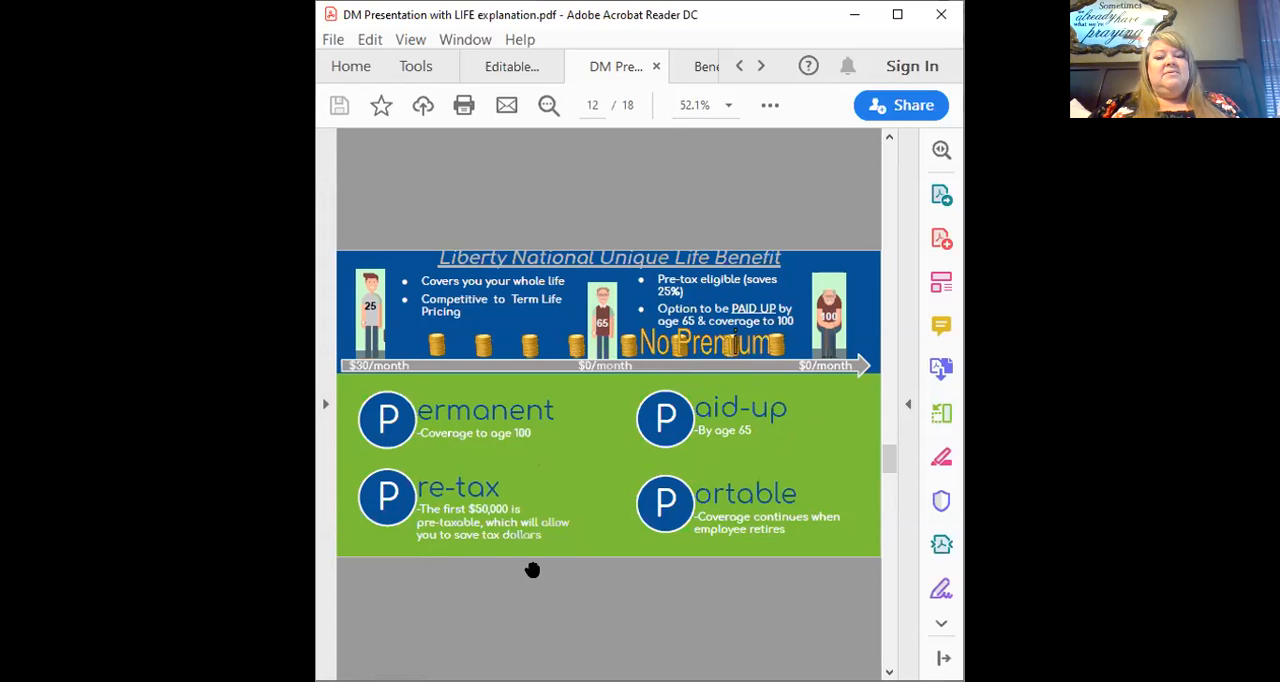
pyautogui.moveTo(536, 564)
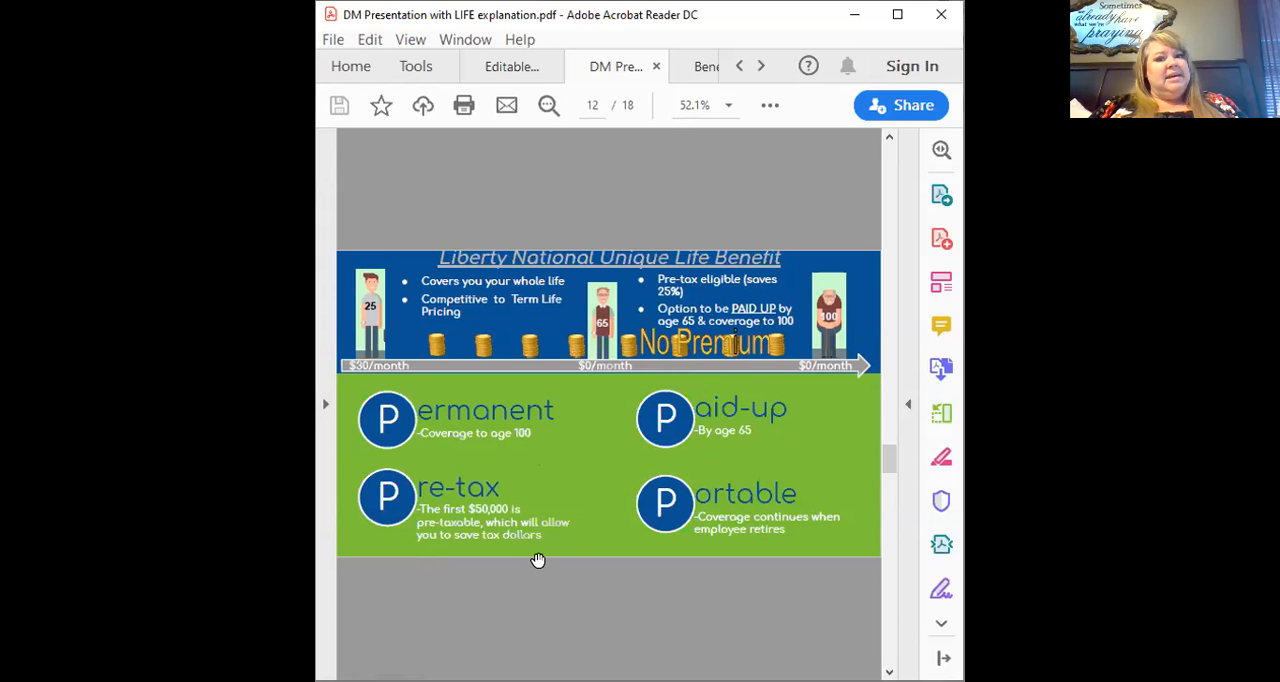
pyautogui.moveTo(668, 456)
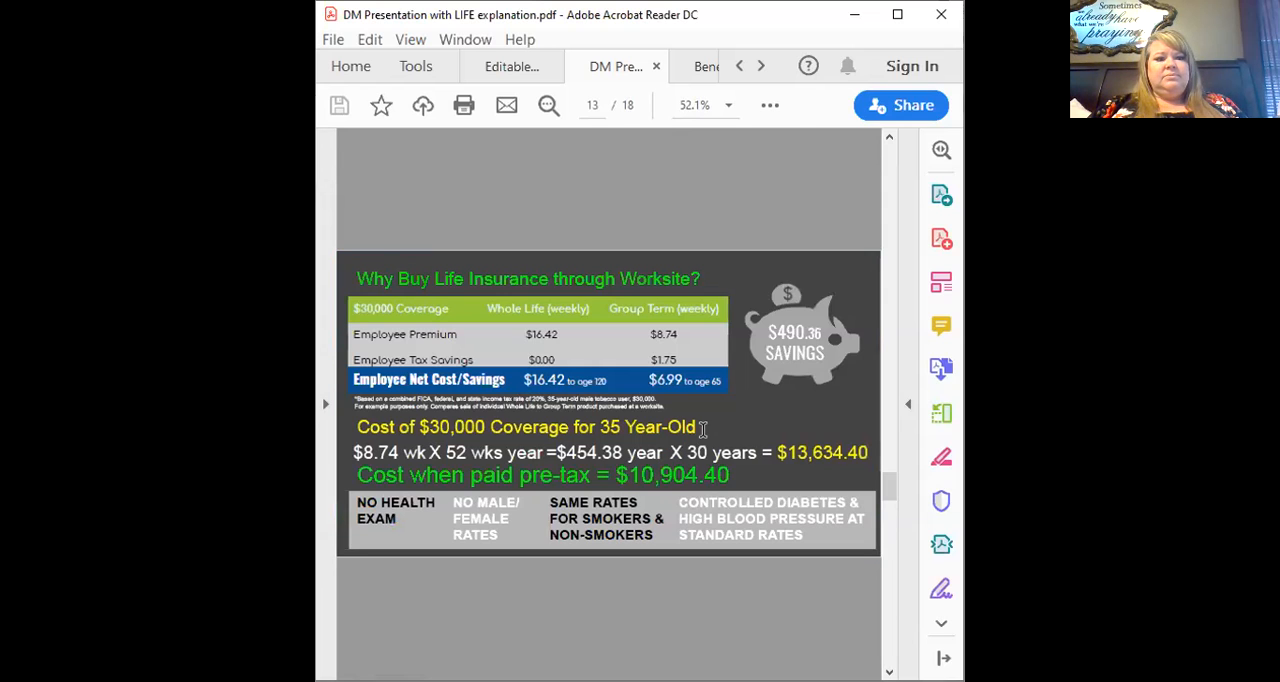
pyautogui.moveTo(744, 412)
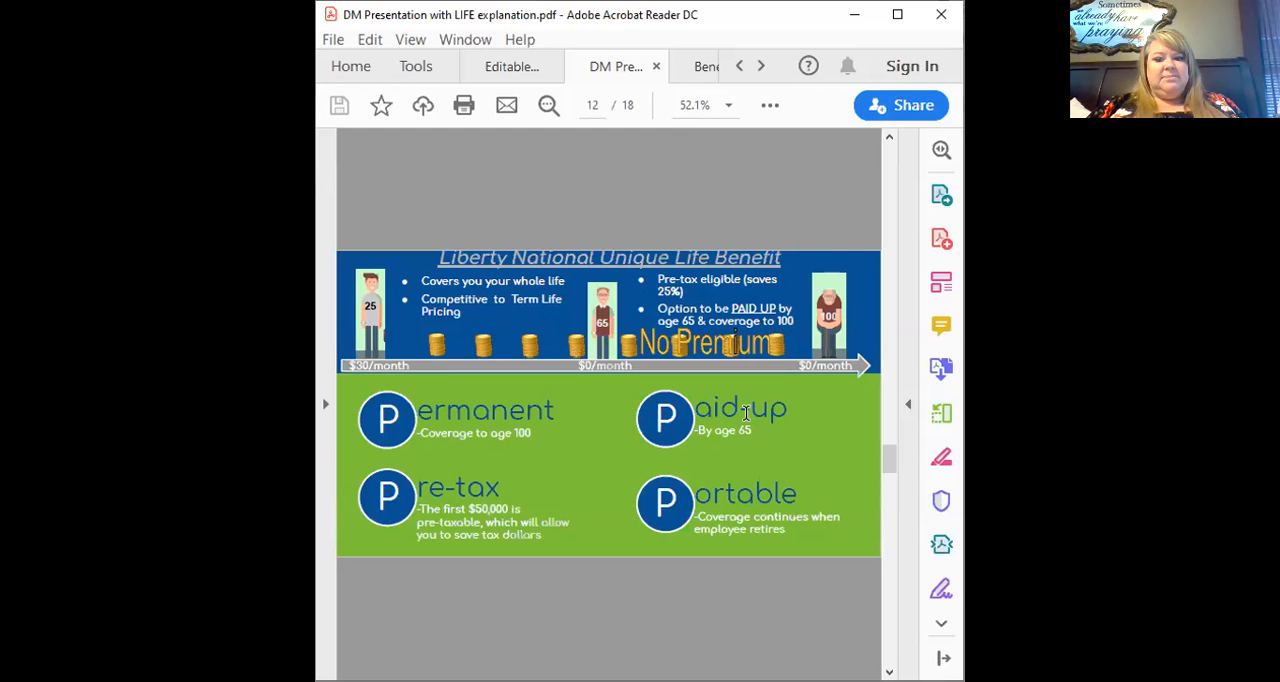
pyautogui.moveTo(648, 446)
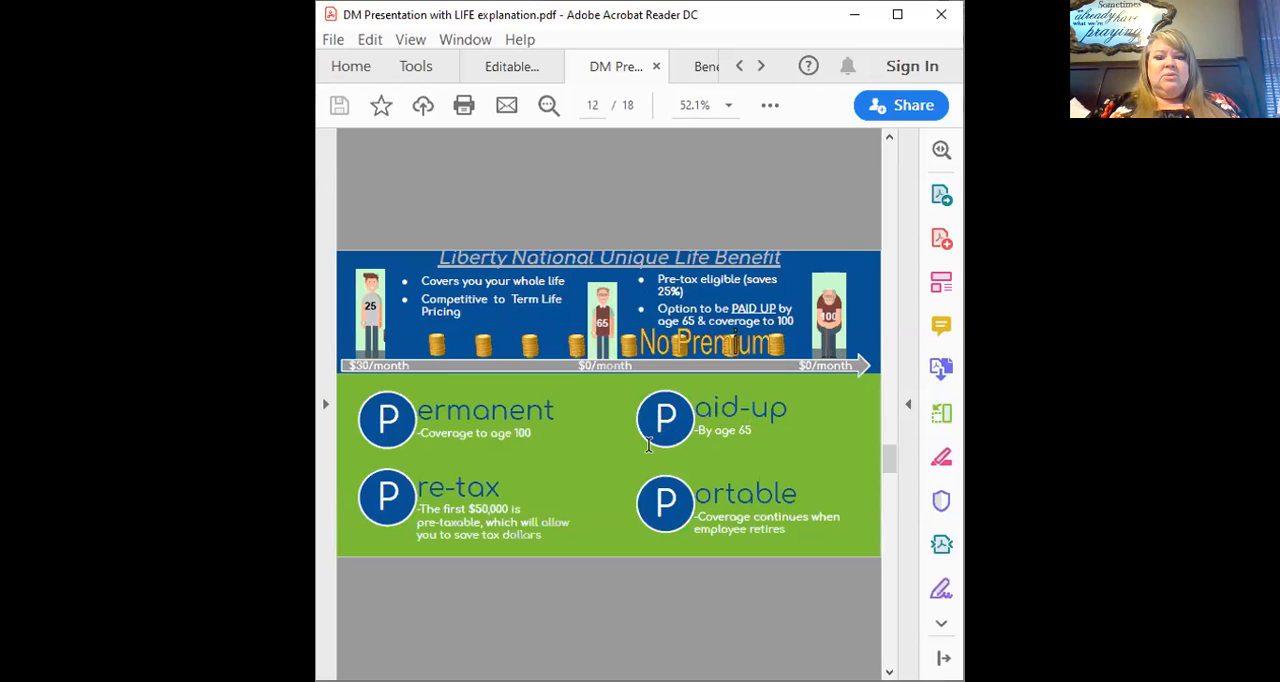
pyautogui.moveTo(648, 444)
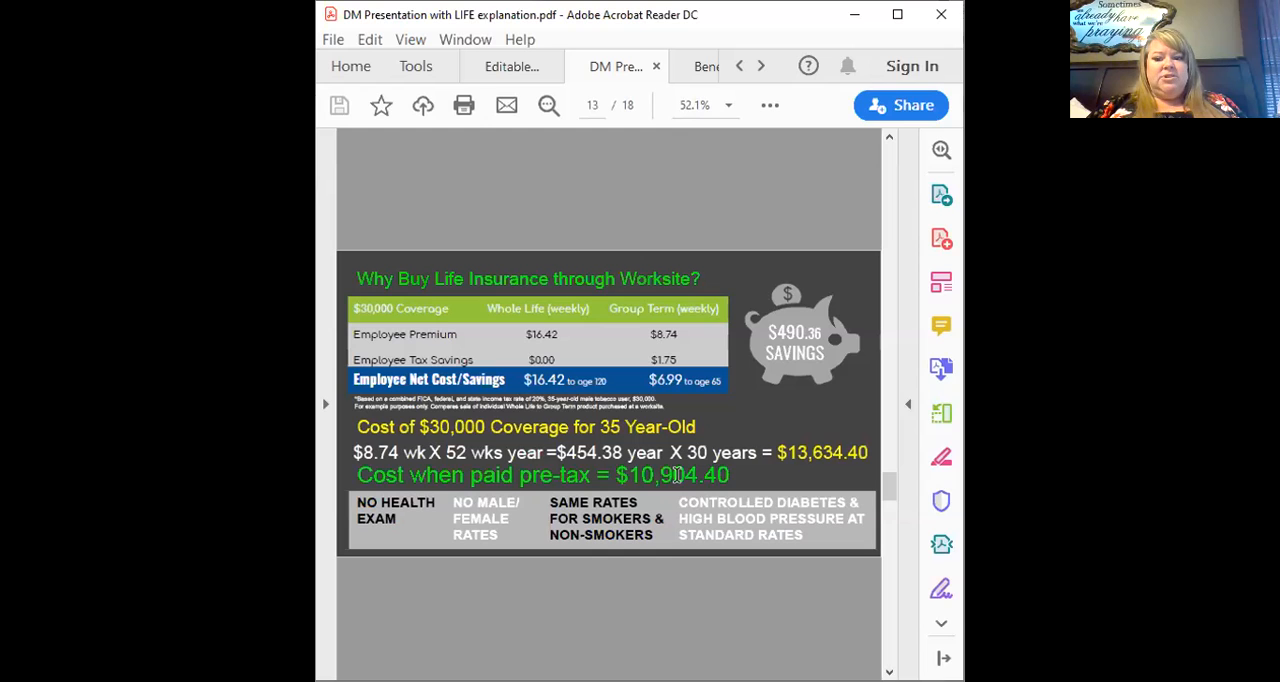
pyautogui.moveTo(714, 612)
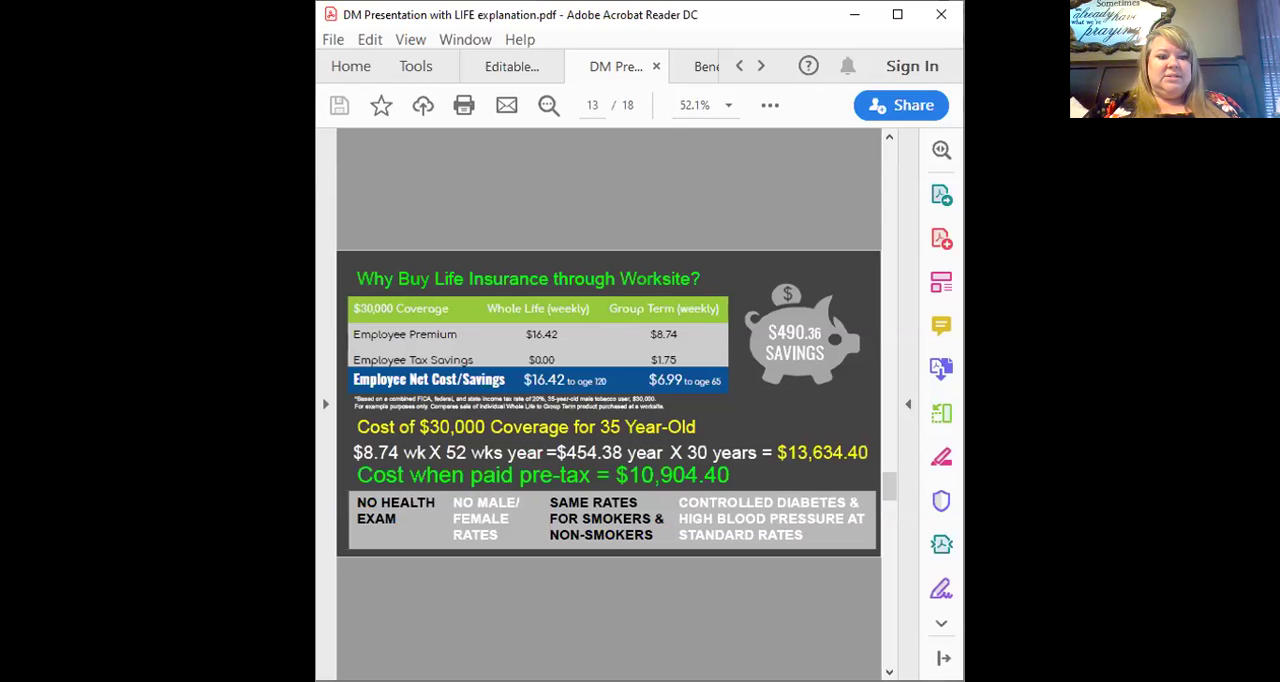
pyautogui.moveTo(896, 528)
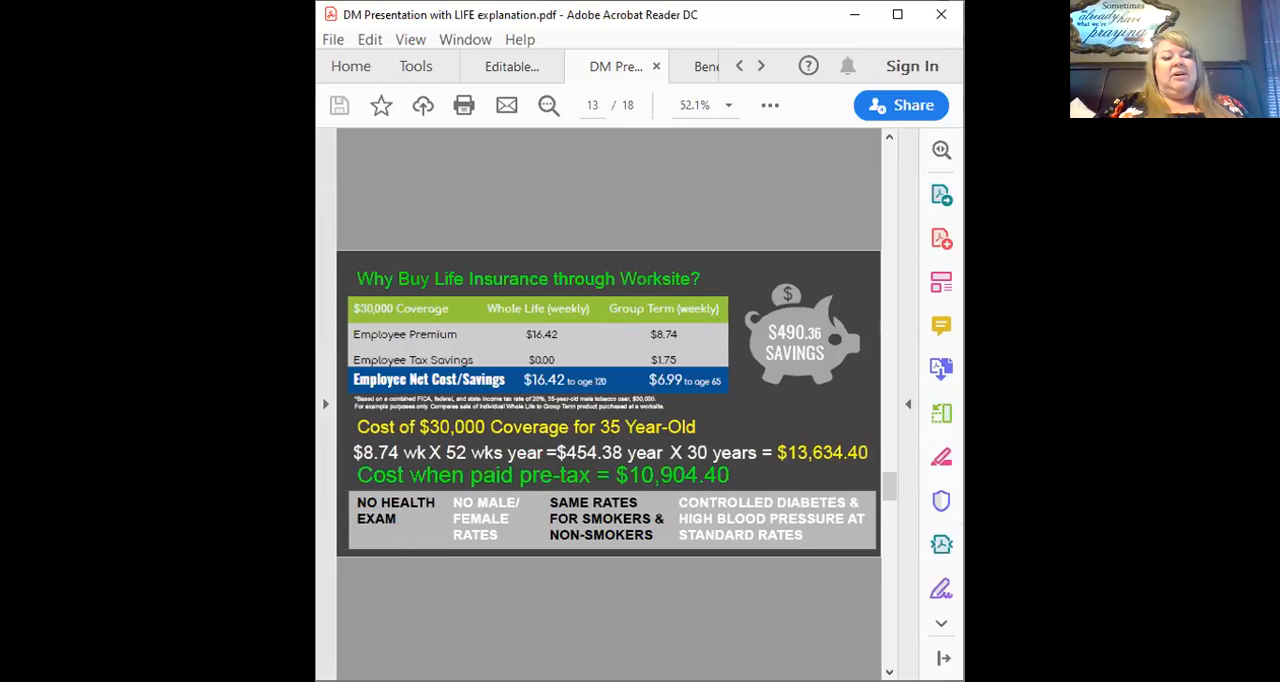
pyautogui.moveTo(552, 496)
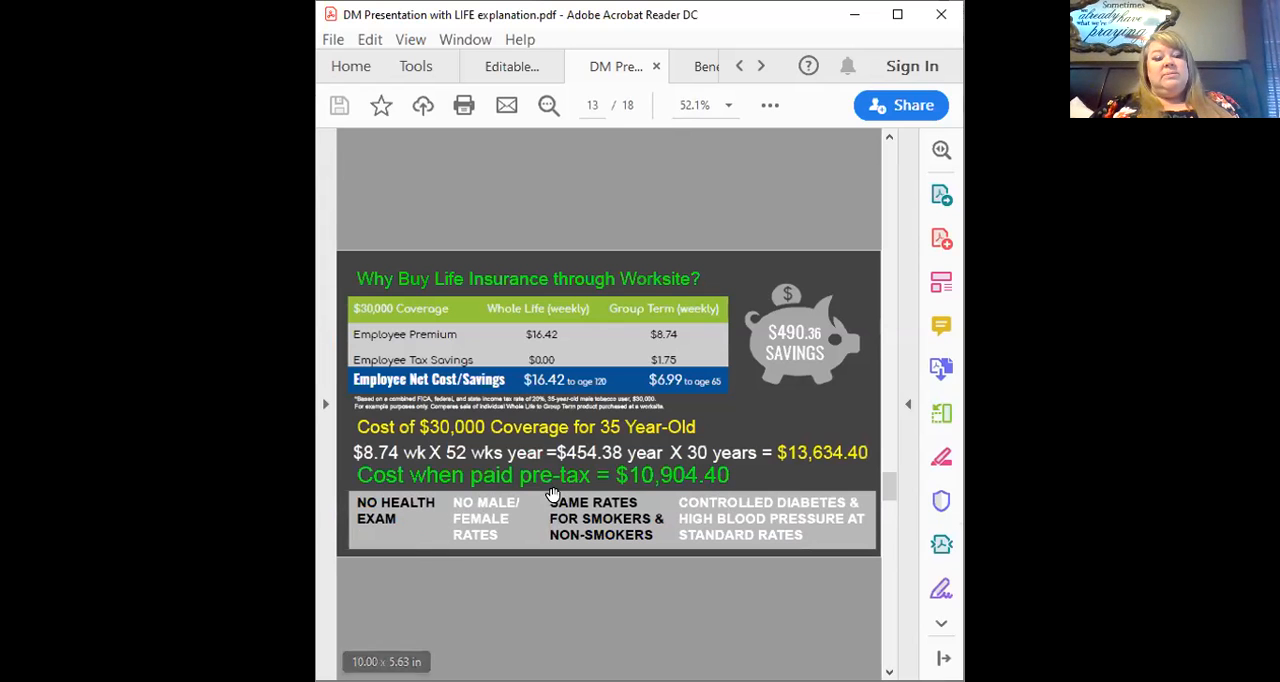
pyautogui.moveTo(612, 584)
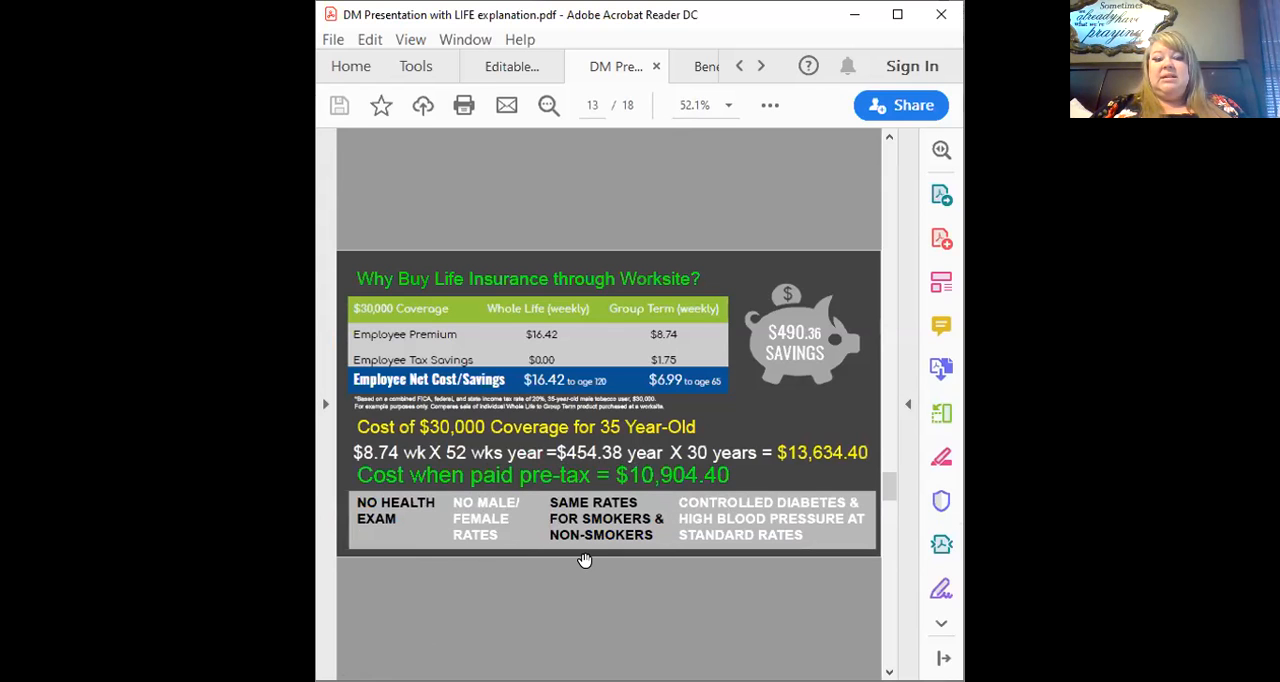
pyautogui.moveTo(896, 552)
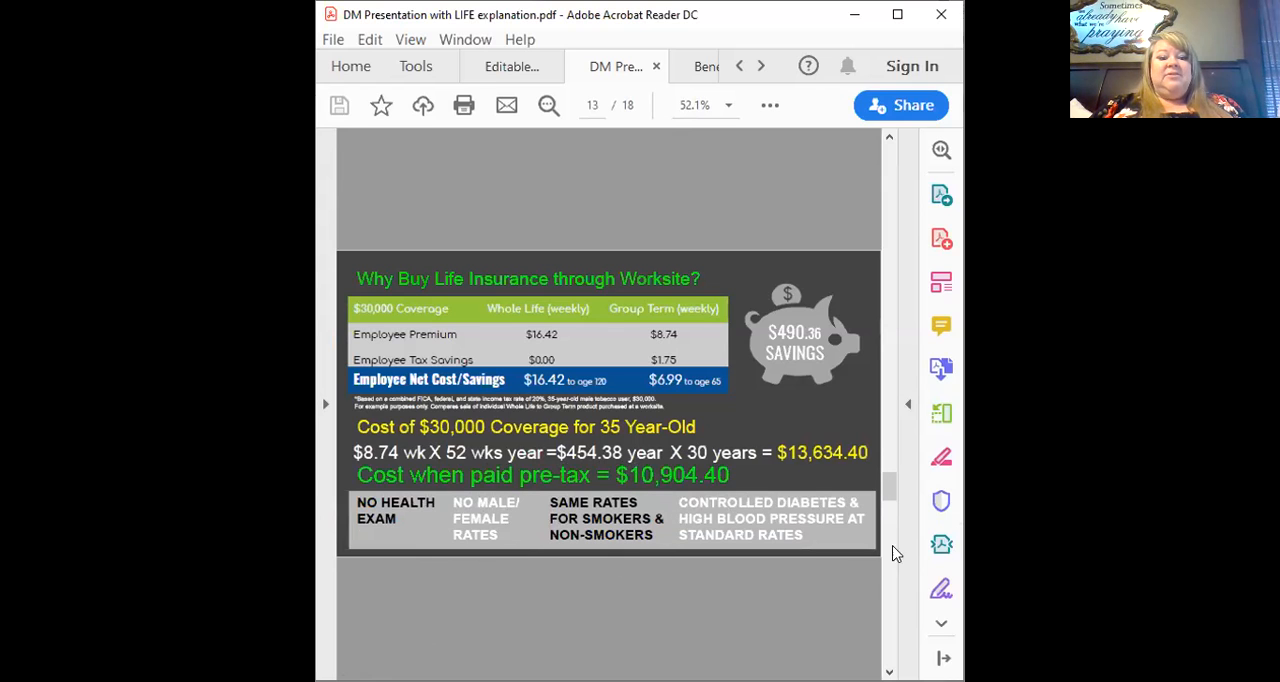
pyautogui.moveTo(668, 488)
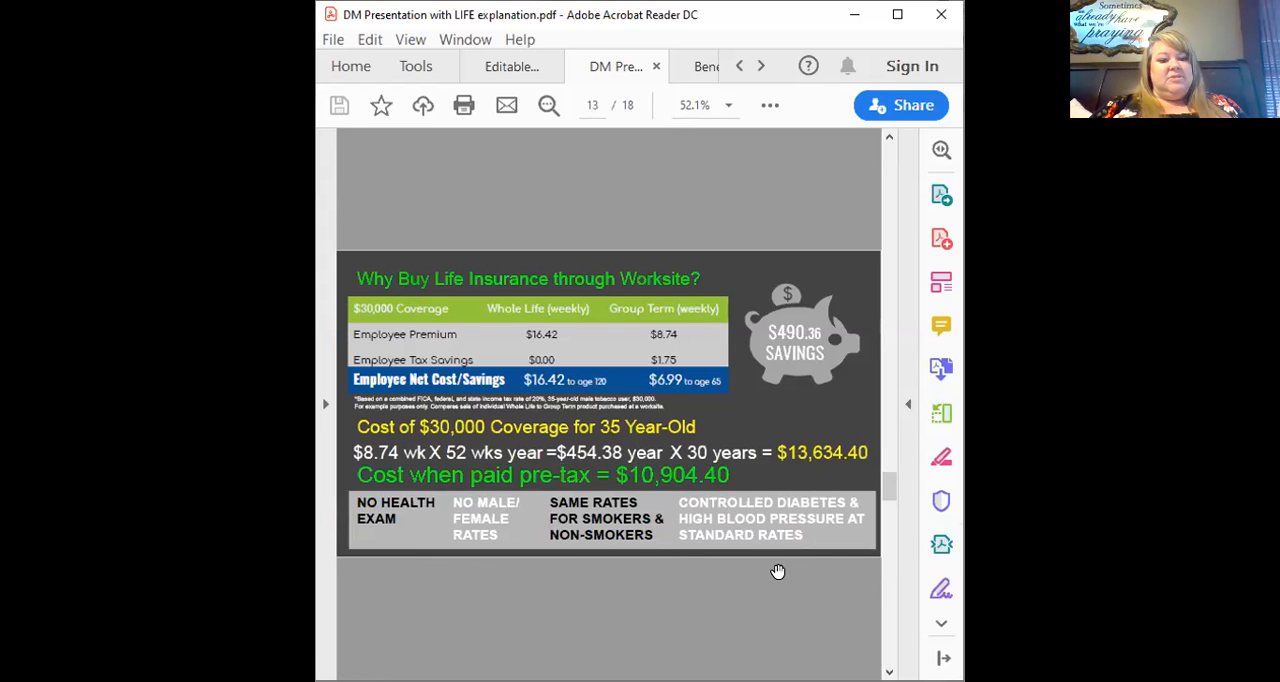
pyautogui.moveTo(360, 462)
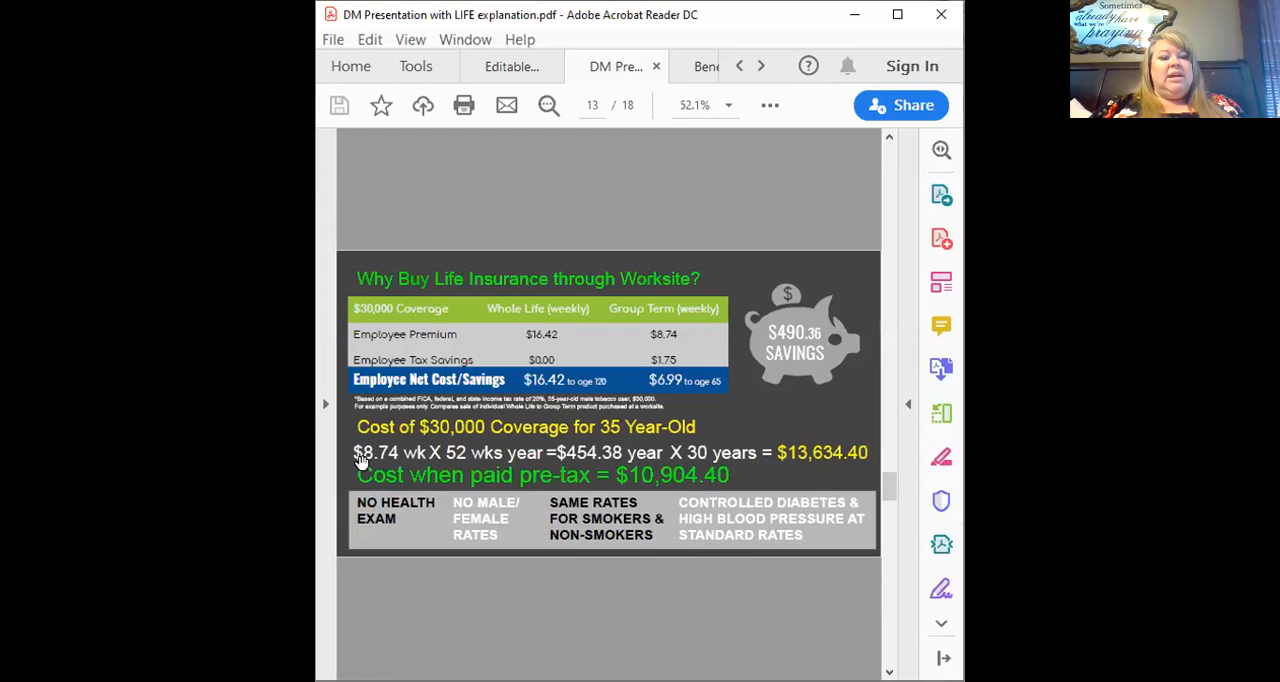
pyautogui.moveTo(432, 440)
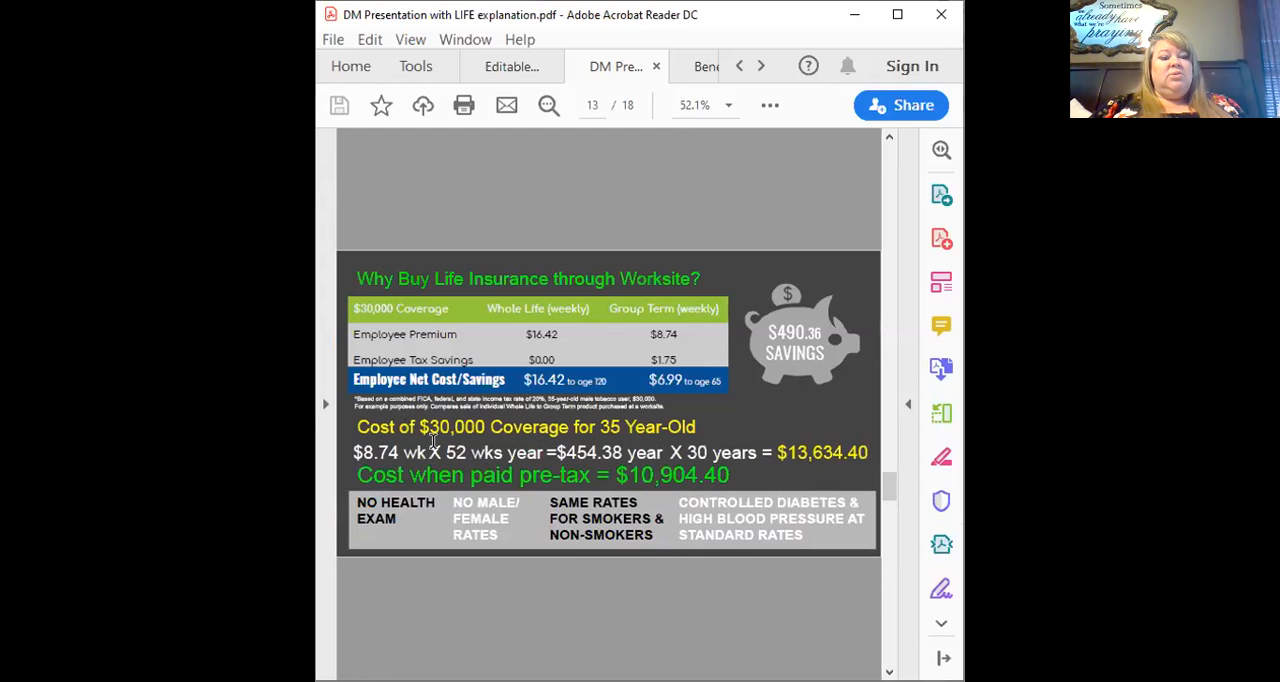
pyautogui.moveTo(760, 464)
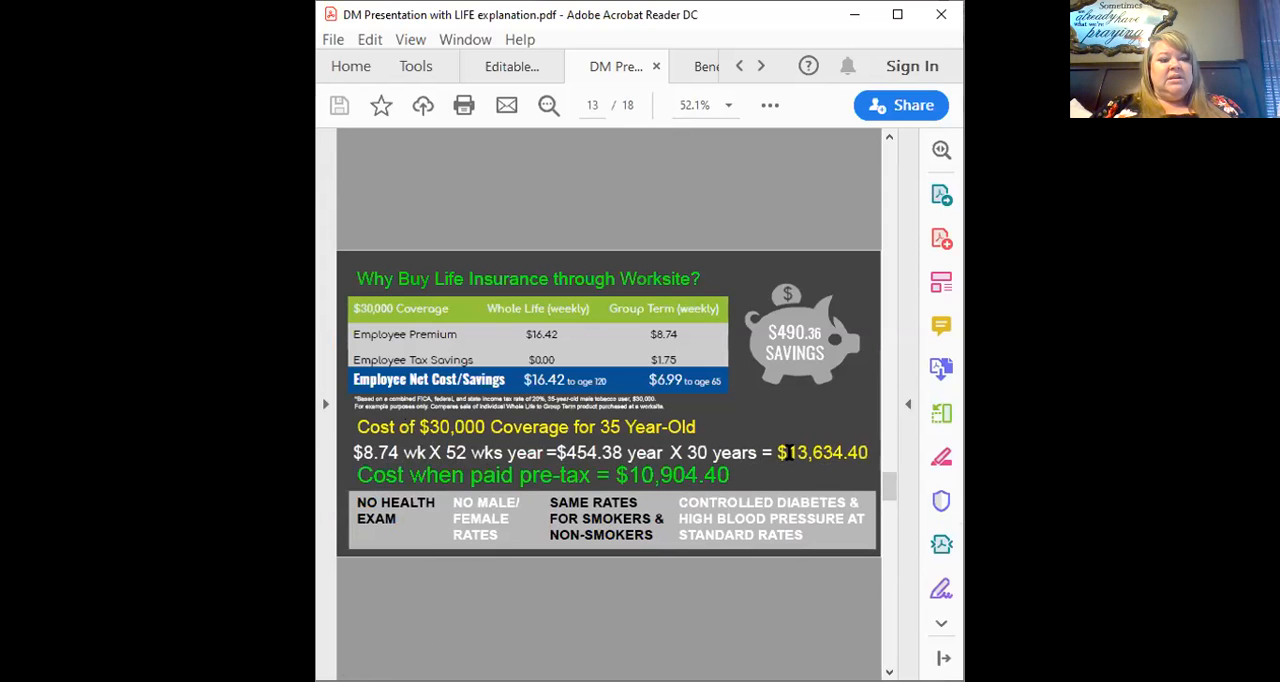
pyautogui.moveTo(530, 488)
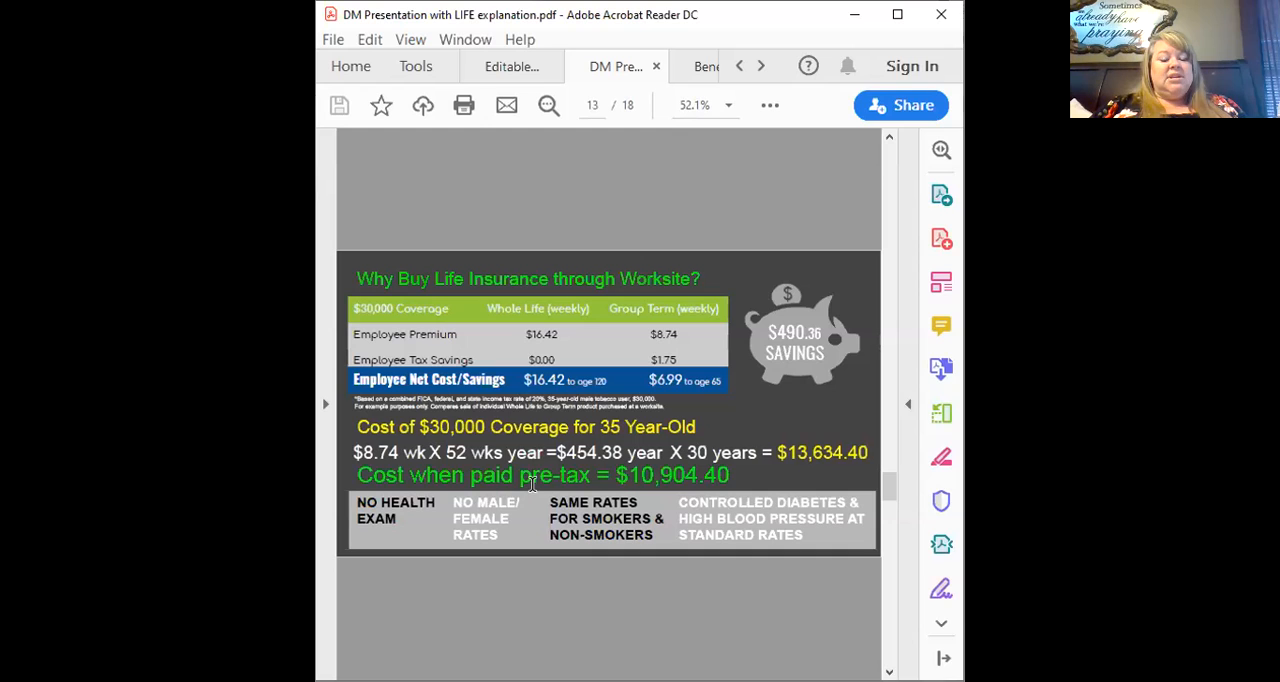
pyautogui.moveTo(622, 480)
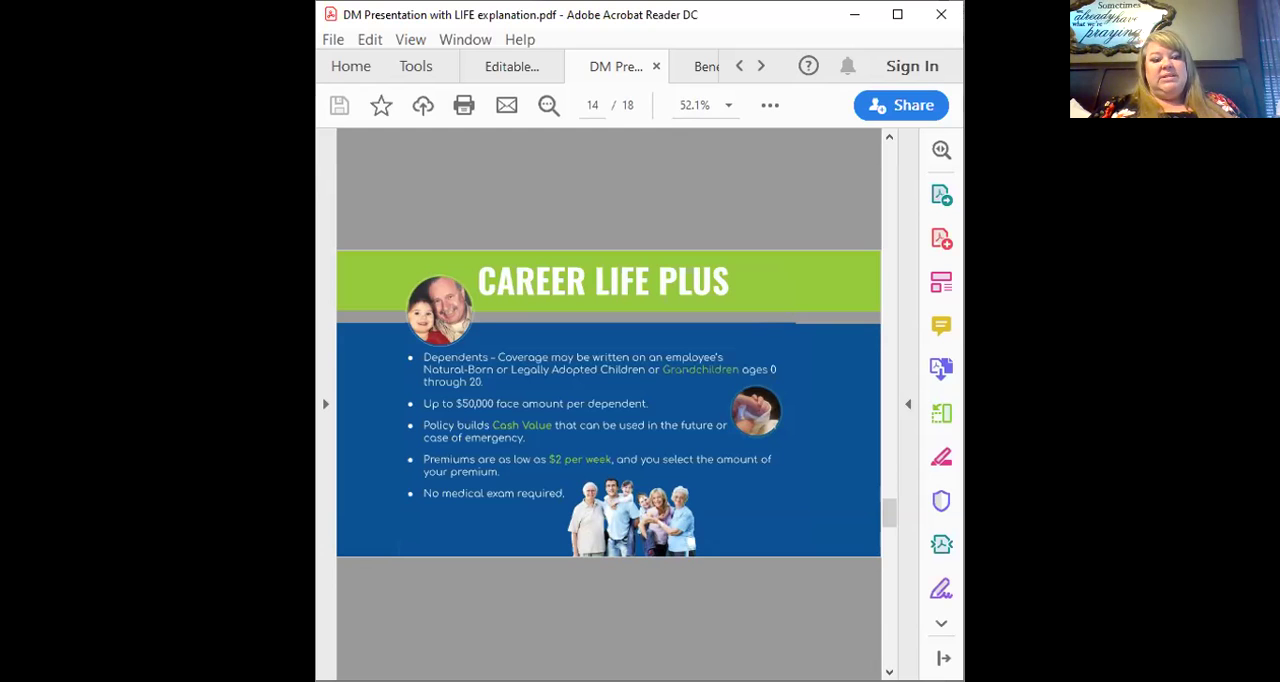
pyautogui.moveTo(688, 604)
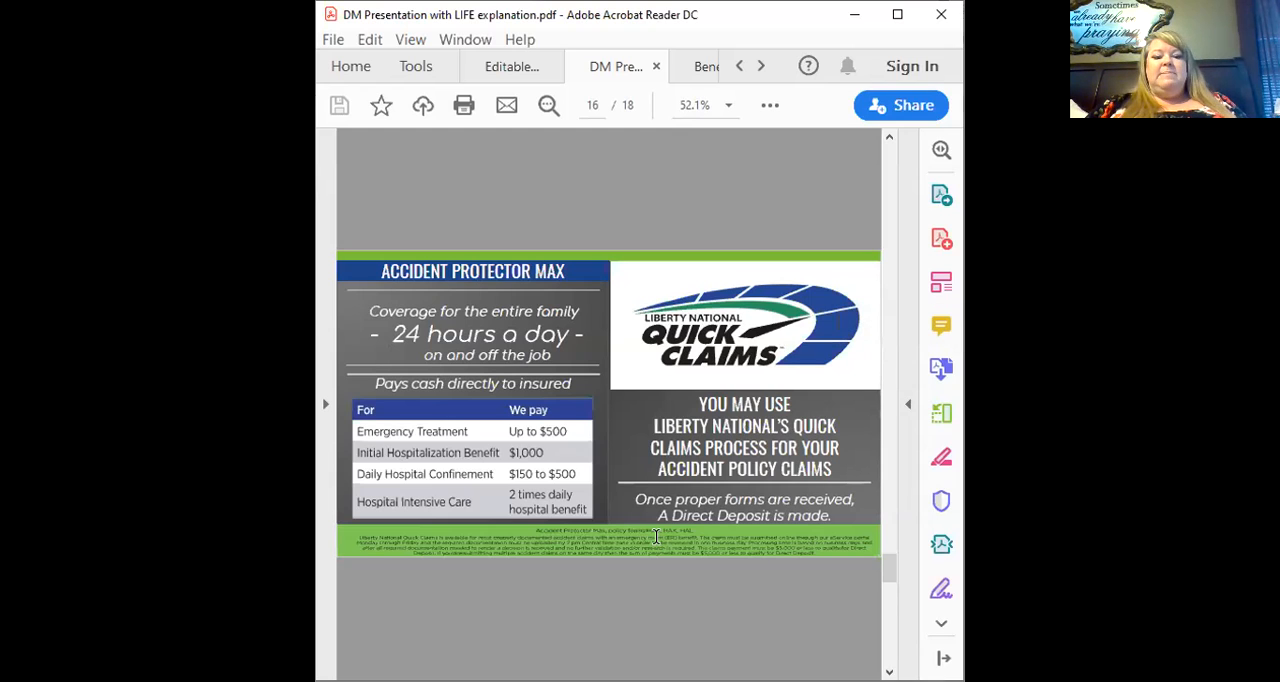
pyautogui.moveTo(940, 500)
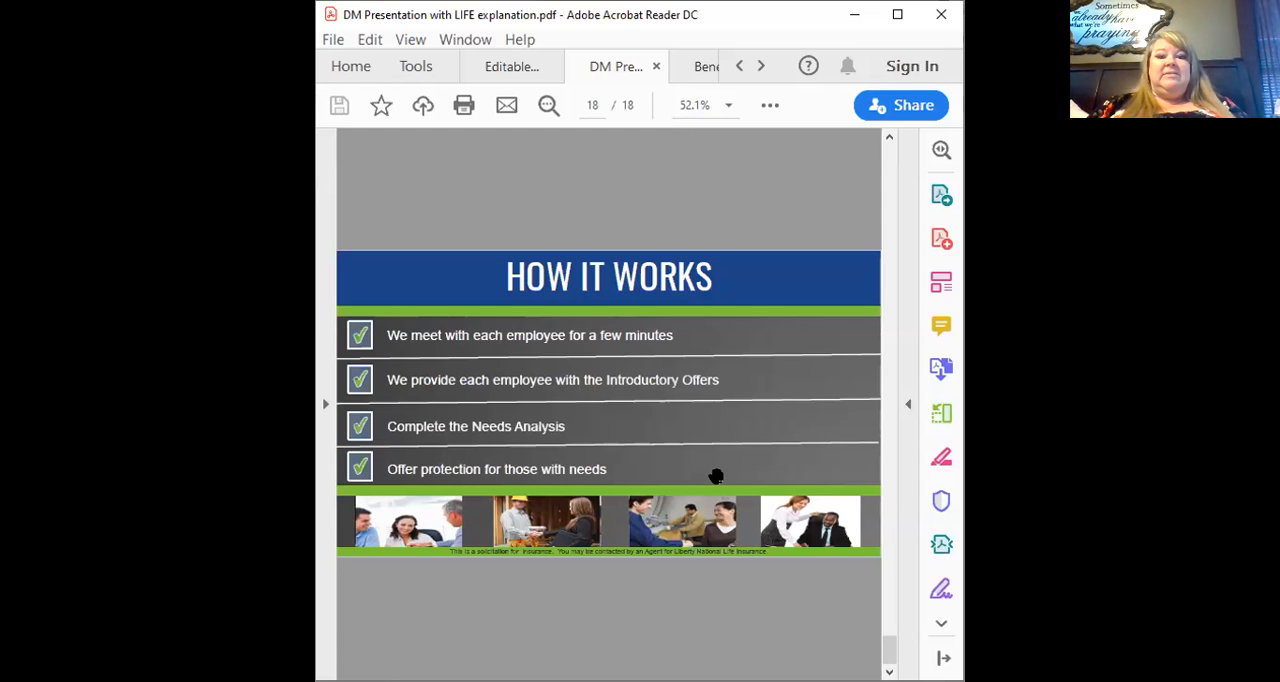
pyautogui.moveTo(700, 472)
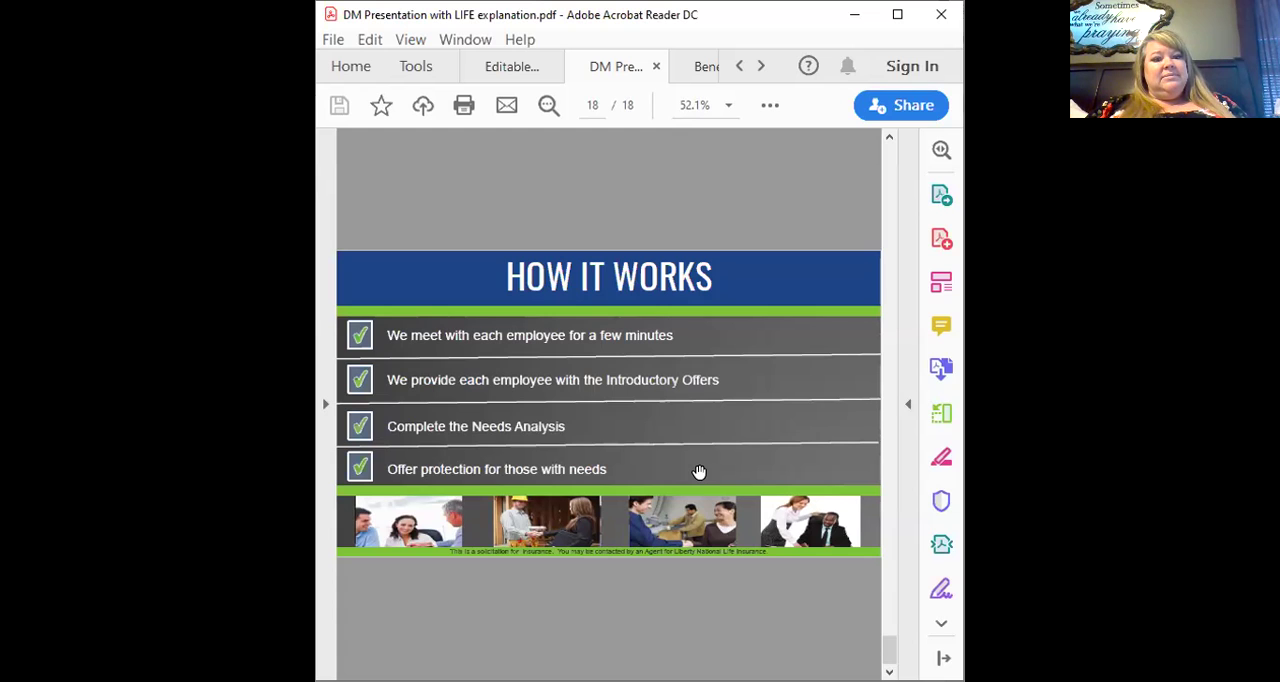
pyautogui.moveTo(788, 220)
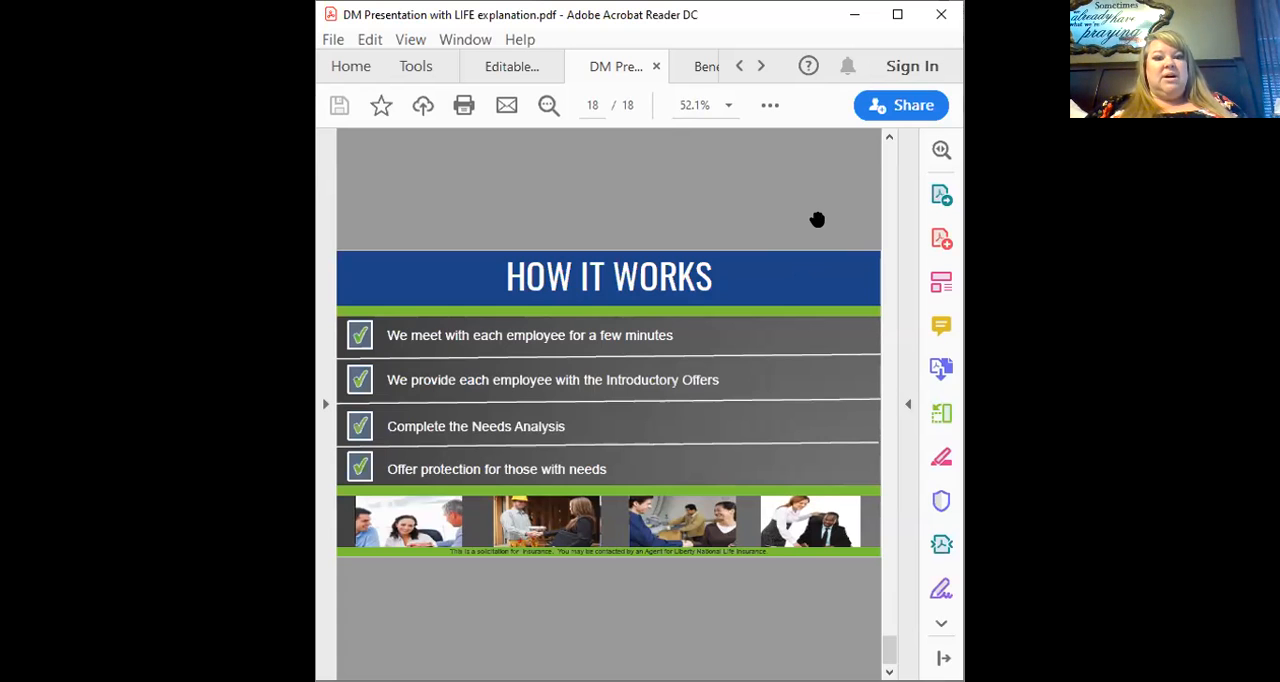
pyautogui.moveTo(940, 194)
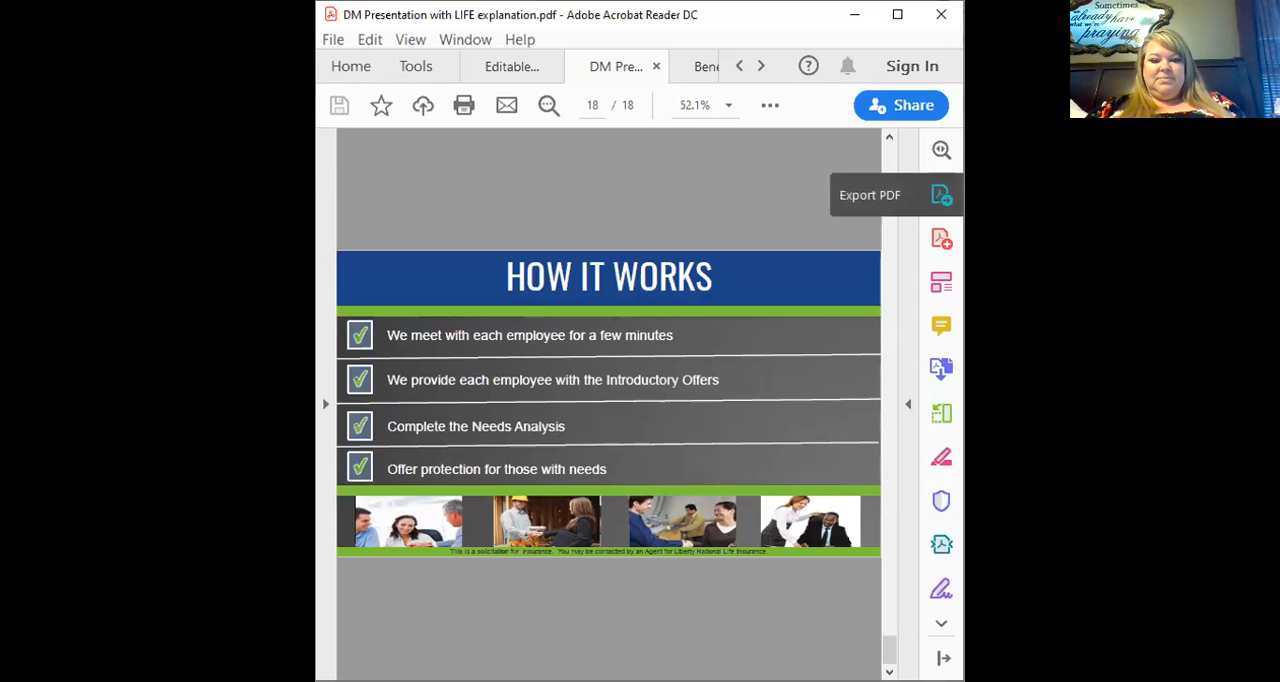